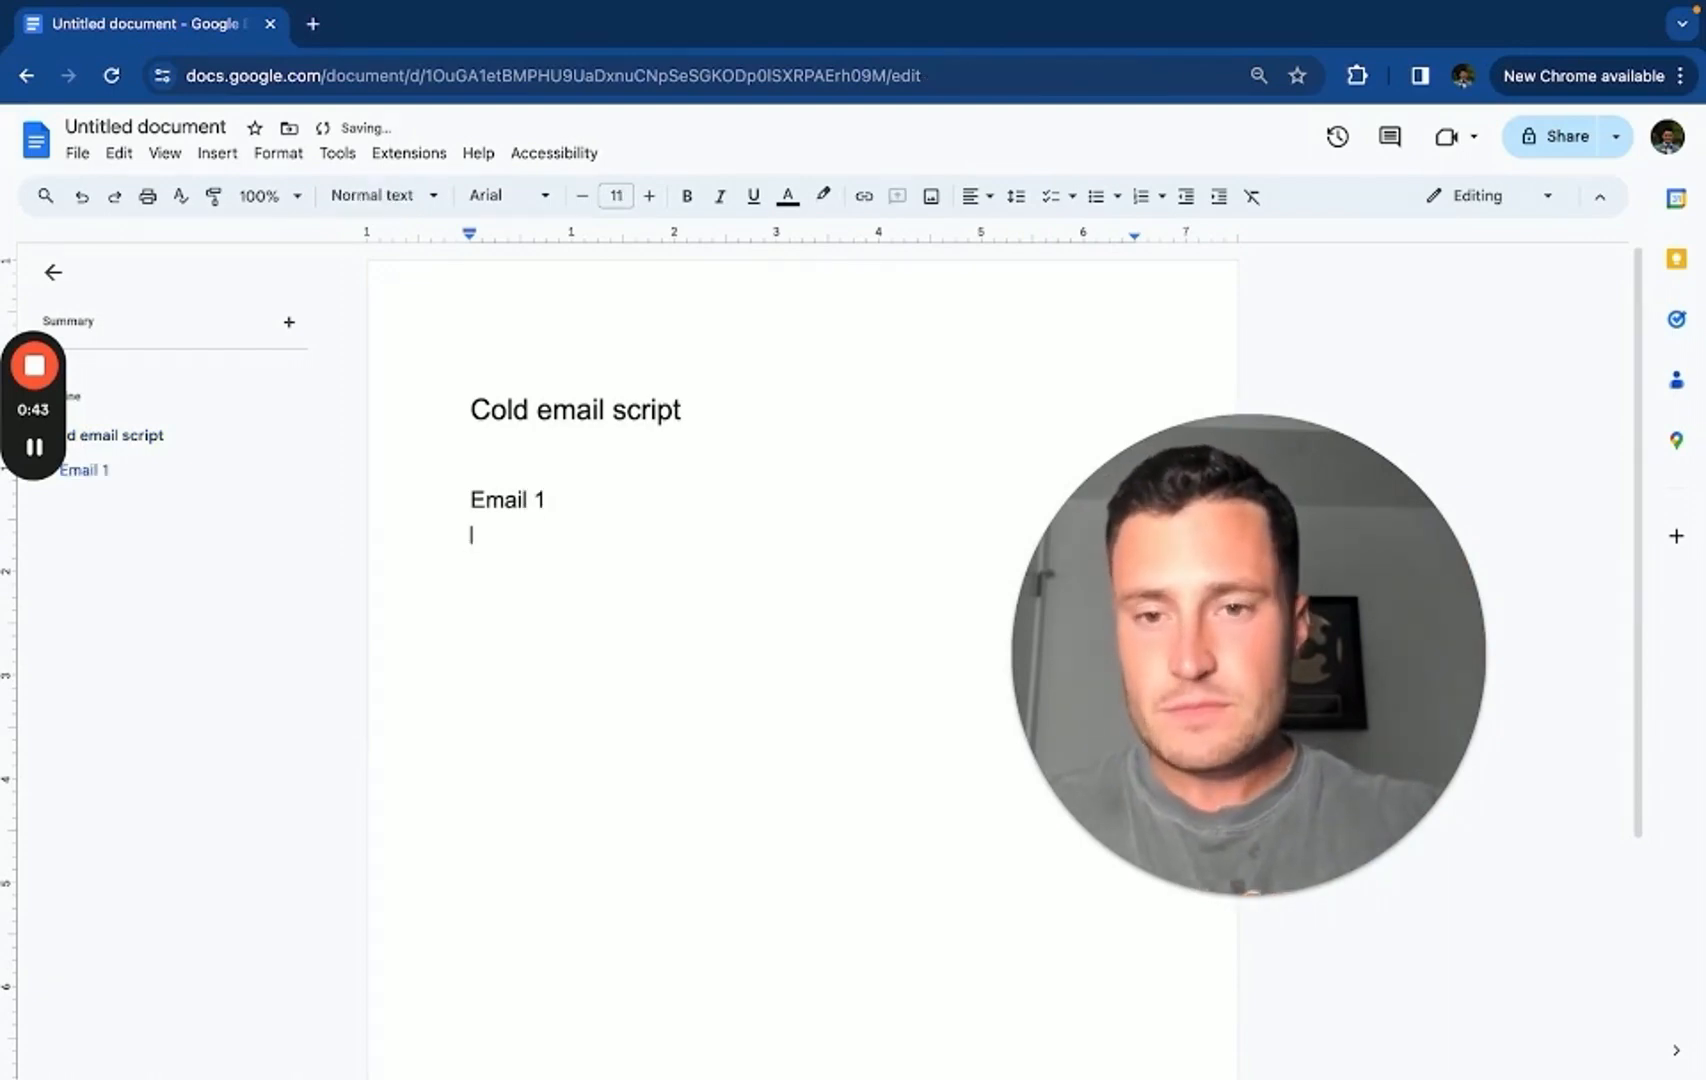
# Write Email 1's 'SL: quick question' subject and the opener to the marketing lead about SQLs for their AEs
pyautogui.write('SL: quick q')
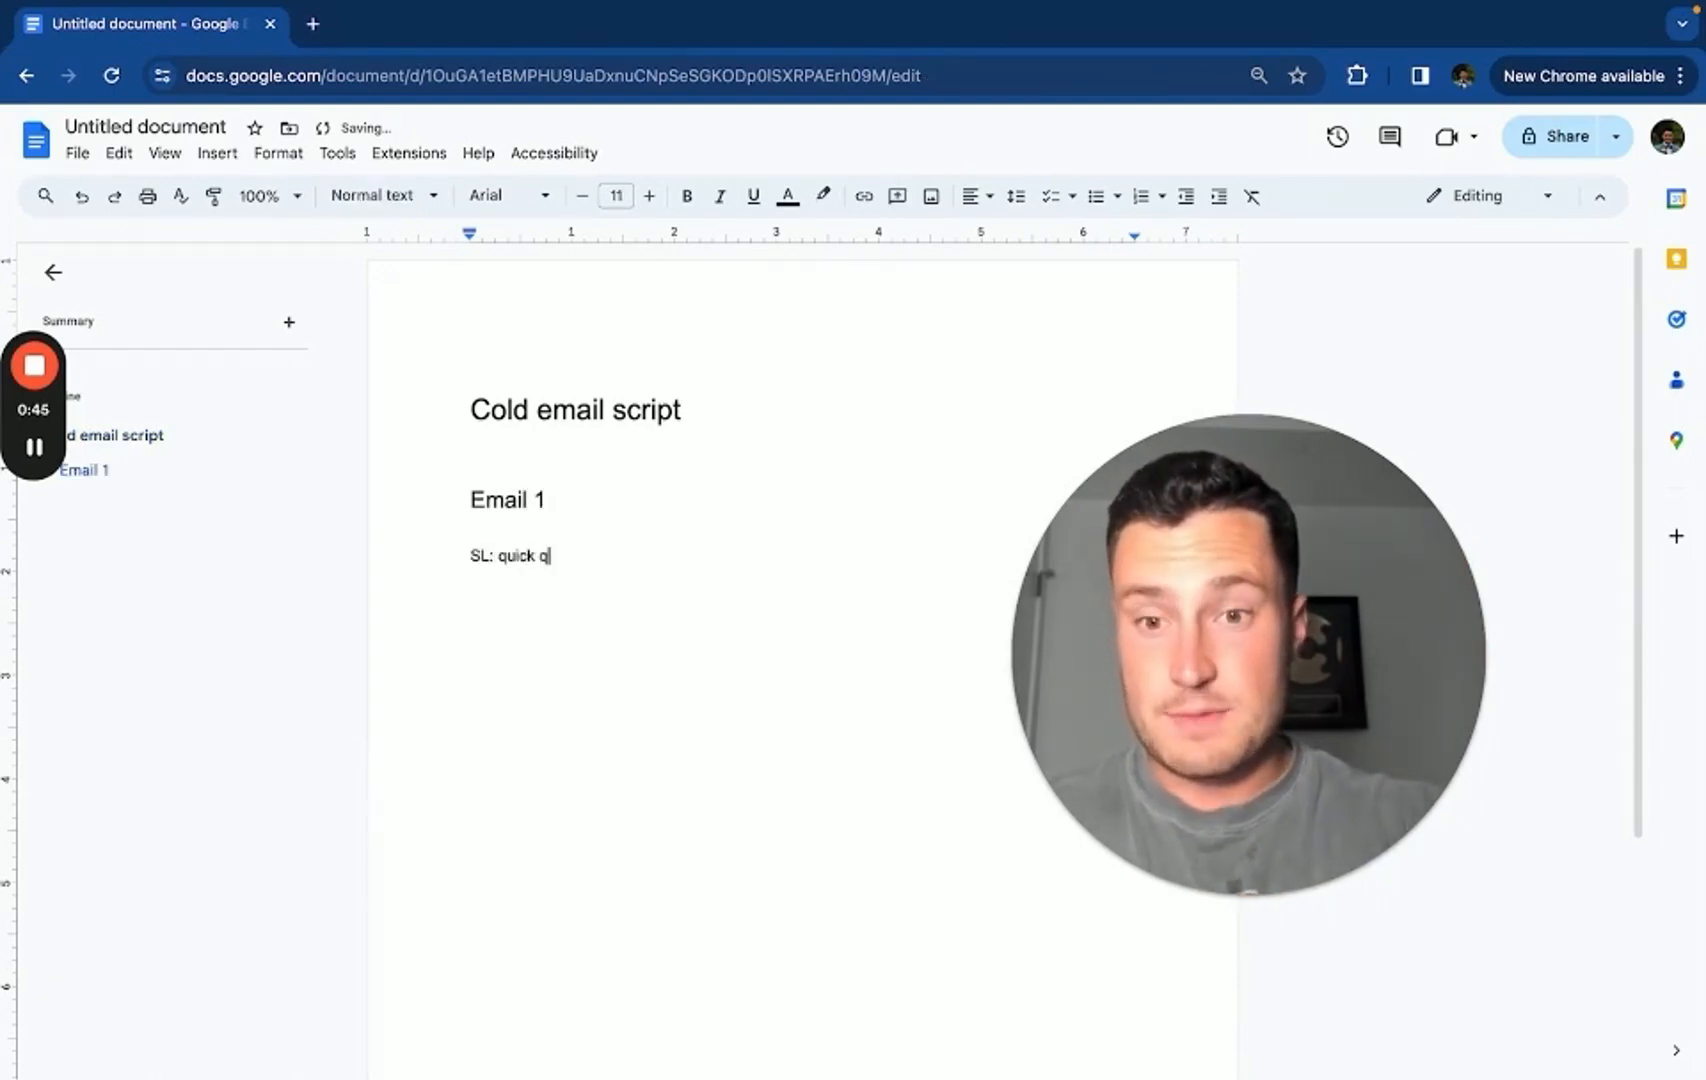
pyautogui.write('uestion')
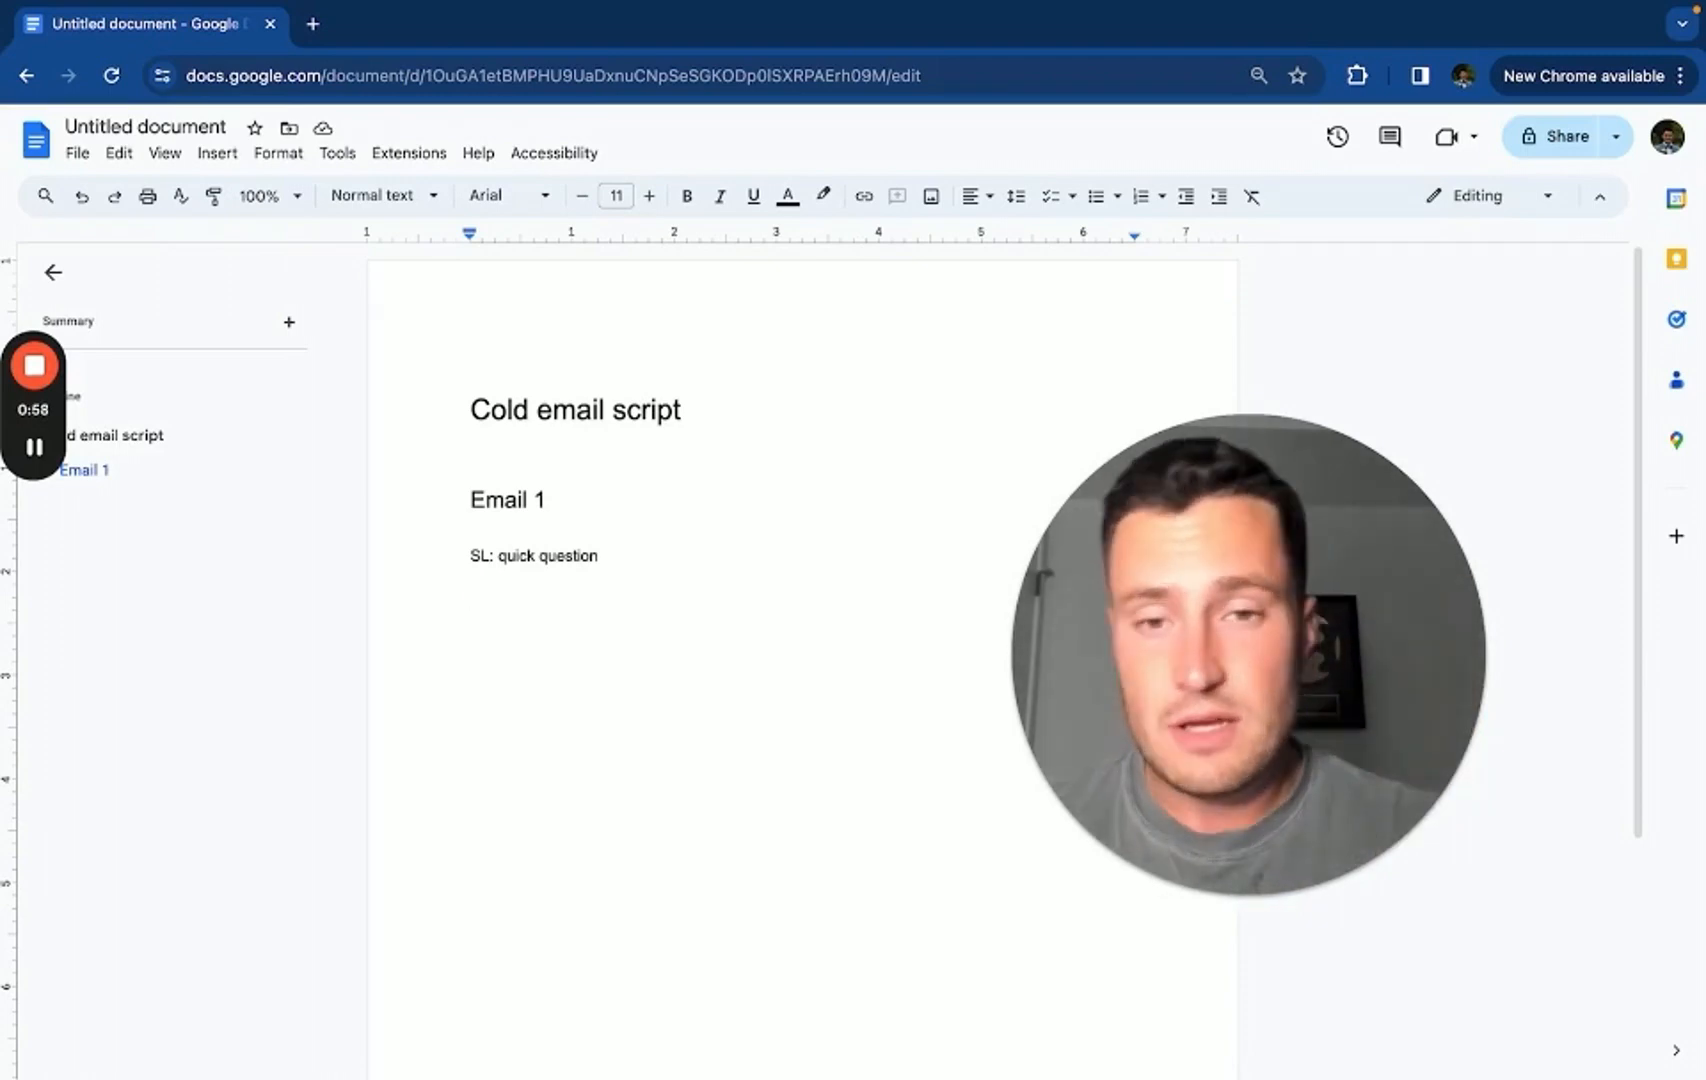
pyautogui.write('Hey I noticed')
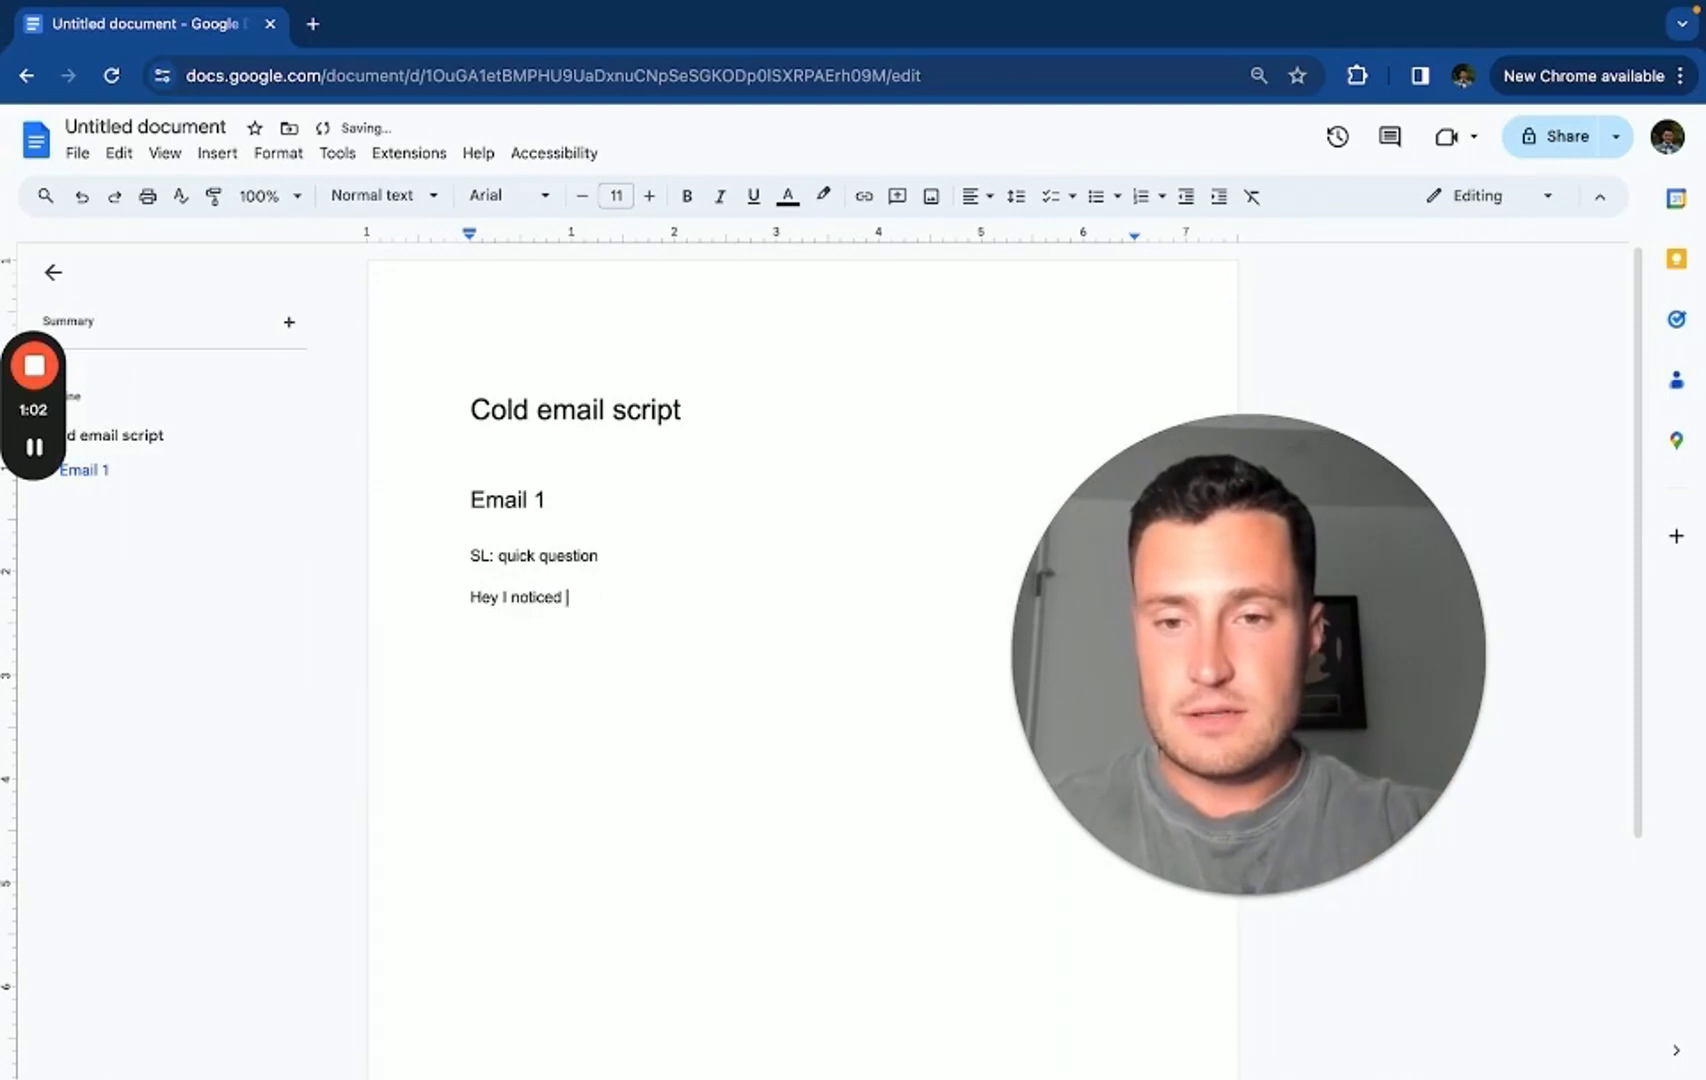
pyautogui.write("you're in charge of marketing at {{company_name")
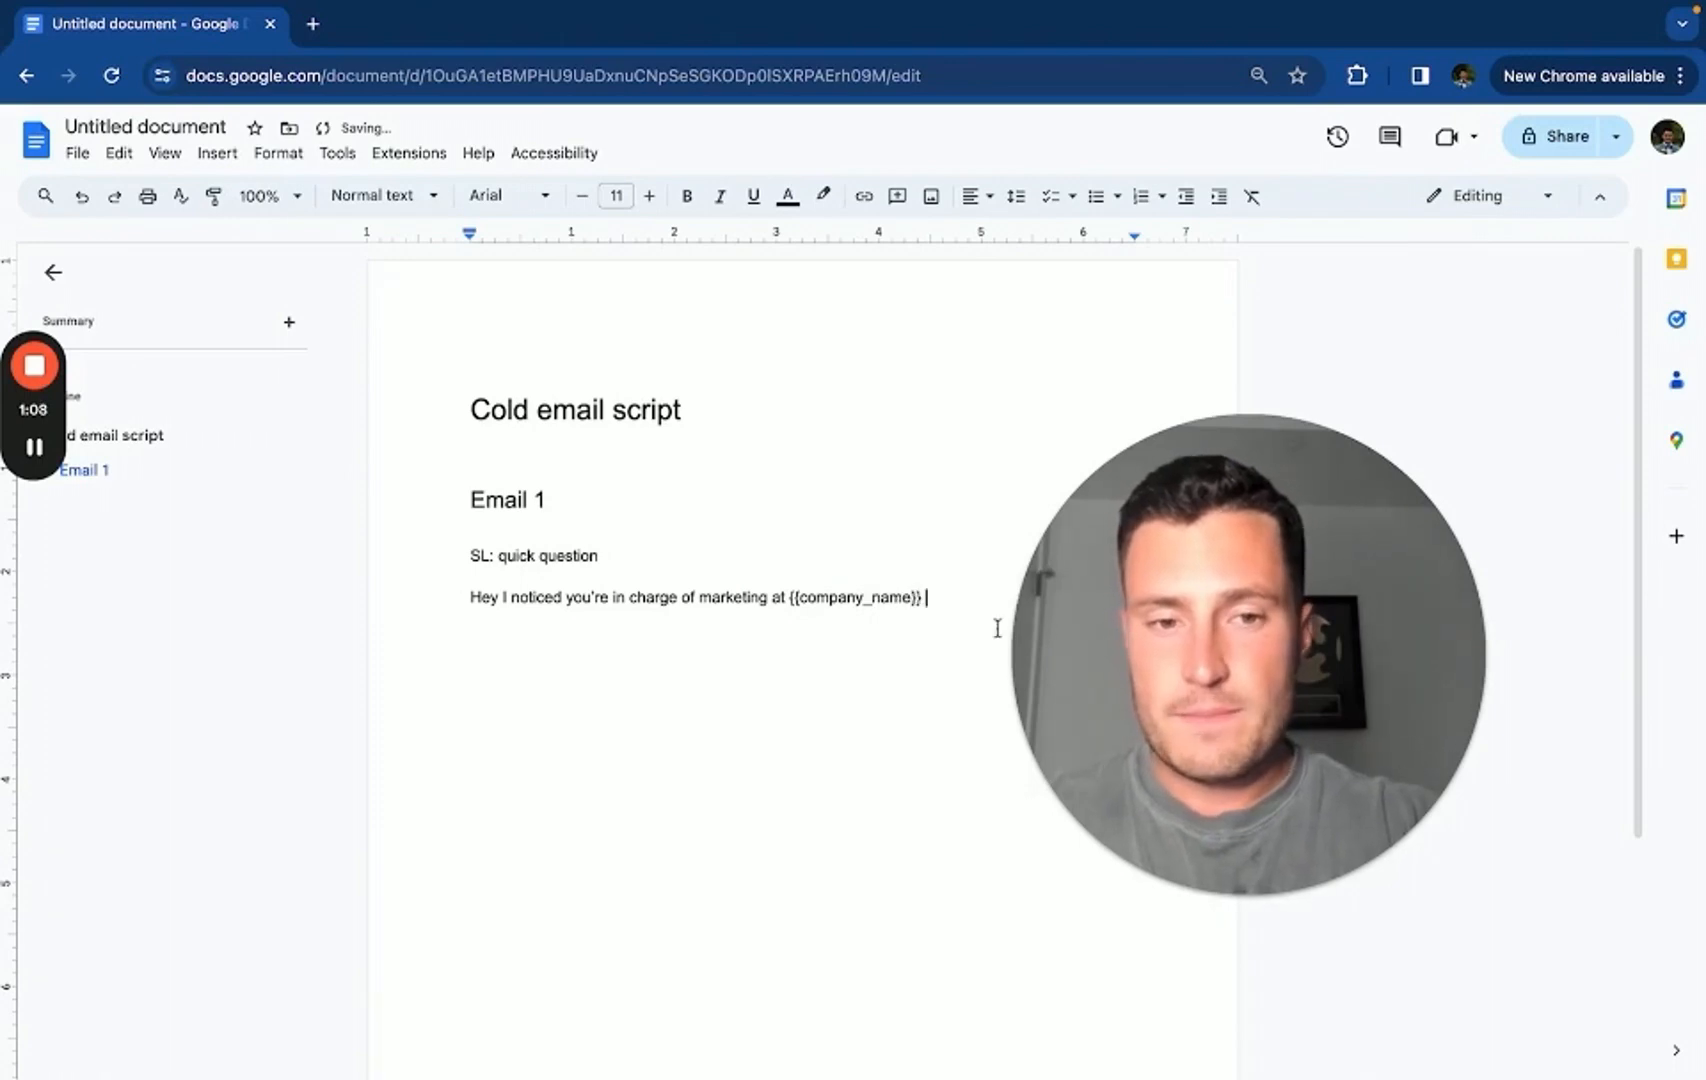
pyautogui.write("- I'm sure you;re")
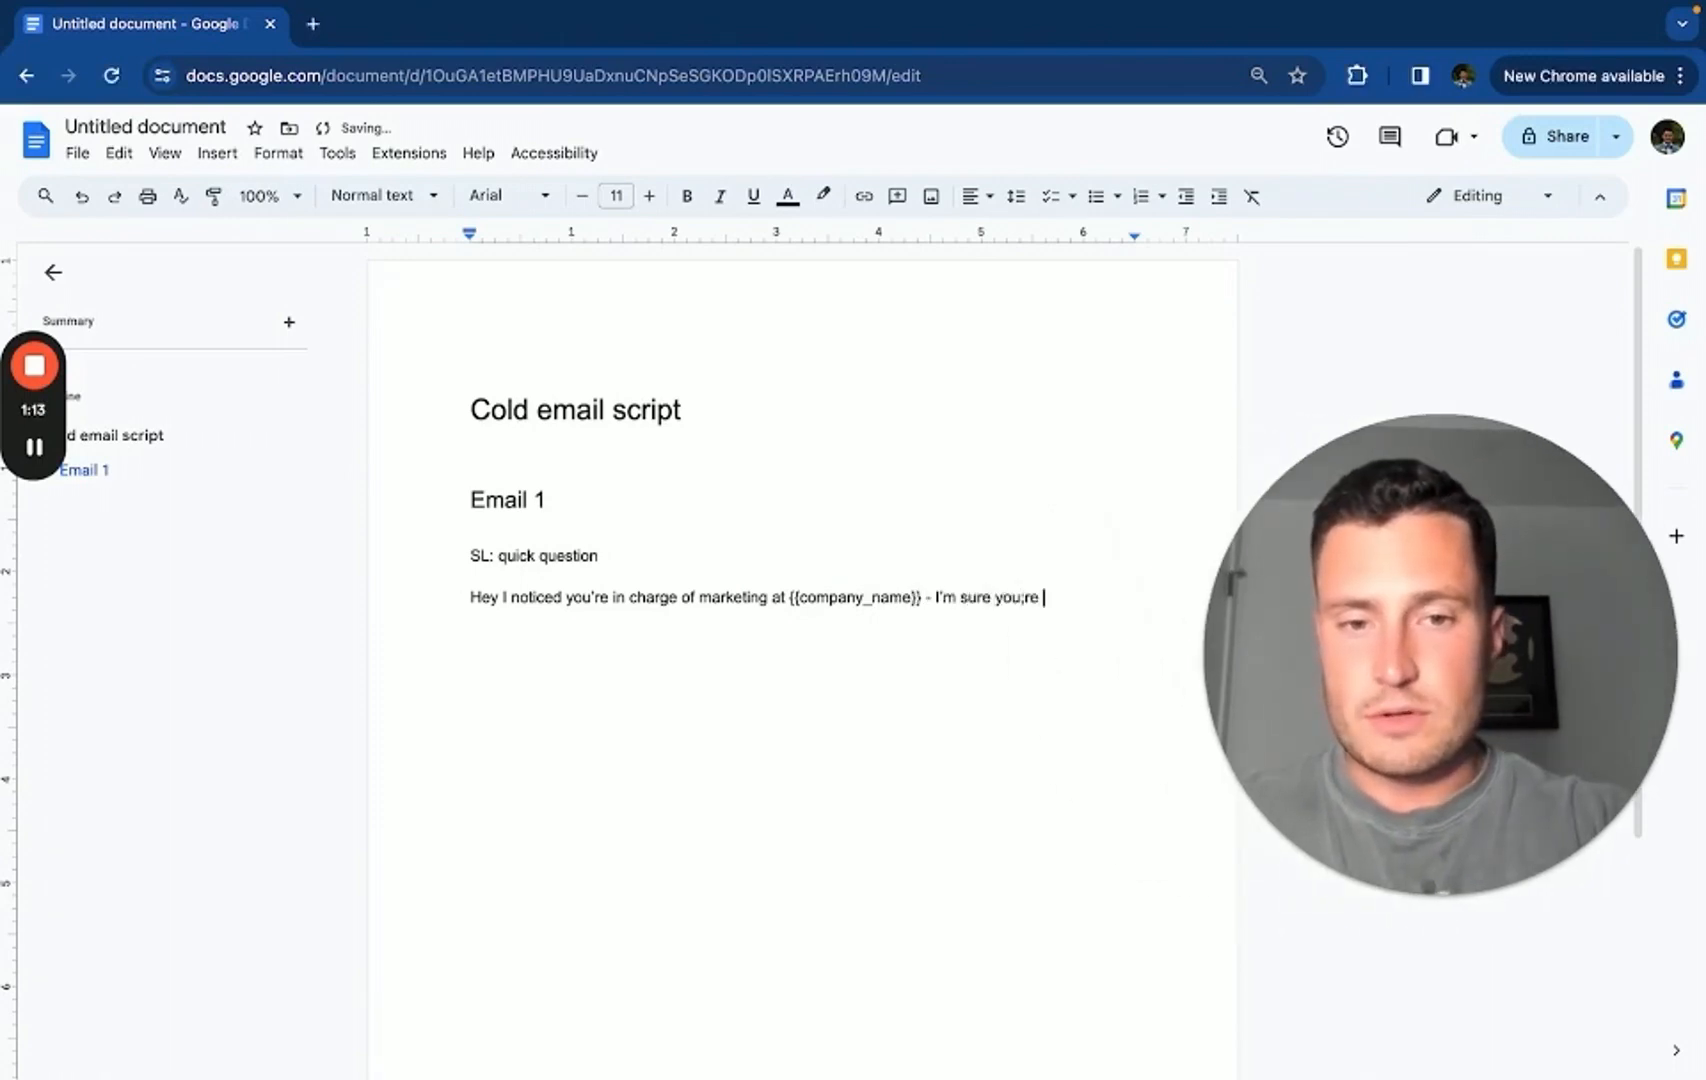
pyautogui.write('looking fof')
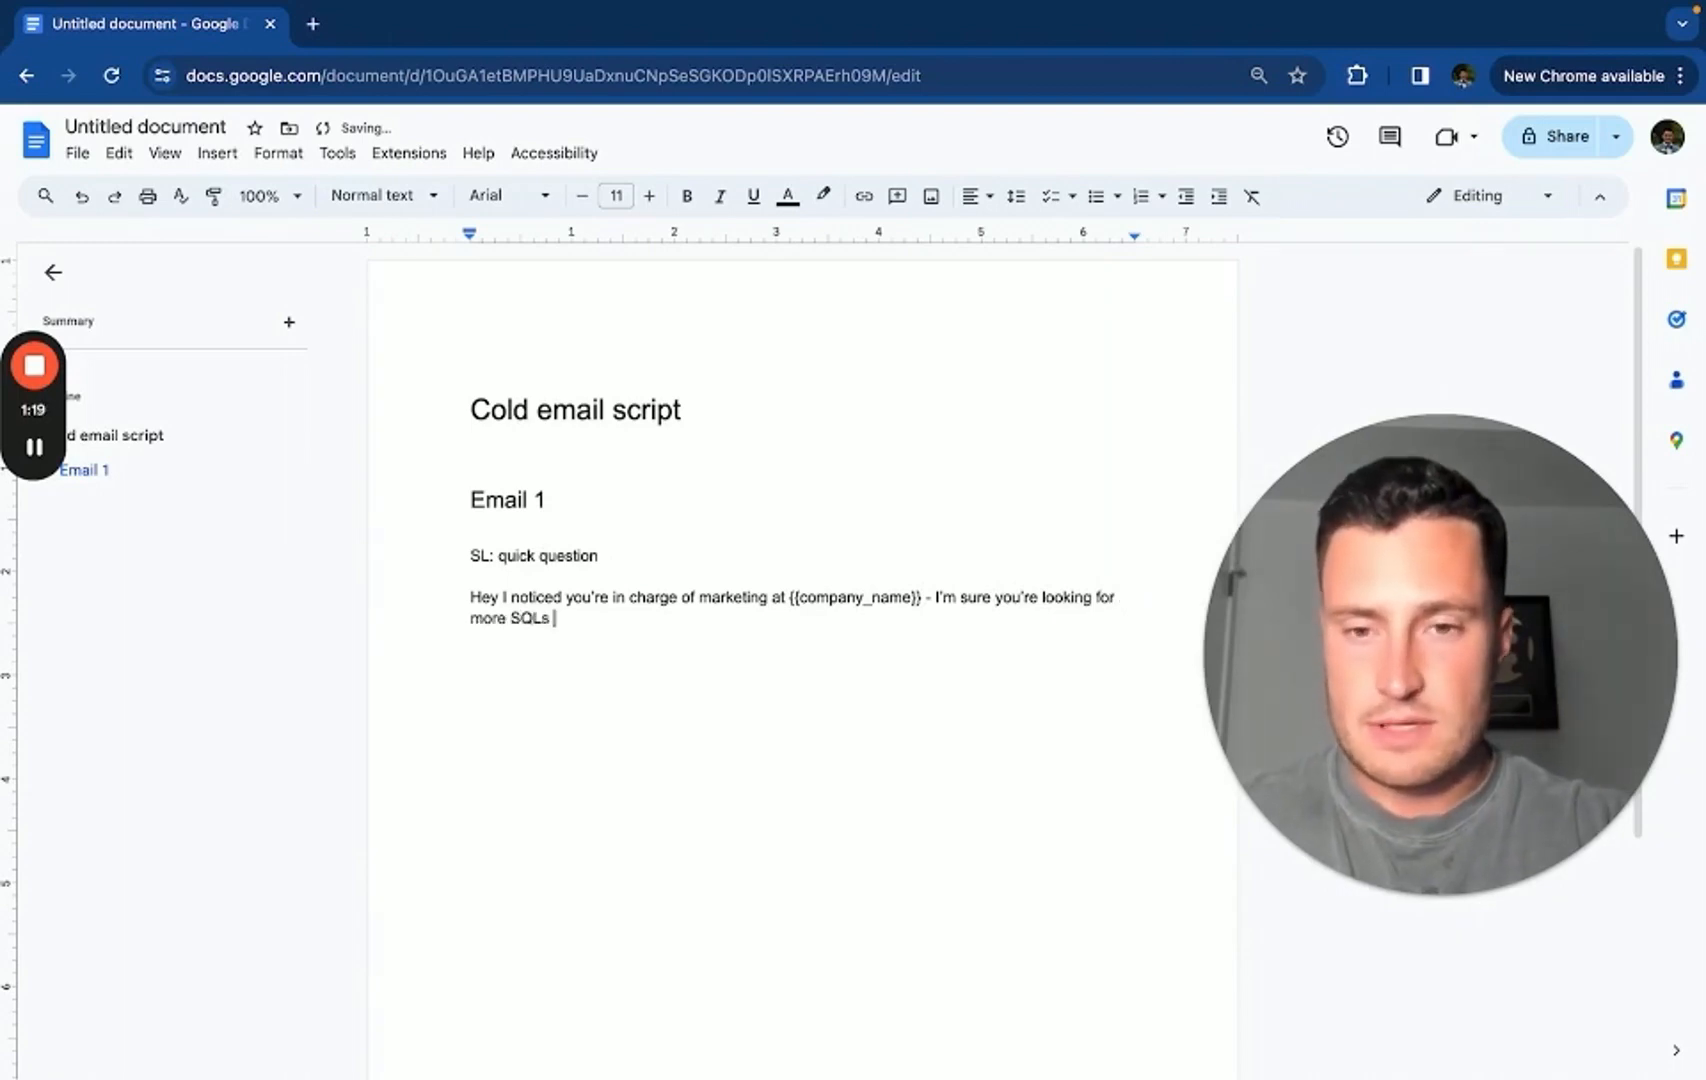
pyautogui.write('for your closers.')
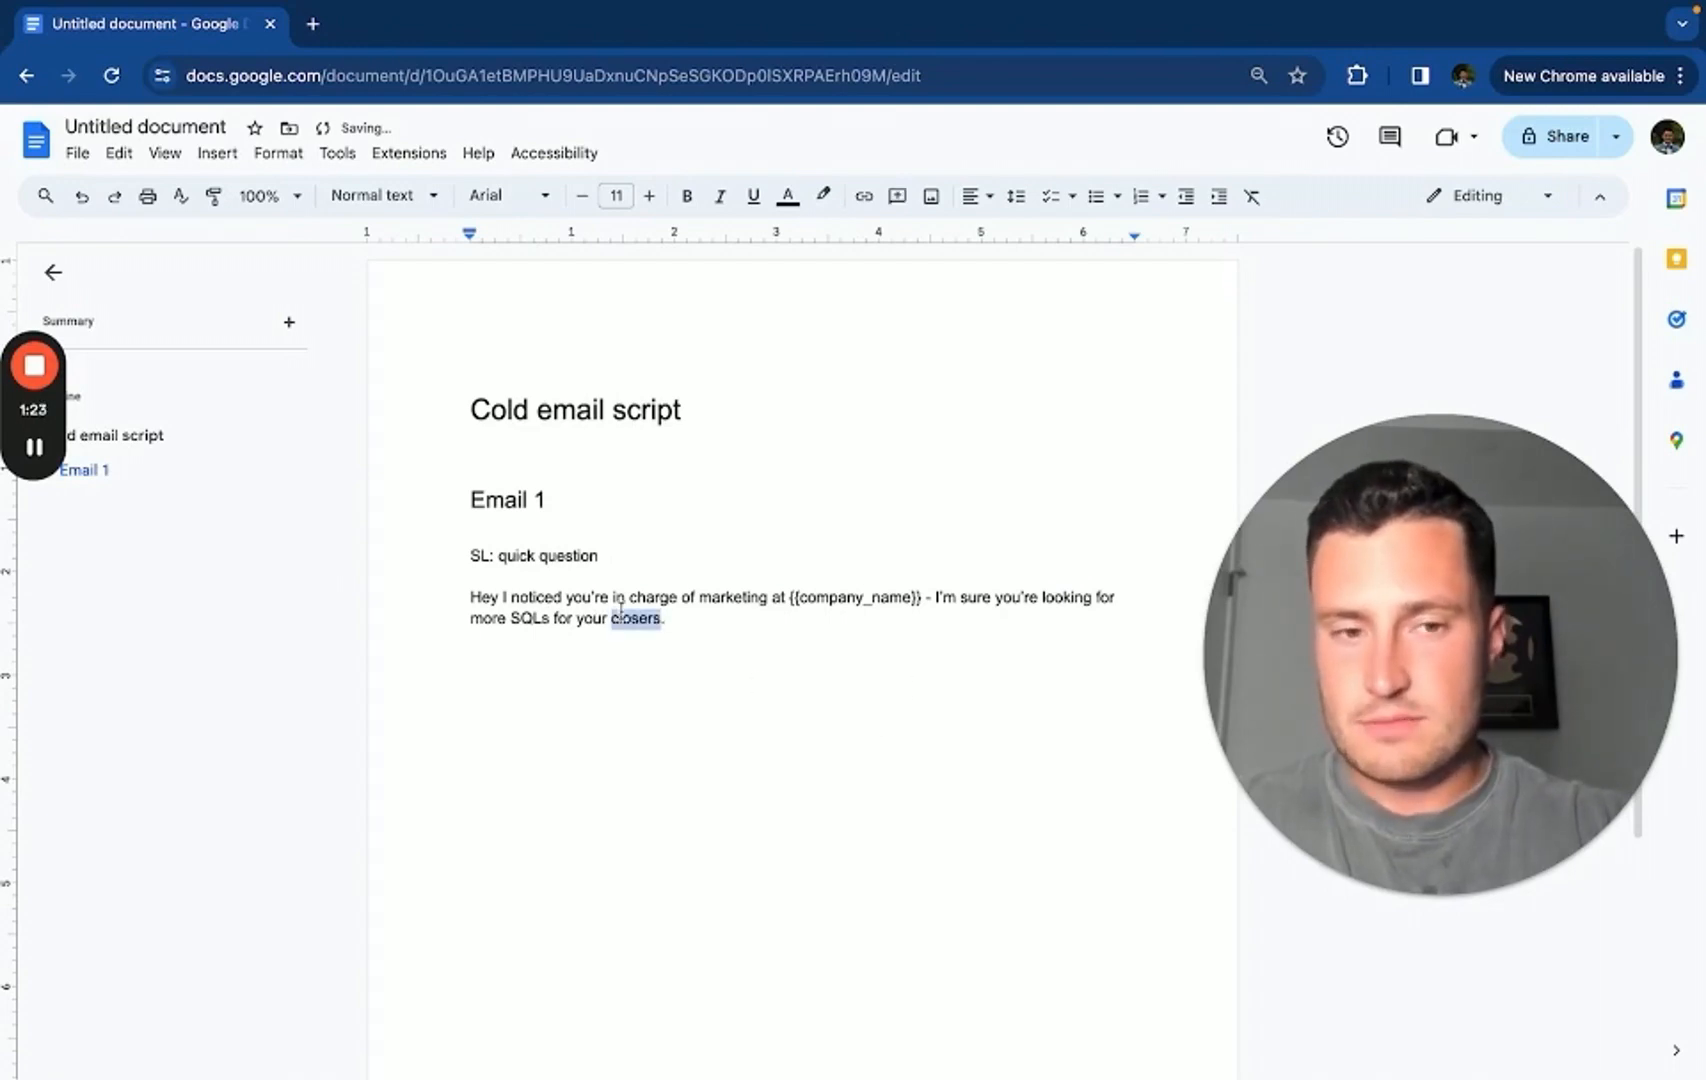
pyautogui.write('AEs')
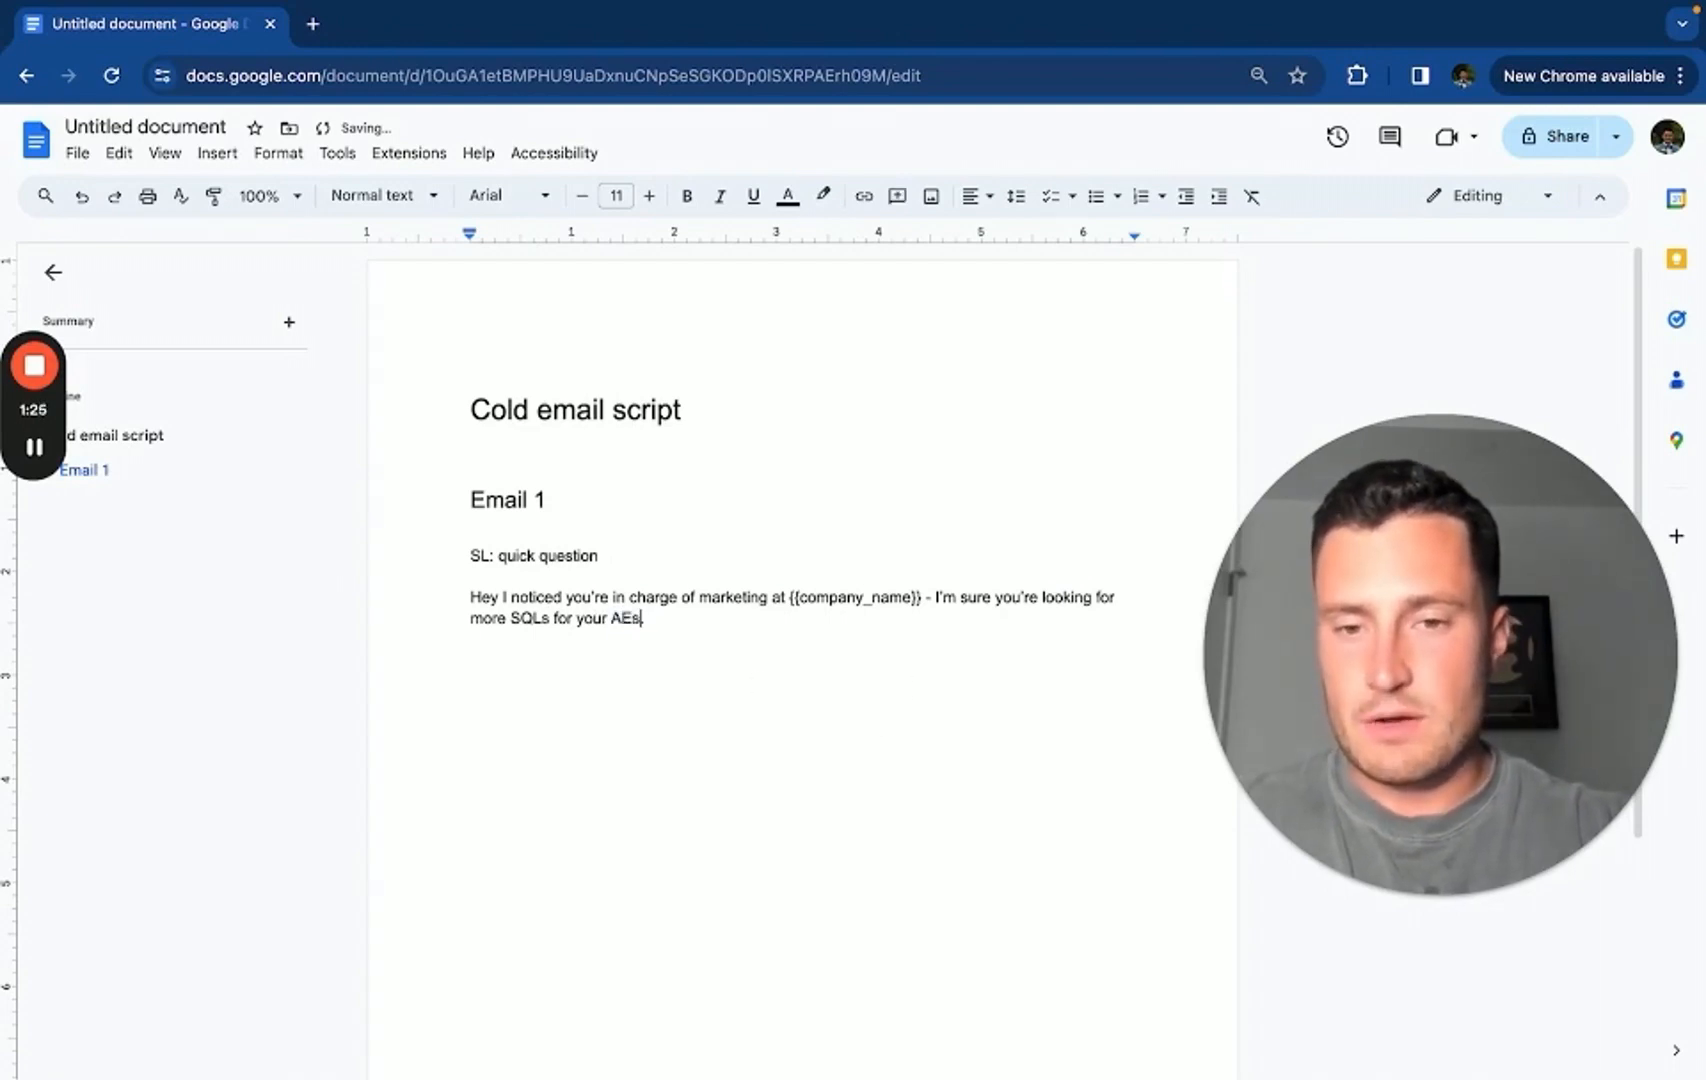
pyautogui.moveTo(470, 596); pyautogui.dragTo(794, 596)
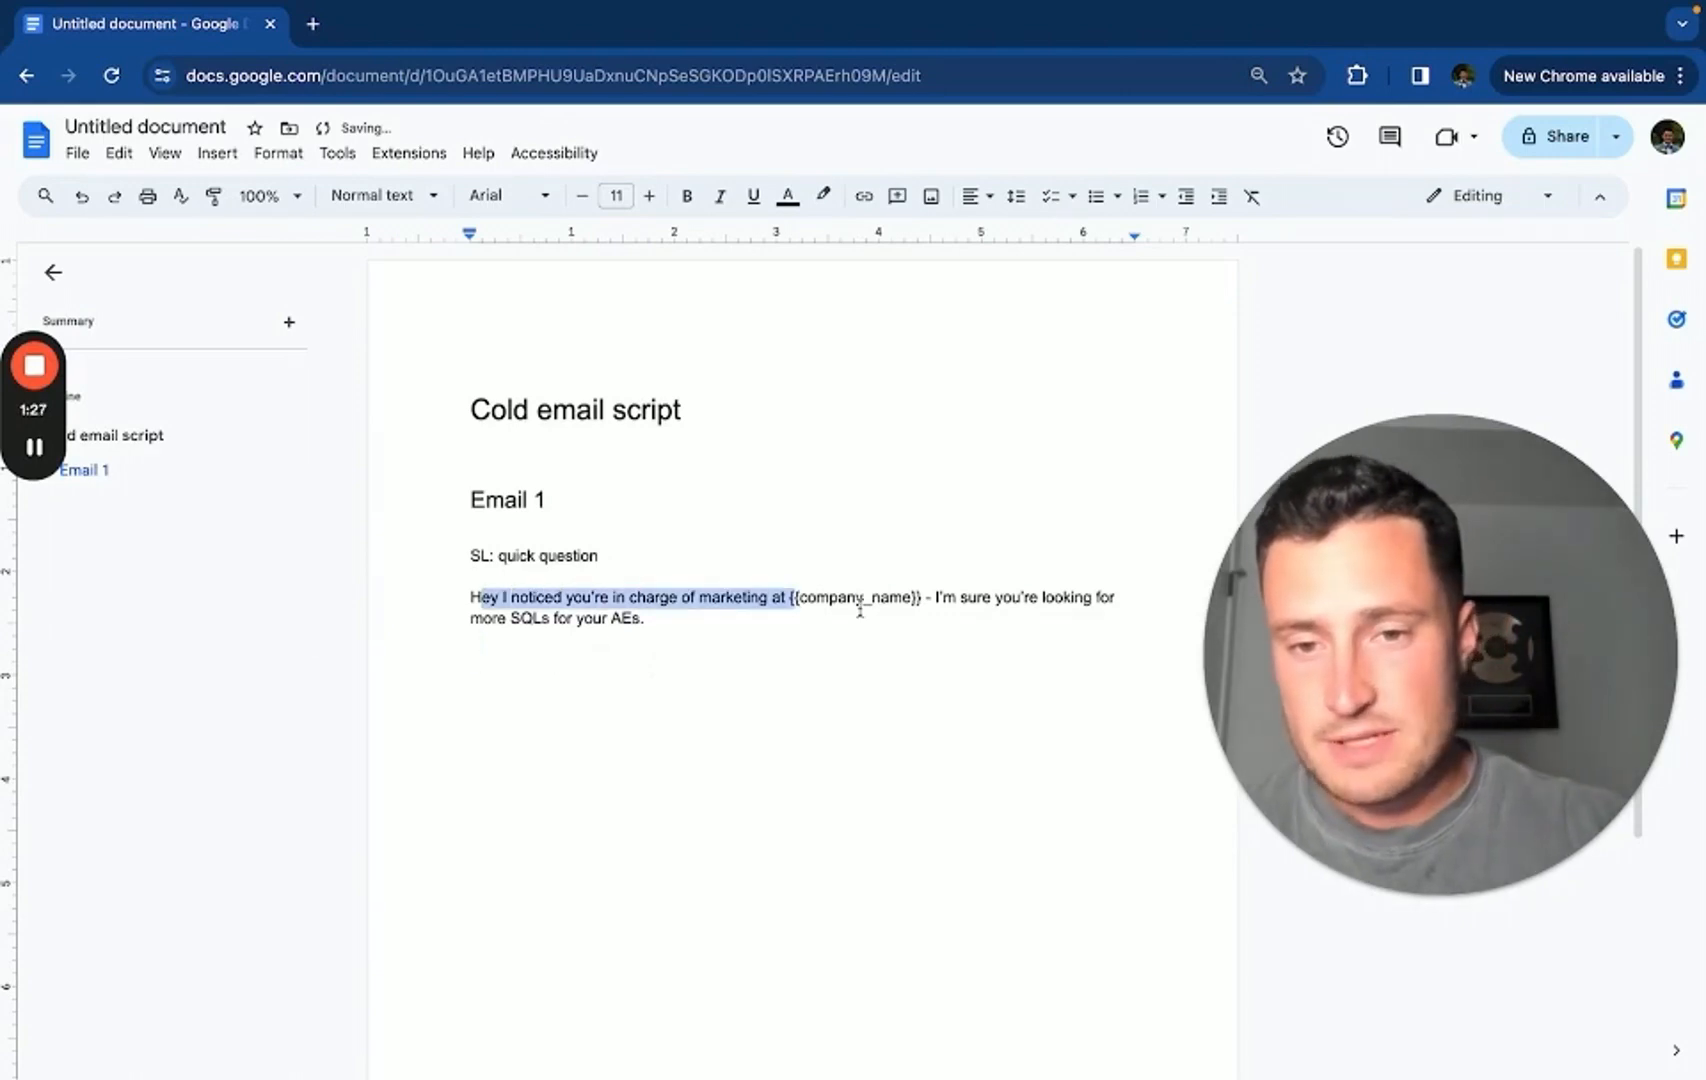
pyautogui.click(706, 658)
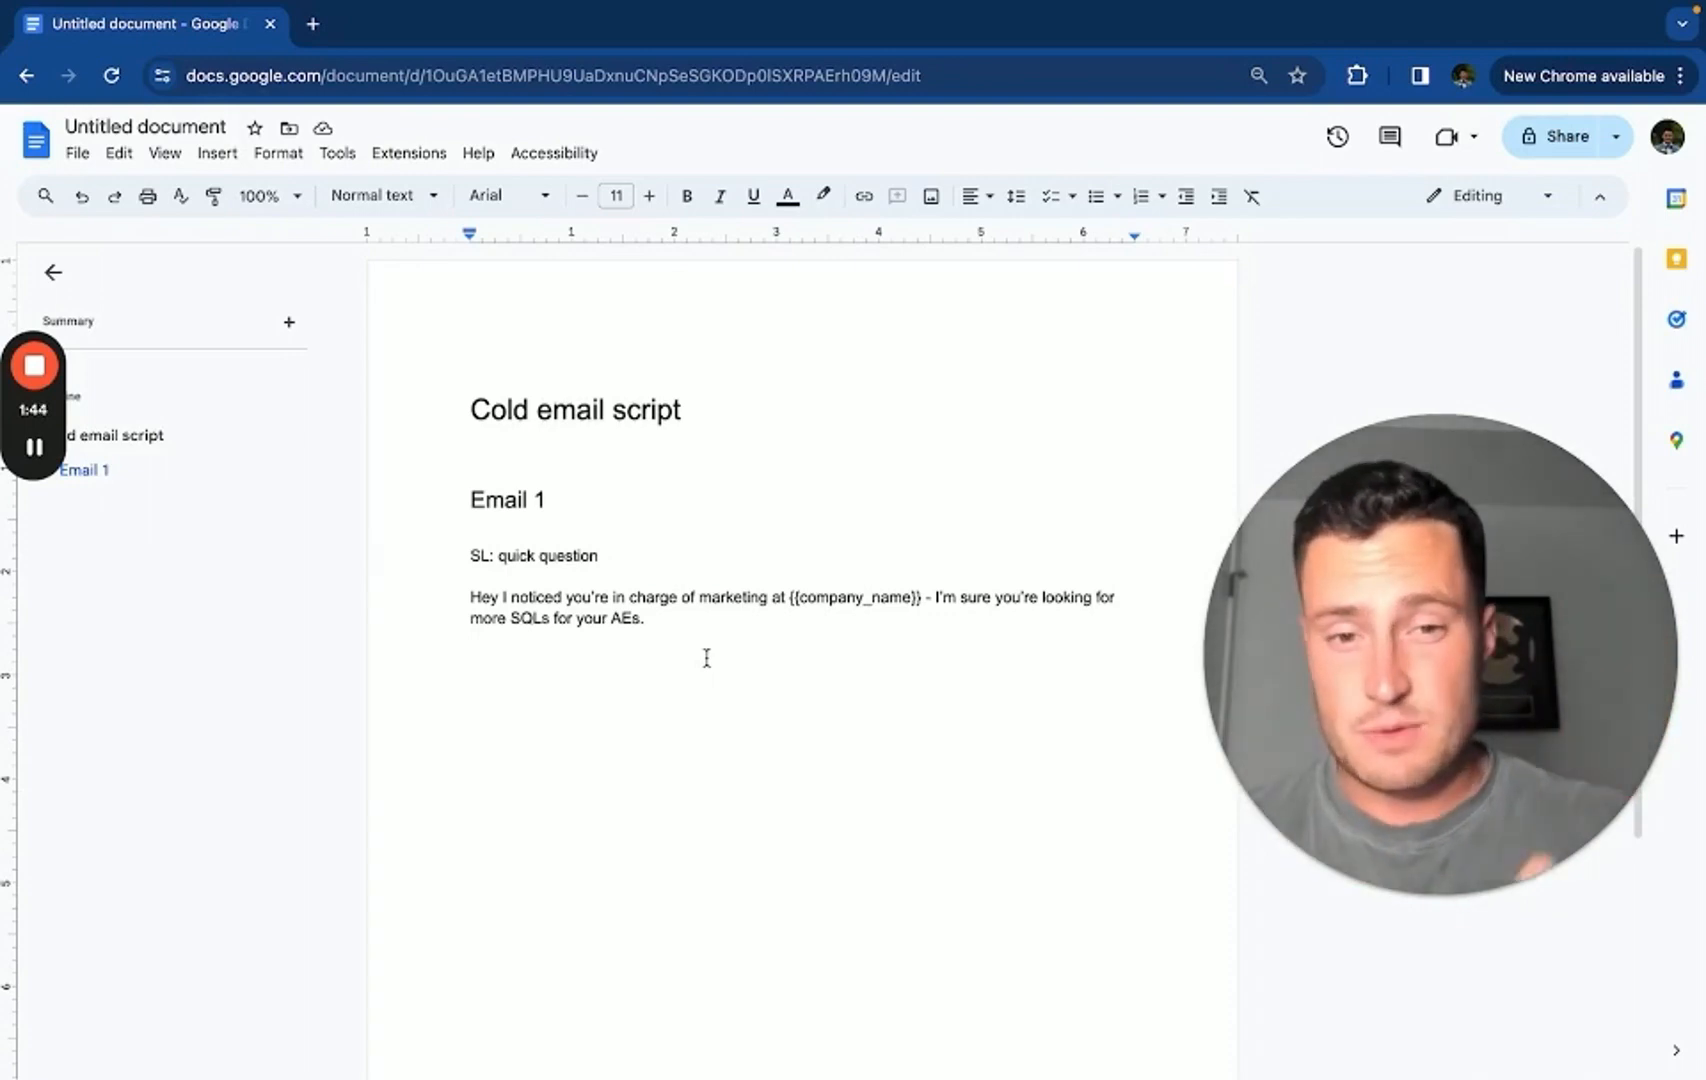
# Add the pitch of 25 qualified calls per month via a personalized Loom video strategy and the 'Mind if I share' question
pyautogui.click(472, 682)
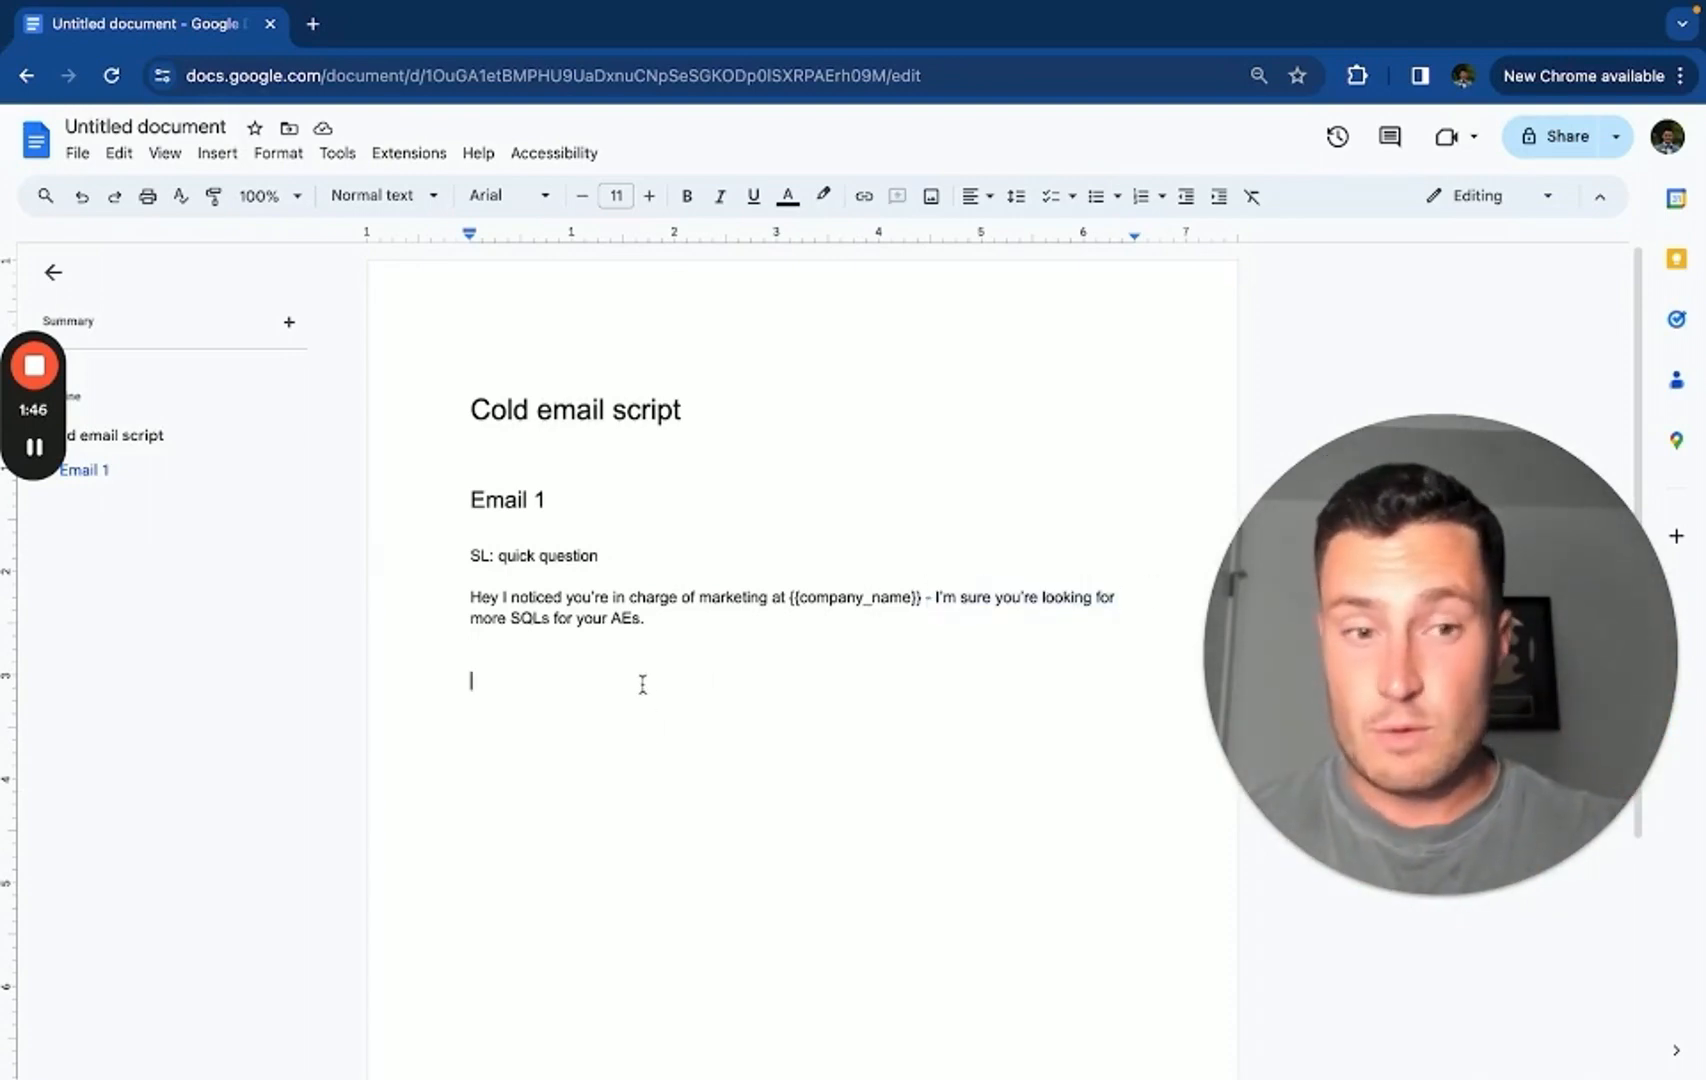
pyautogui.write('M')
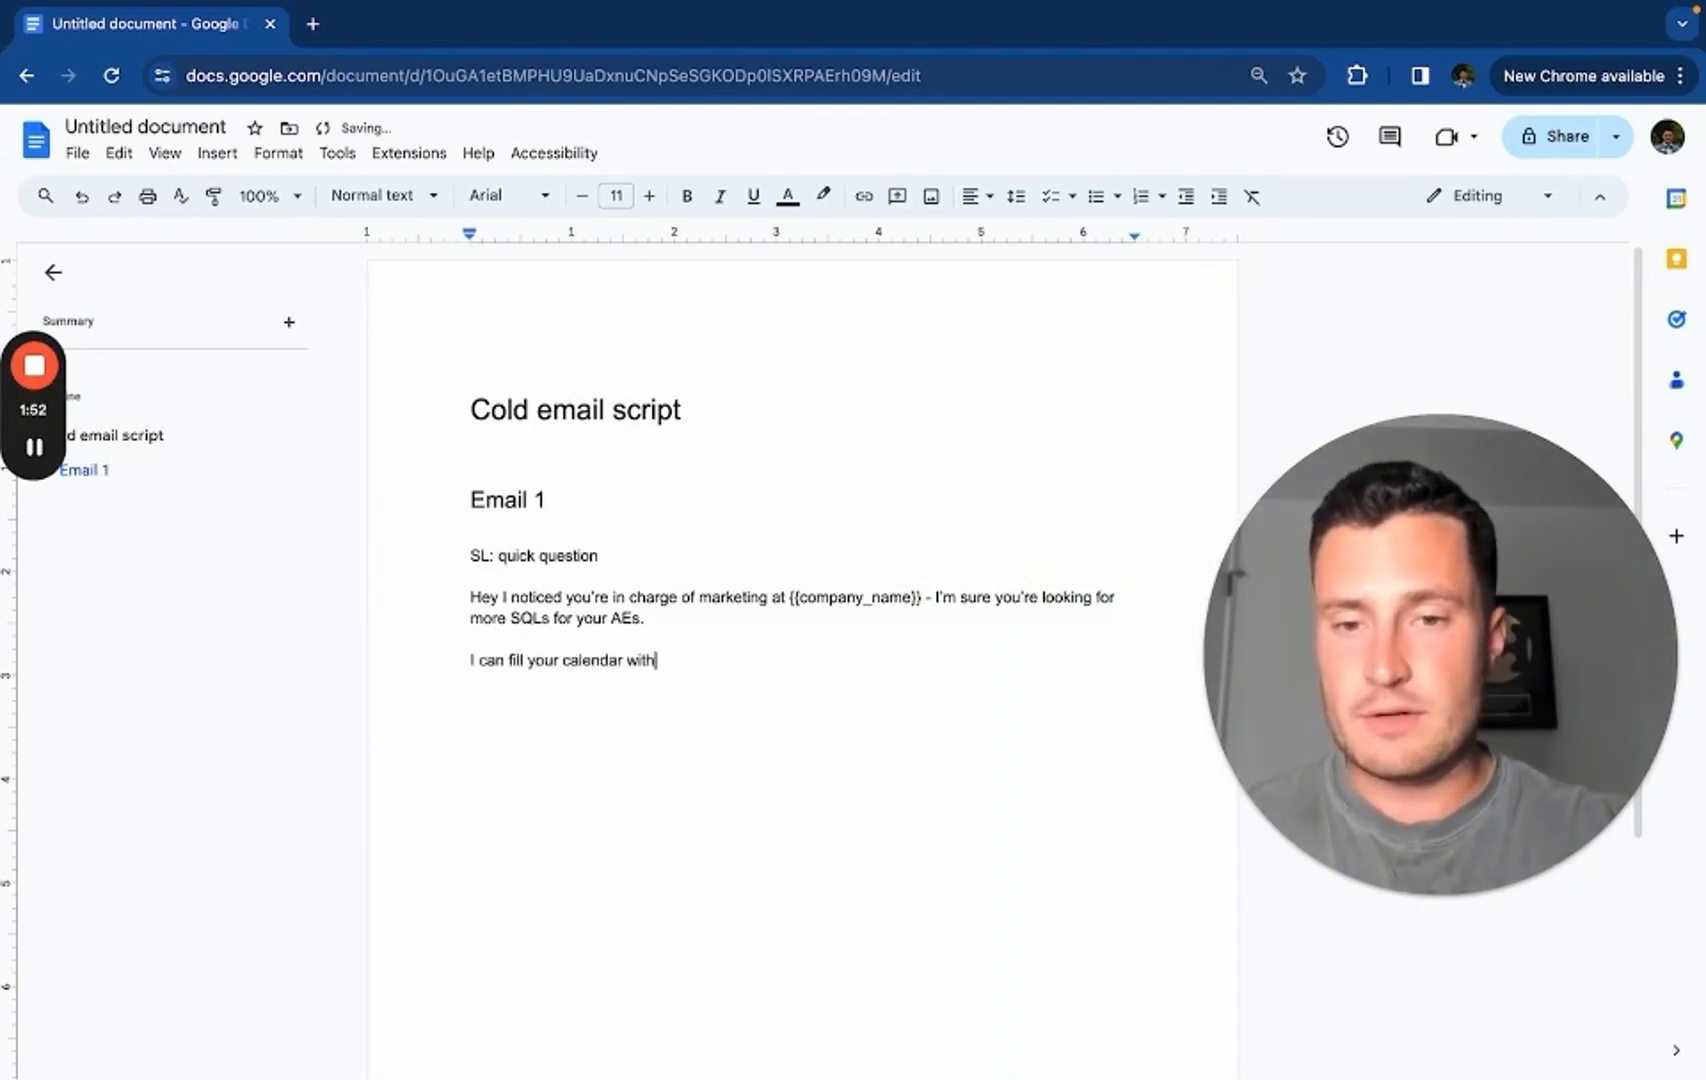
pyautogui.write('25 qualifies')
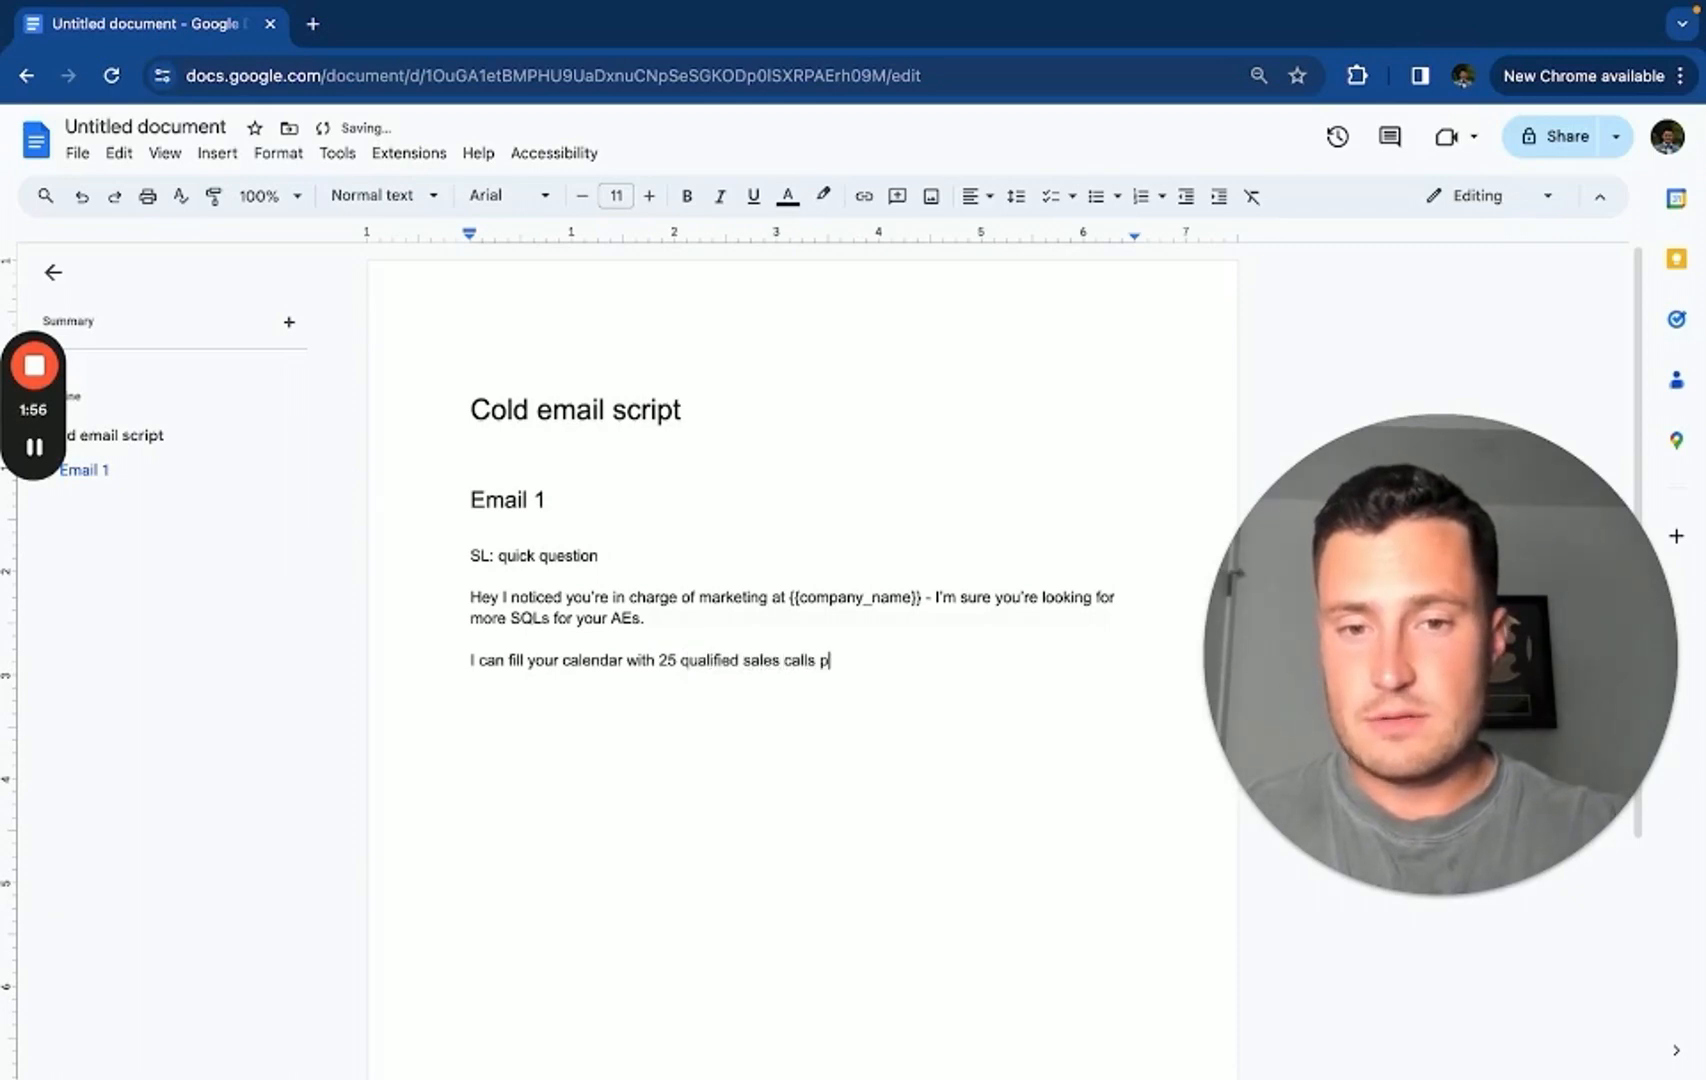
pyautogui.write('per month using a')
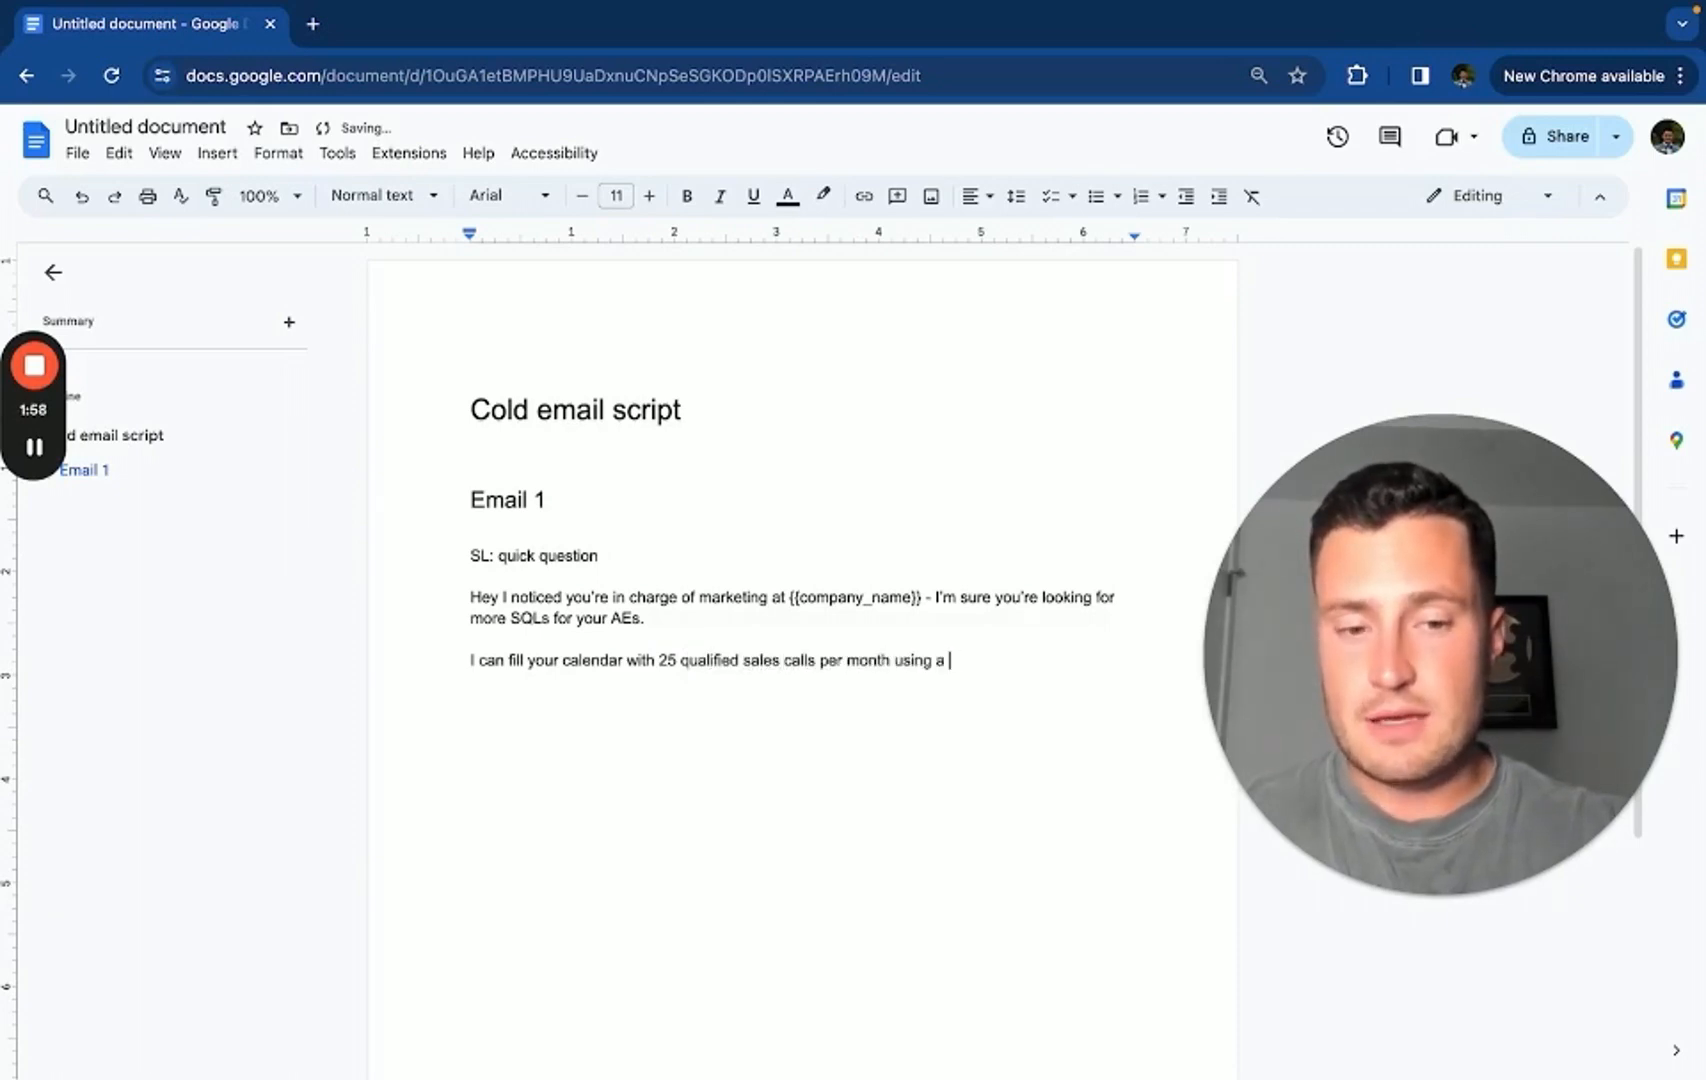
pyautogui.write('Personalized Loom vid')
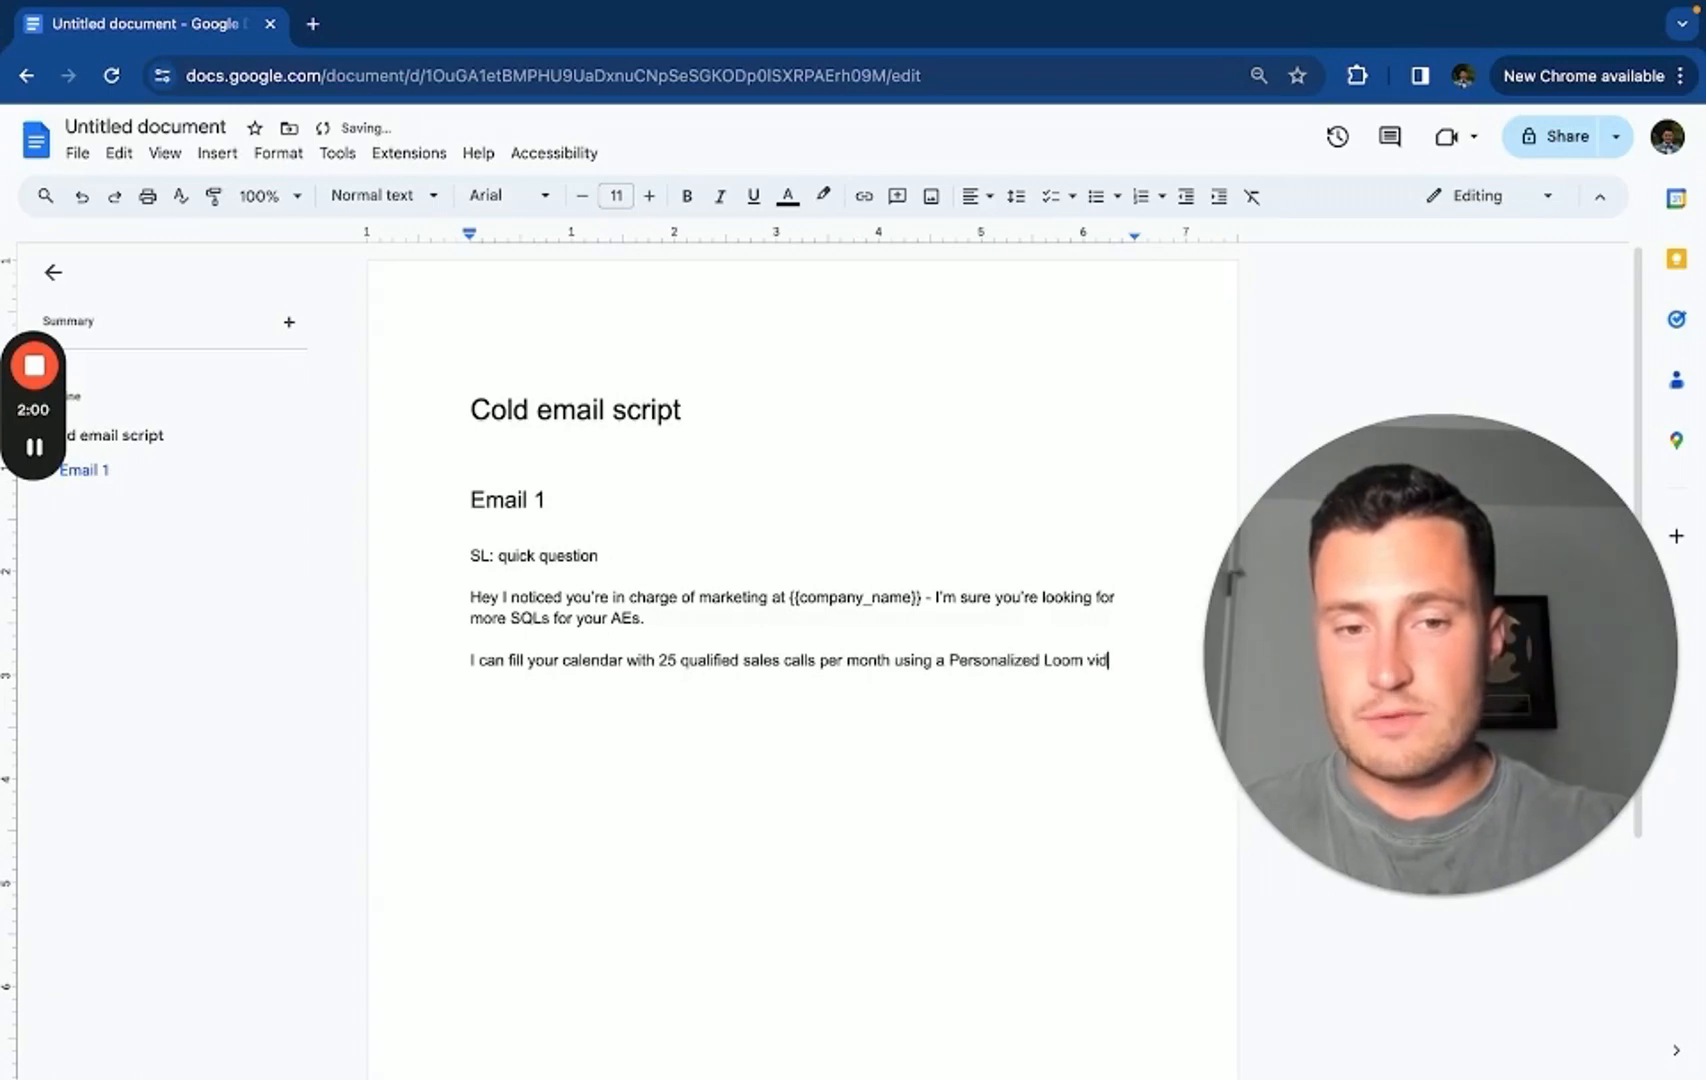
pyautogui.write('eo strategy')
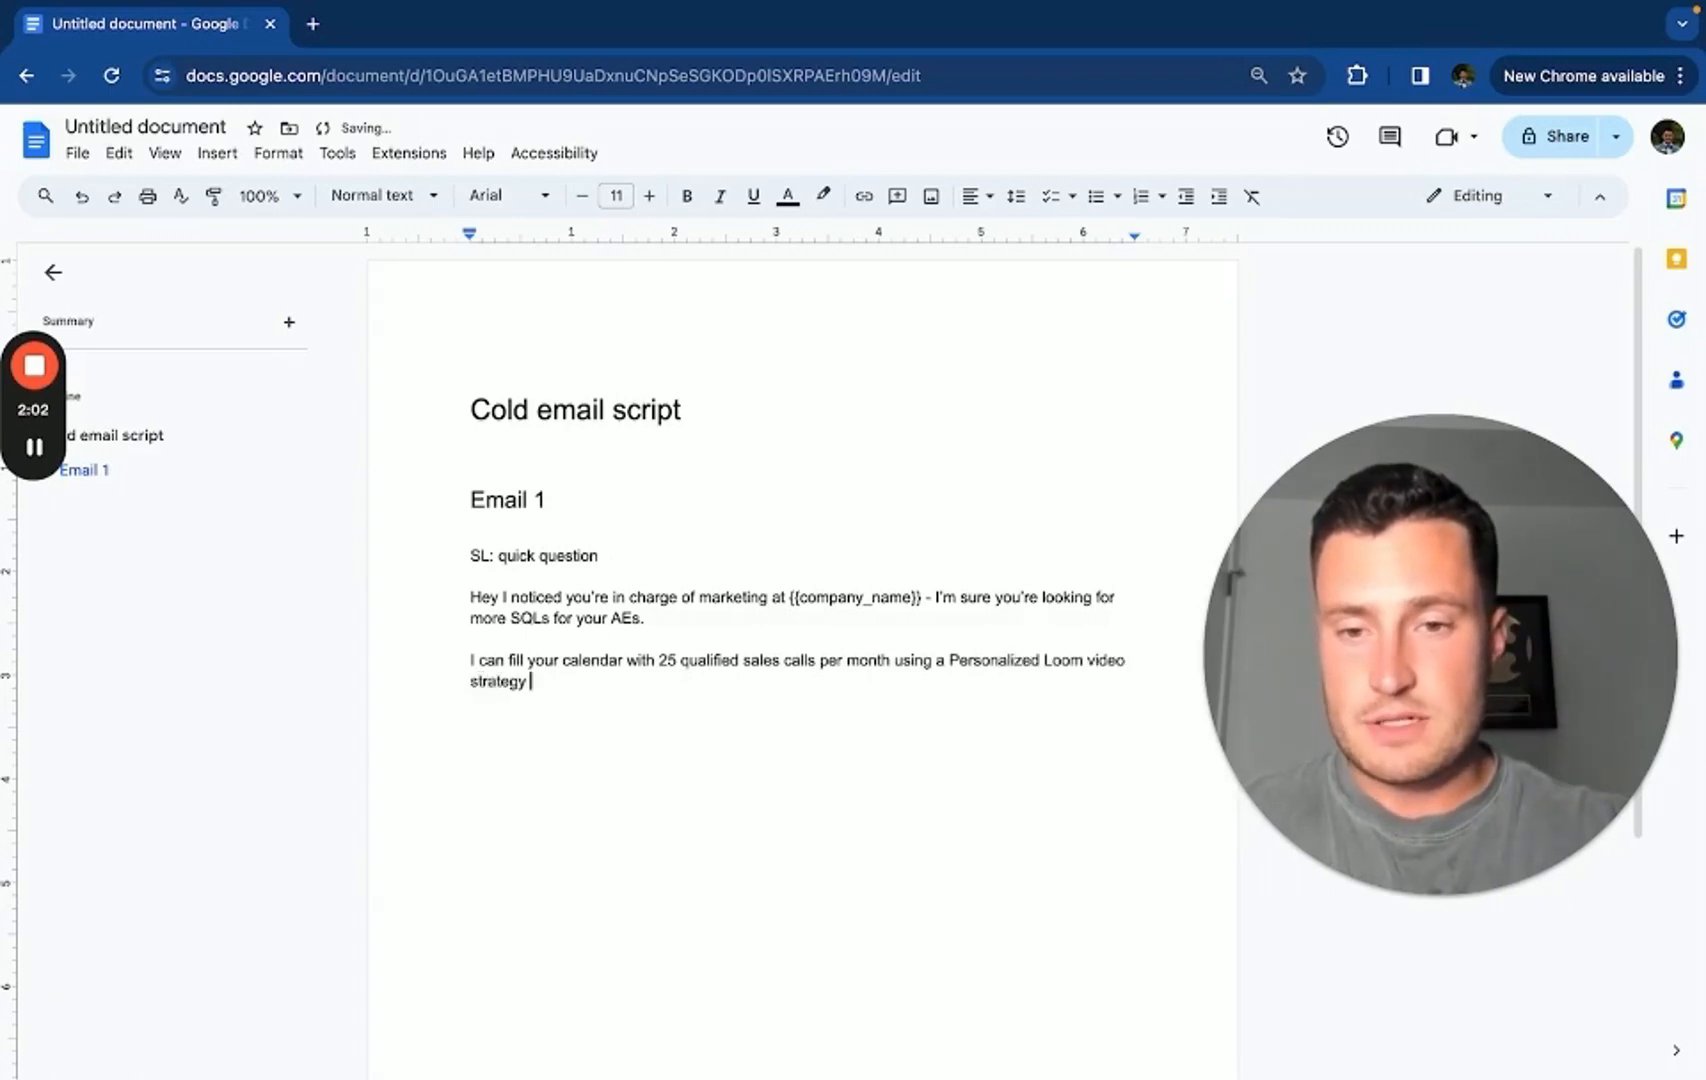
pyautogui.write('(just like thix one).')
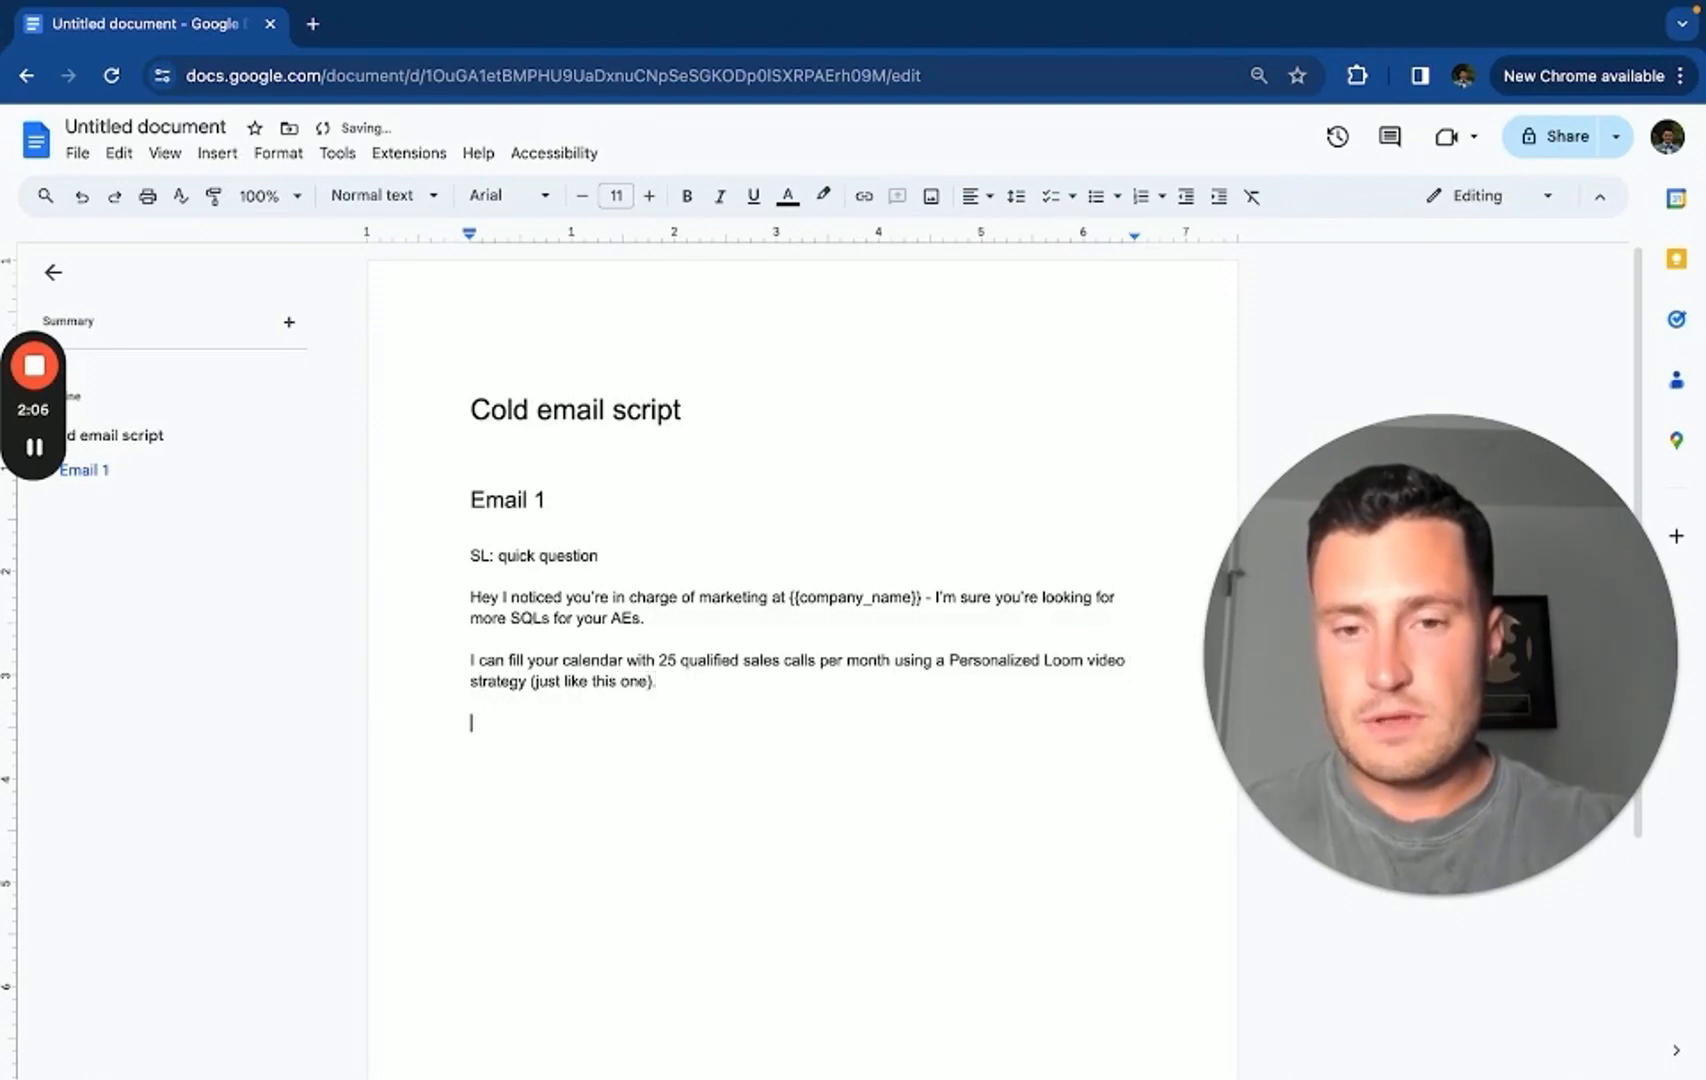
pyautogui.write('Mind if I share a quick video explainin')
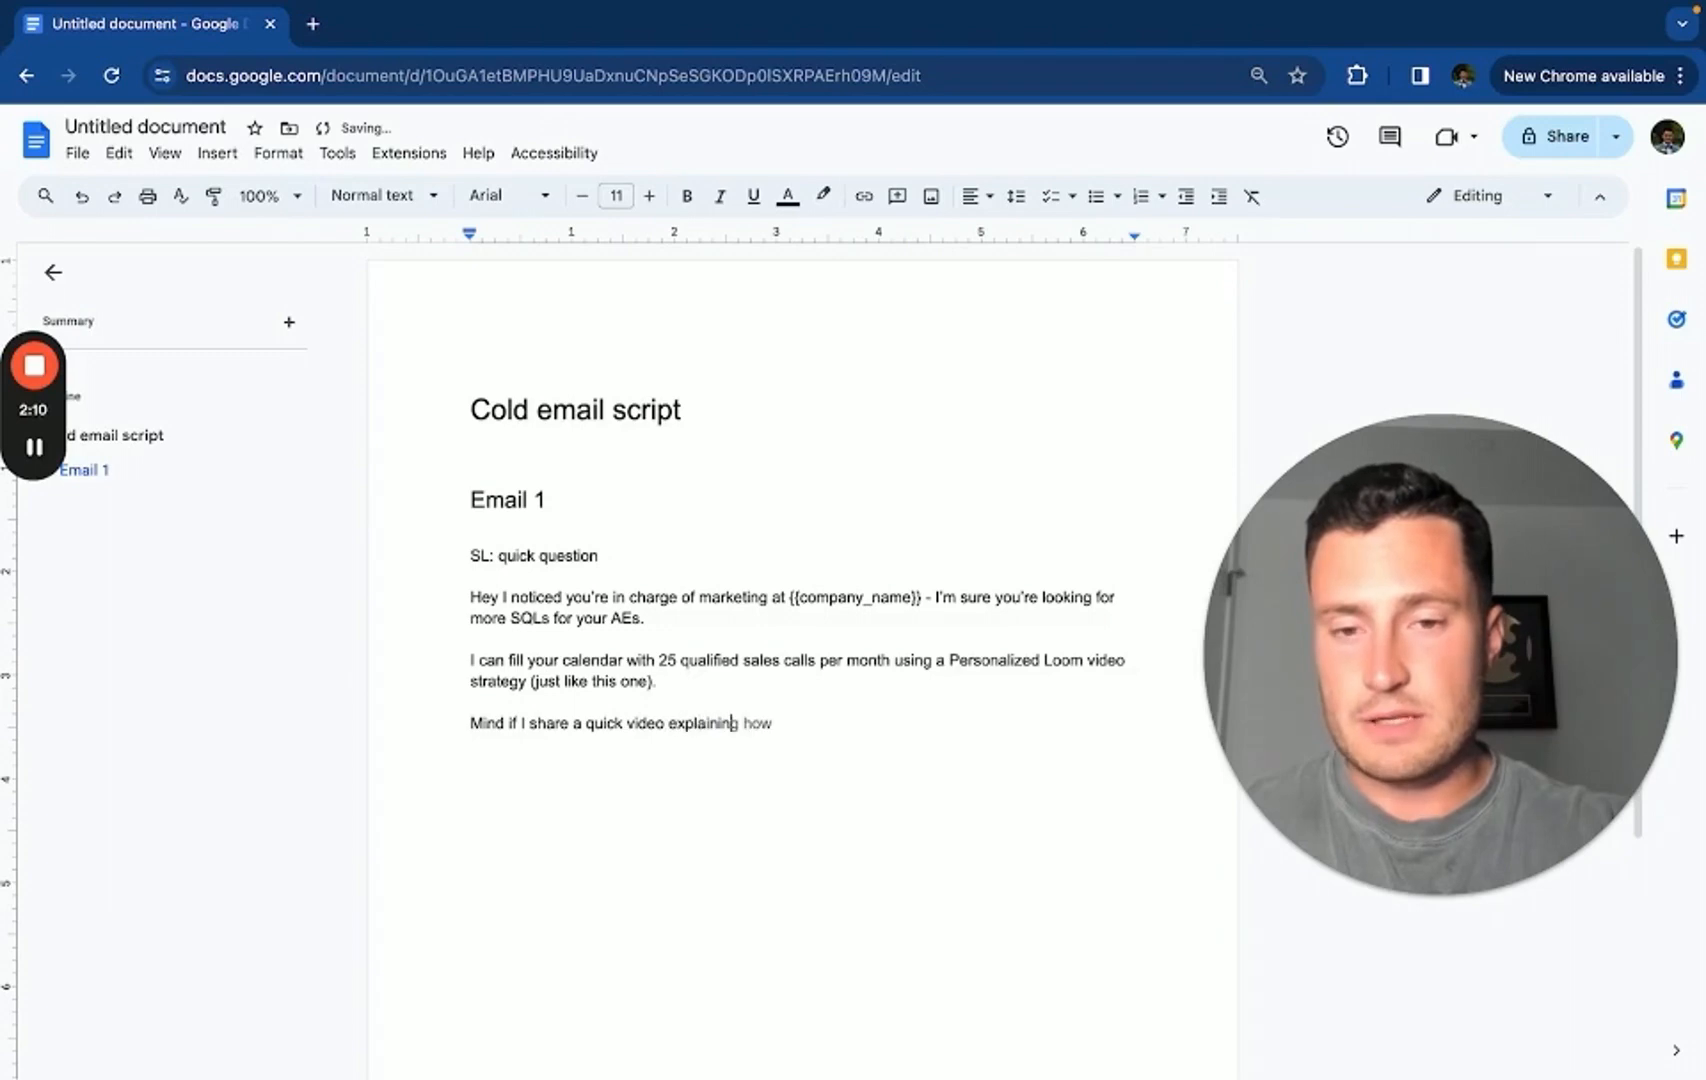
pyautogui.write('this stratey works?')
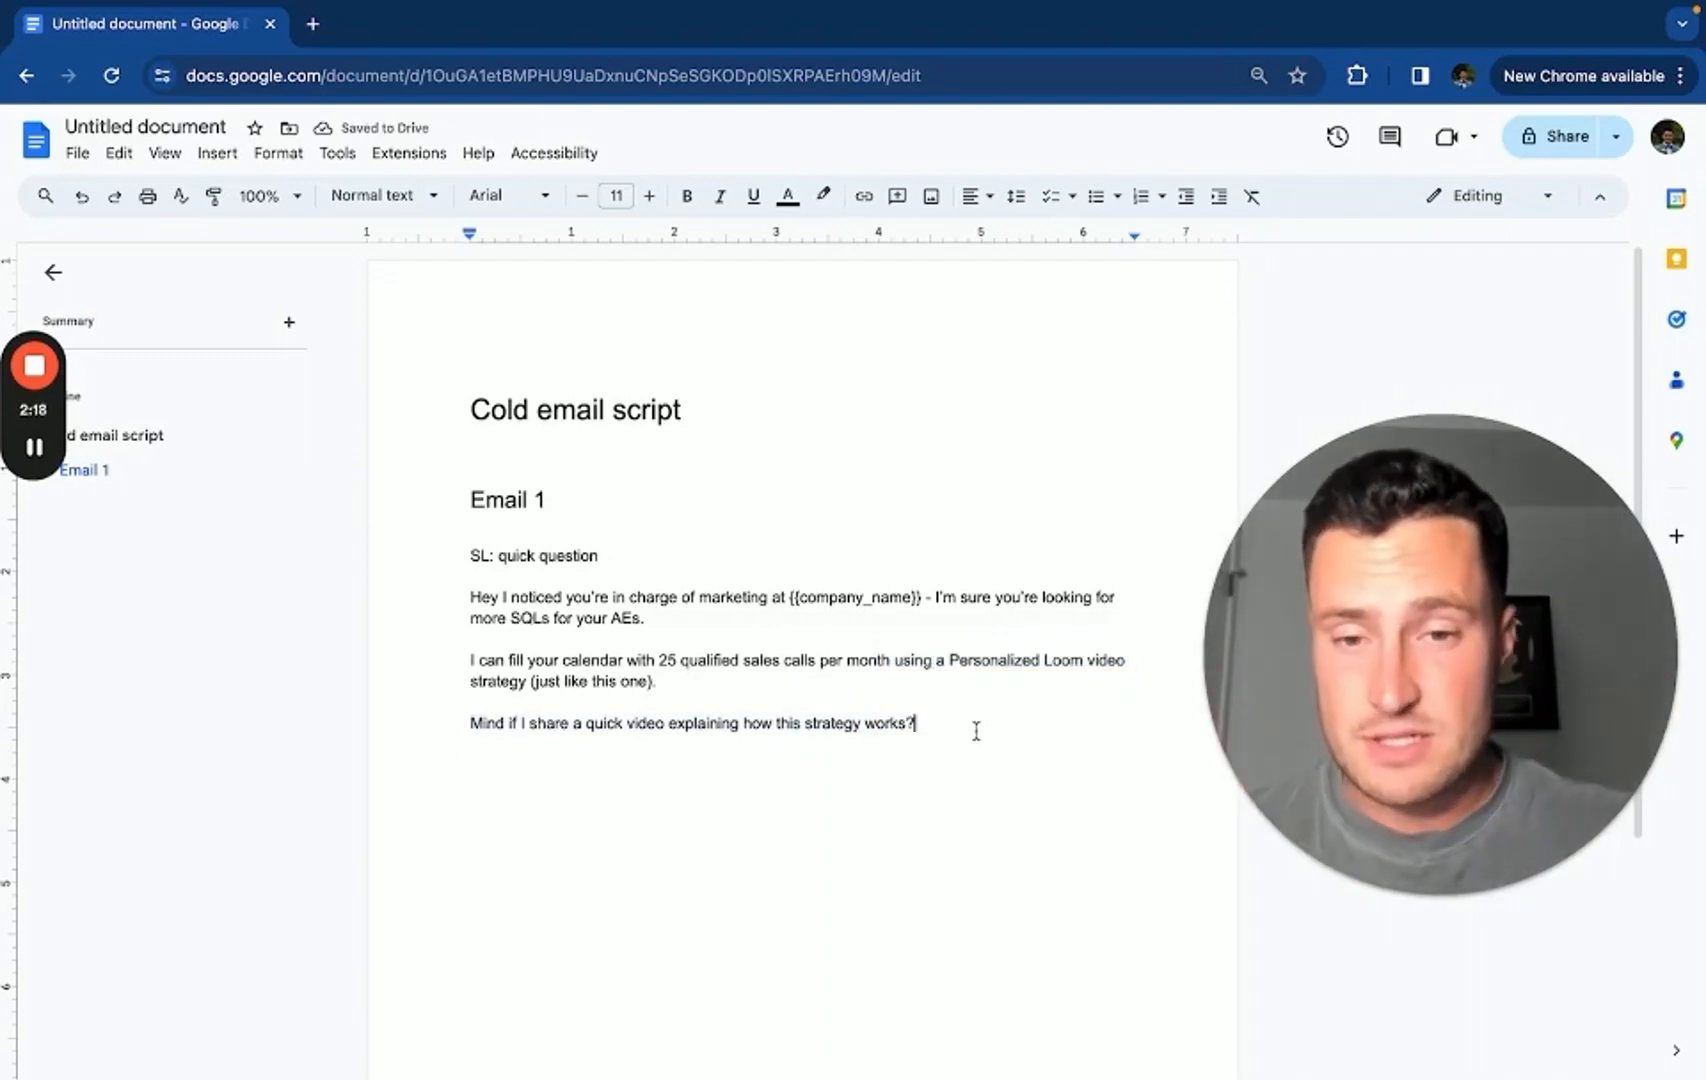
# End Email 1 after the video question with an empty paragraph and return to that line's end
pyautogui.press('enter')
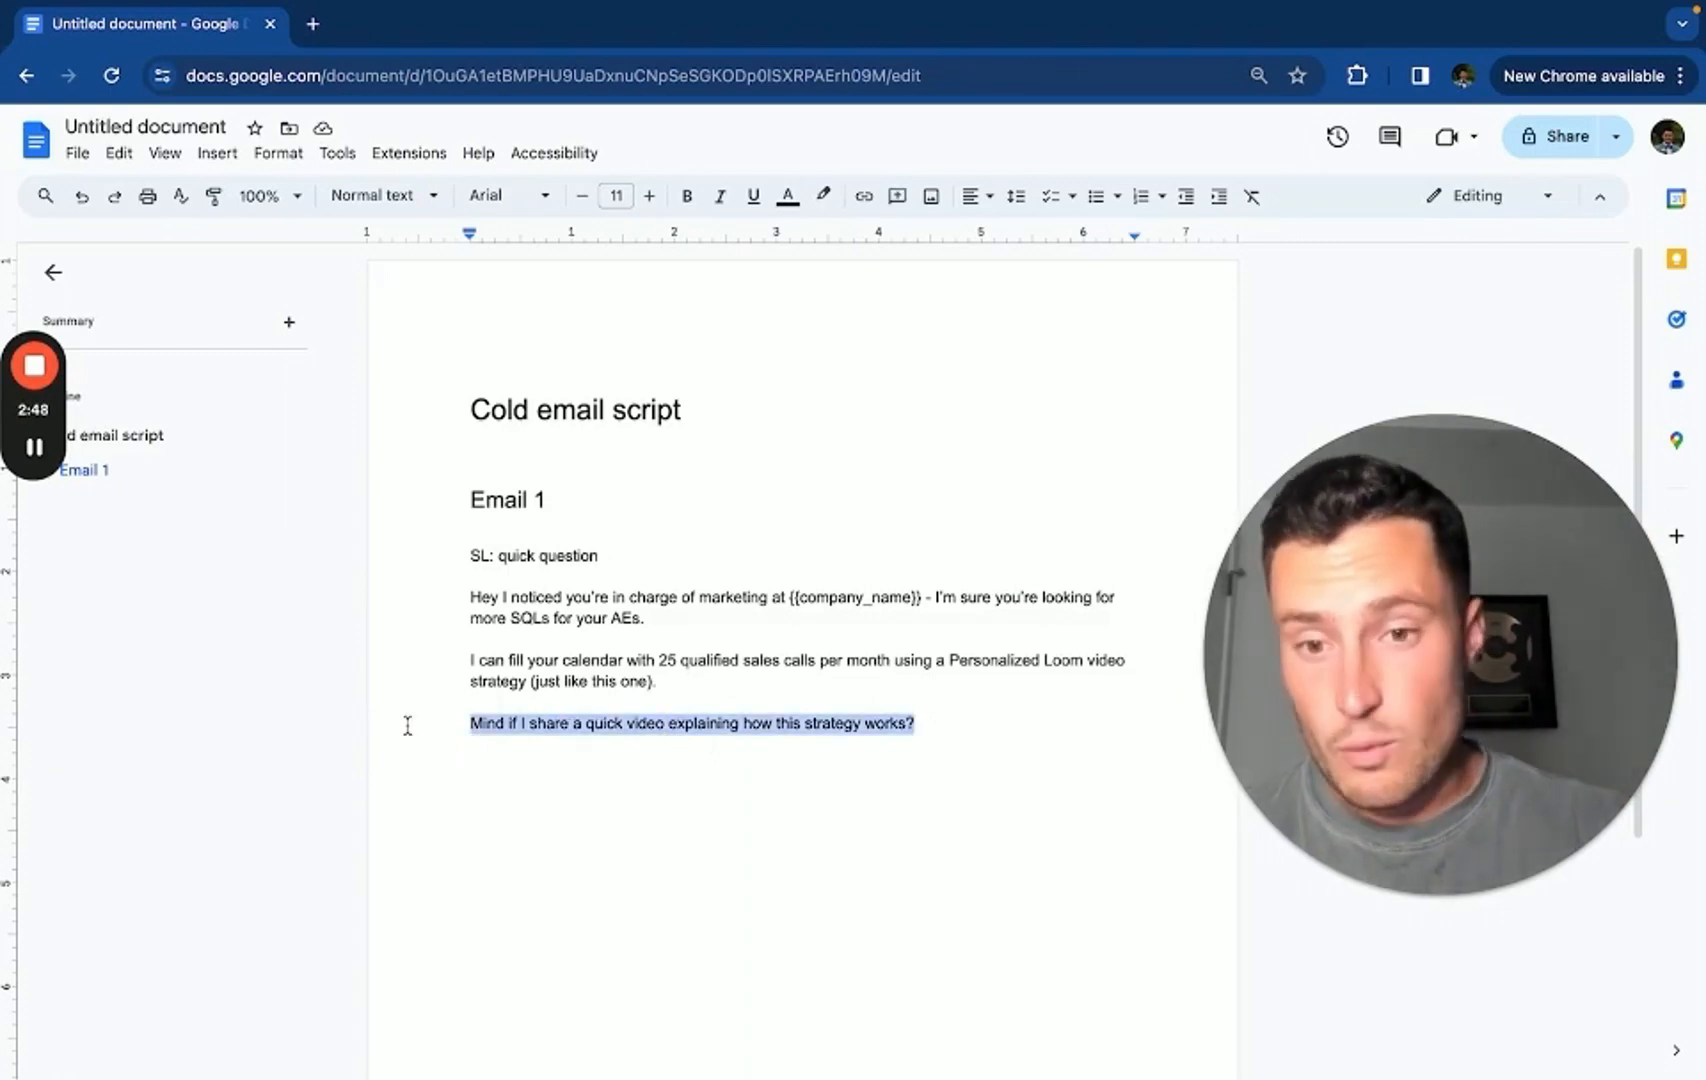
pyautogui.click(648, 600)
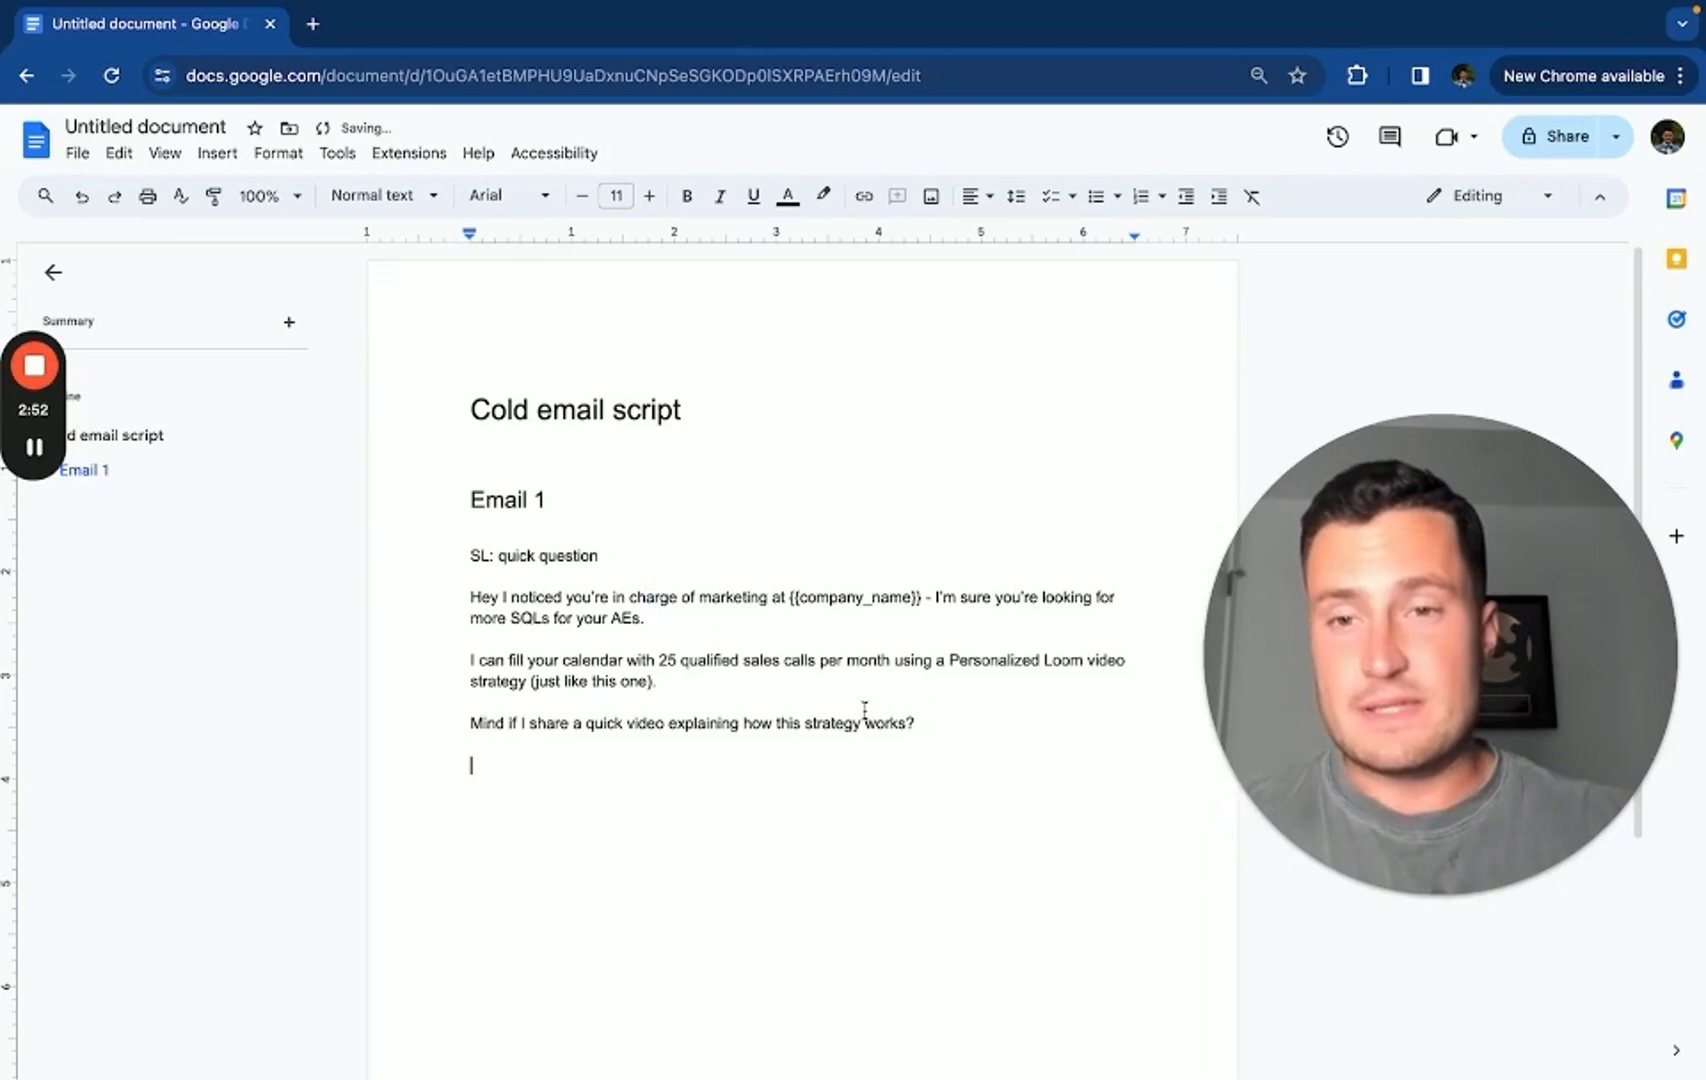
# Start Email 1B with the 'SL: quick question' subject and a 'Hey I noticed... company' opener
pyautogui.write('E')
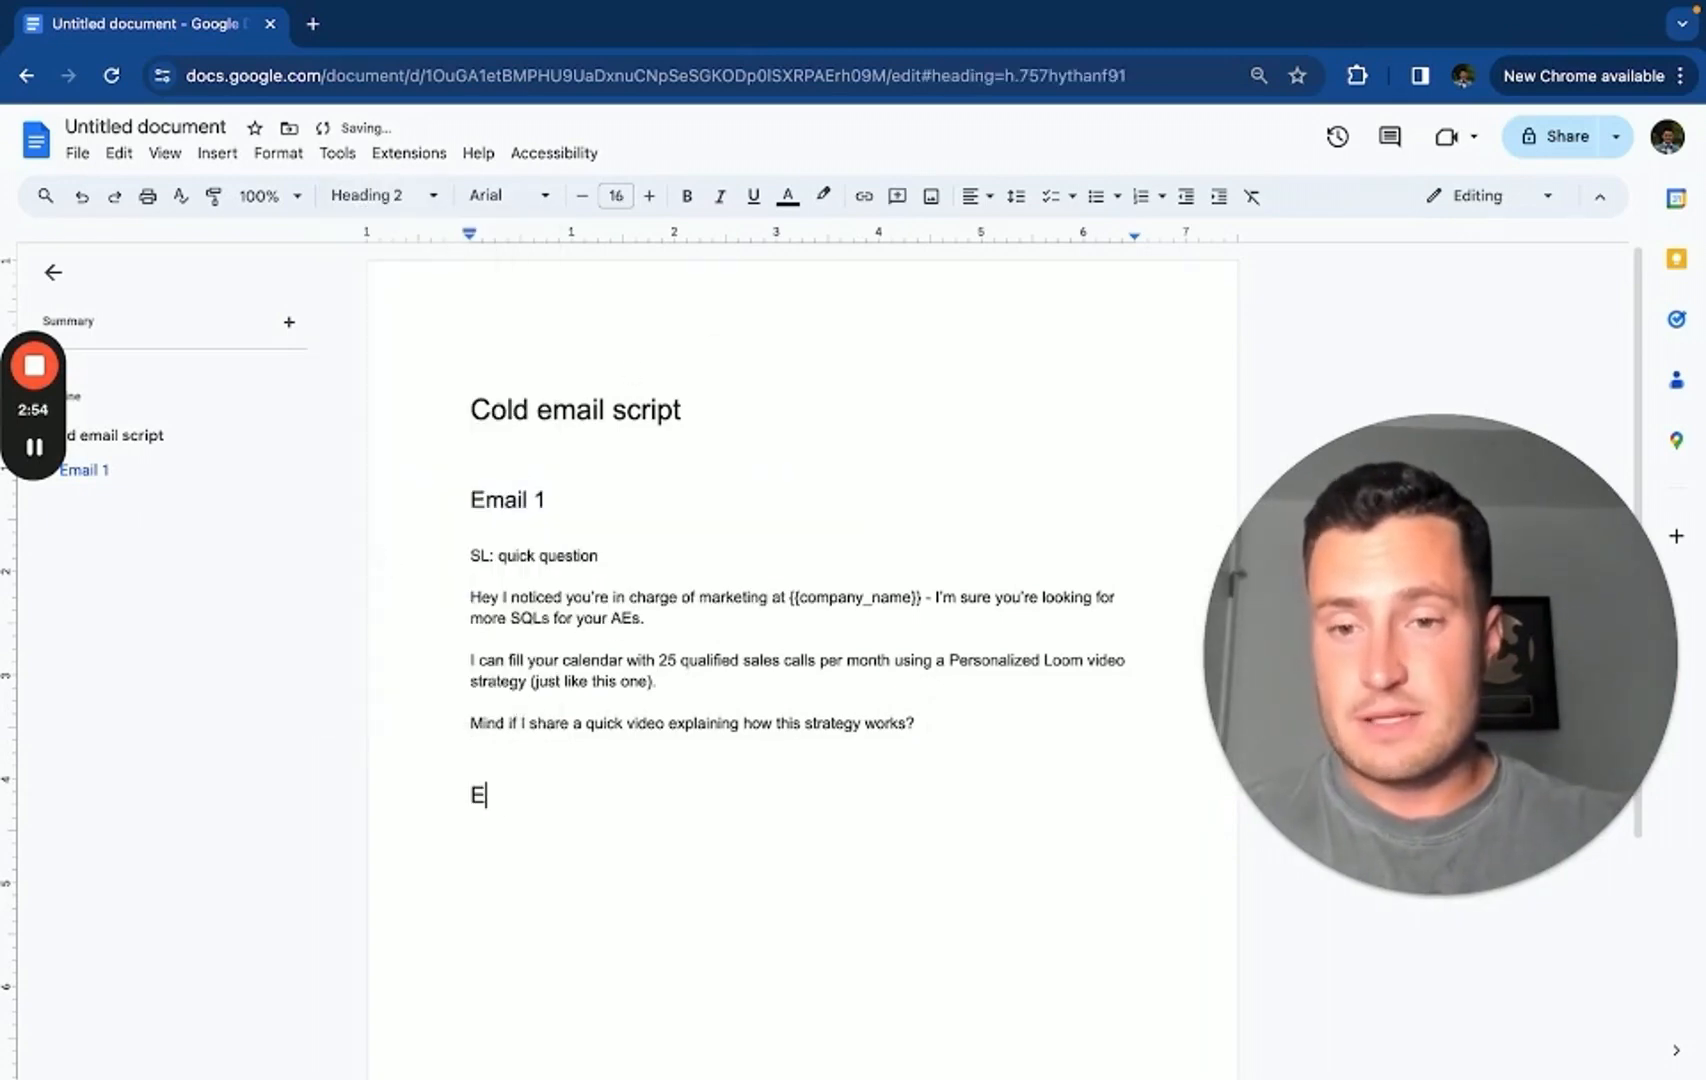
pyautogui.write('mail 1B')
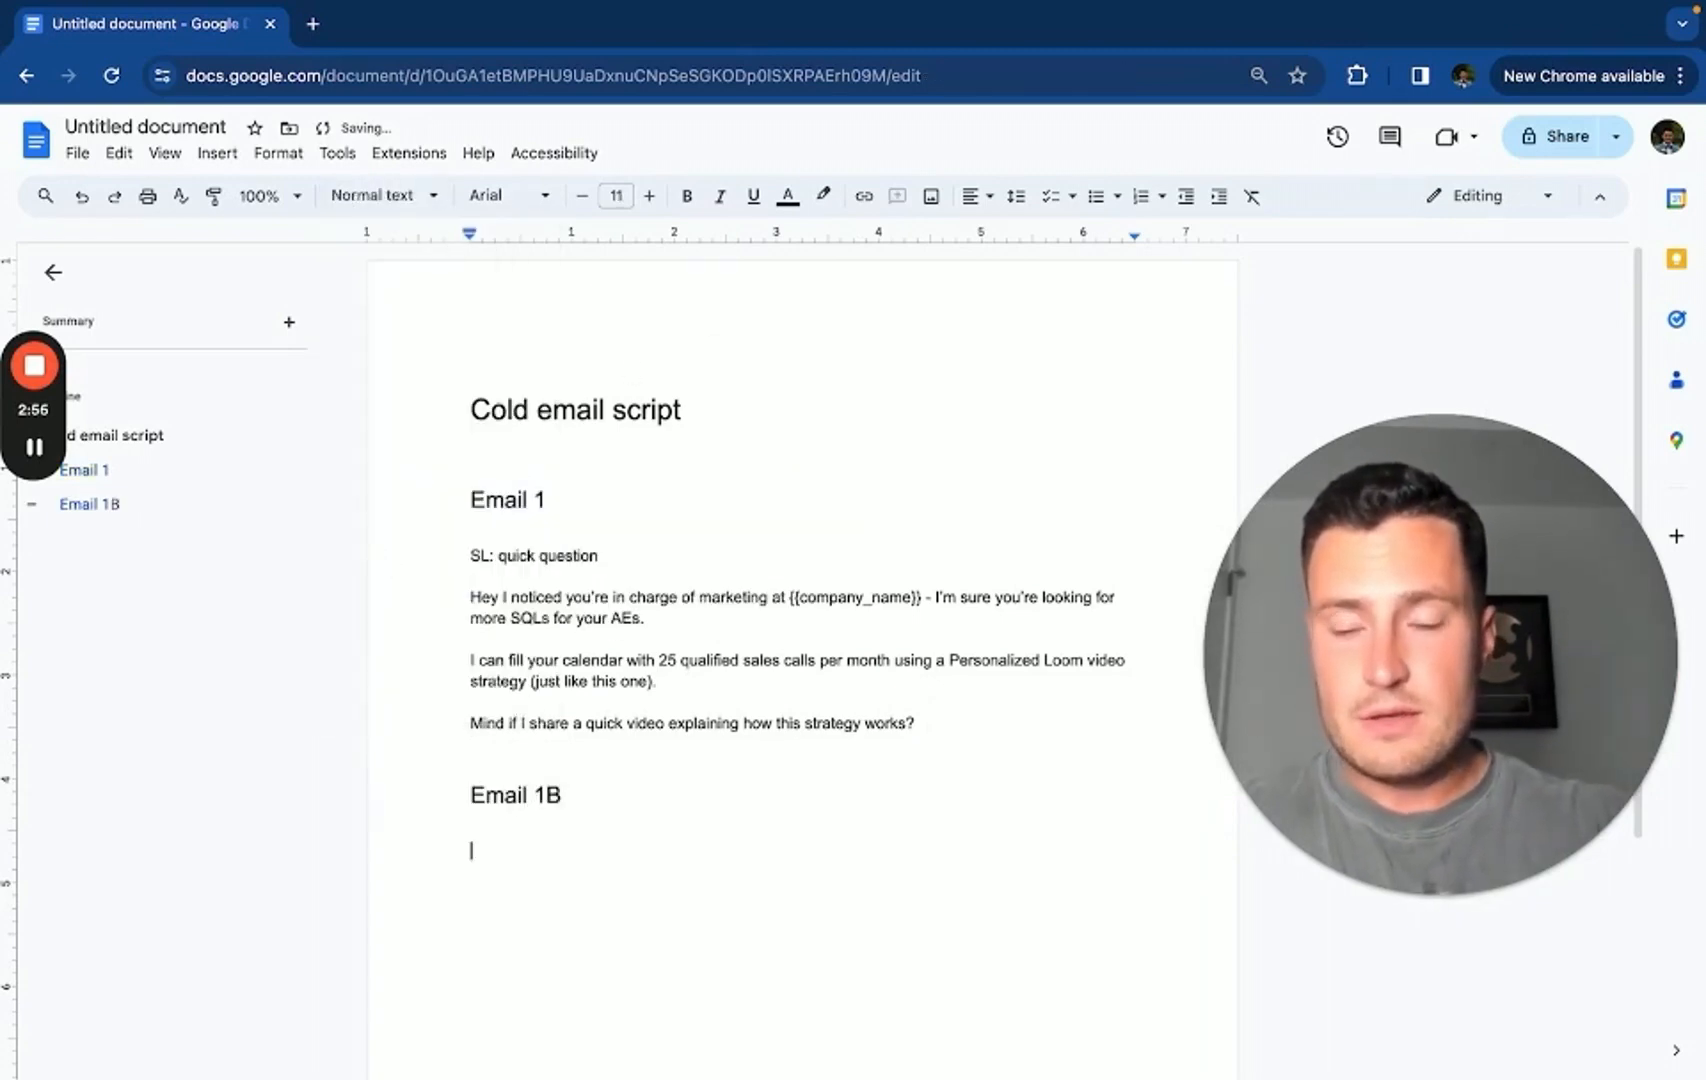
pyautogui.write('SL: quick qustion')
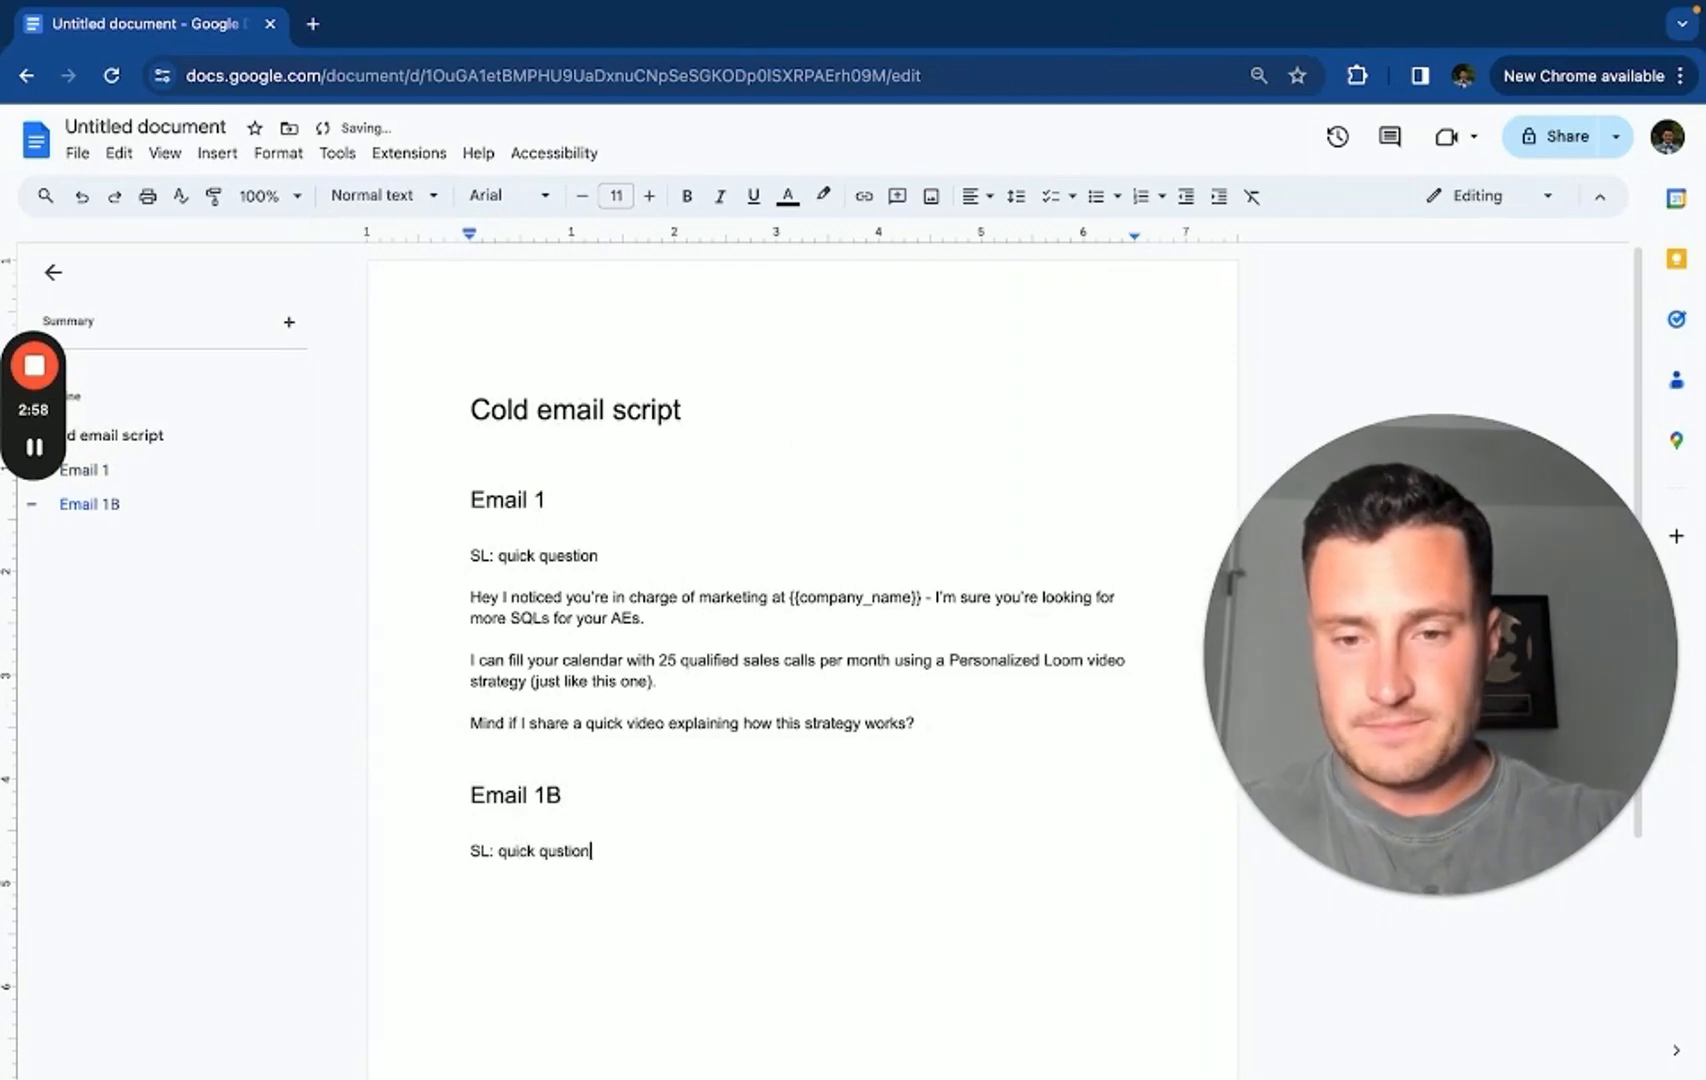
pyautogui.write('Hey I noticed you run operations at {{Pd')
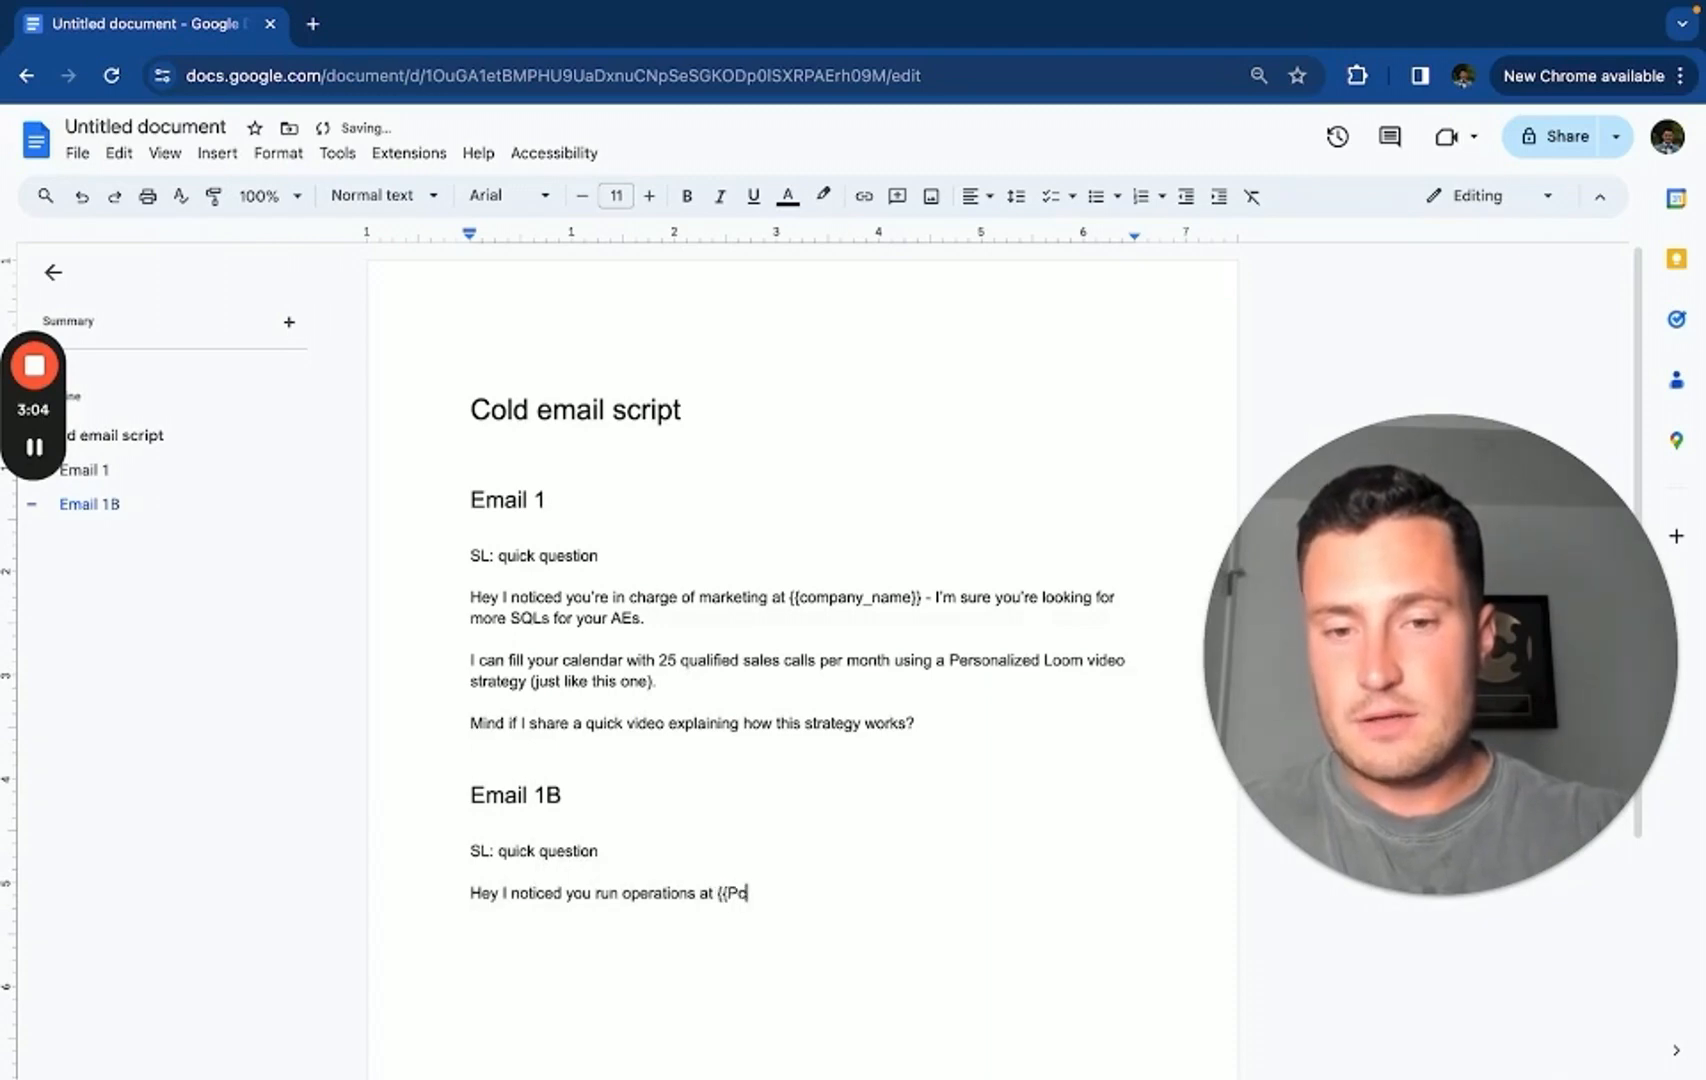
pyautogui.write('ompany_name}}.')
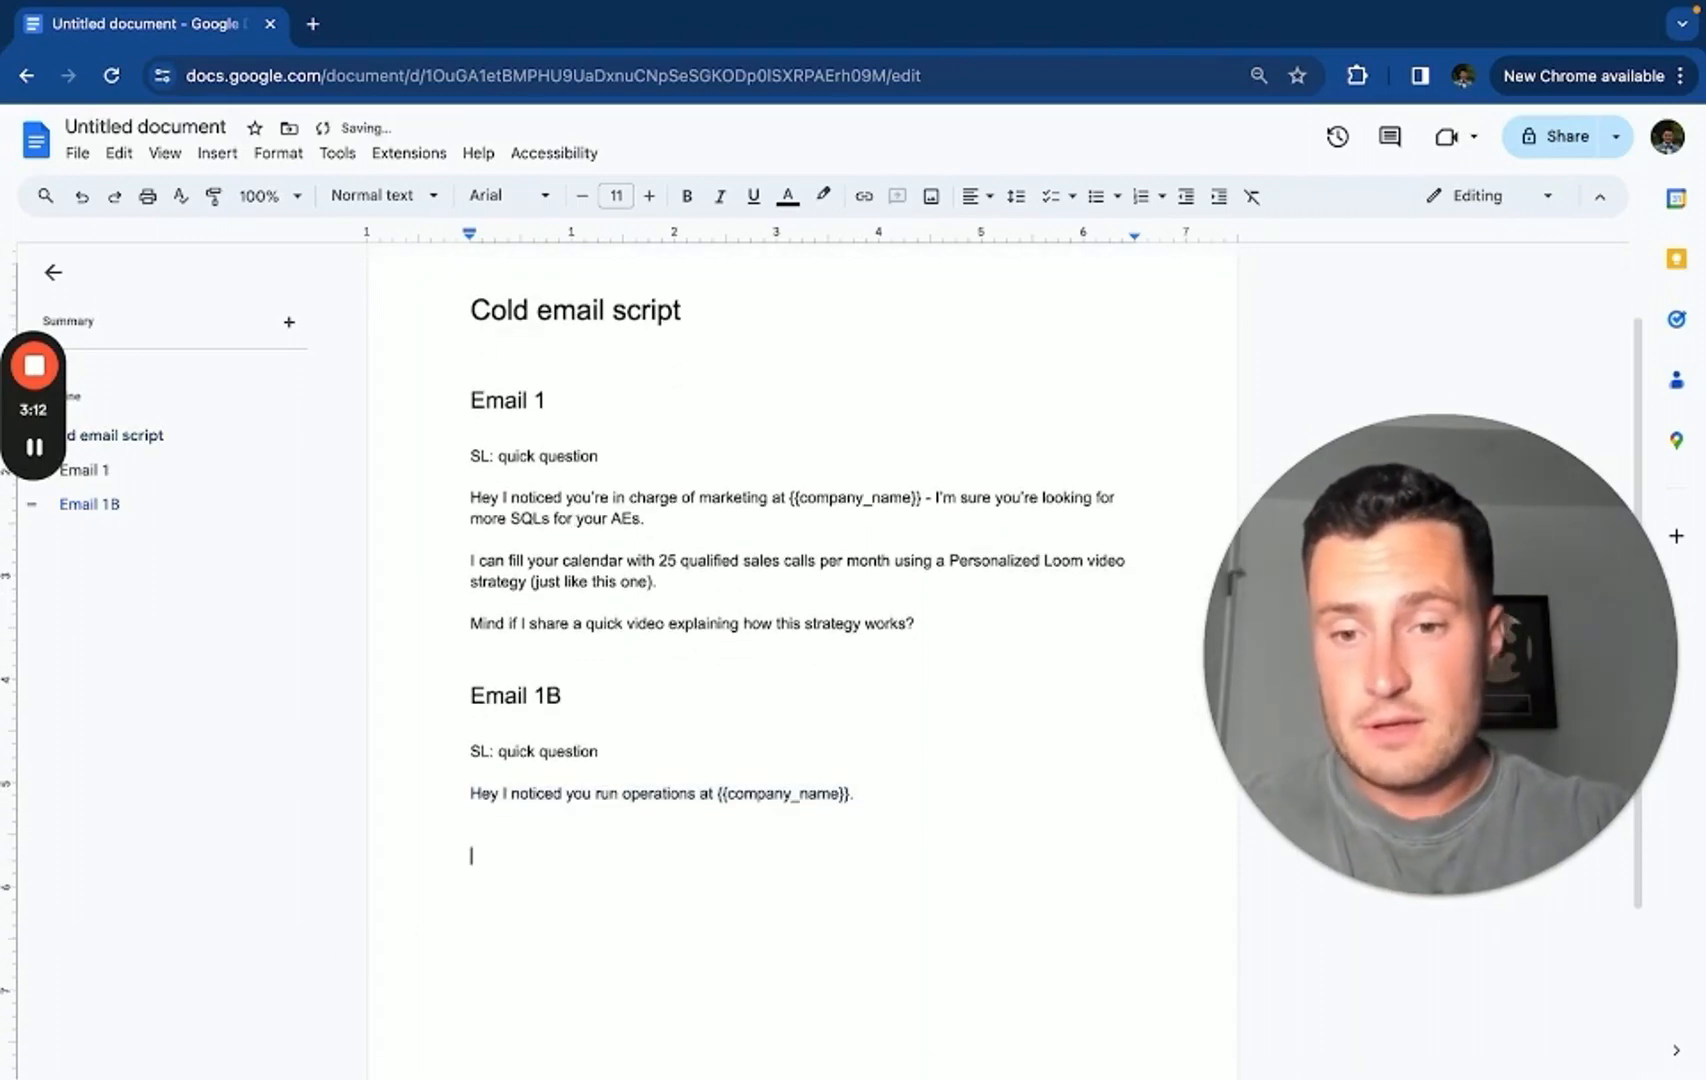
# Pitch a backend sales automation sending pre-call reminders on autopilot so closers get more from their existing pipeline
pyautogui.write('We can bu')
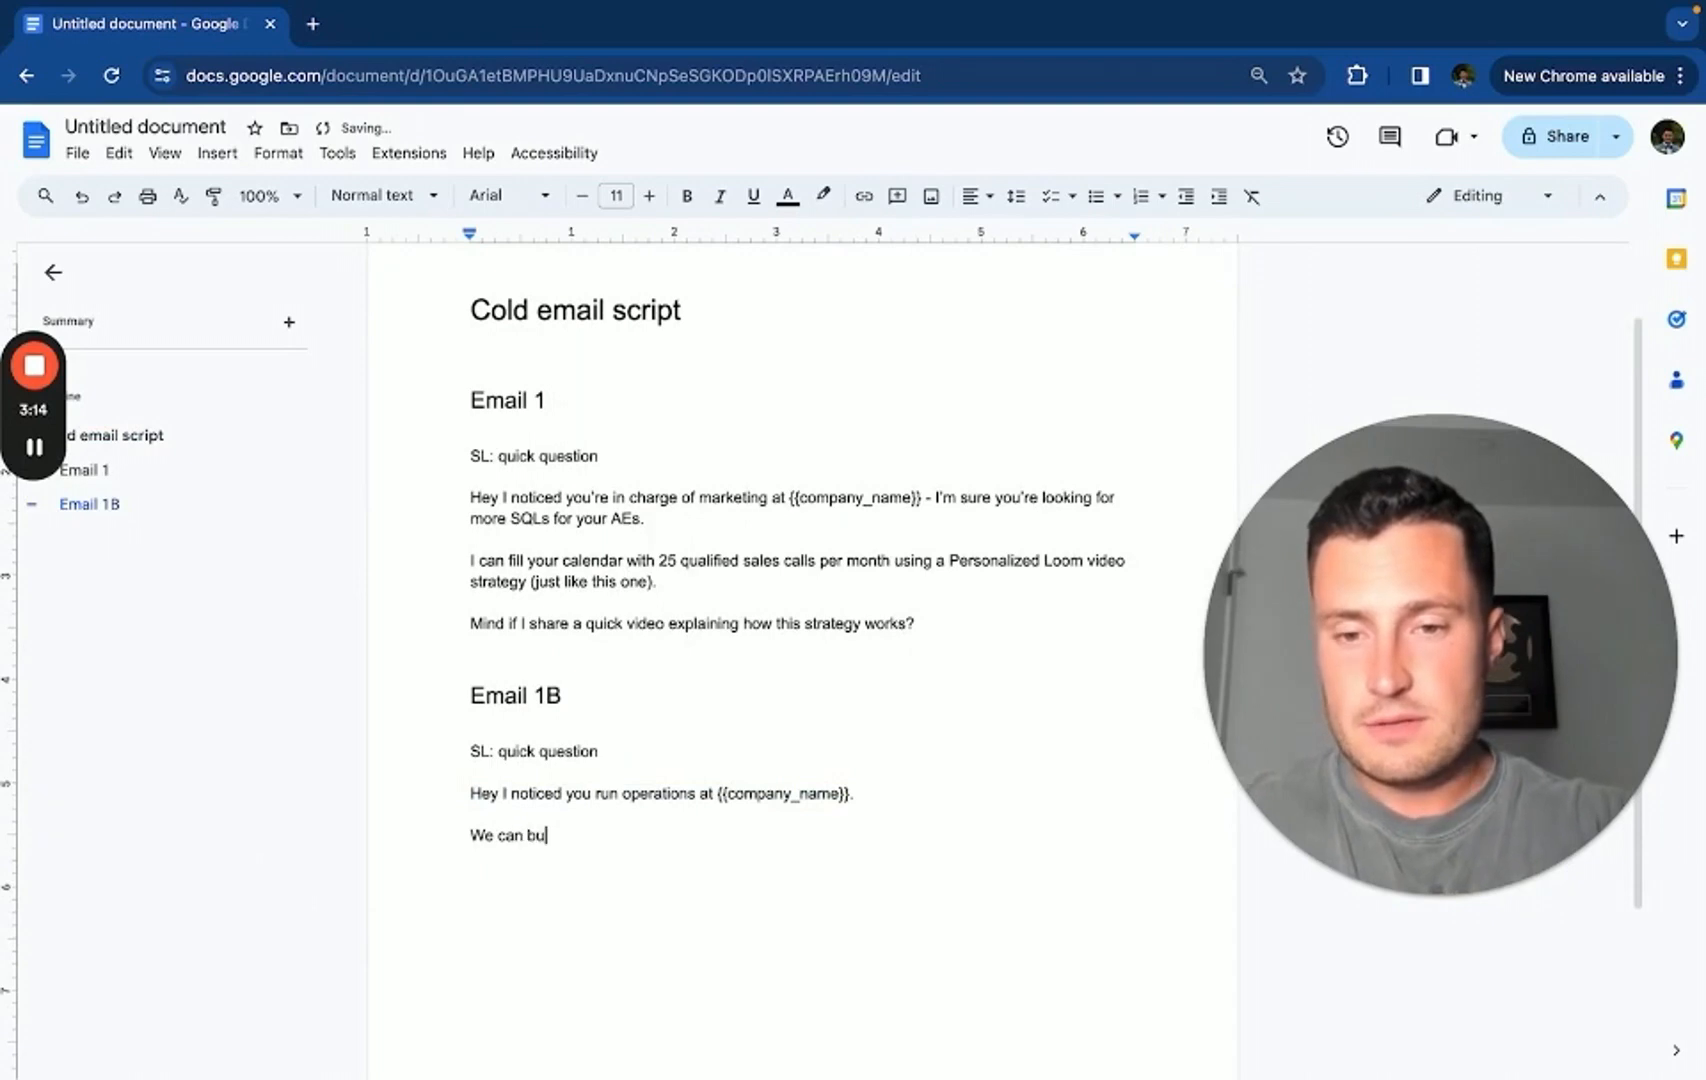
pyautogui.write('ild a backend automa')
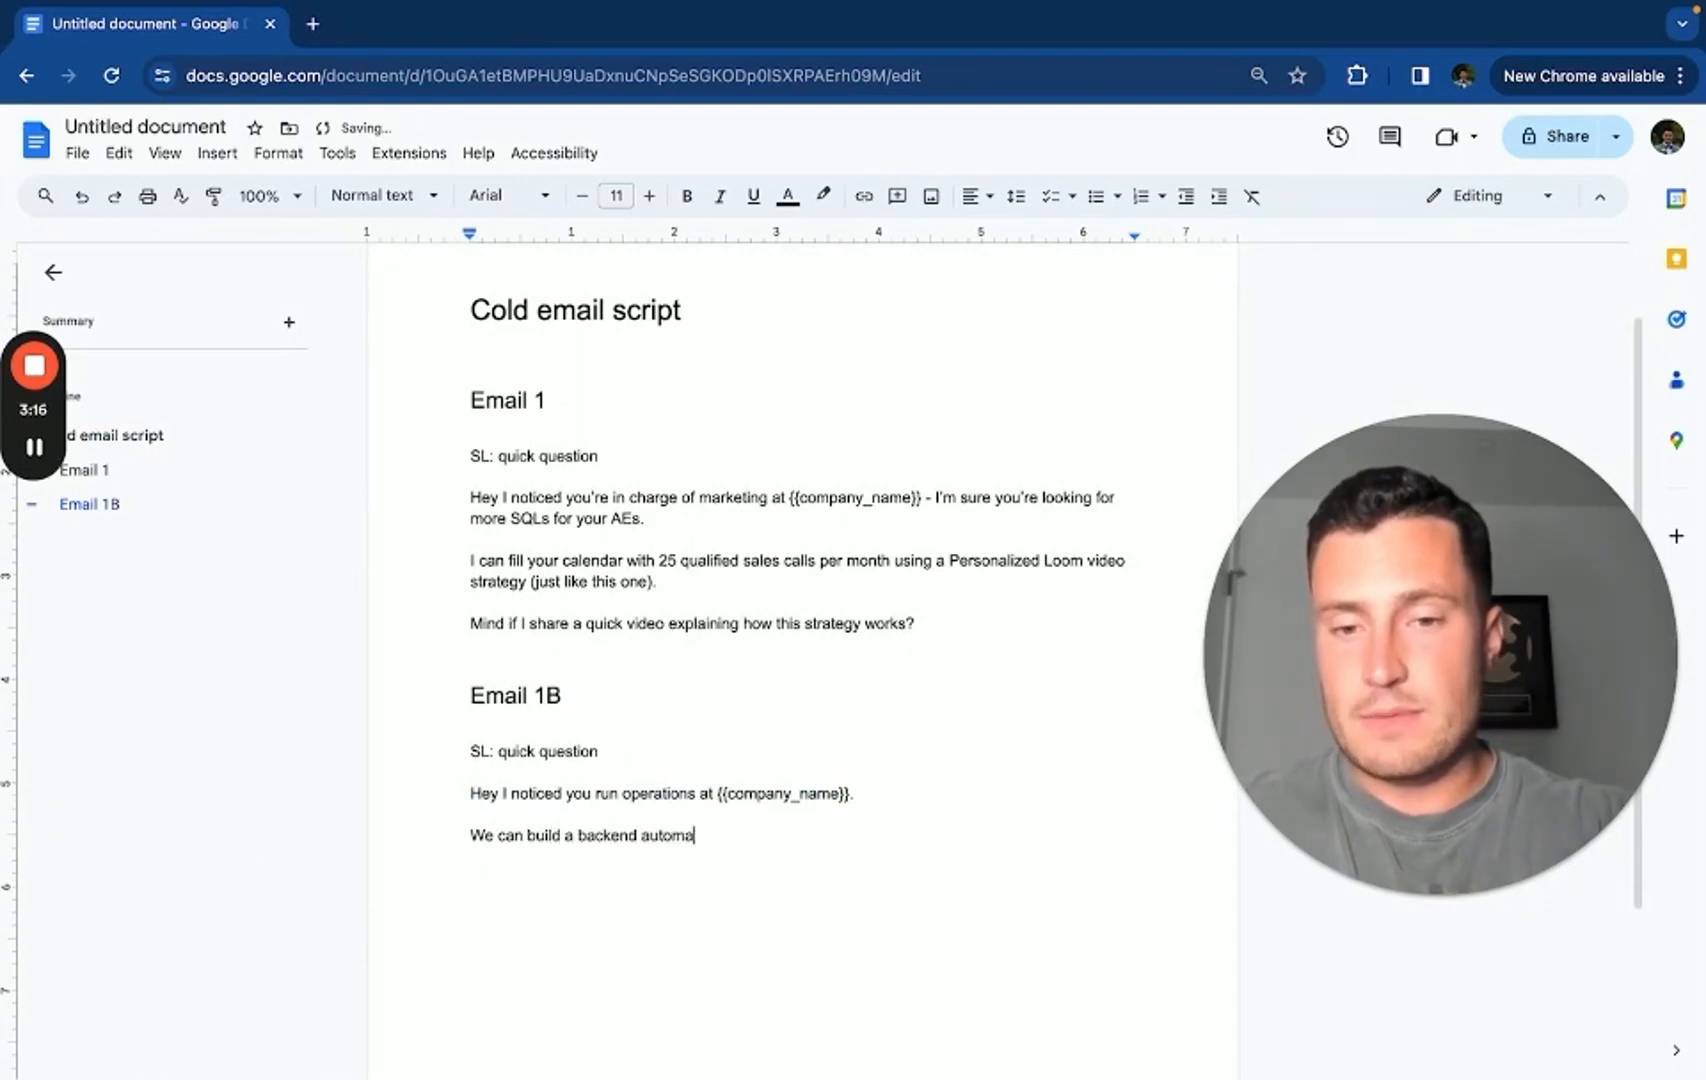
pyautogui.write('sales automation that')
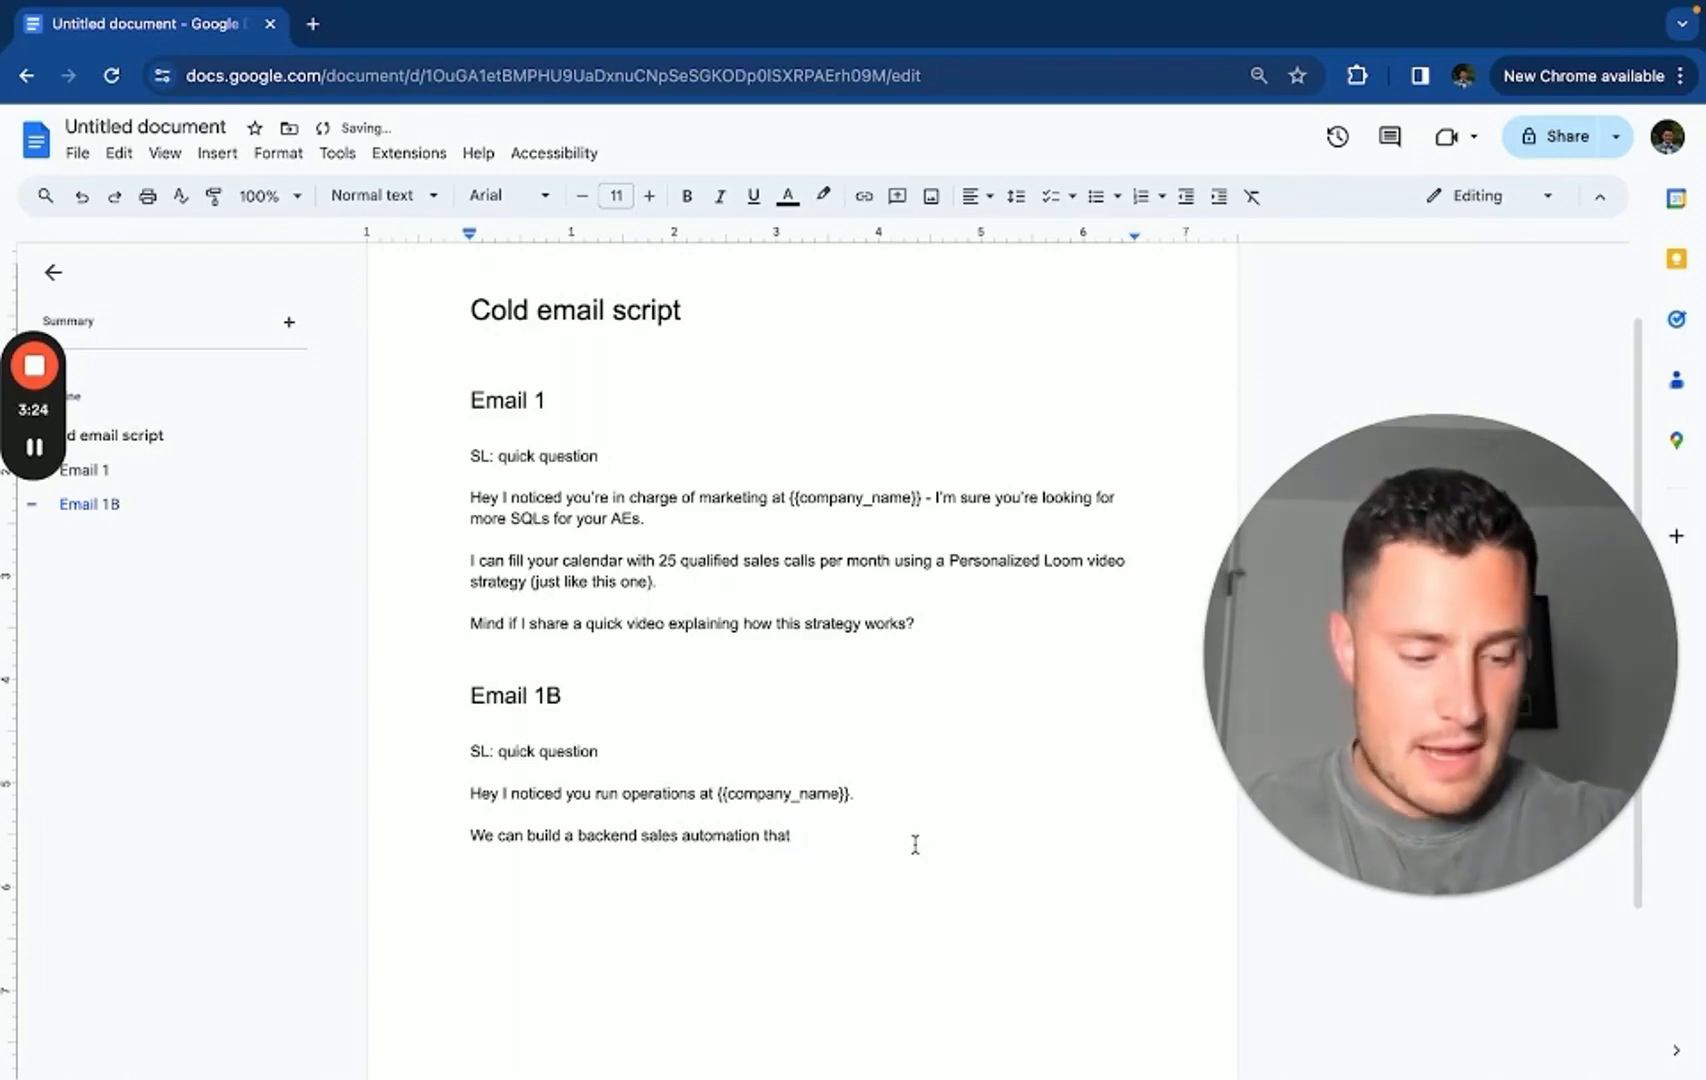
pyautogui.write('sends pre')
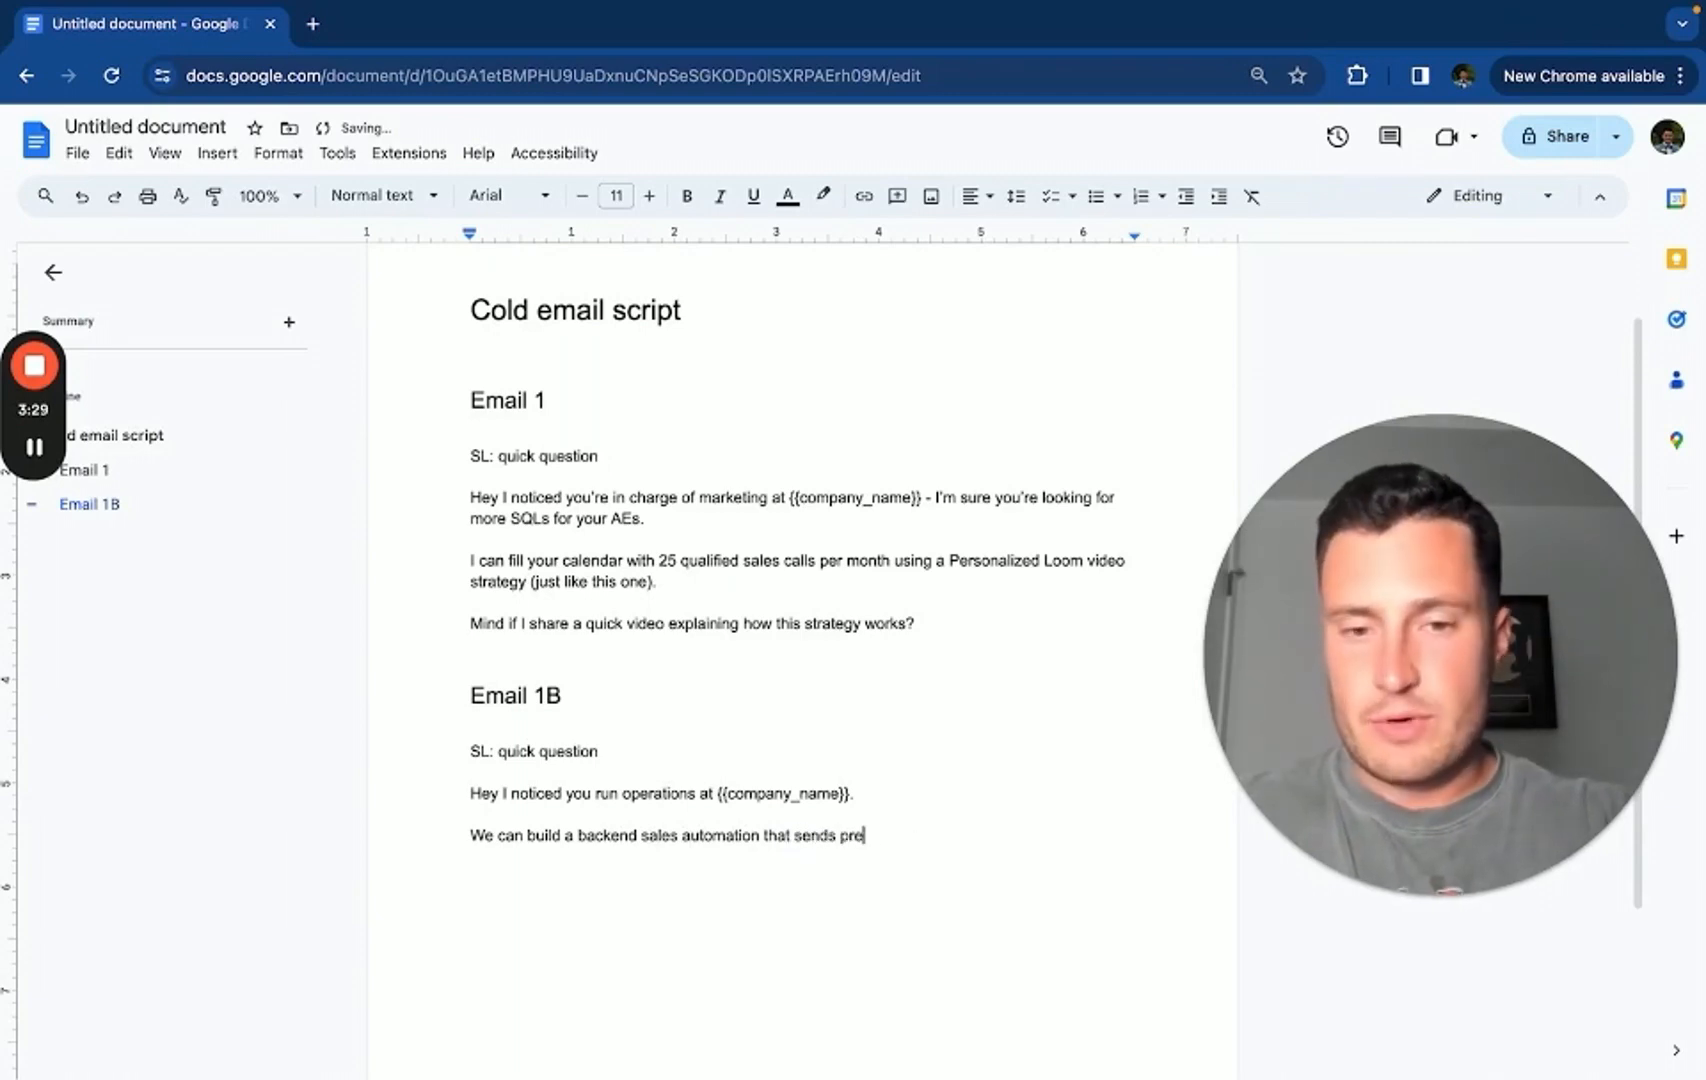
pyautogui.write('-call reminders to your')
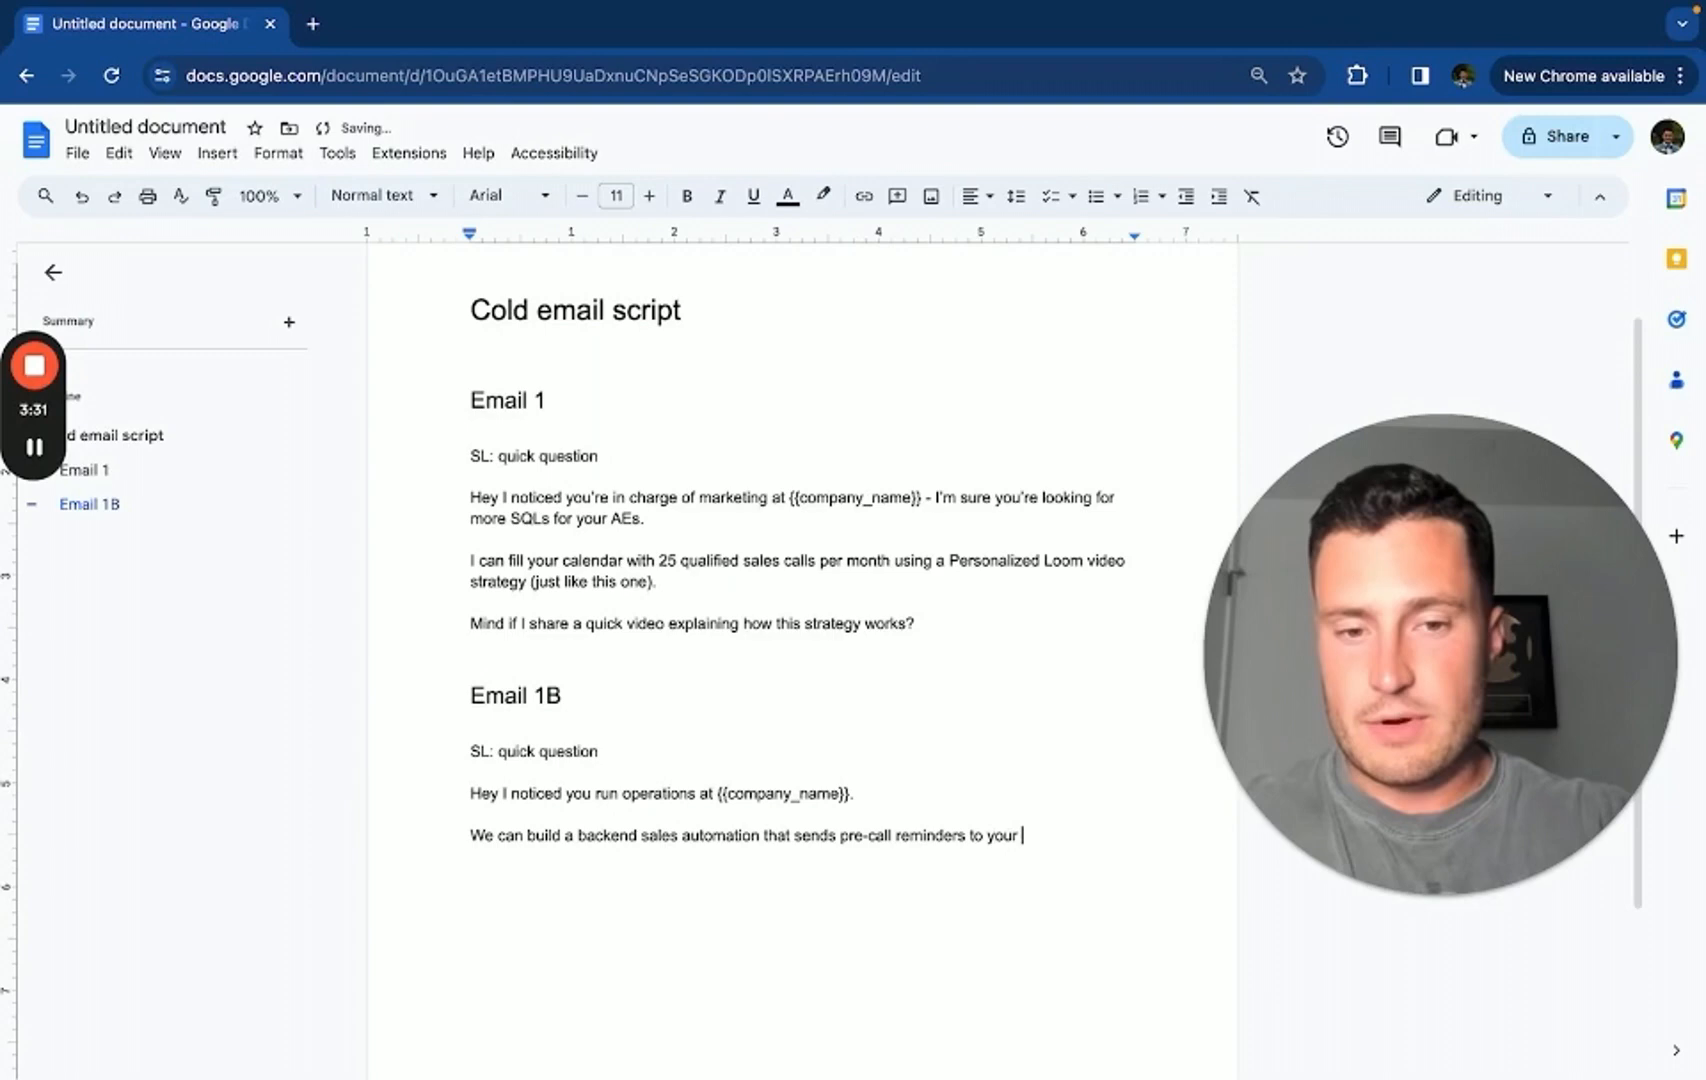
pyautogui.write('prospects on autopilot')
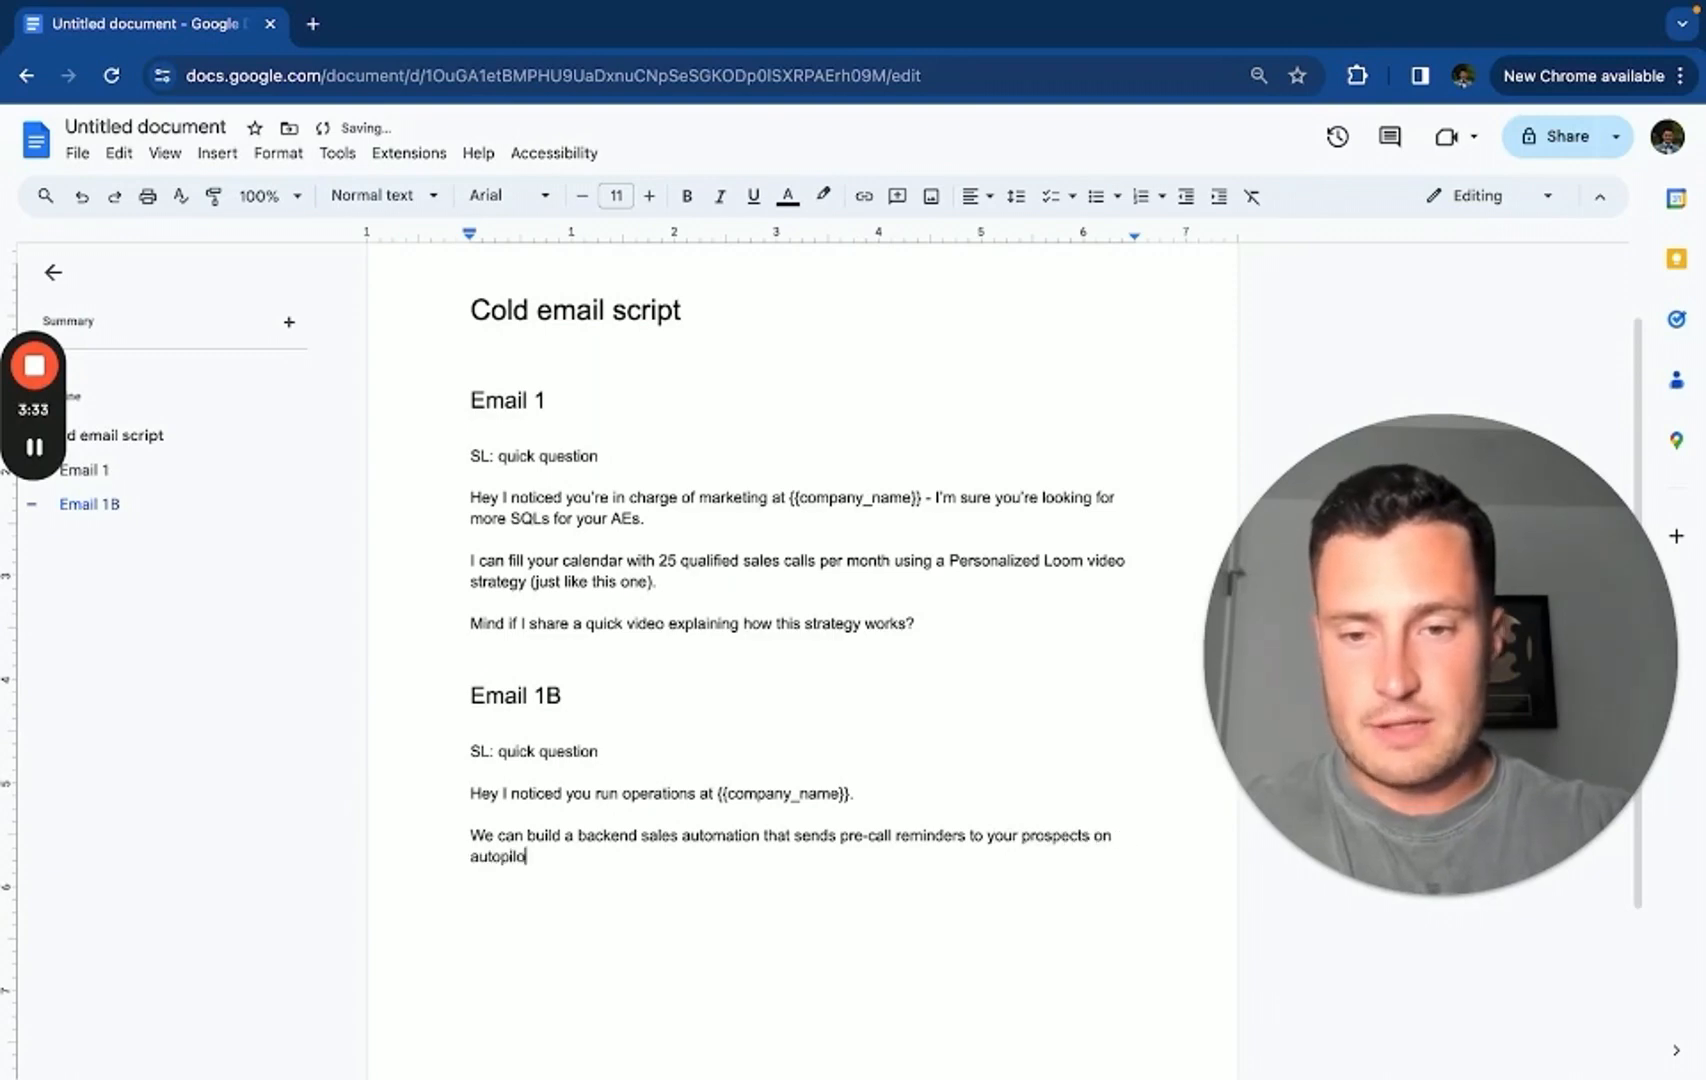
pyautogui.write('Your c')
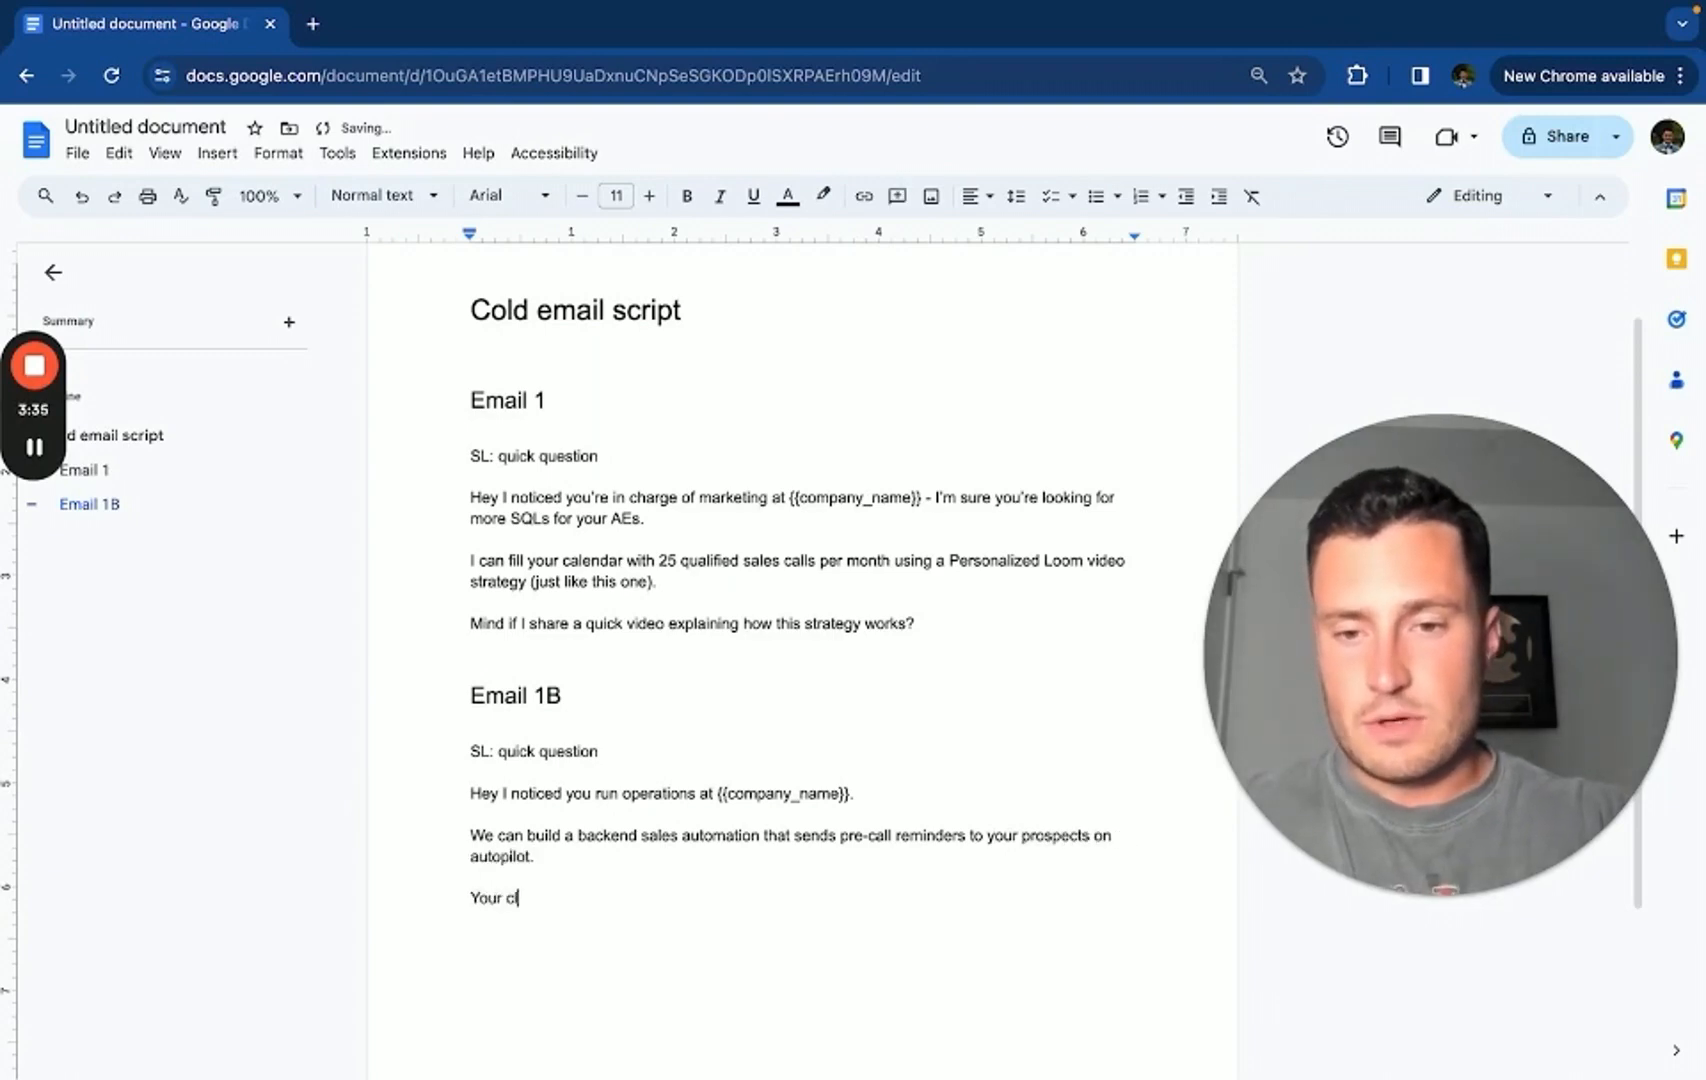
pyautogui.write('lo')
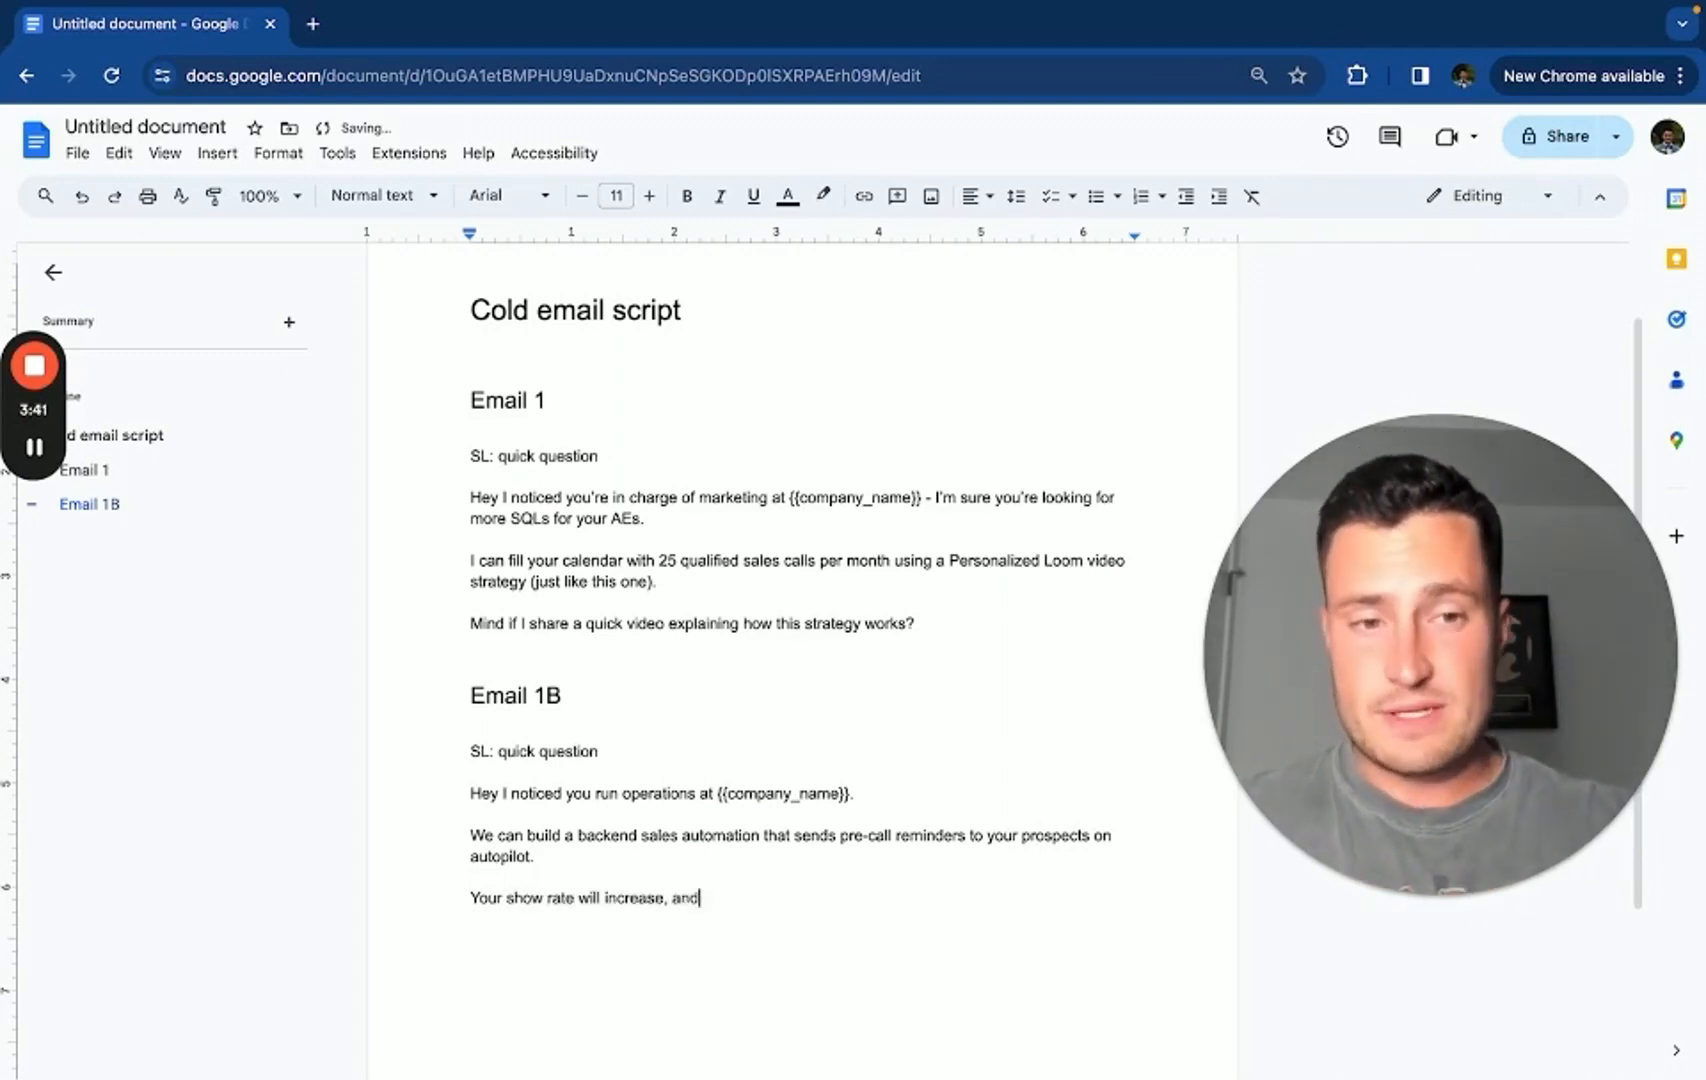
pyautogui.write('your closers will have much more time to follow up wit')
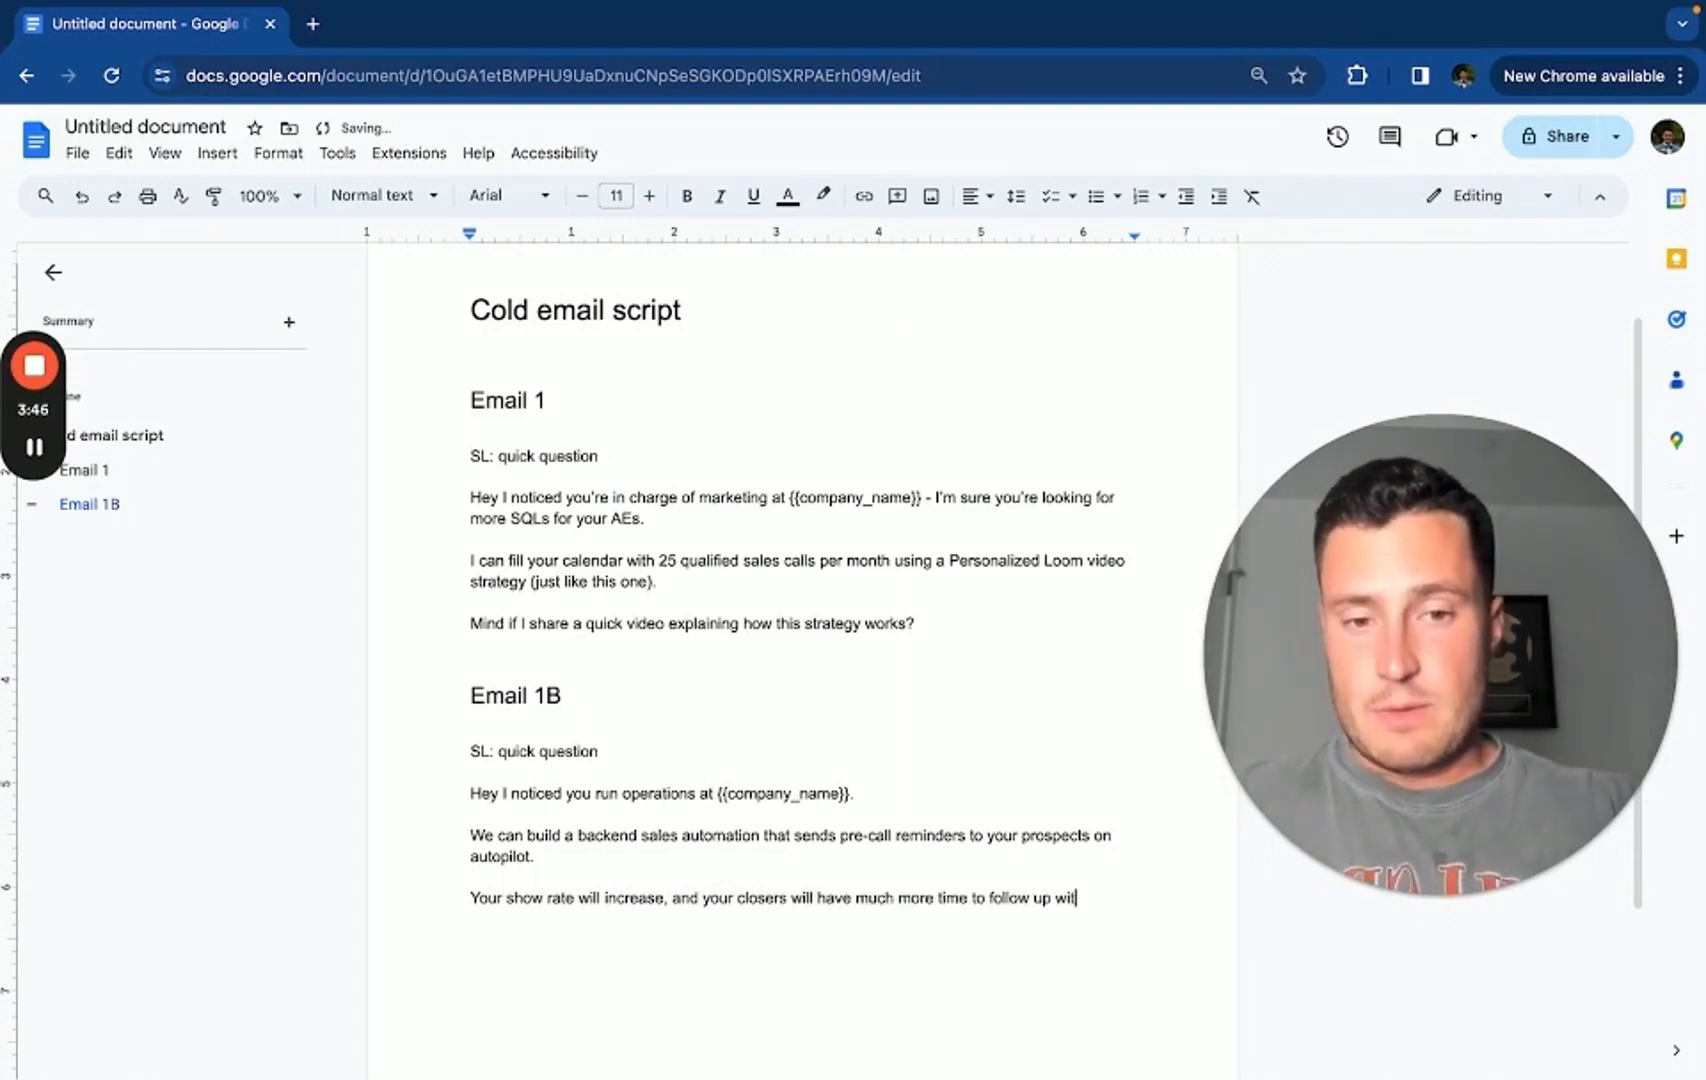
pyautogui.write('h their existing poipeline.')
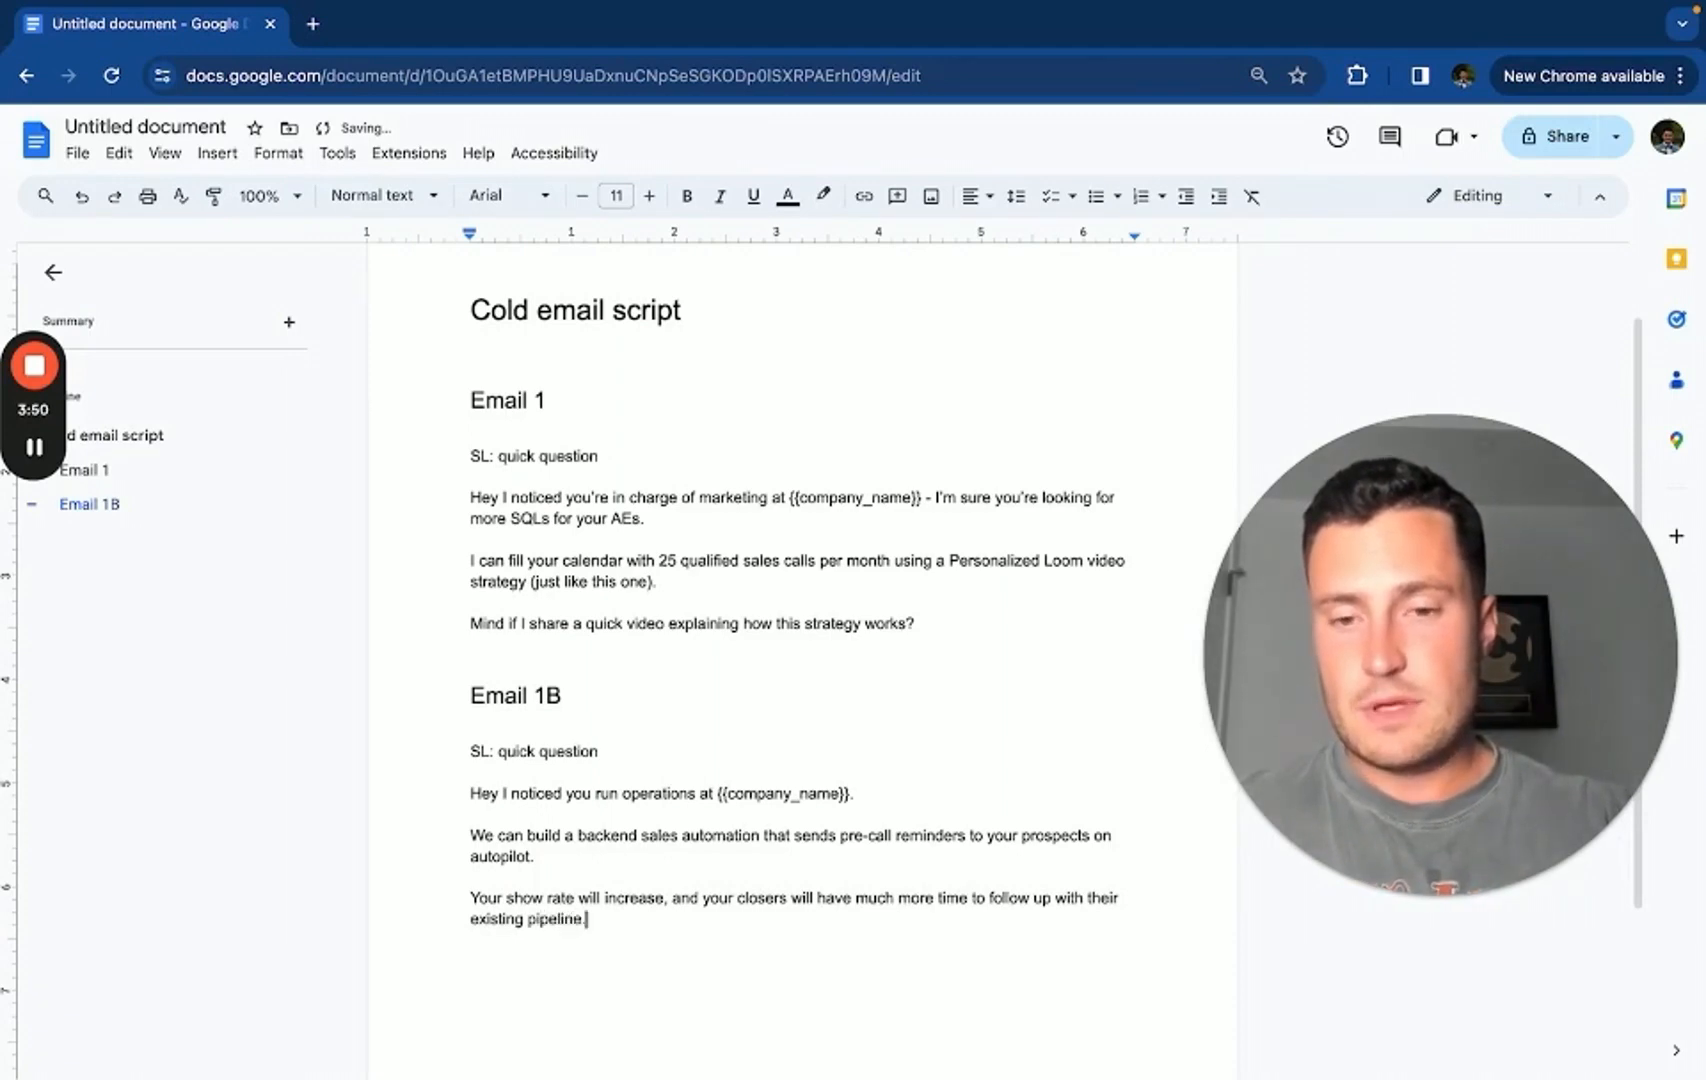
# Cite ListKit's extra 5 deals from the automation and close with 'Mind if I share a quick video explaining further?'
pyautogui.write('ListKit added an e')
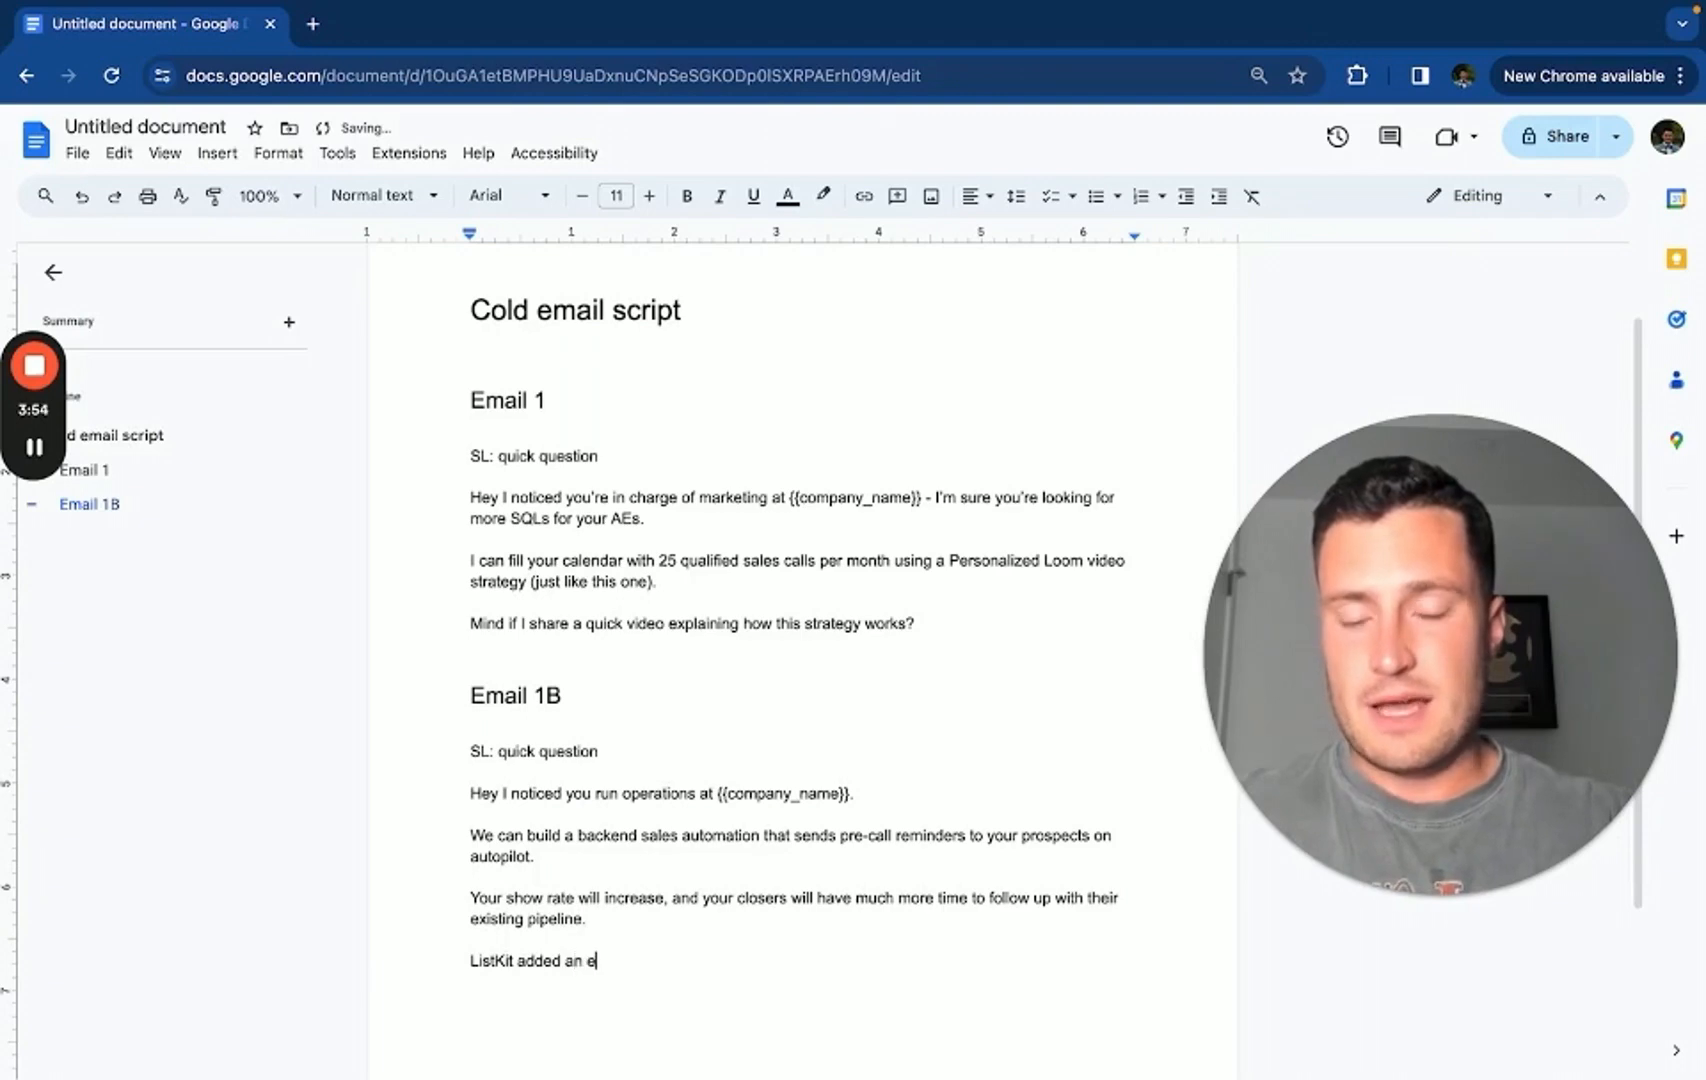
pyautogui.write('xtra 5 deals last month with our')
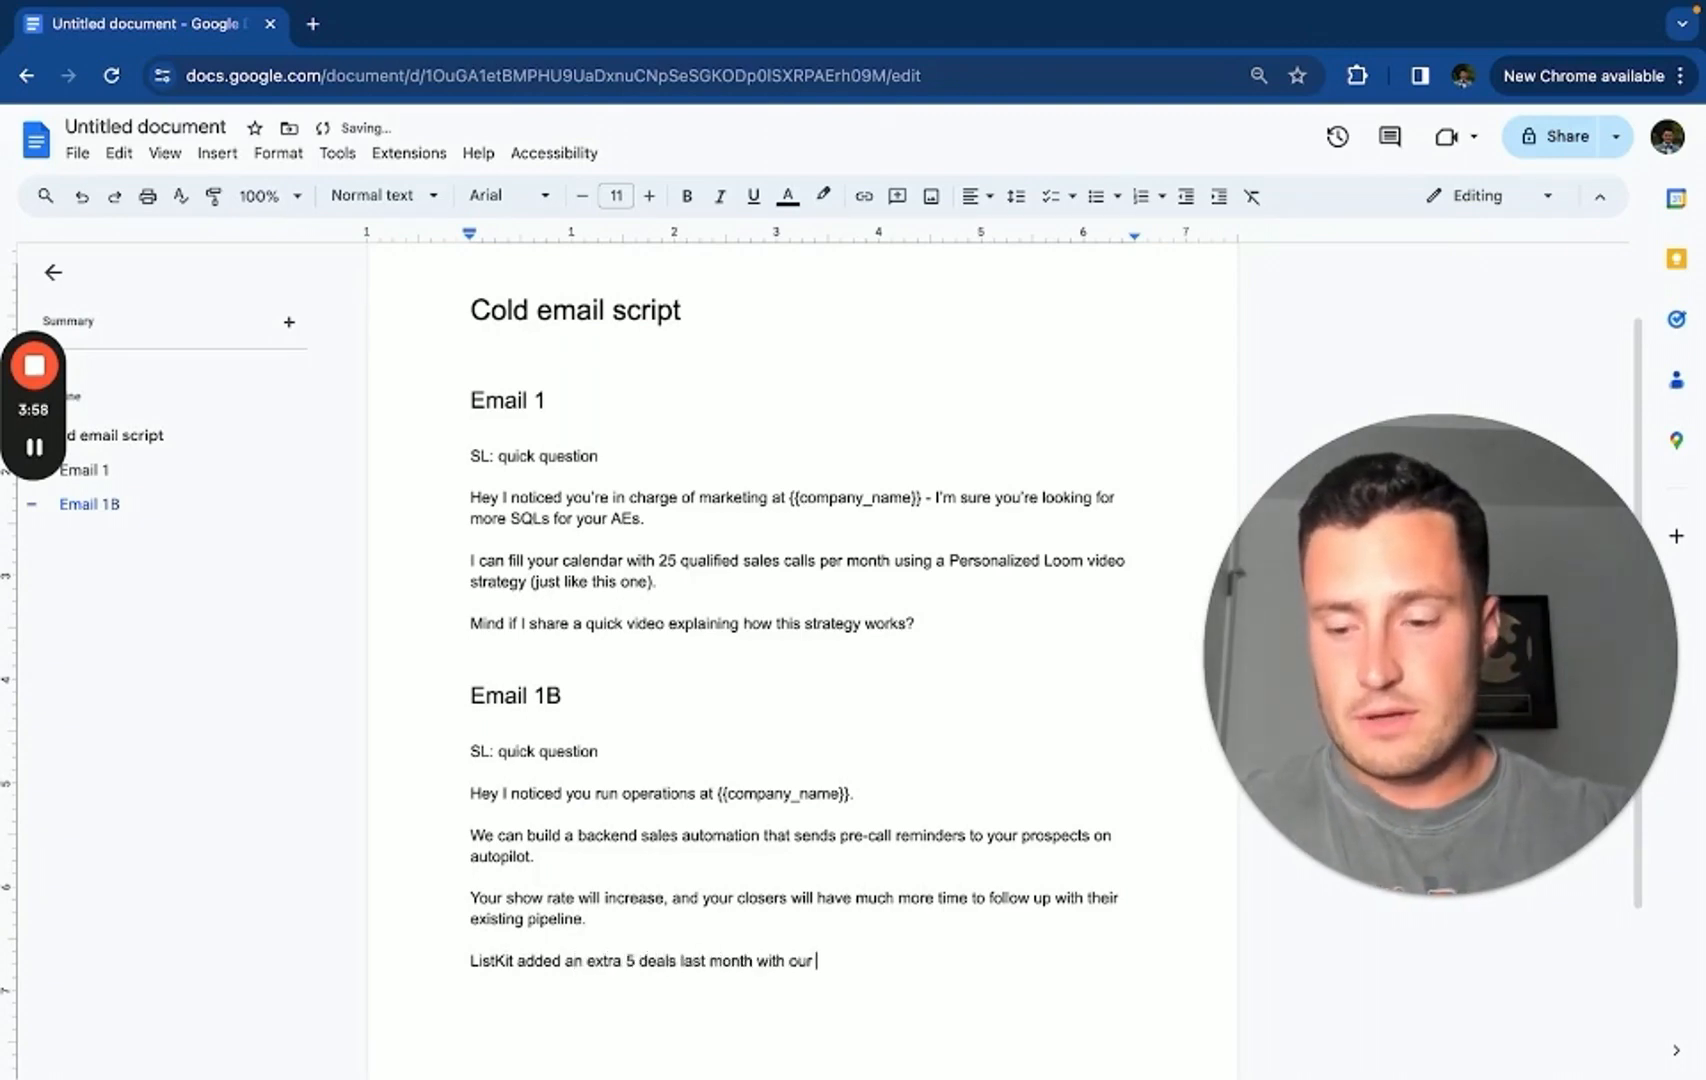
pyautogui.write('automation ,adn we can')
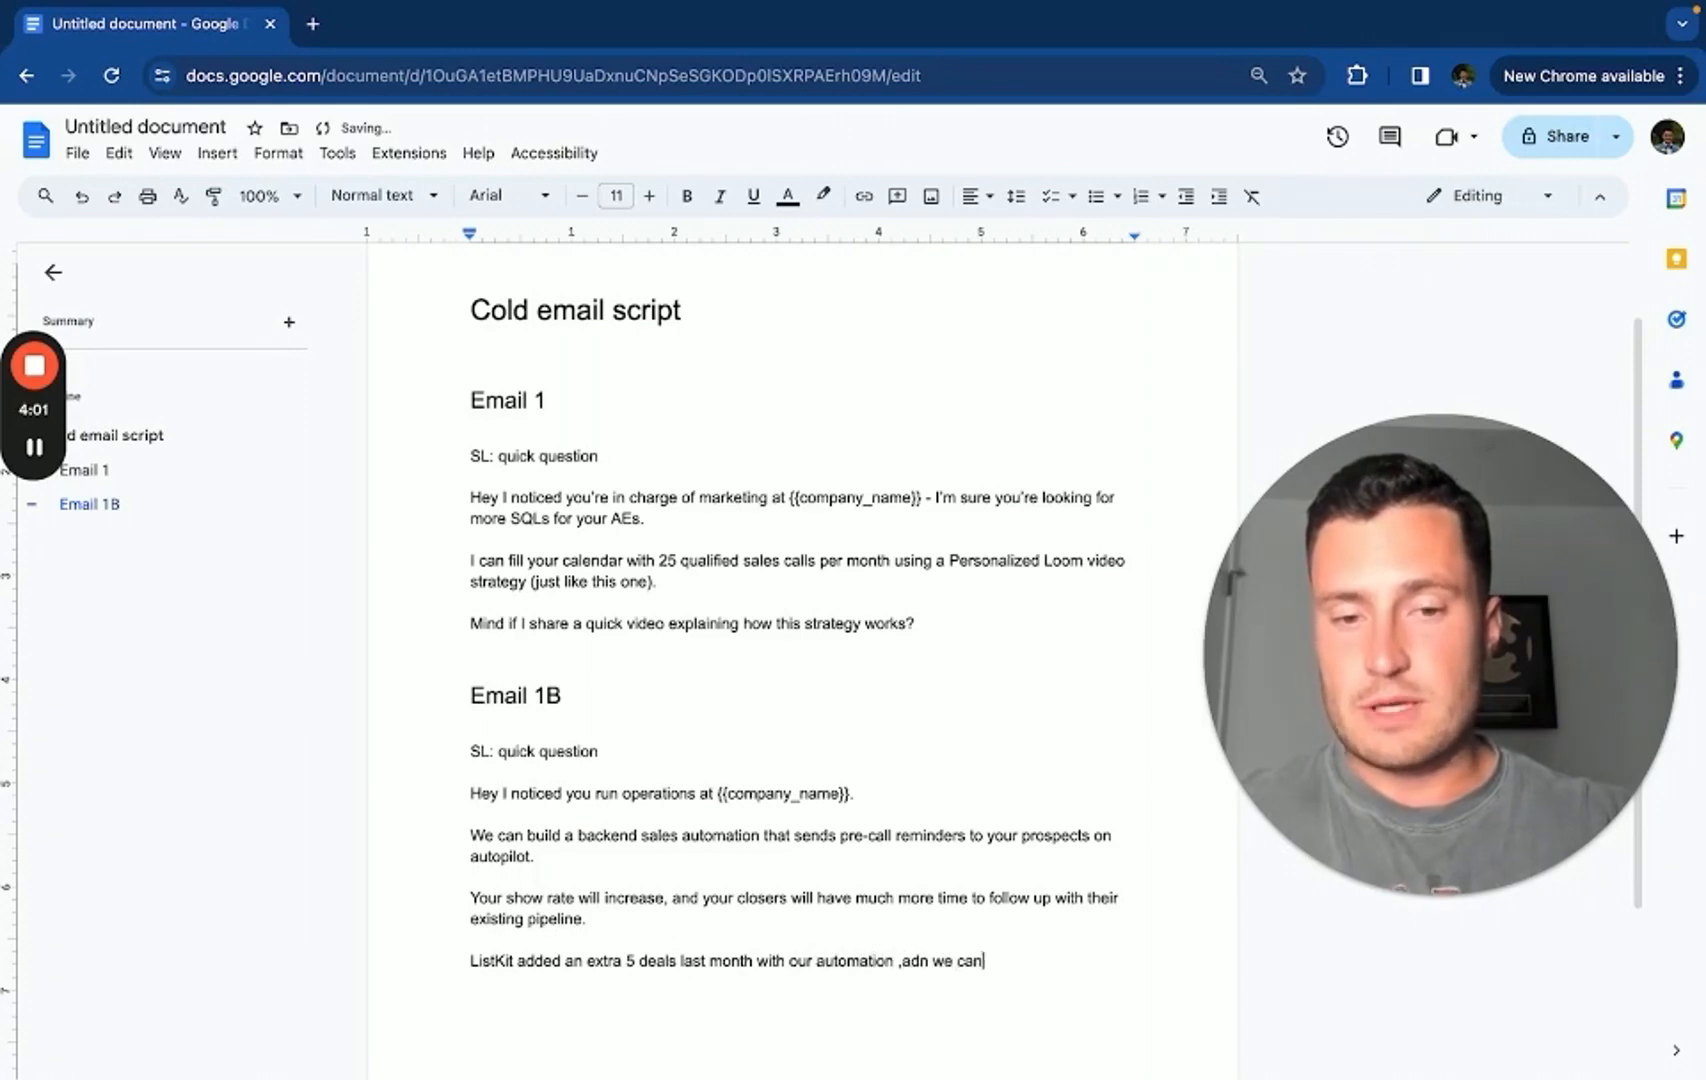
pyautogui.write('do the same for oyu')
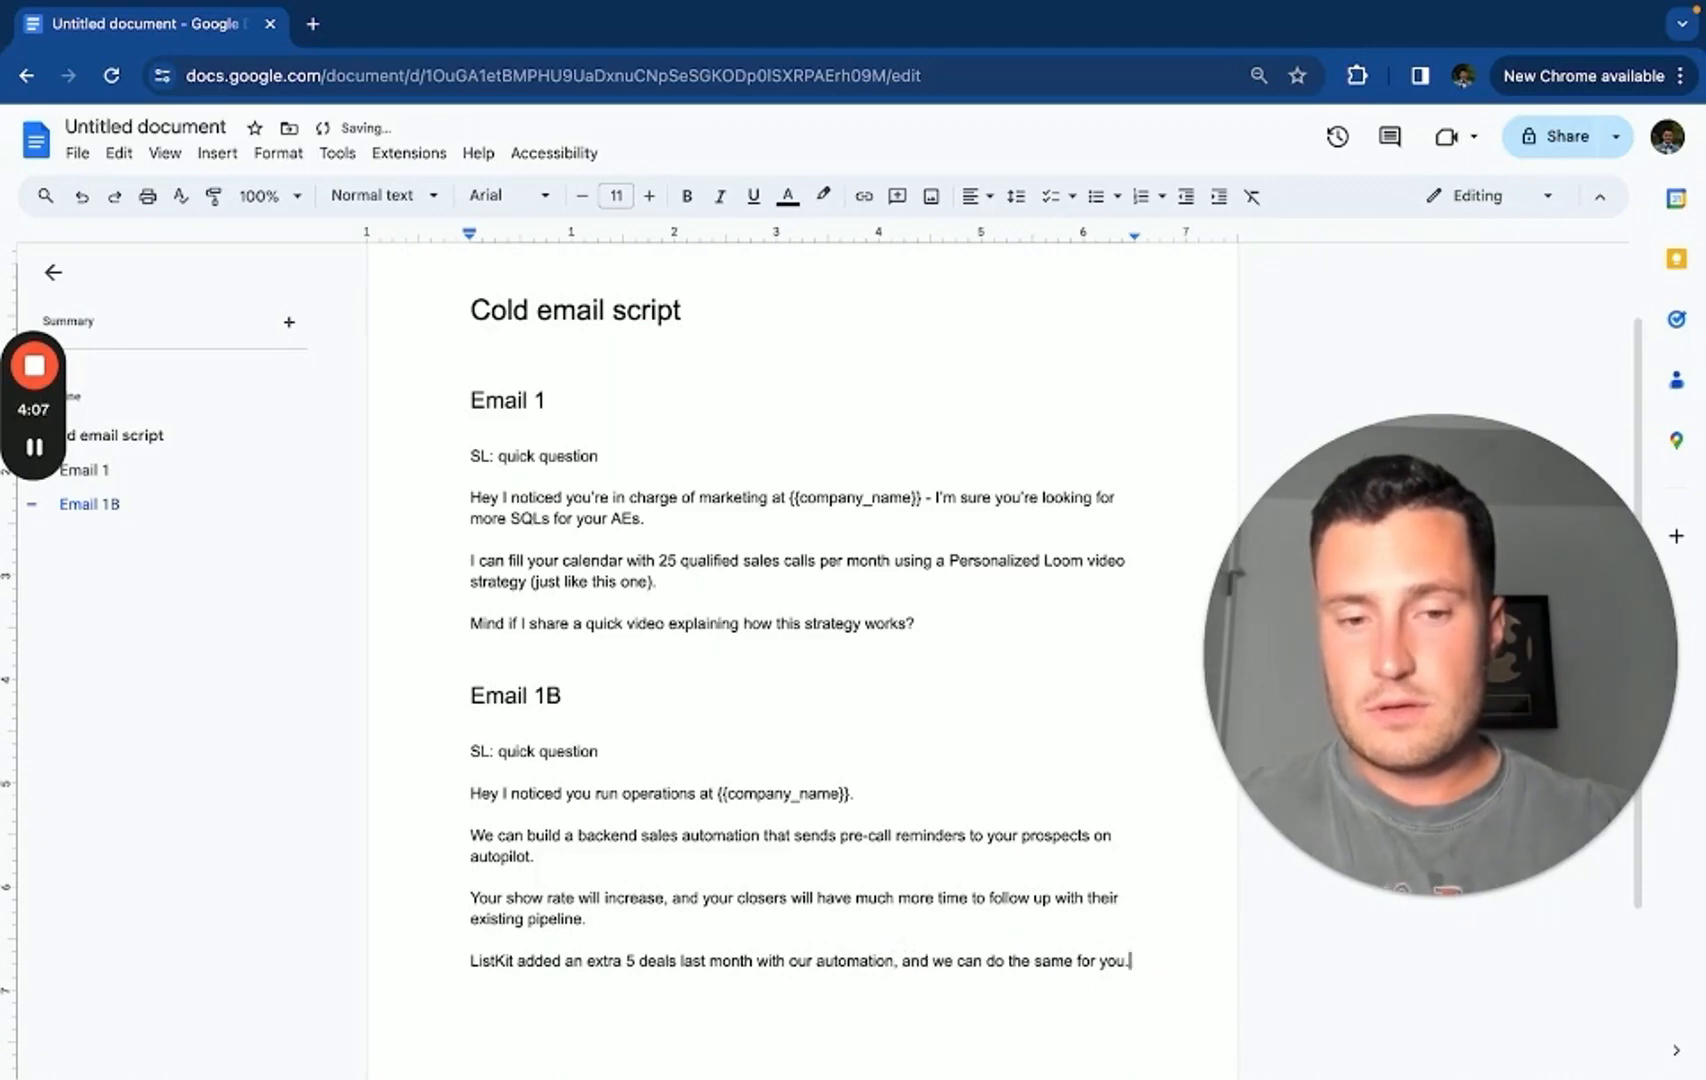
pyautogui.write('Mind if I shaer a quick video')
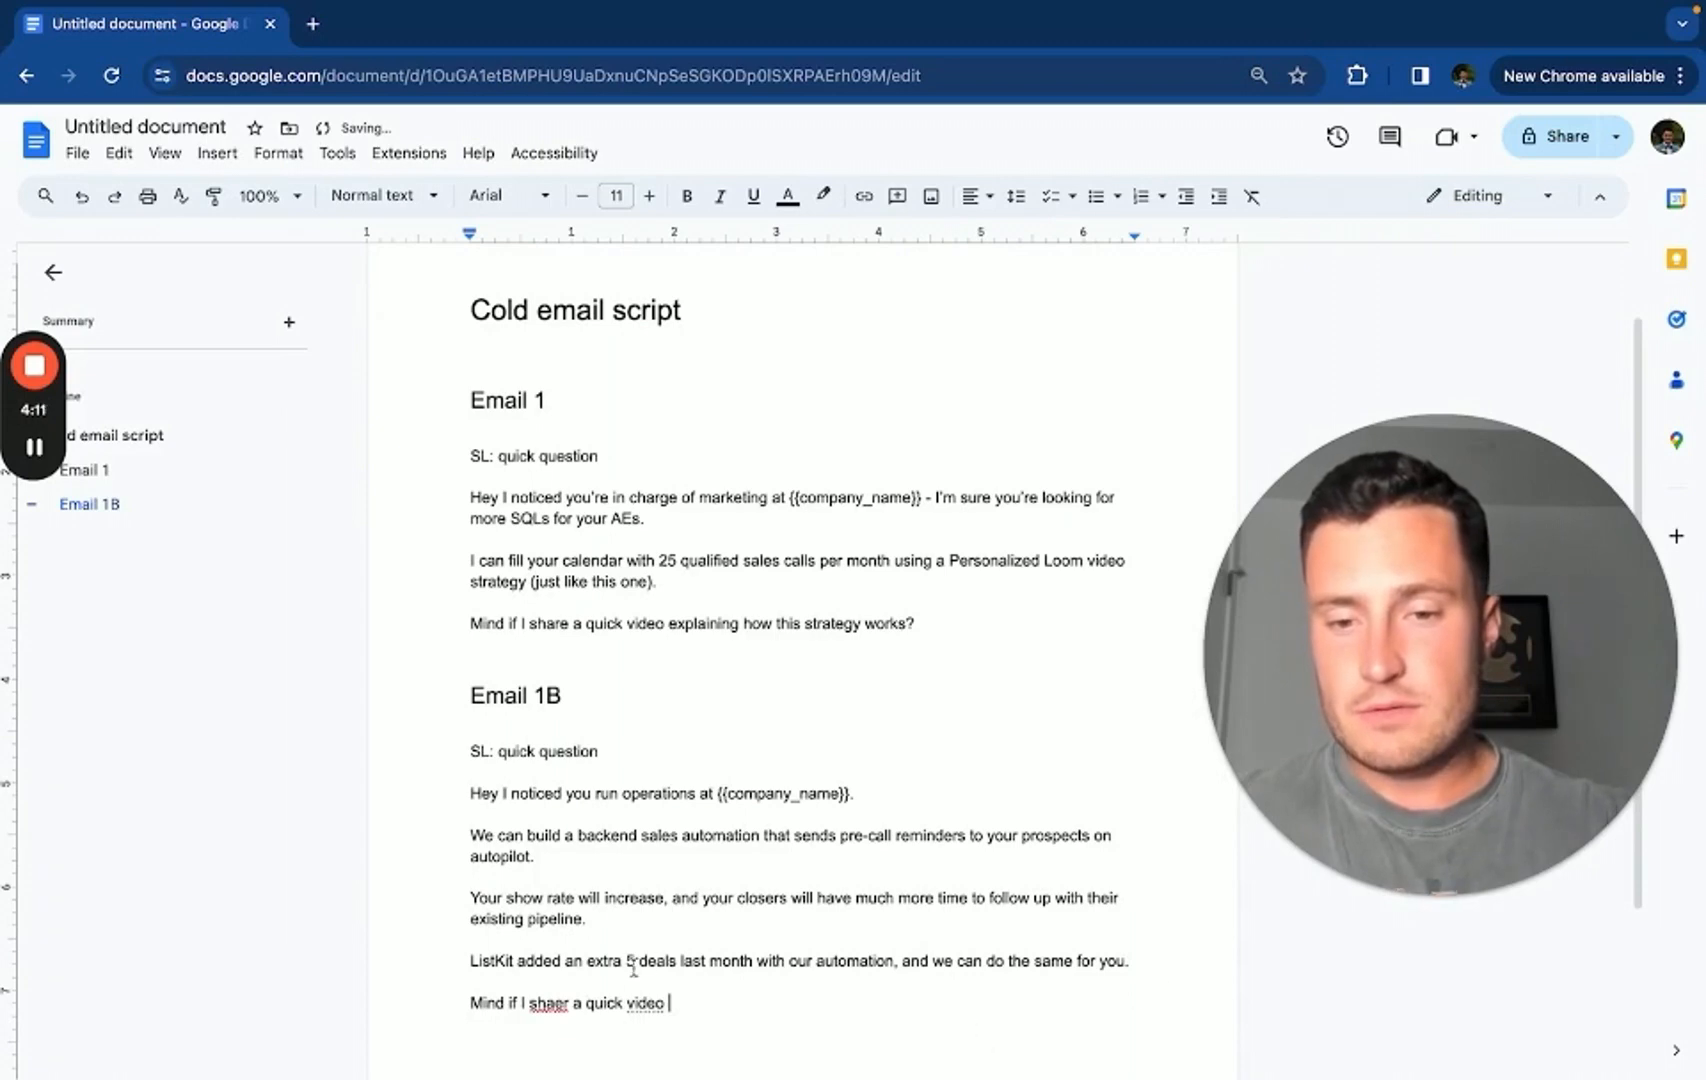
pyautogui.write('explaining')
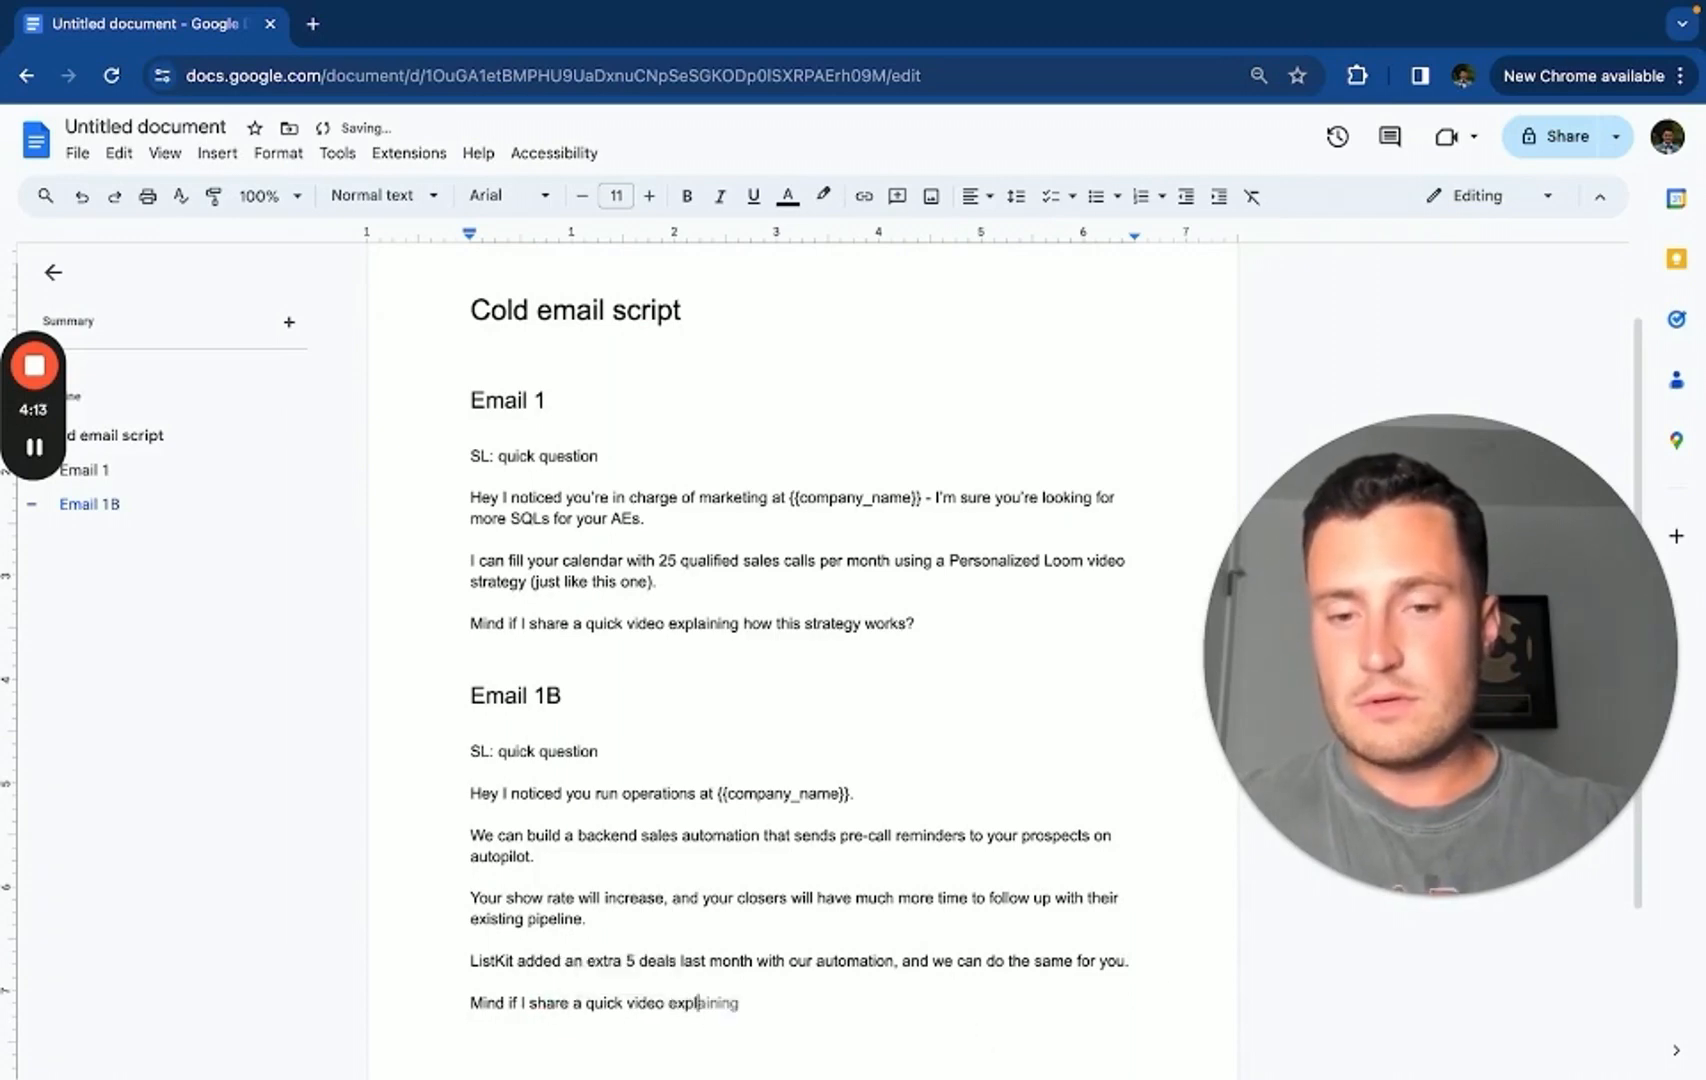
pyautogui.write('further?')
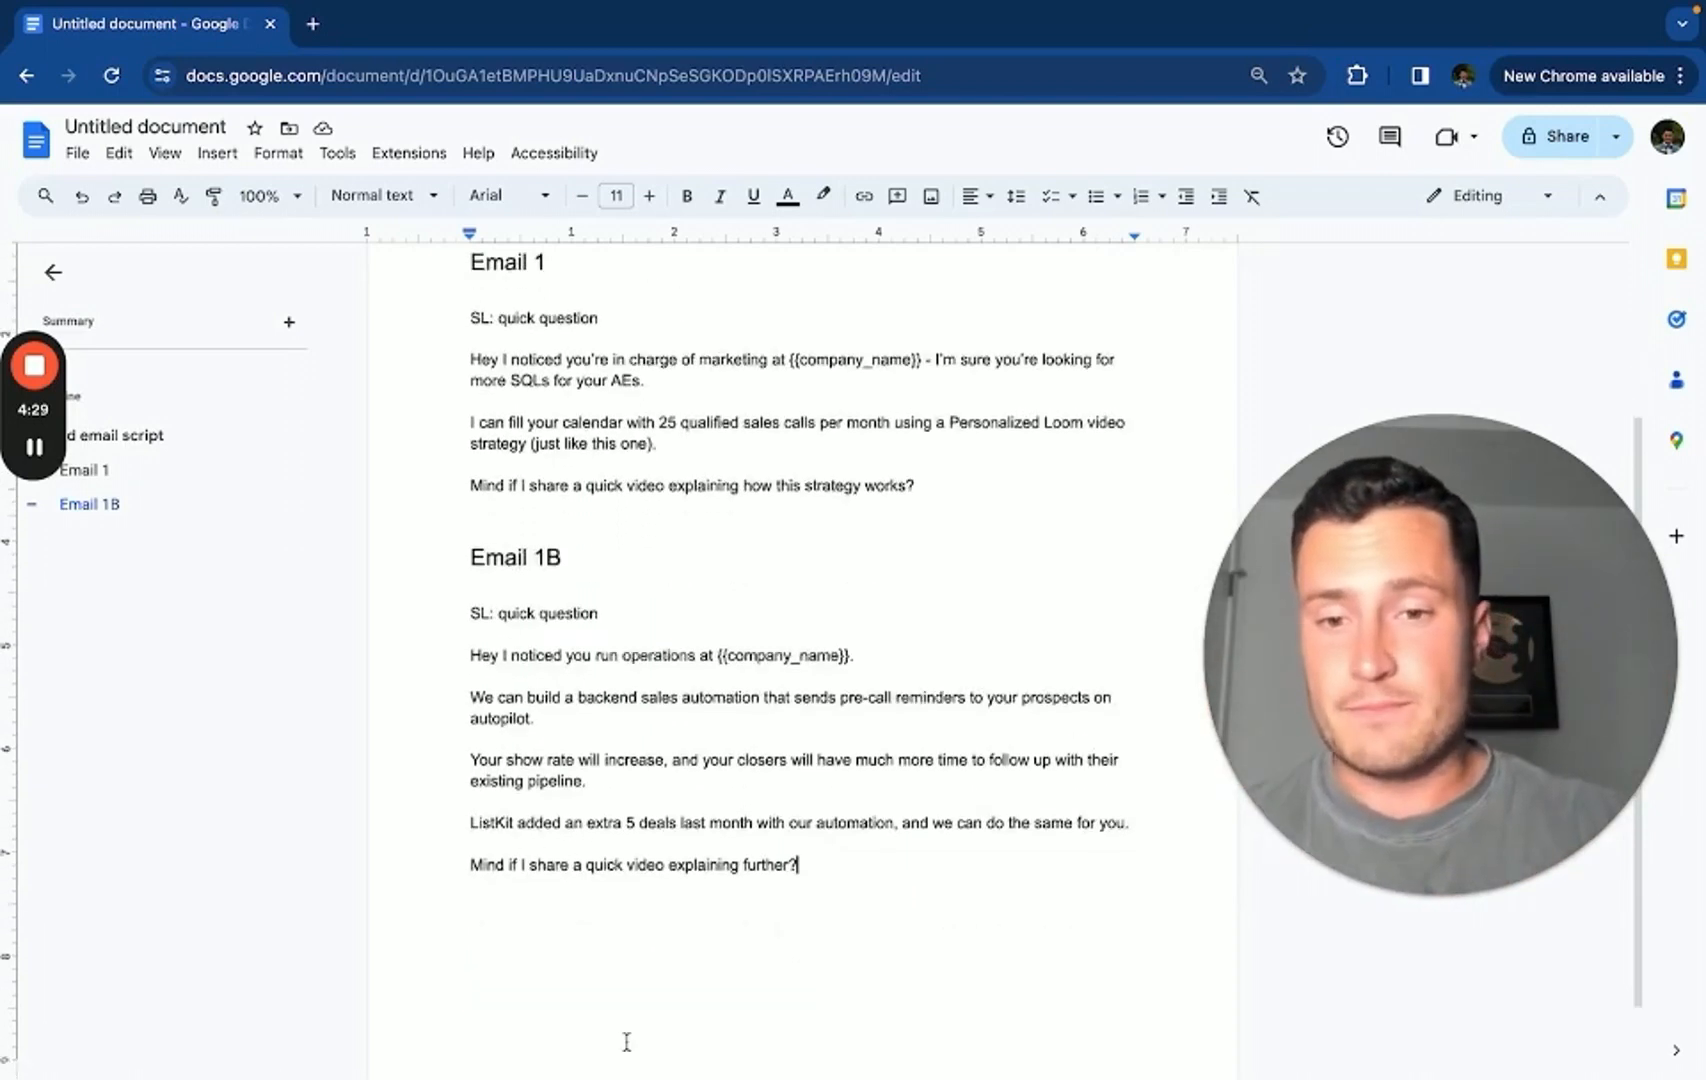
# Make the 'Email 1C' line a heading and select the end of the copied opening line to rewrite it
pyautogui.click(374, 196)
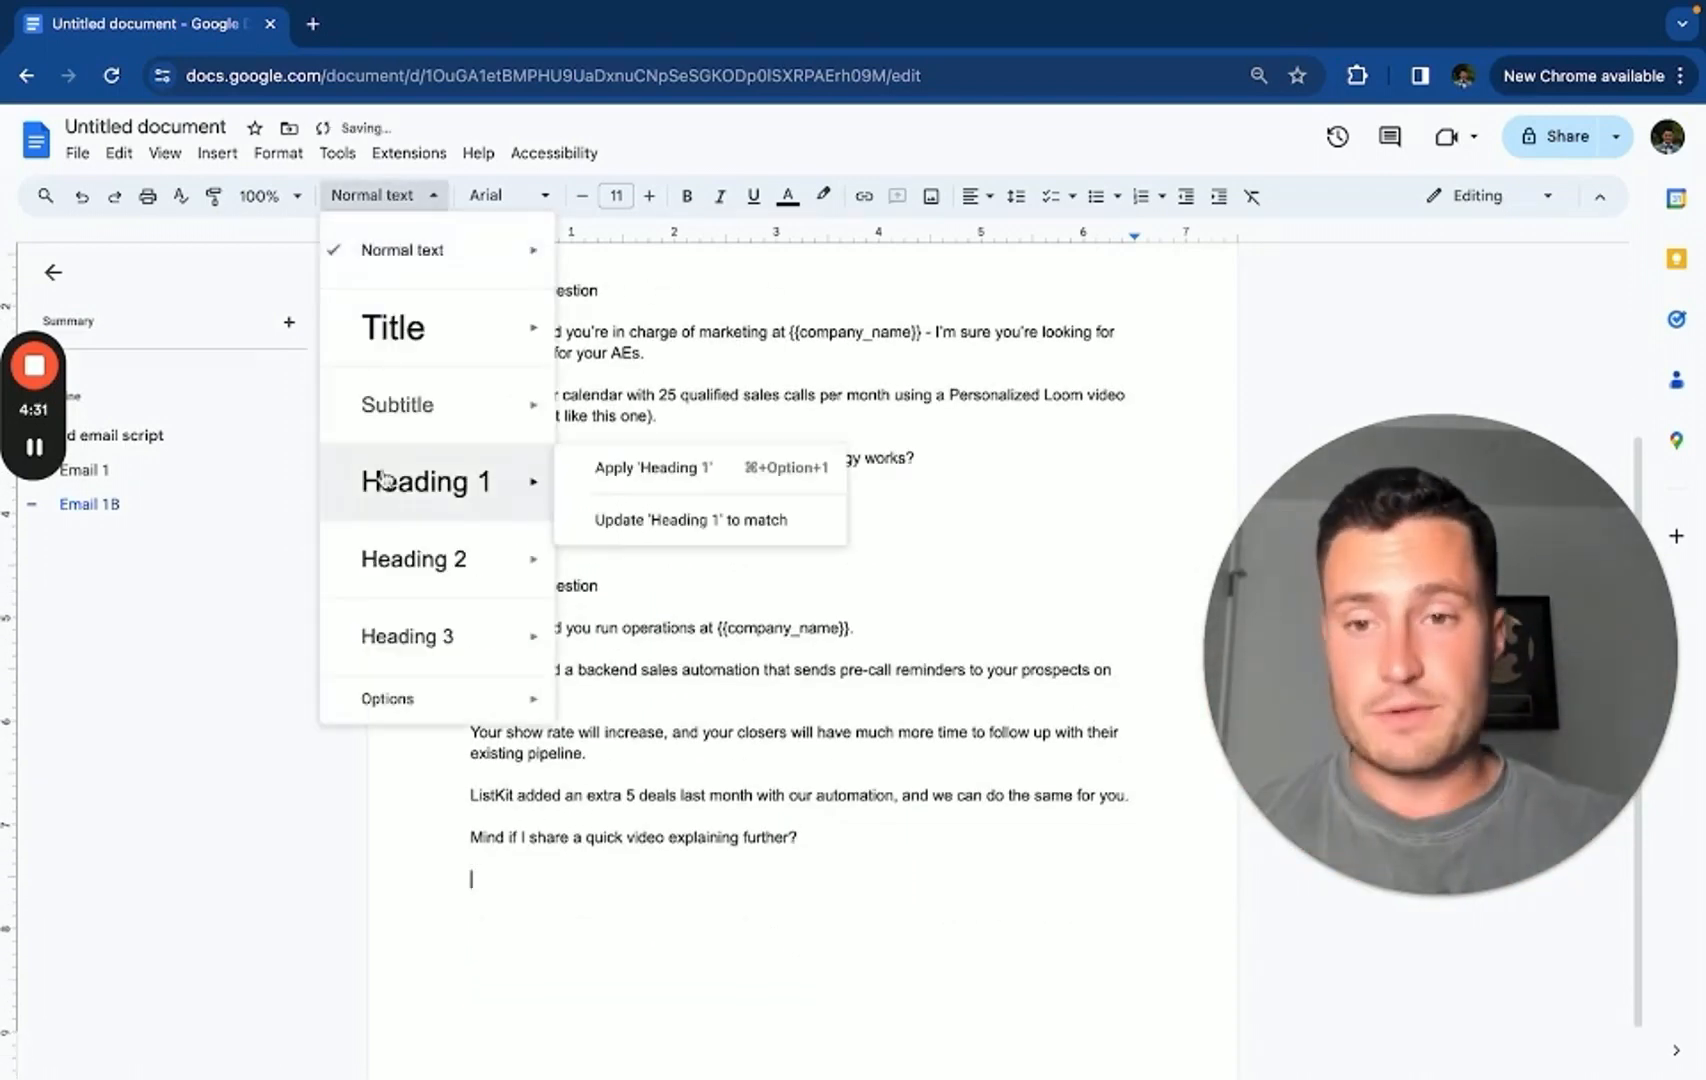
pyautogui.click(414, 558)
pyautogui.write('Email 1C')
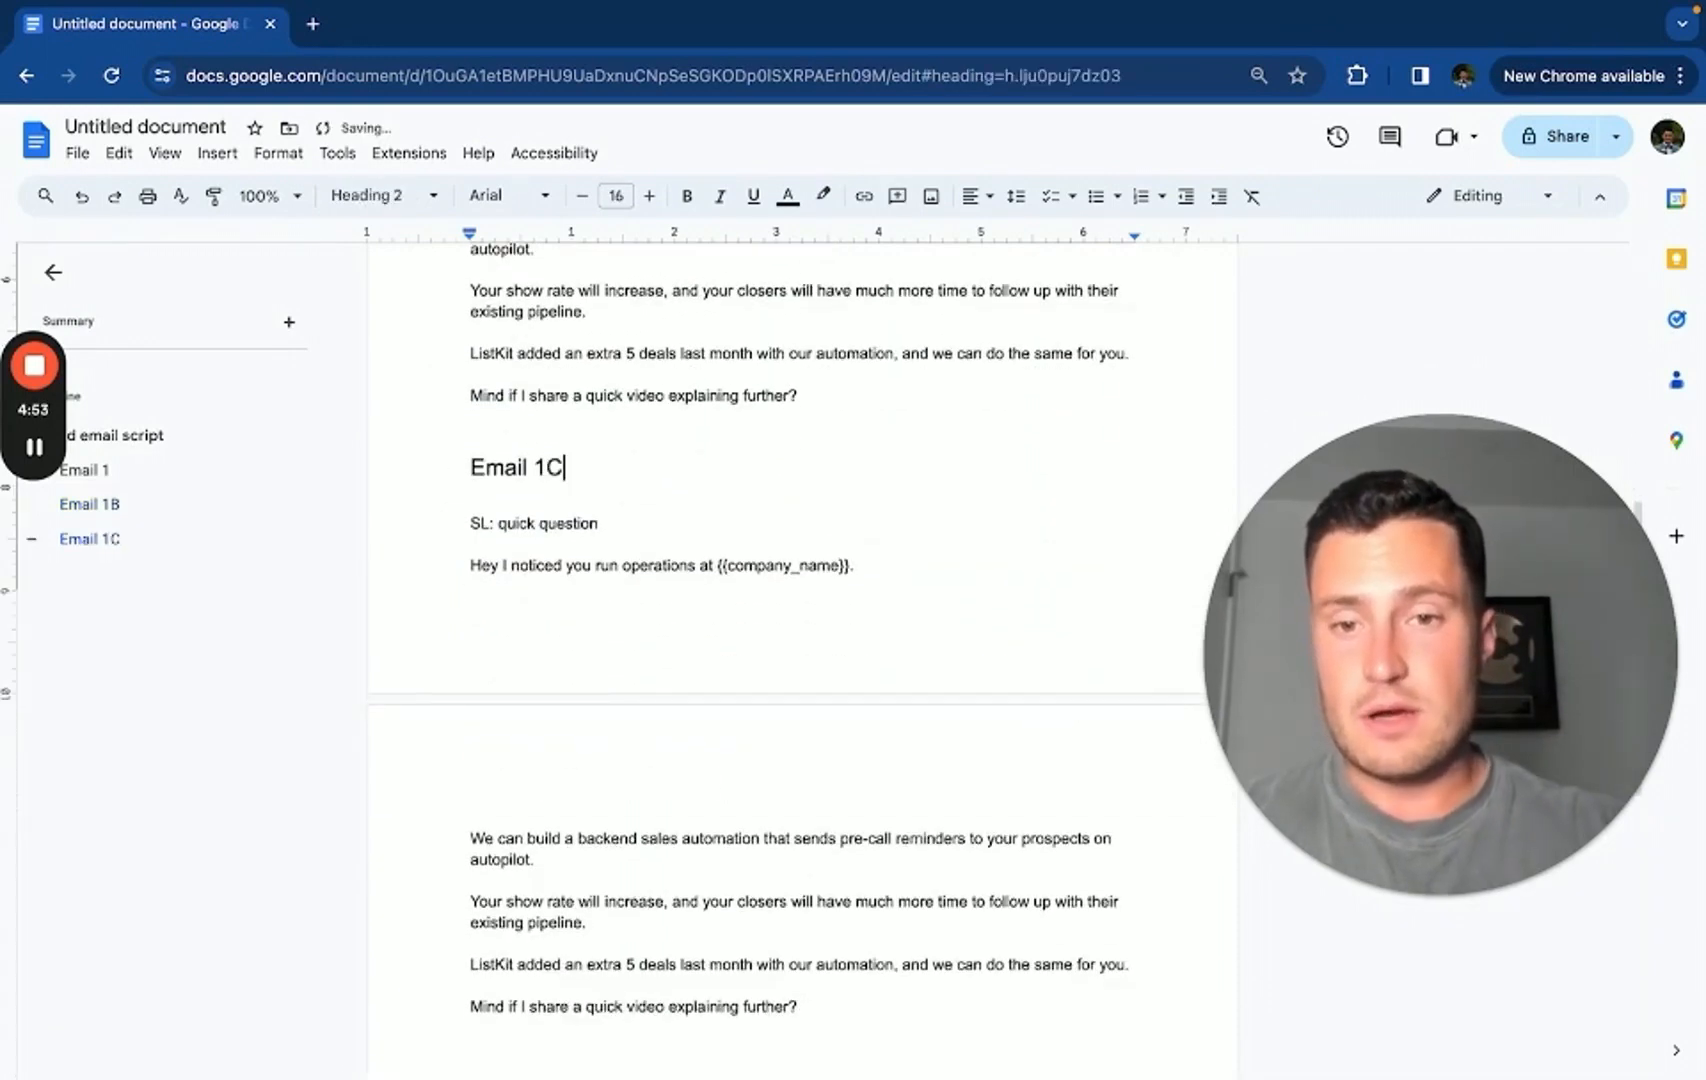
pyautogui.moveTo(508, 564); pyautogui.dragTo(856, 564)
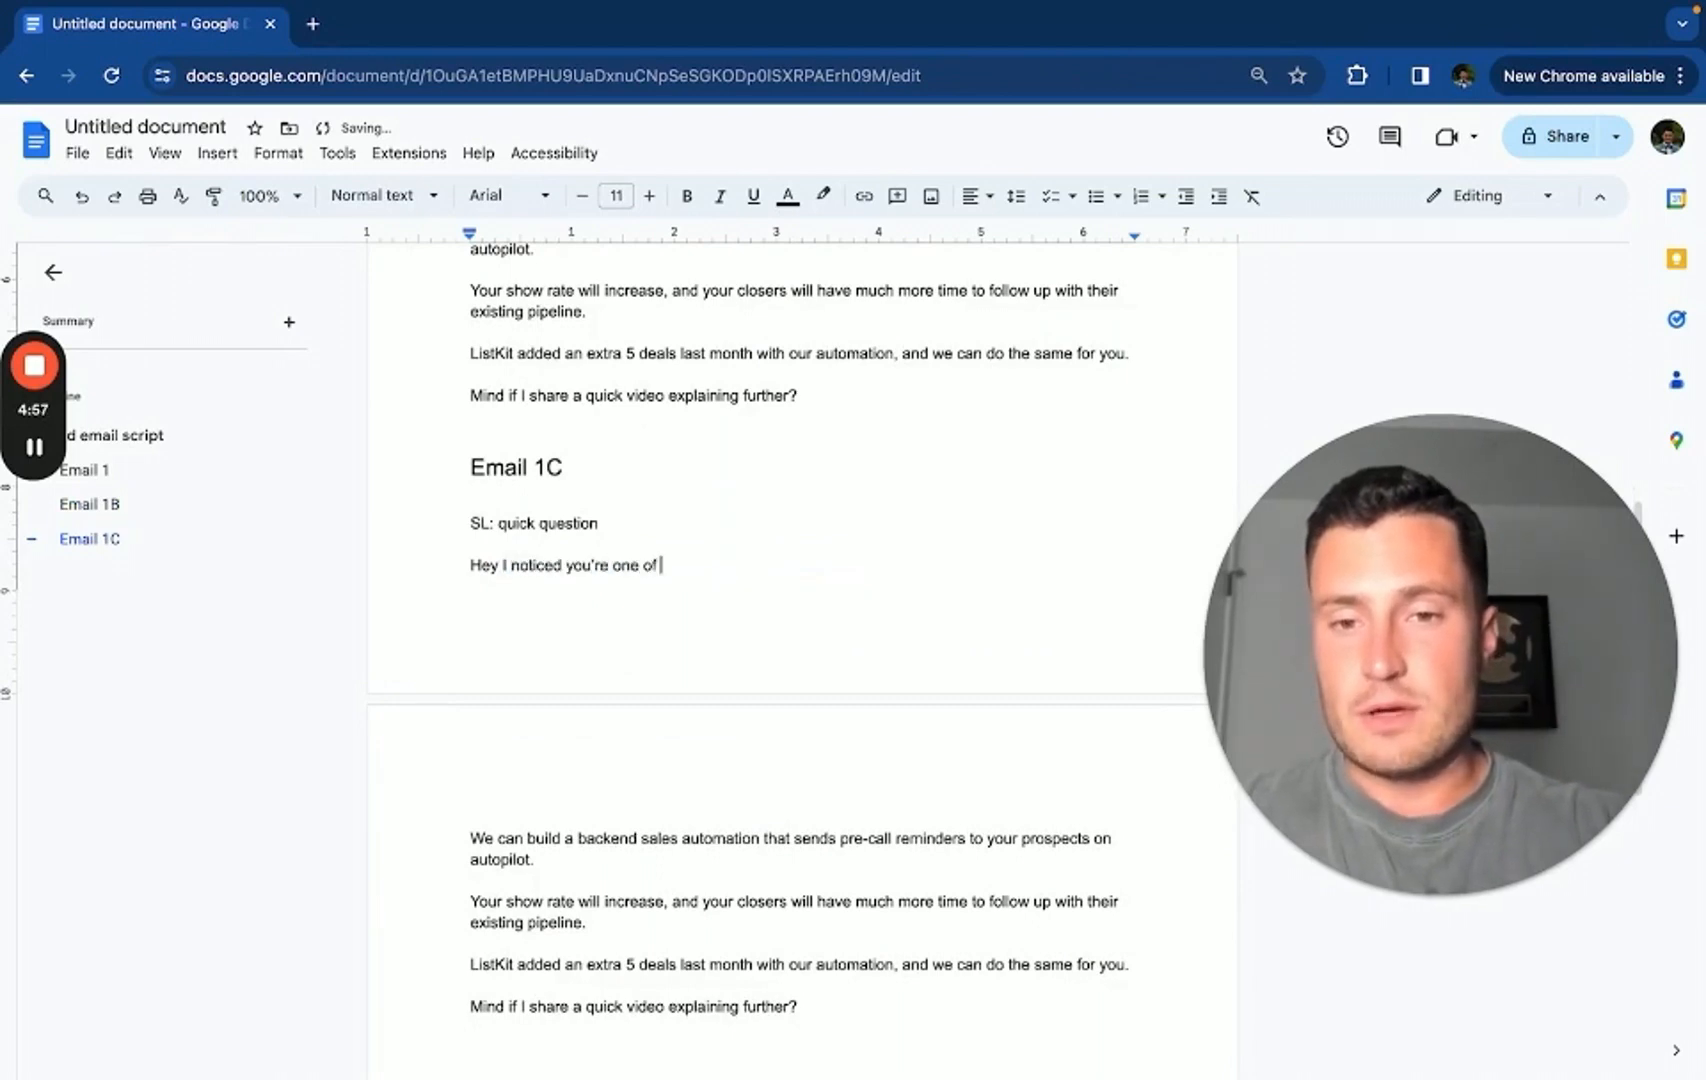
# Rewrite the opener as one of the top law firms in Tampa, loving what {{company_name}} does
pyautogui.write('the top law firms here')
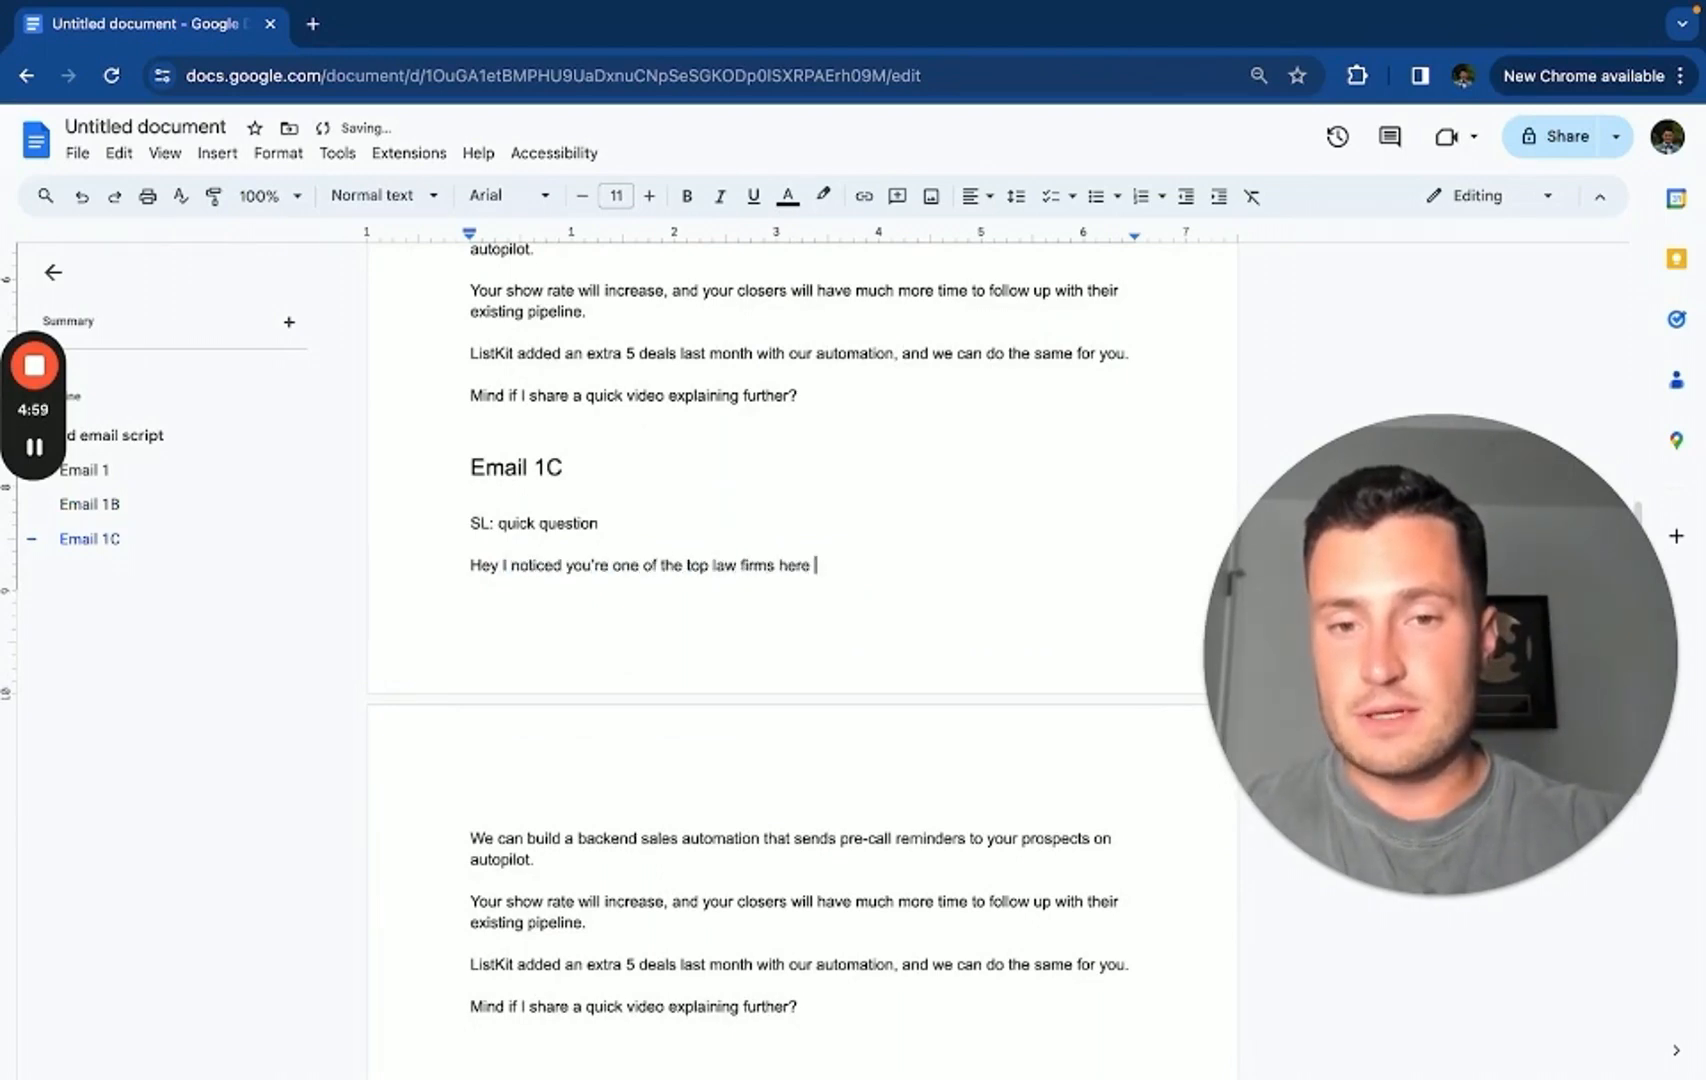
pyautogui.write("in Tampa - love what you're doing with {{Company_")
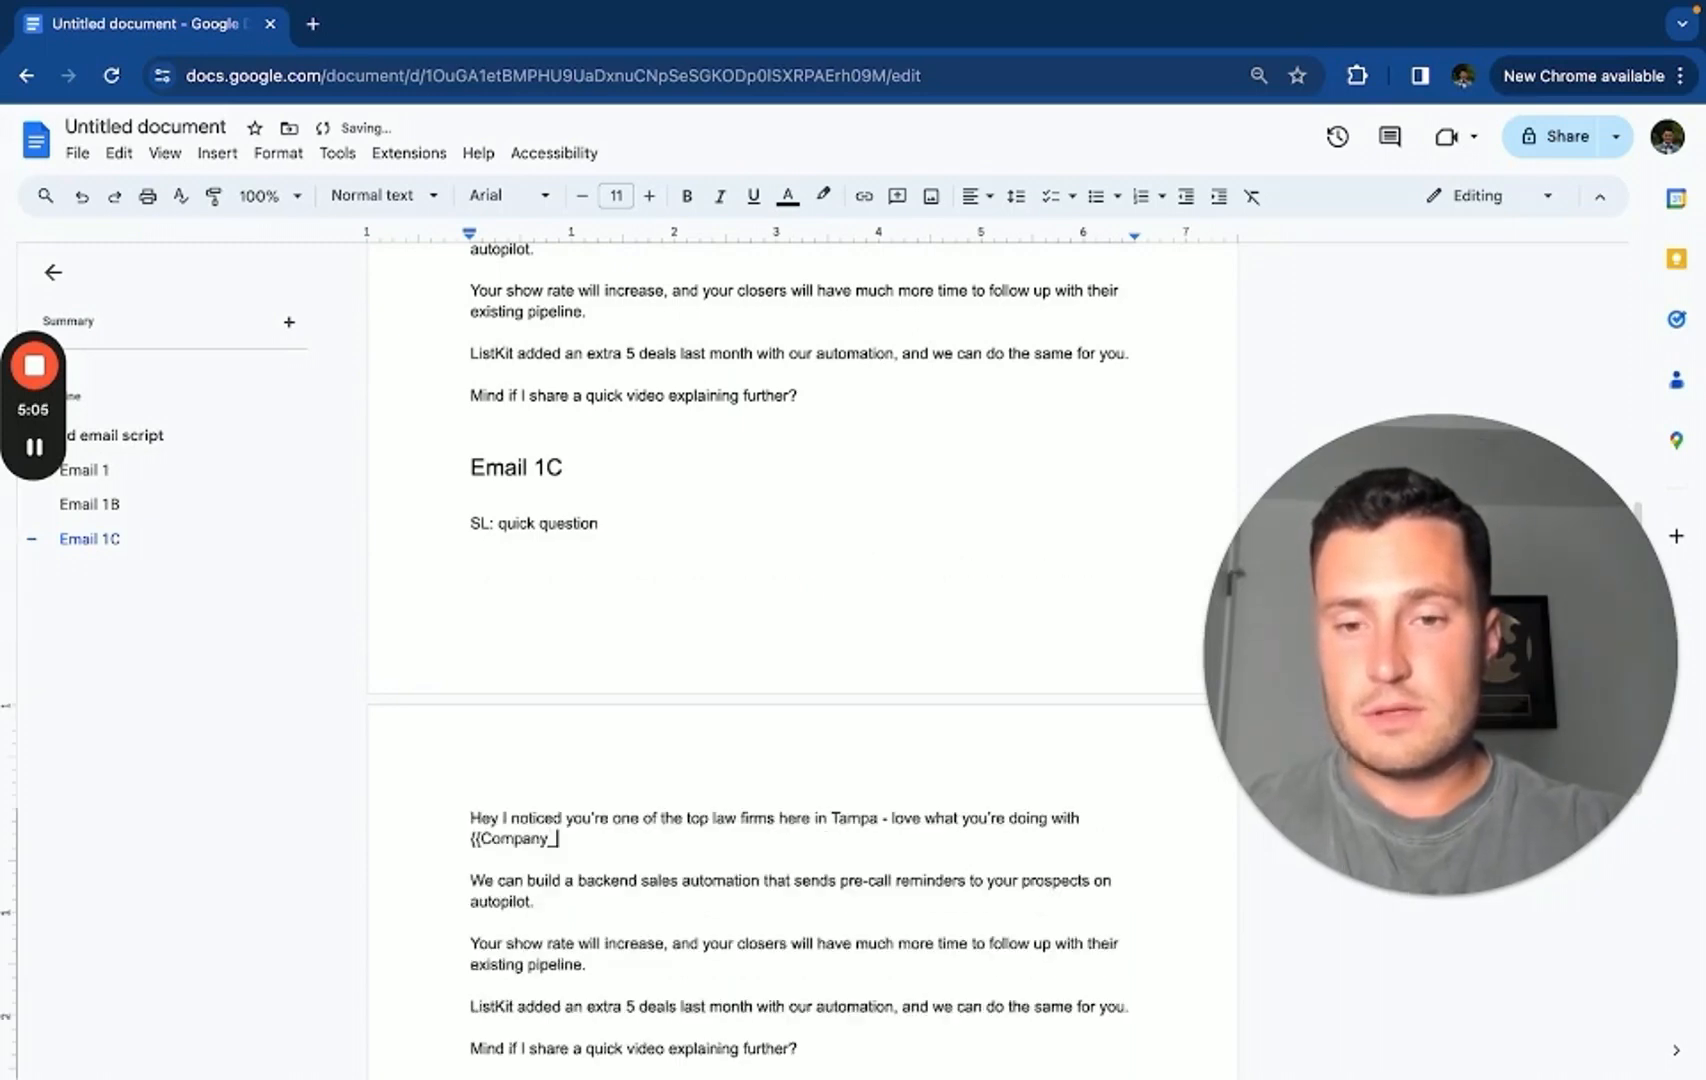
pyautogui.write('name}}.')
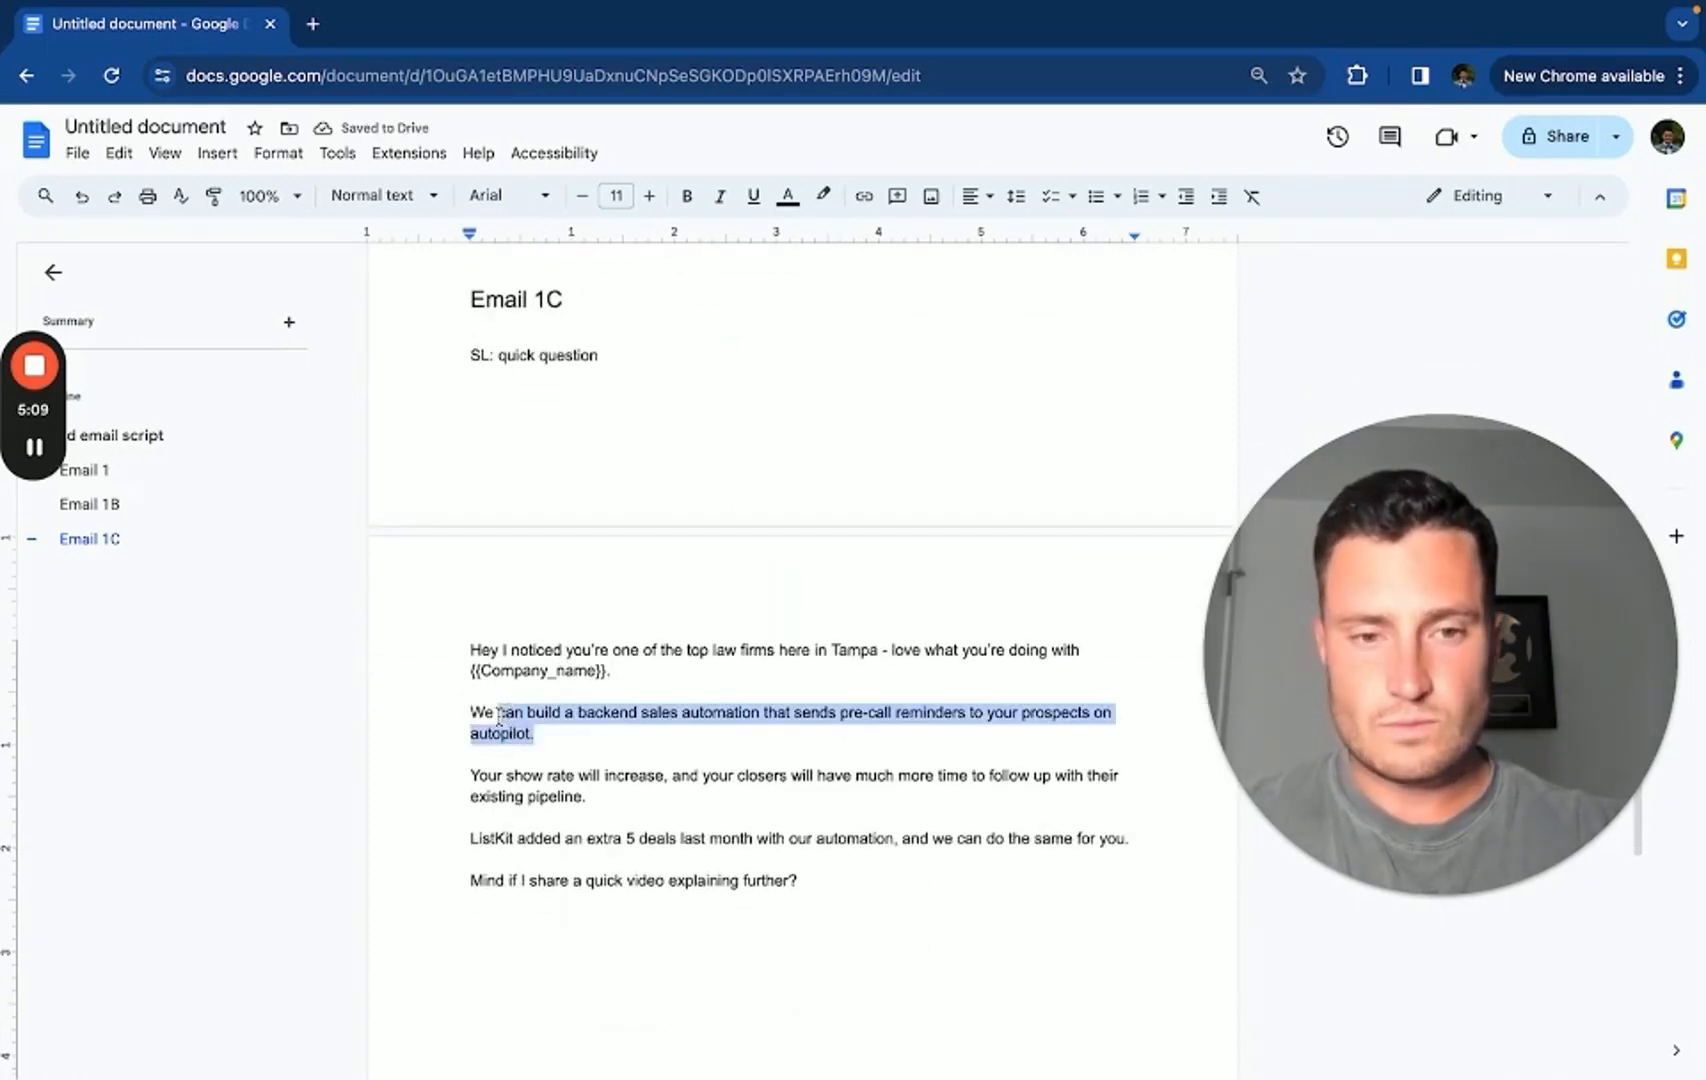
# Offer 15 more contested divorce cases each month with the Law Firm Lead system
pyautogui.write('We can add')
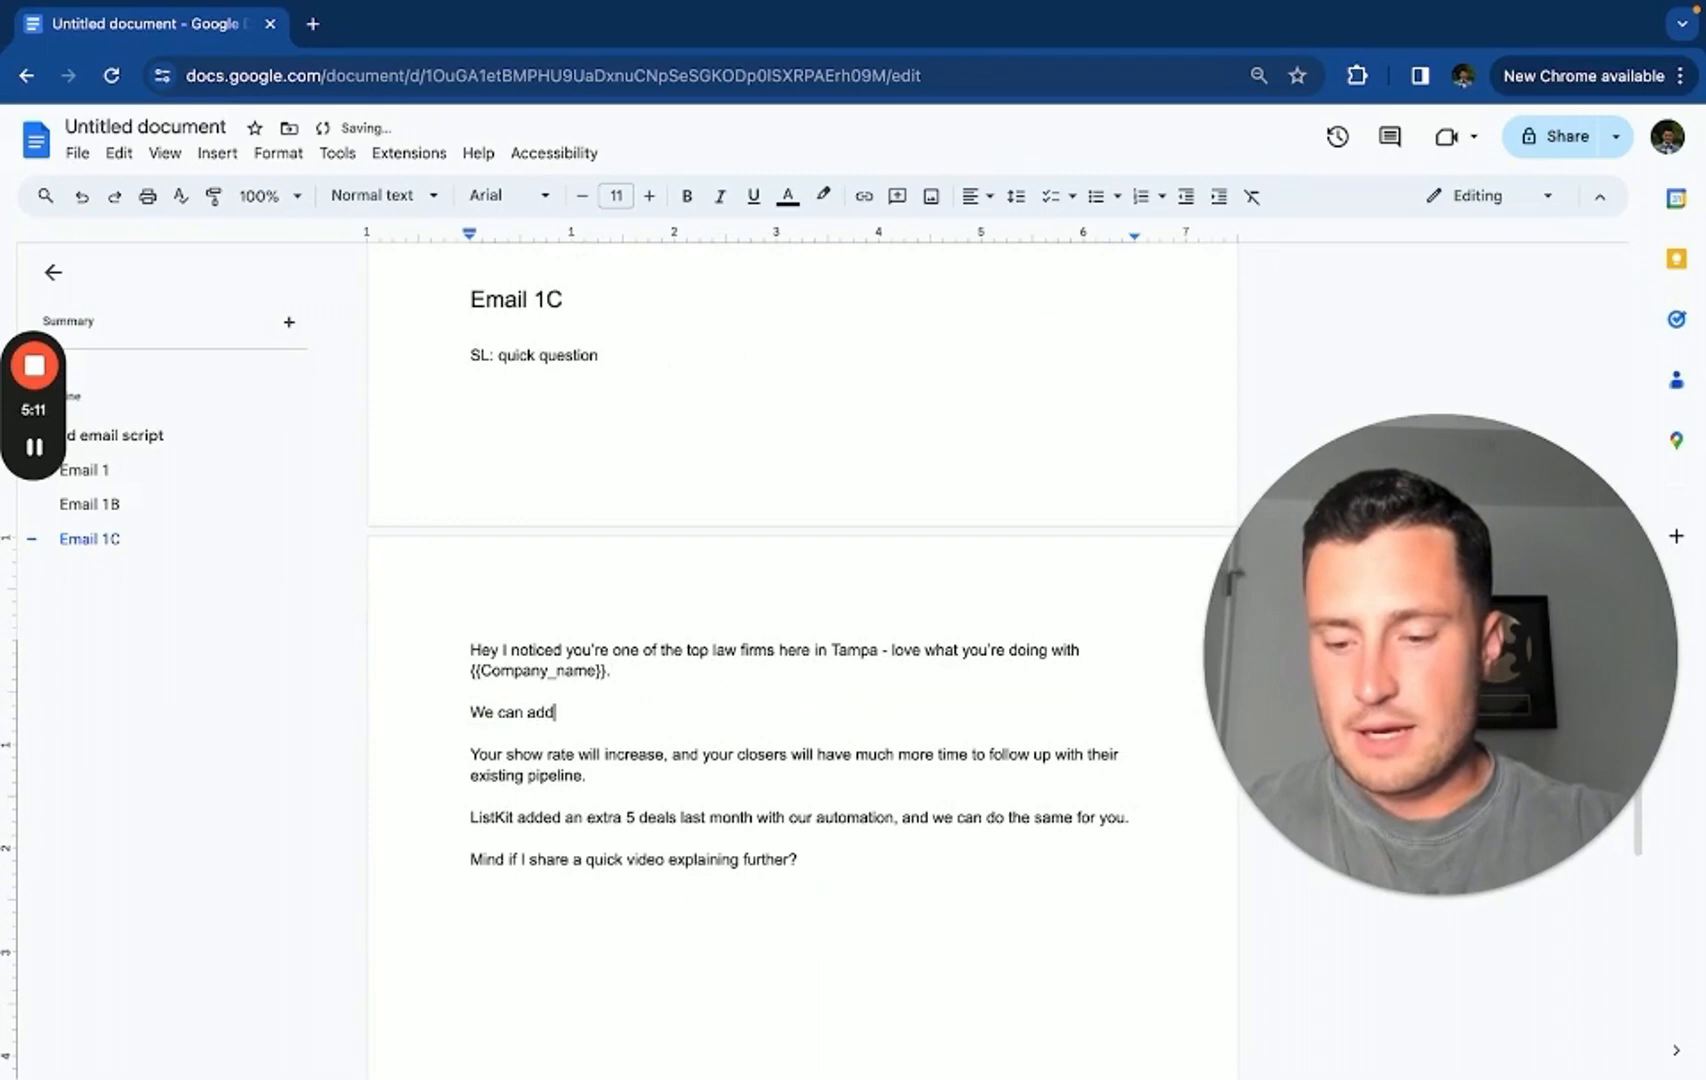
pyautogui.write('I can')
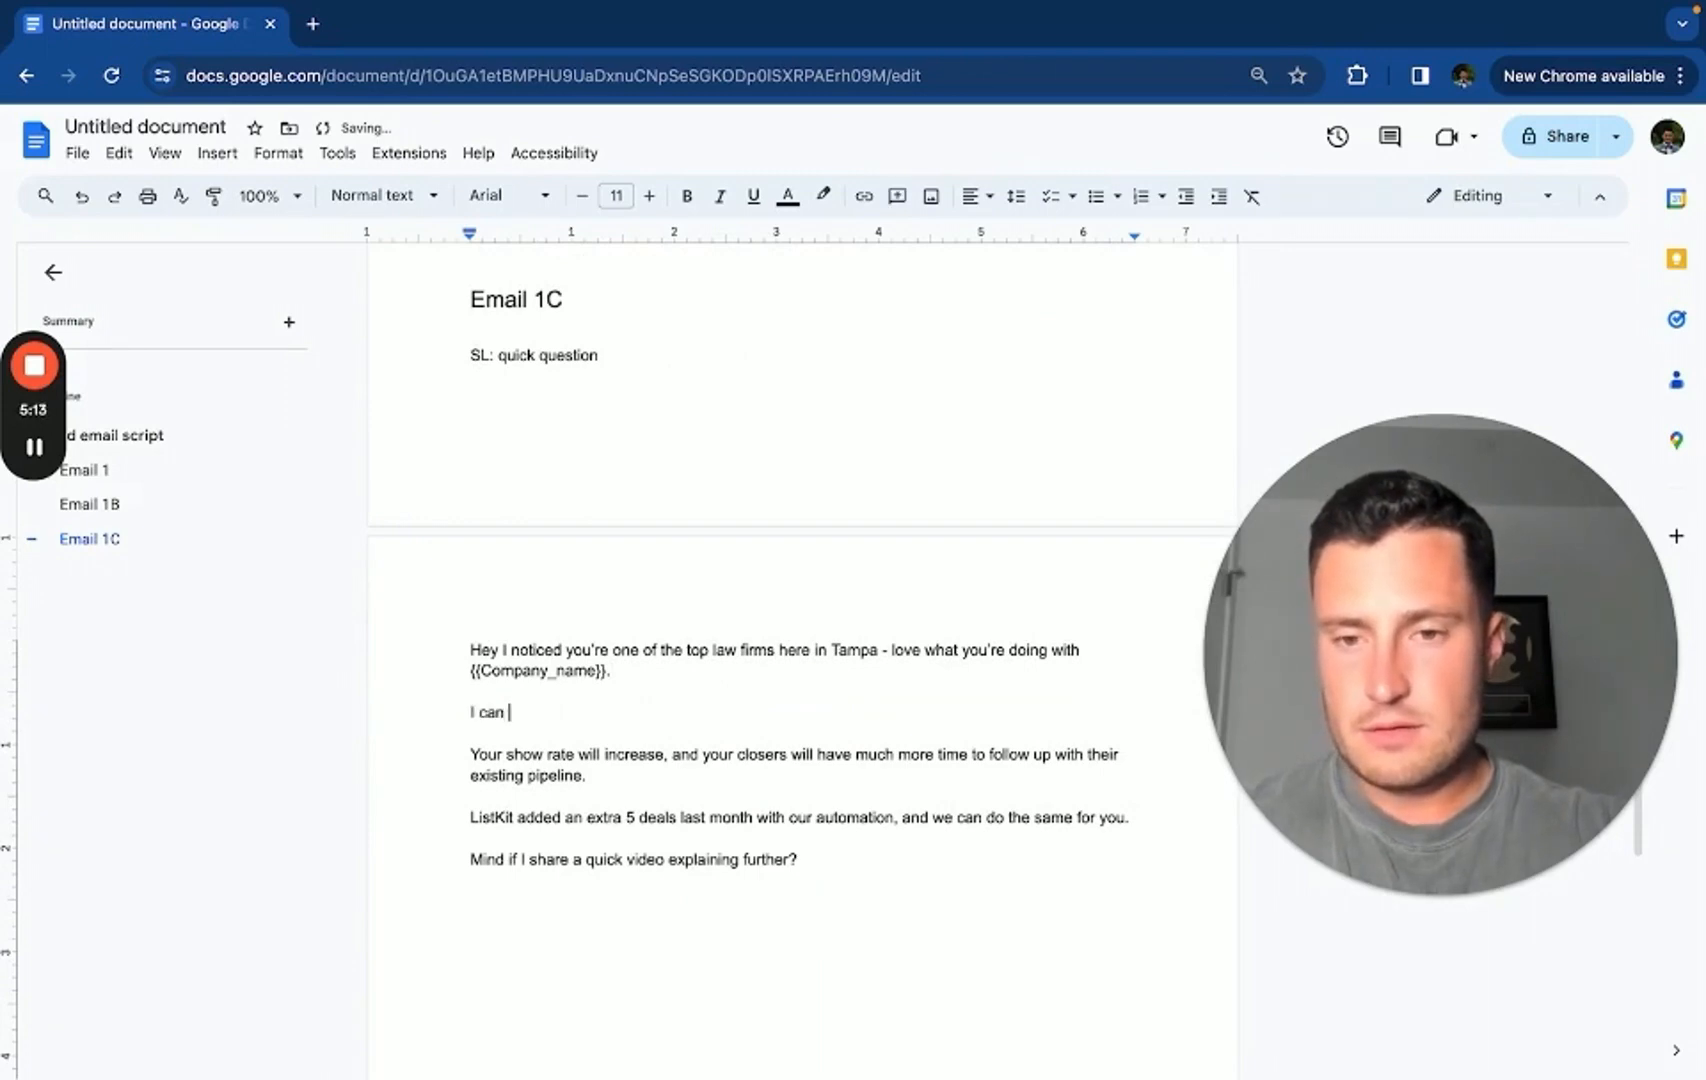
pyautogui.write('get you 15 more cont')
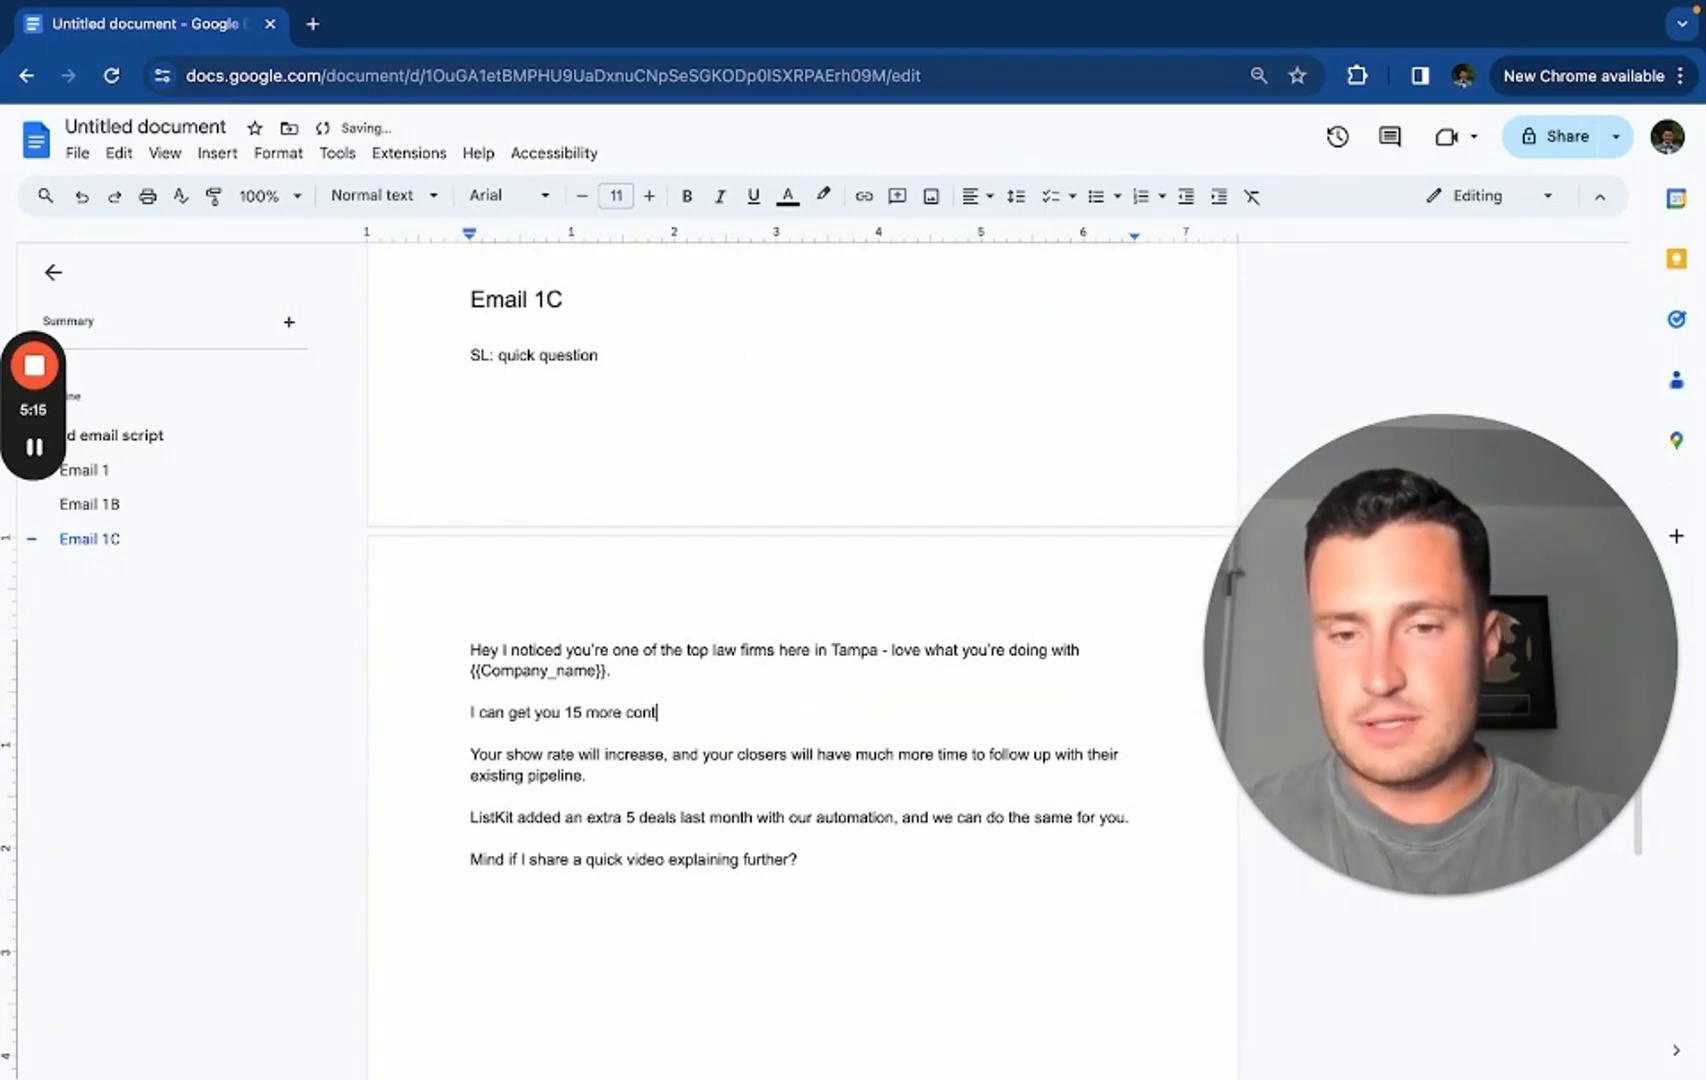
pyautogui.write('ested divorce')
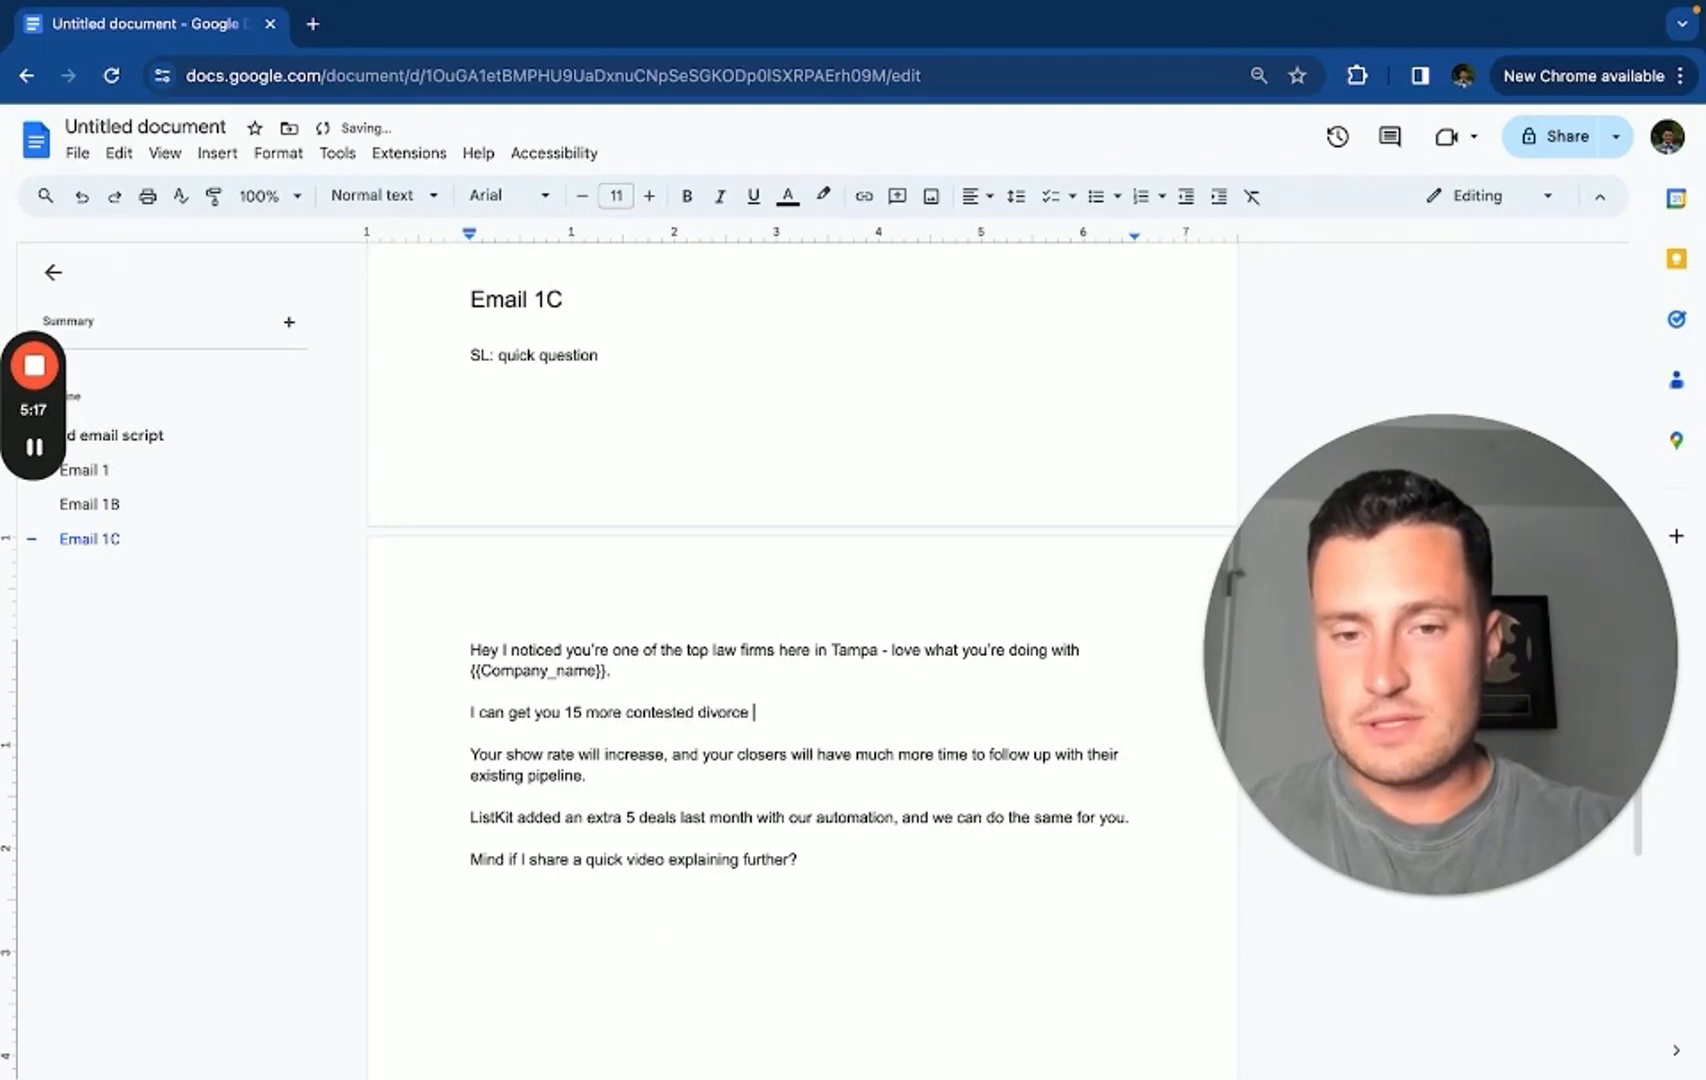
pyautogui.write('cases each month with m')
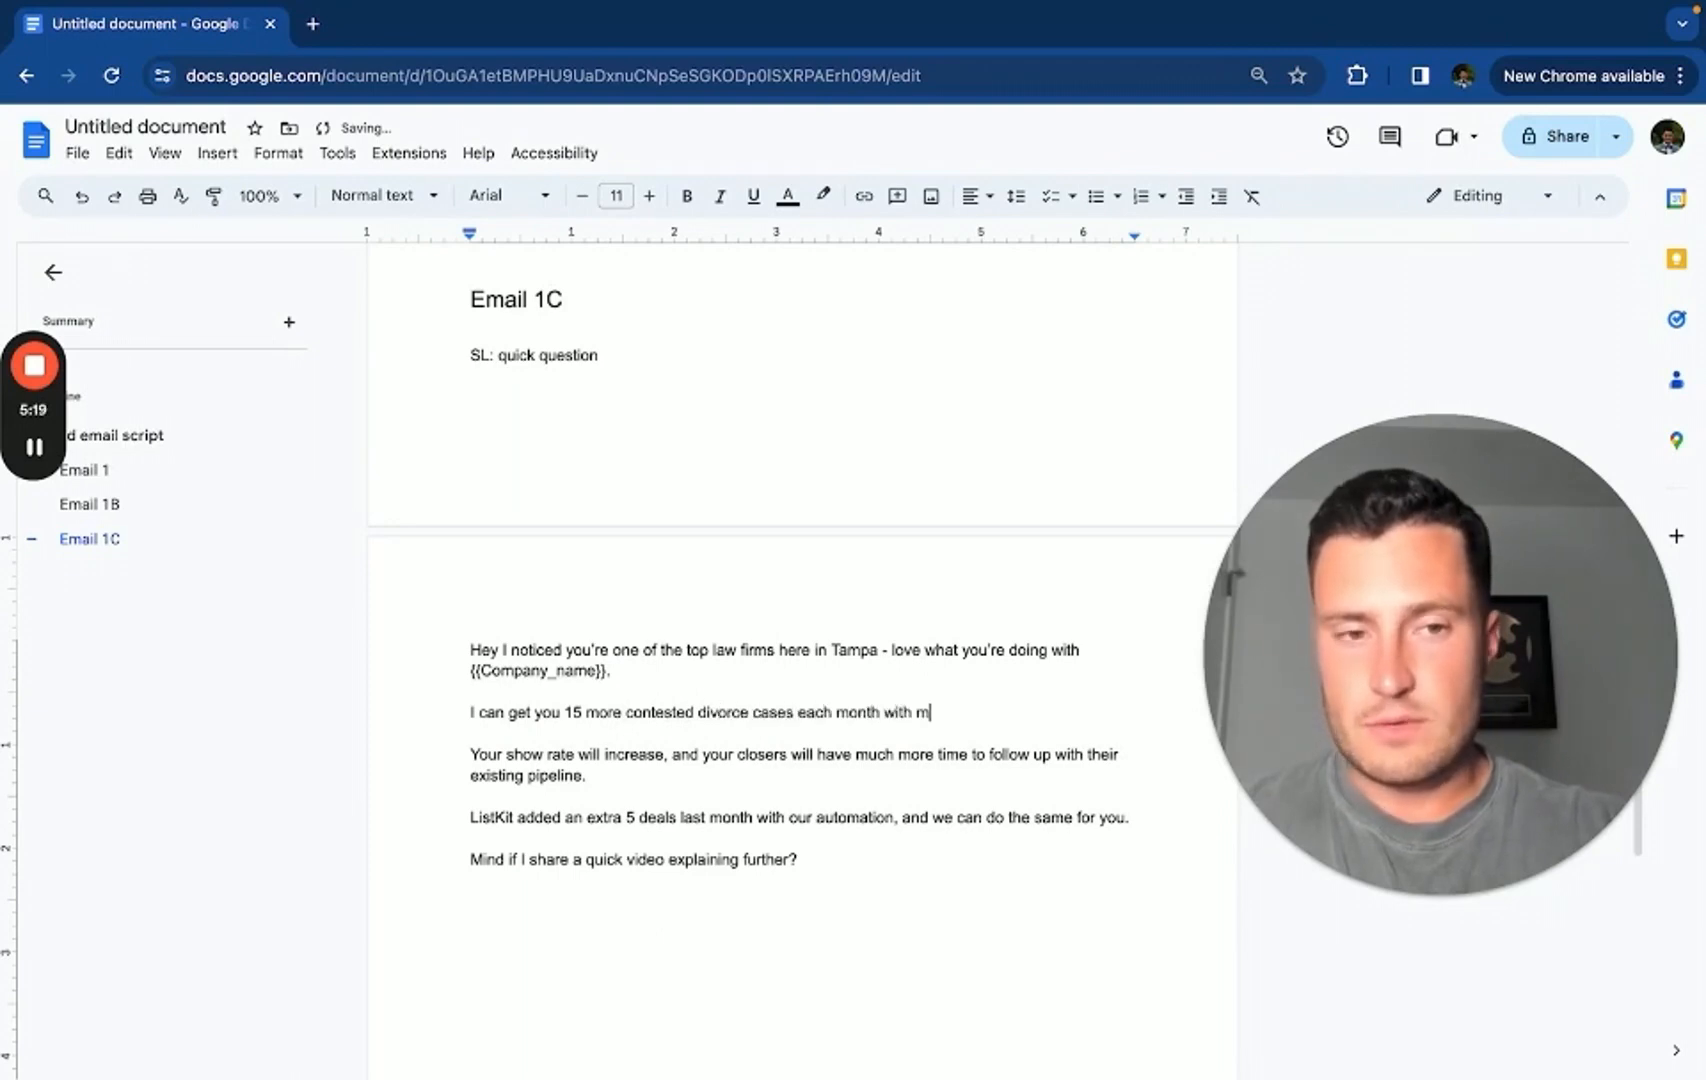
pyautogui.write('y Law Firm Lead s')
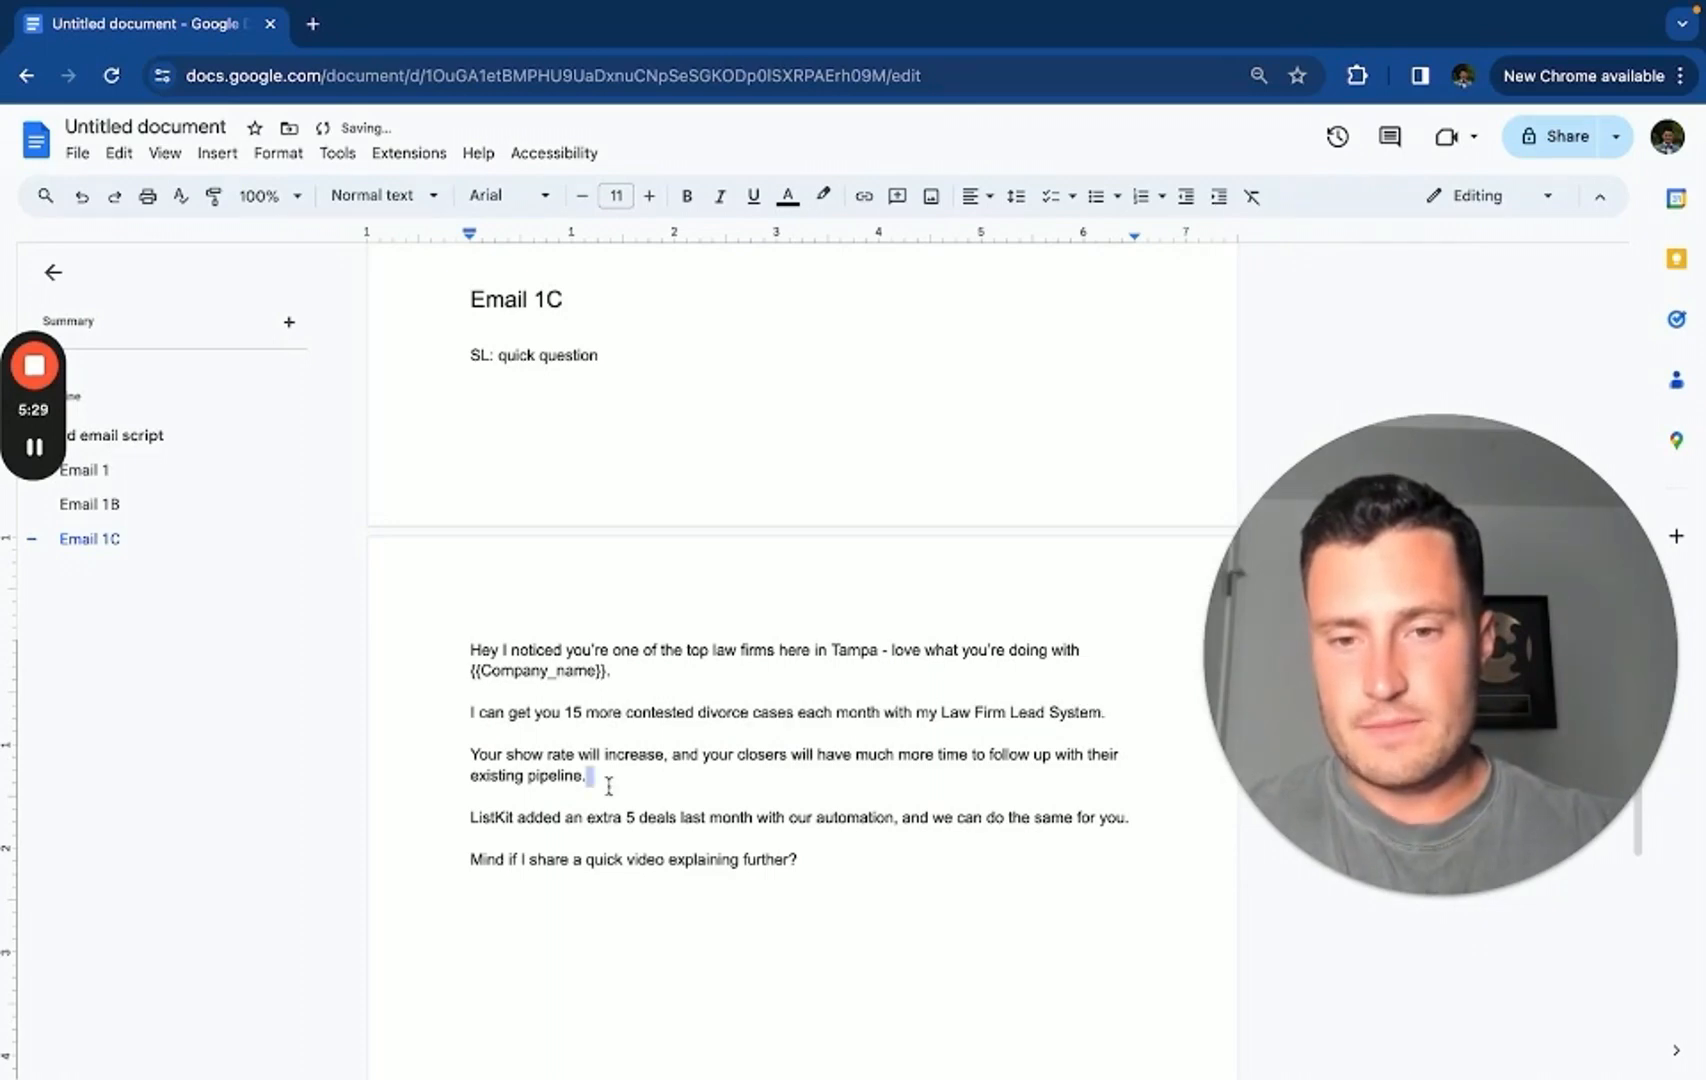
# Cite Christian Law generating 50k worth of divorce cases working with us, and we can help you do the same
pyautogui.write('Christain')
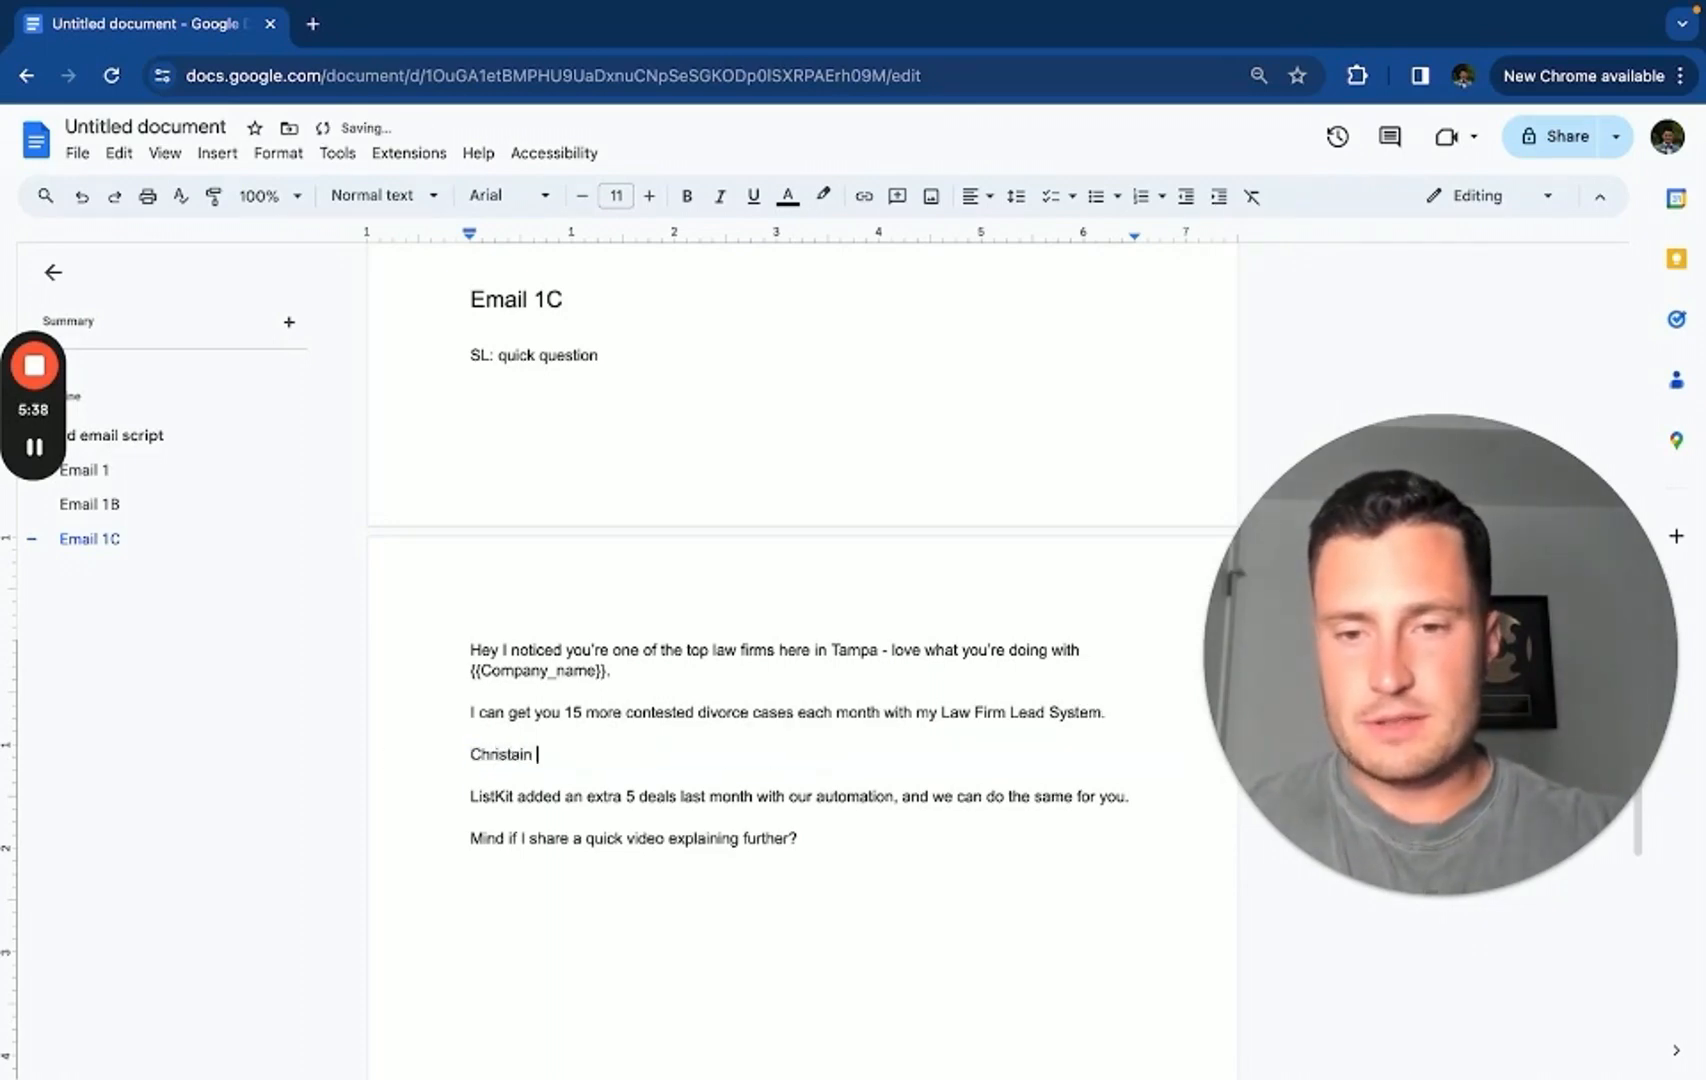
pyautogui.write('Christian Law')
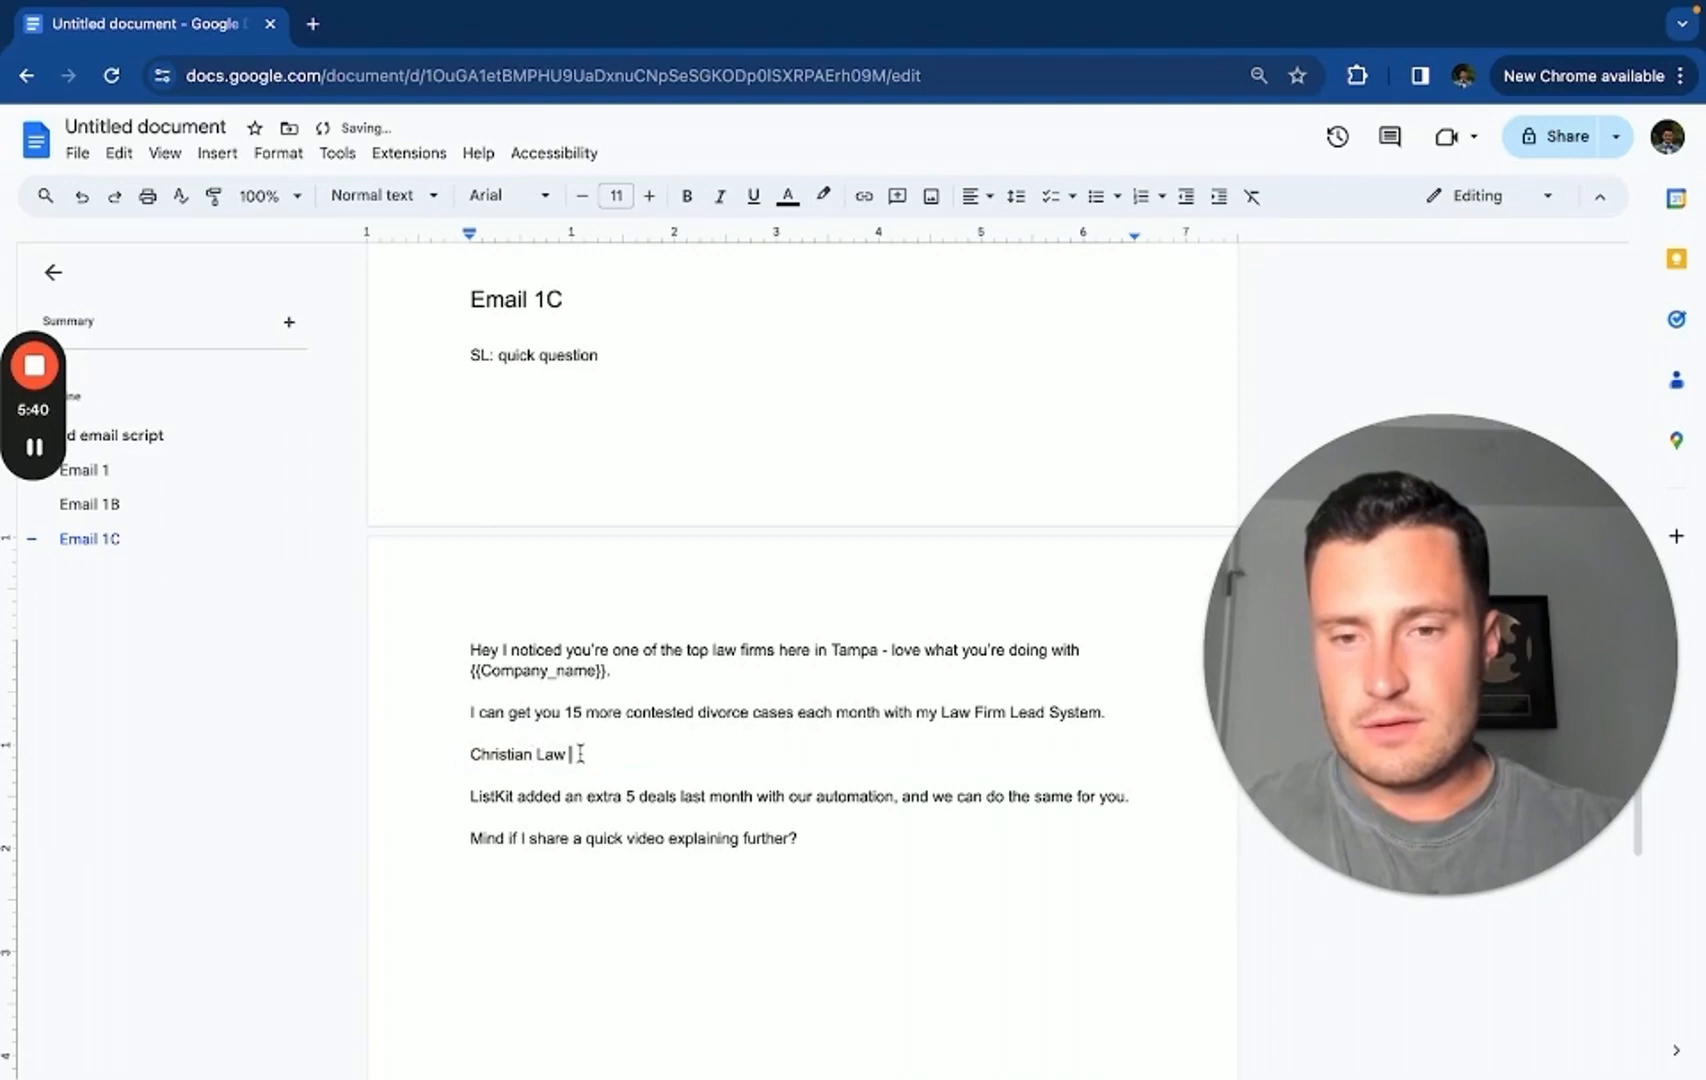
pyautogui.write('genertal')
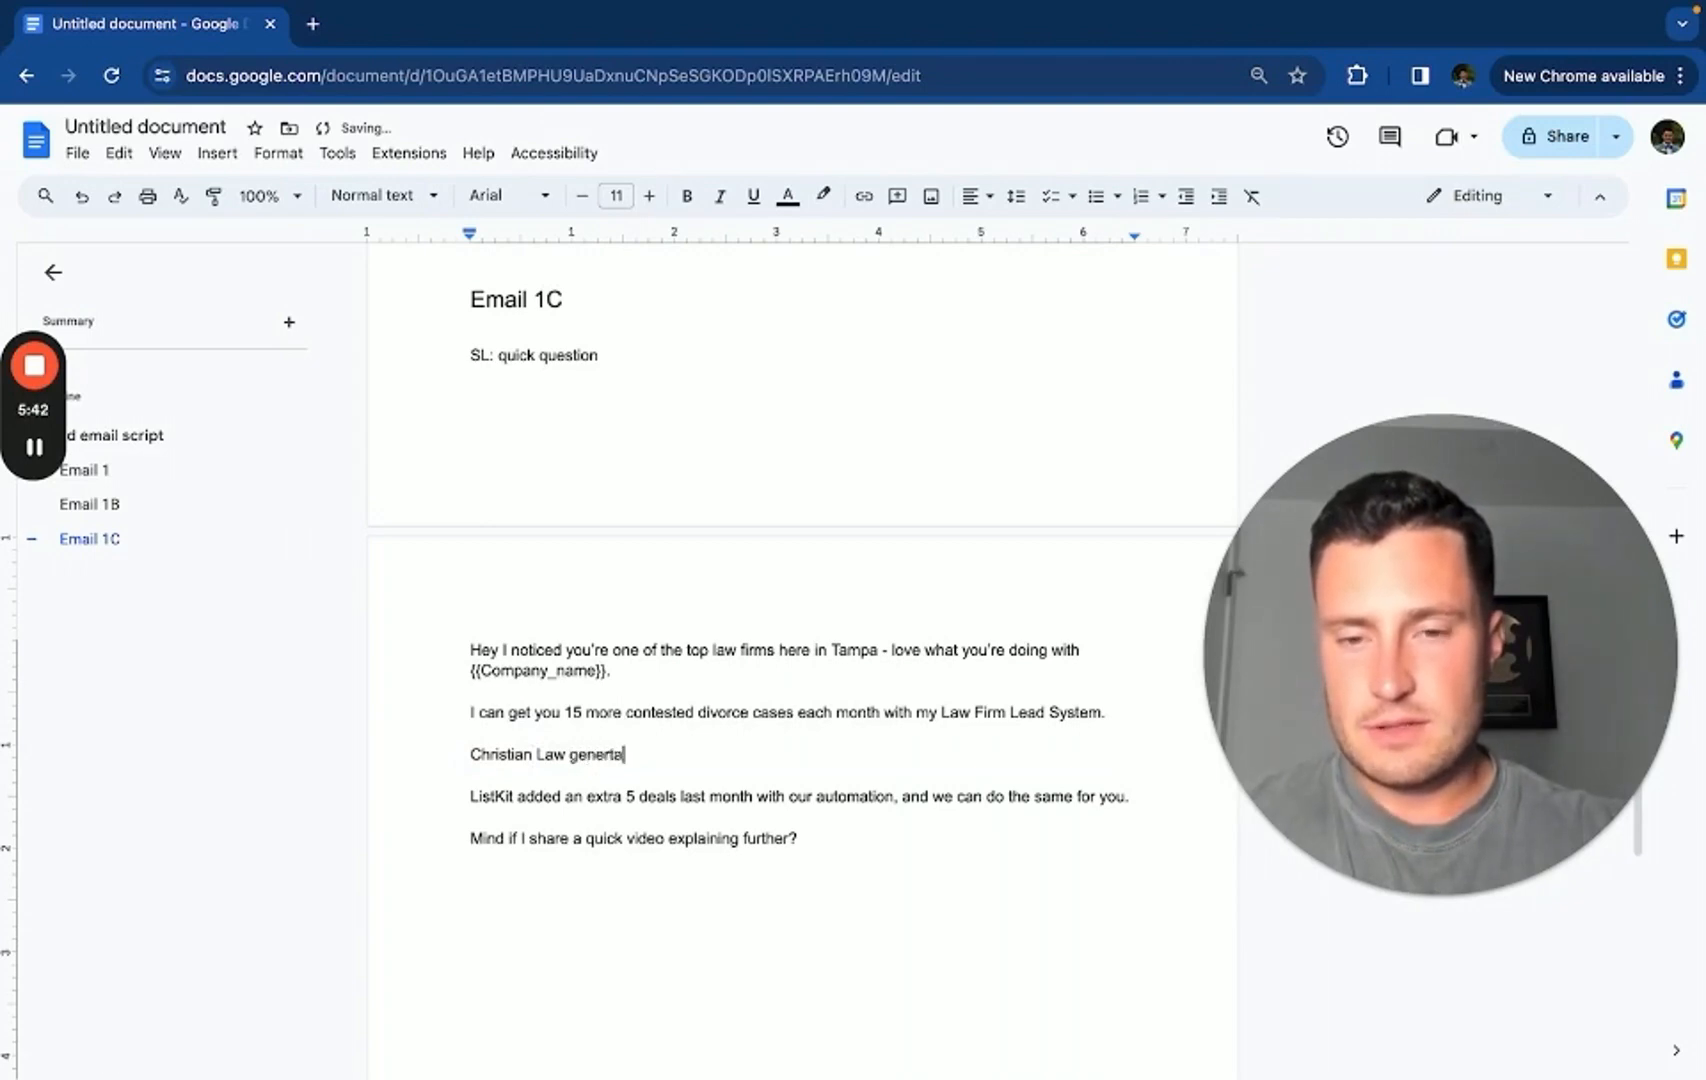
pyautogui.write('generated 5')
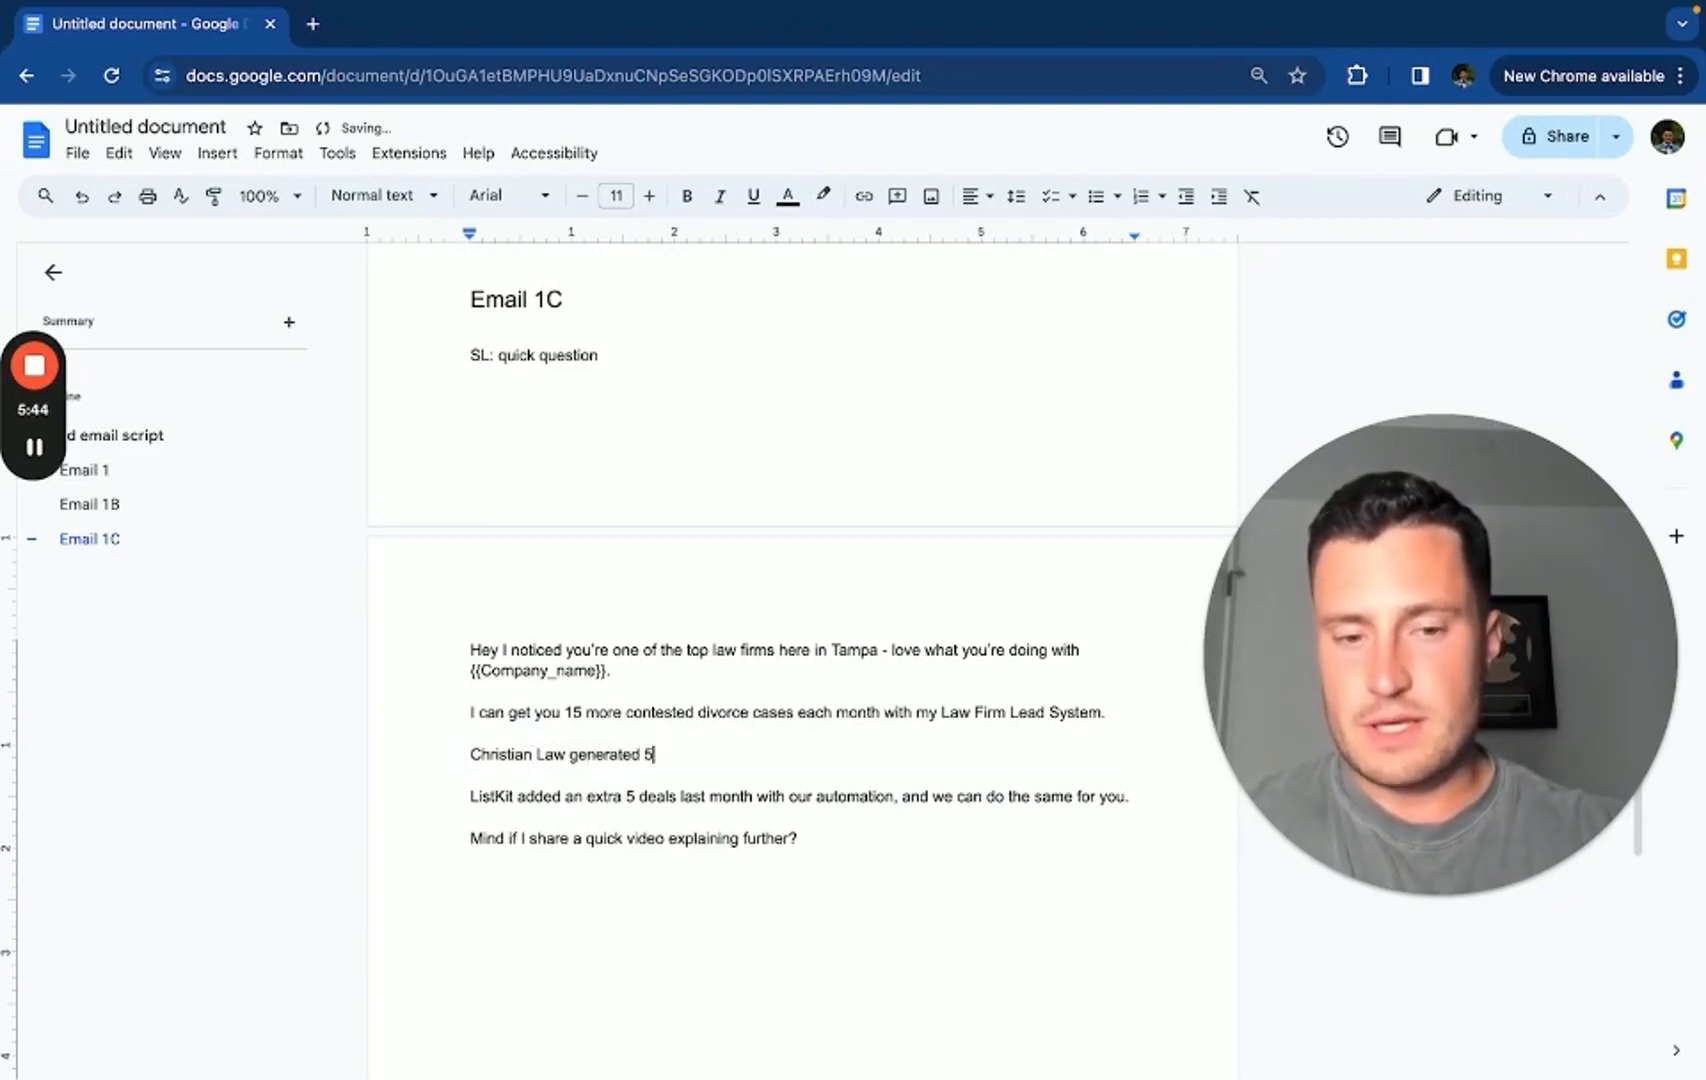
pyautogui.write('0k worth of dirov')
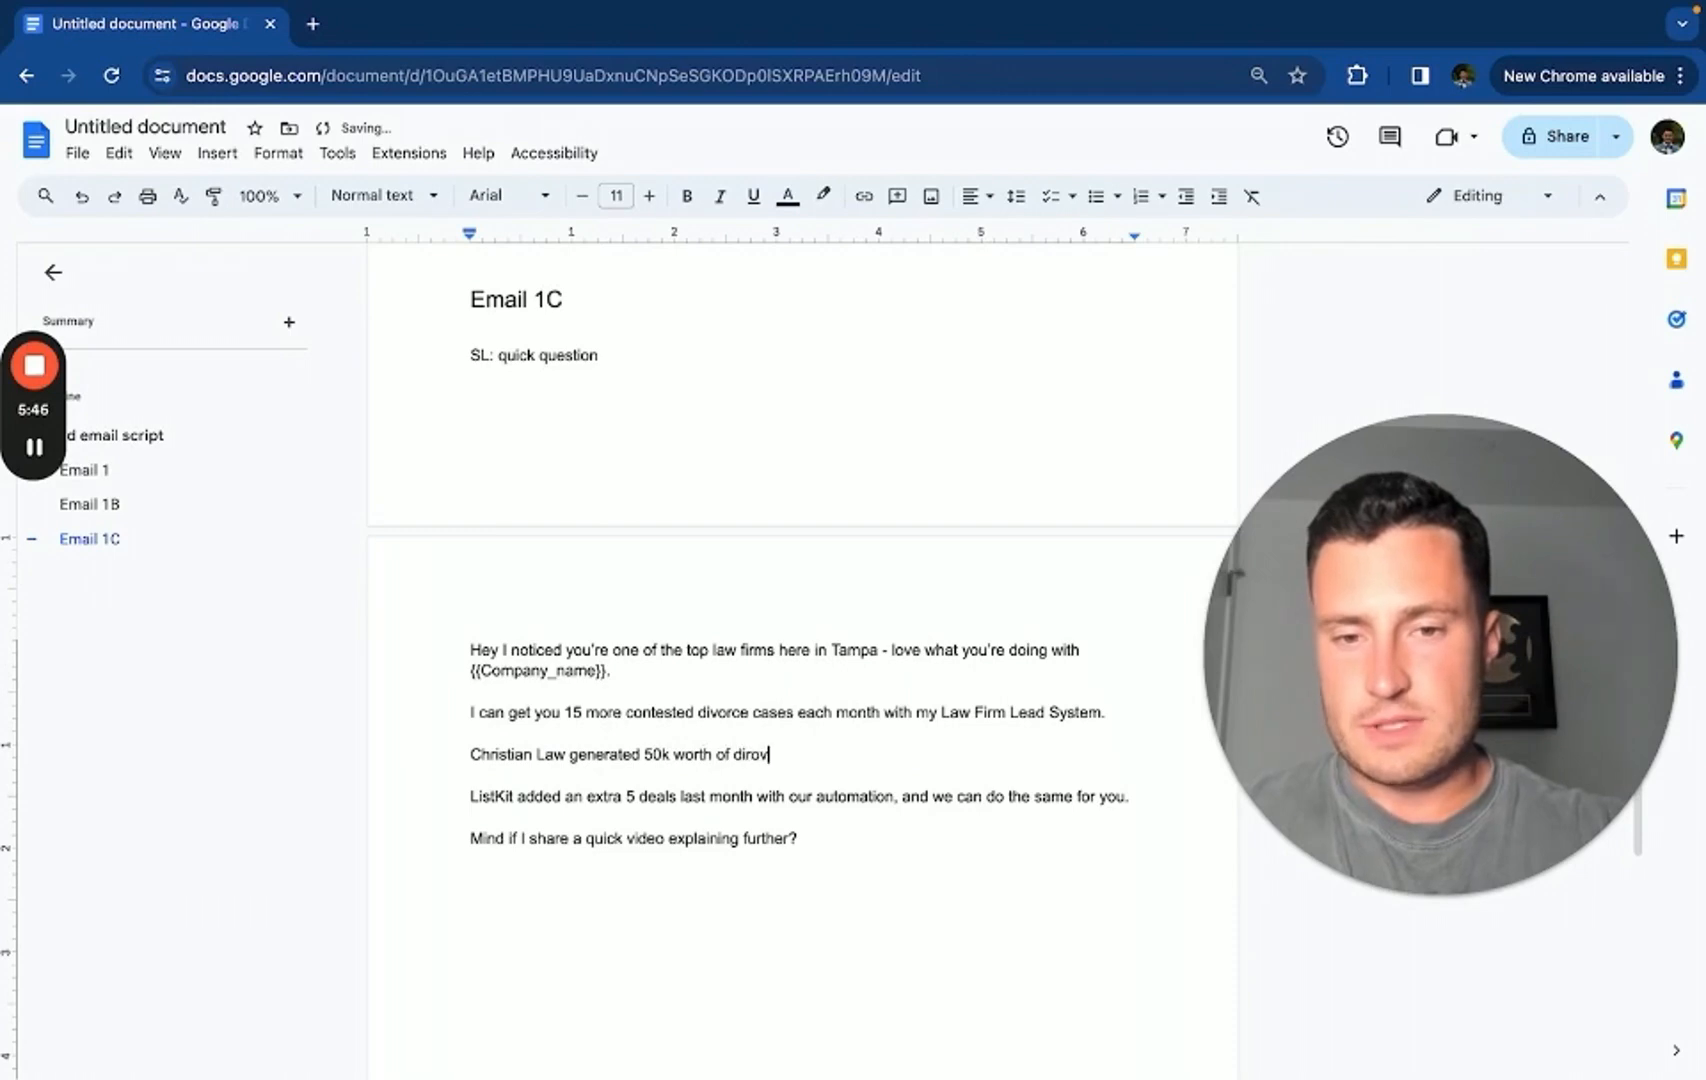
pyautogui.write('vorce cases')
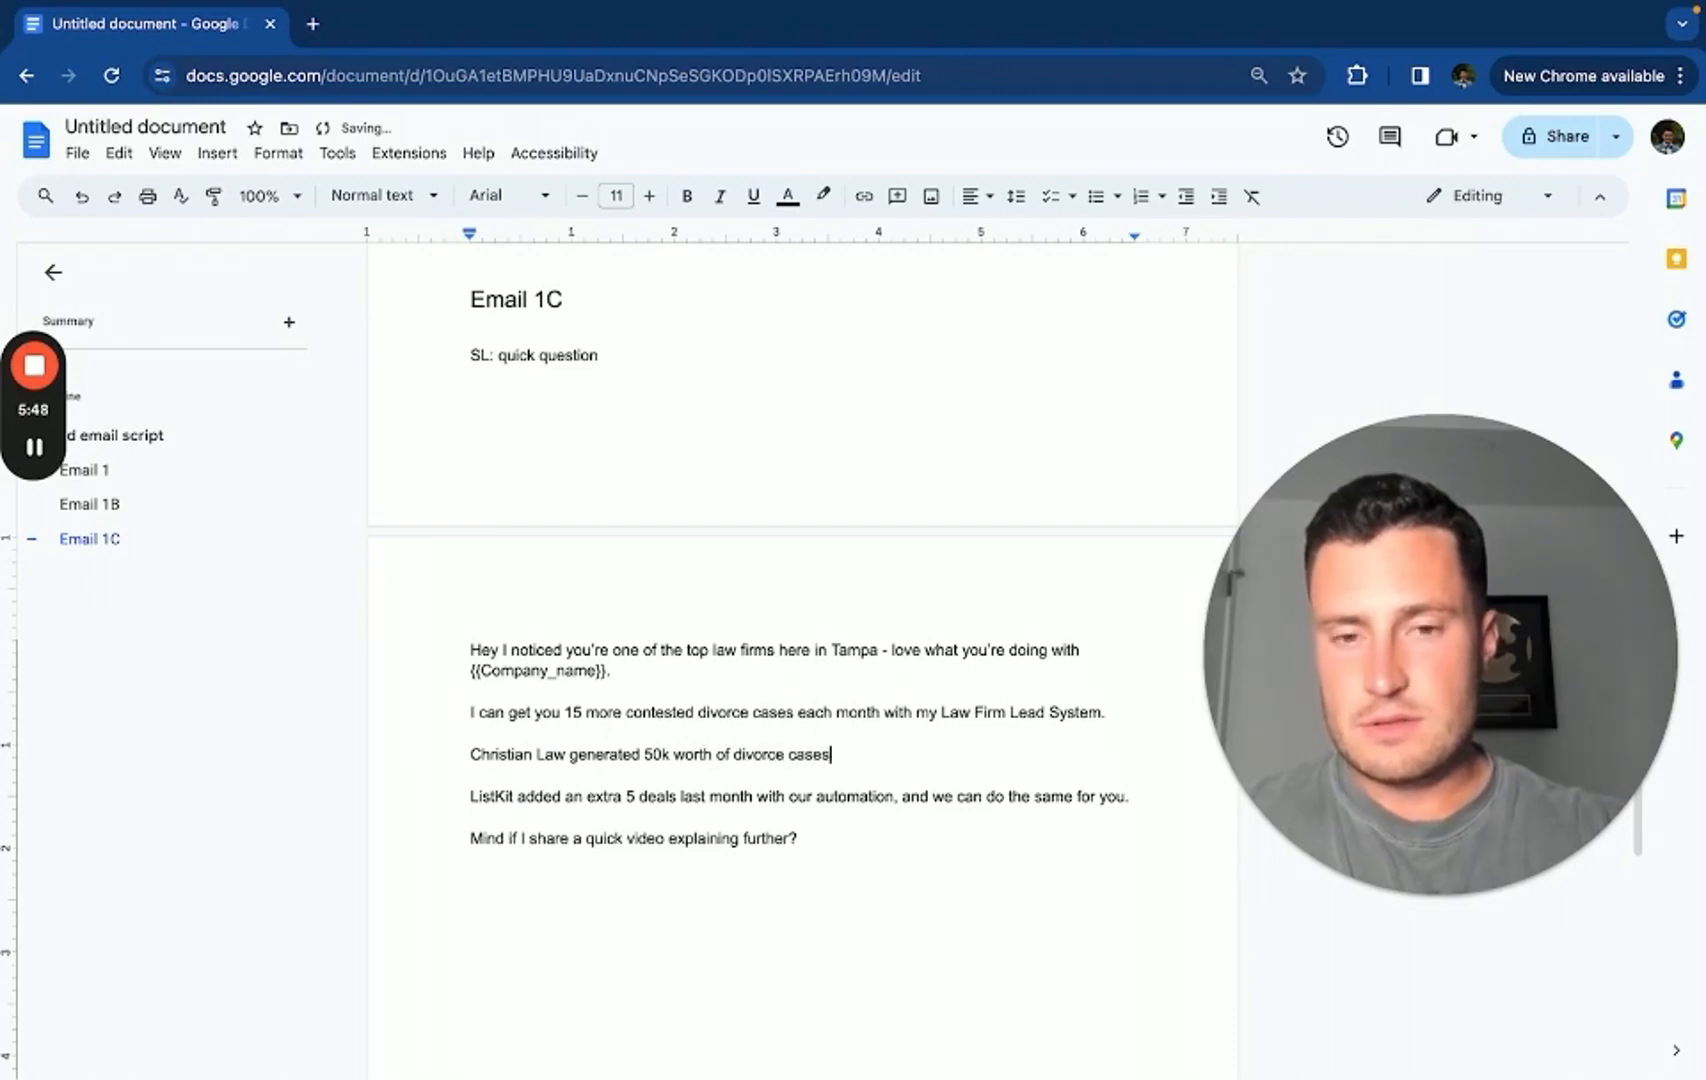
pyautogui.write('working with us, an')
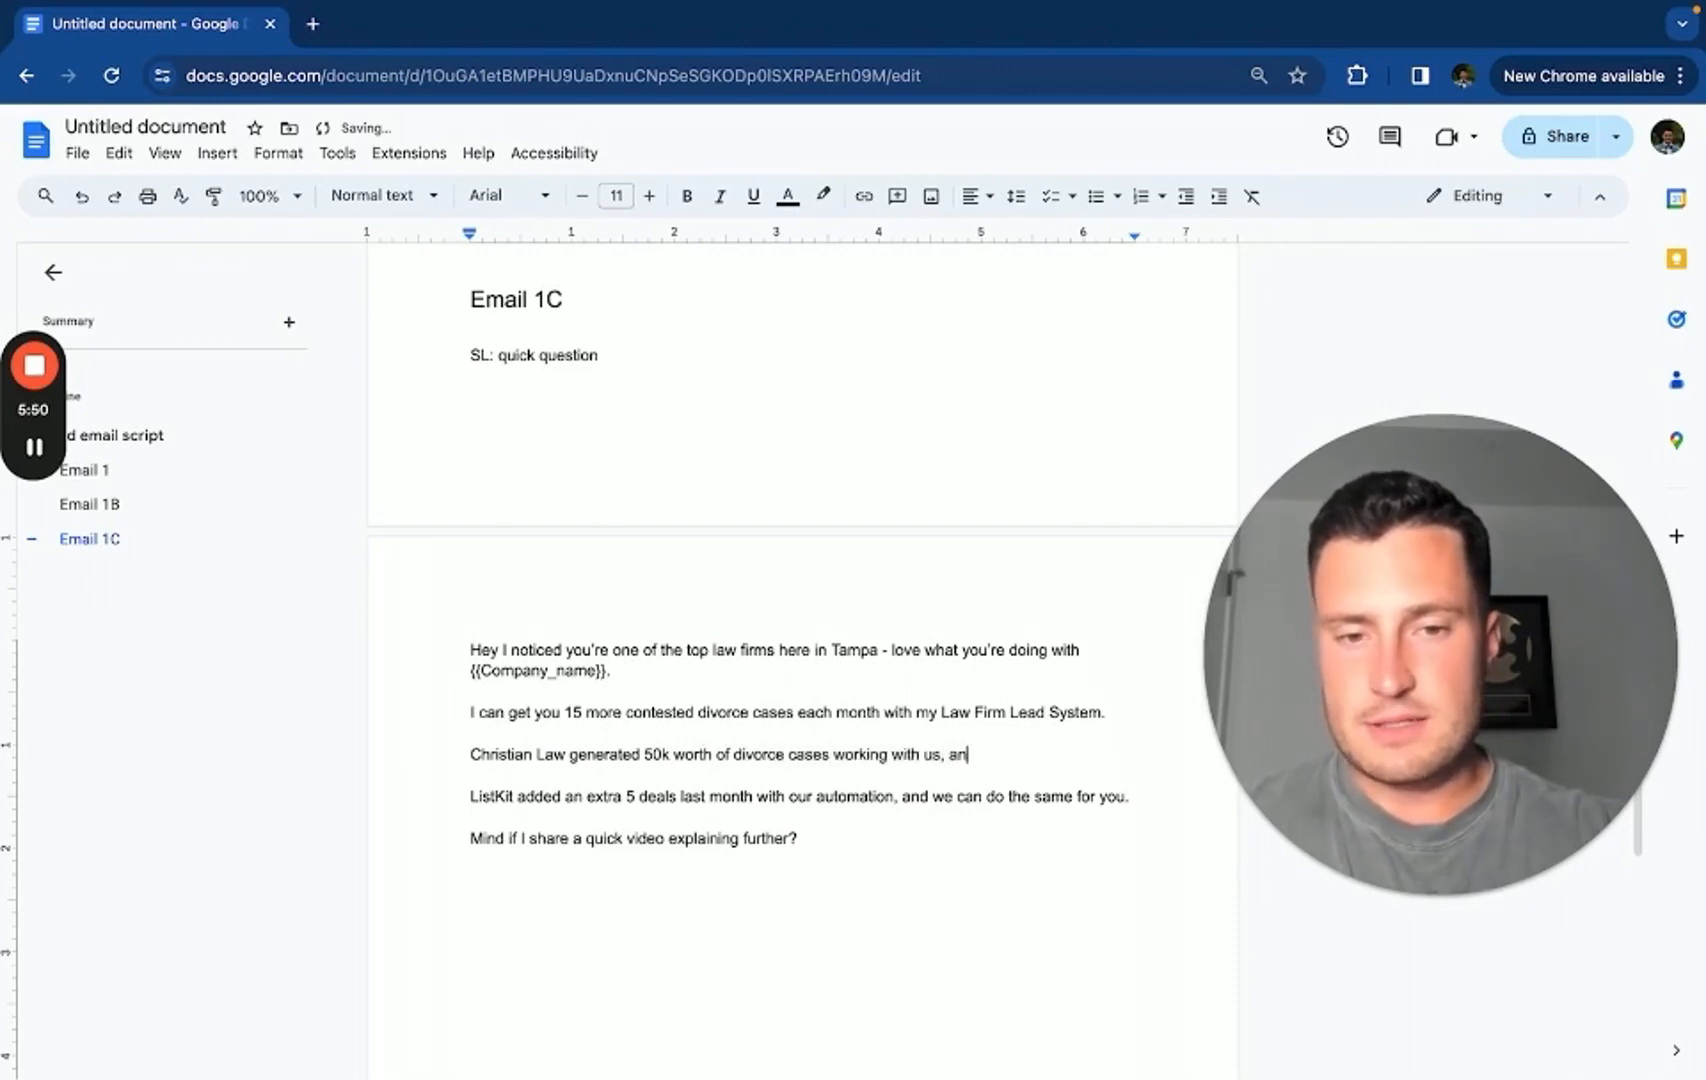
pyautogui.write('d we can help you do the same.')
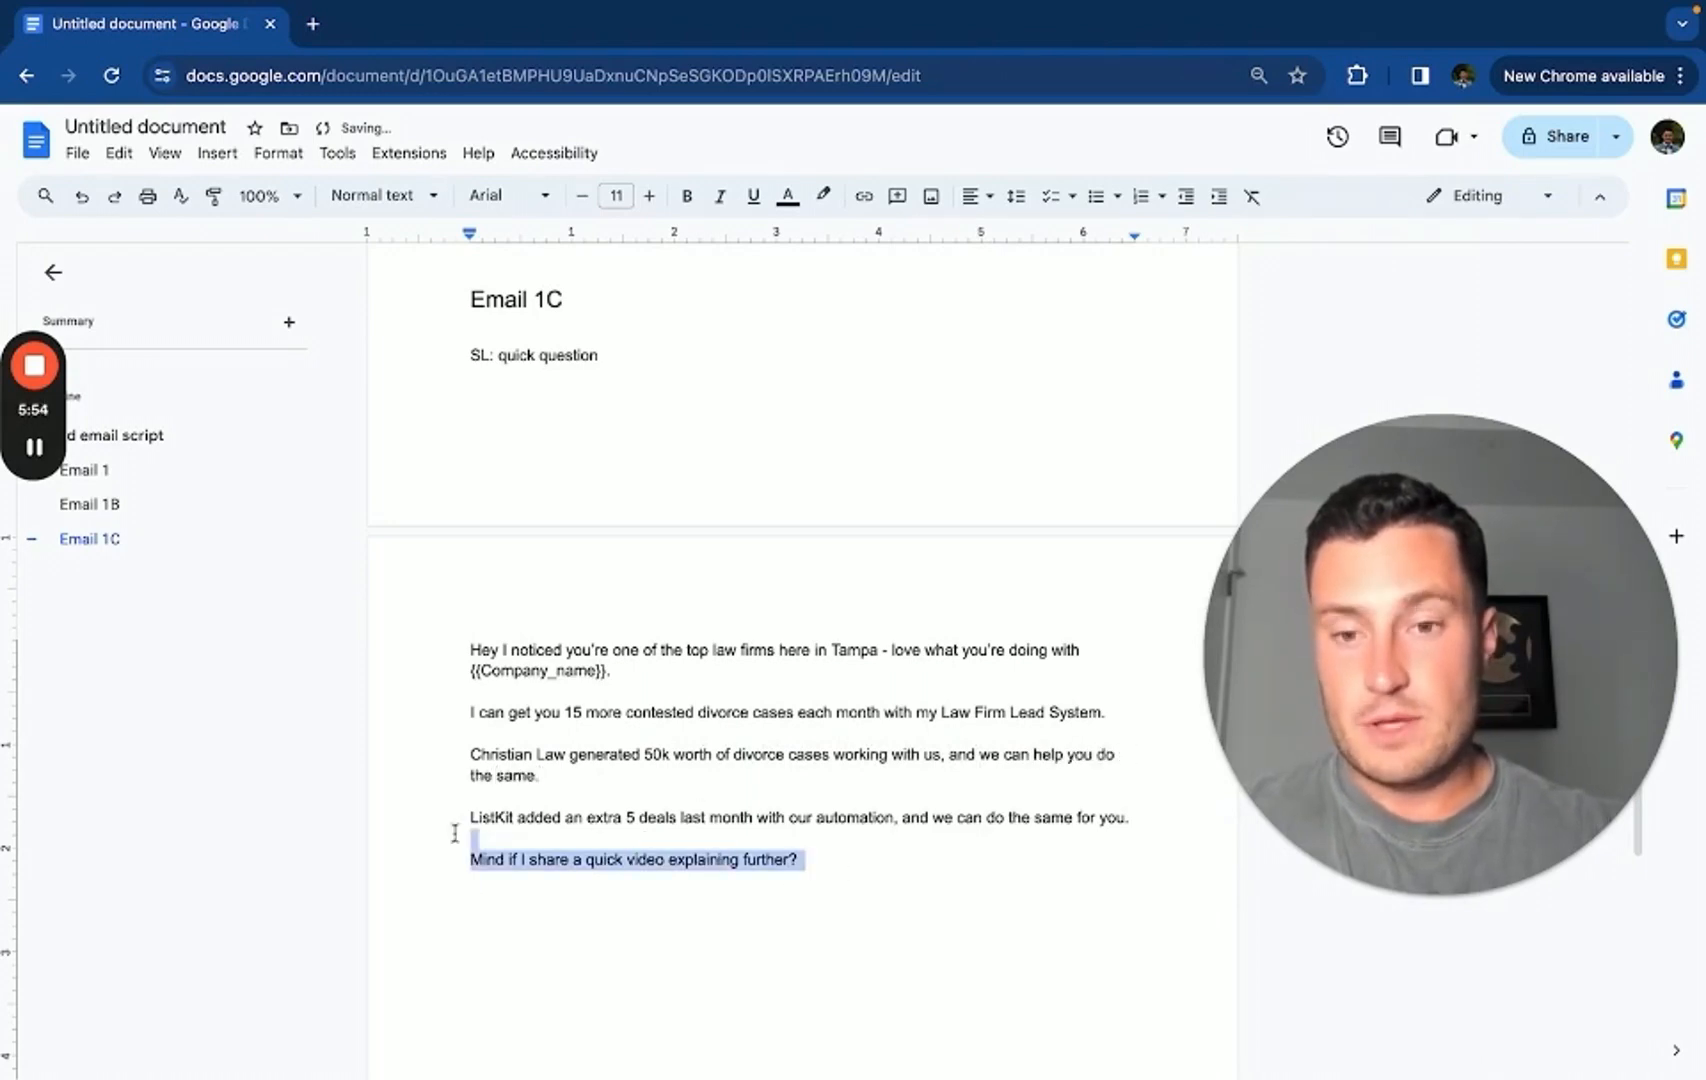
# Close Email 1C with 'I recorded a quick video explaining further, mind if I share it here?' and a quoted 'love to learn more' reply
pyautogui.write('I recorded a quick video explaining further, mind if I share it her')
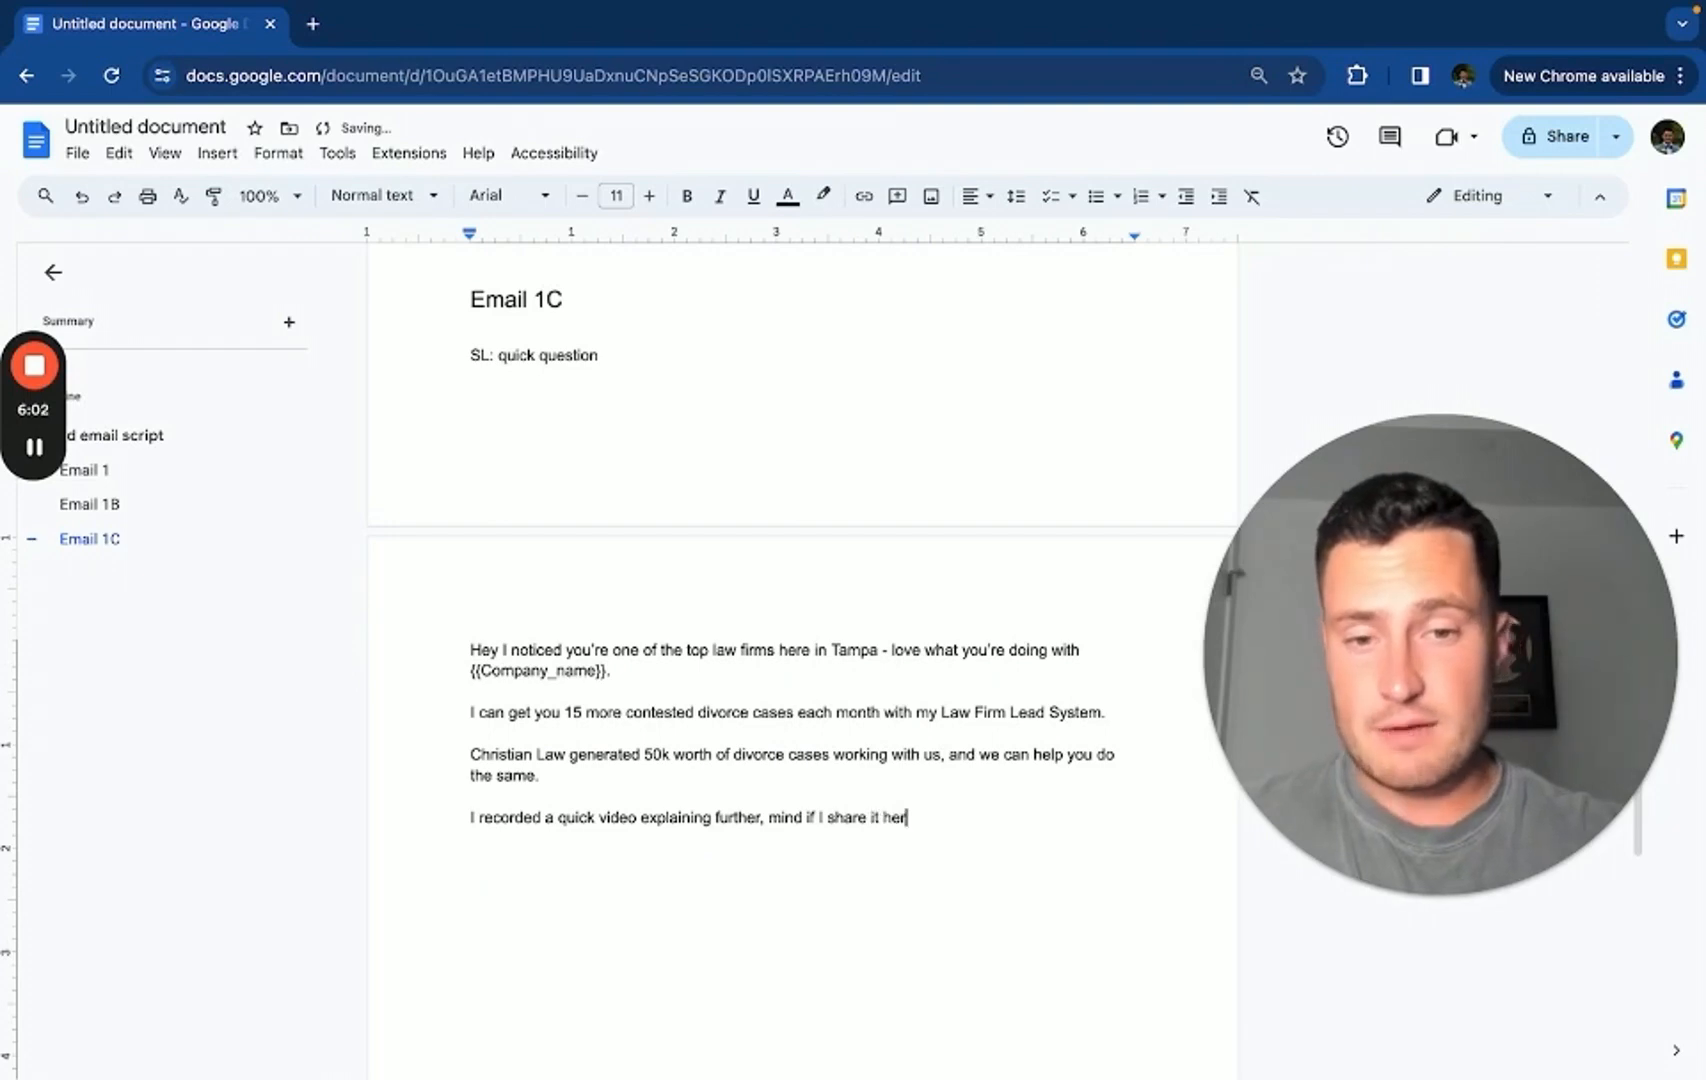
pyautogui.write('e?')
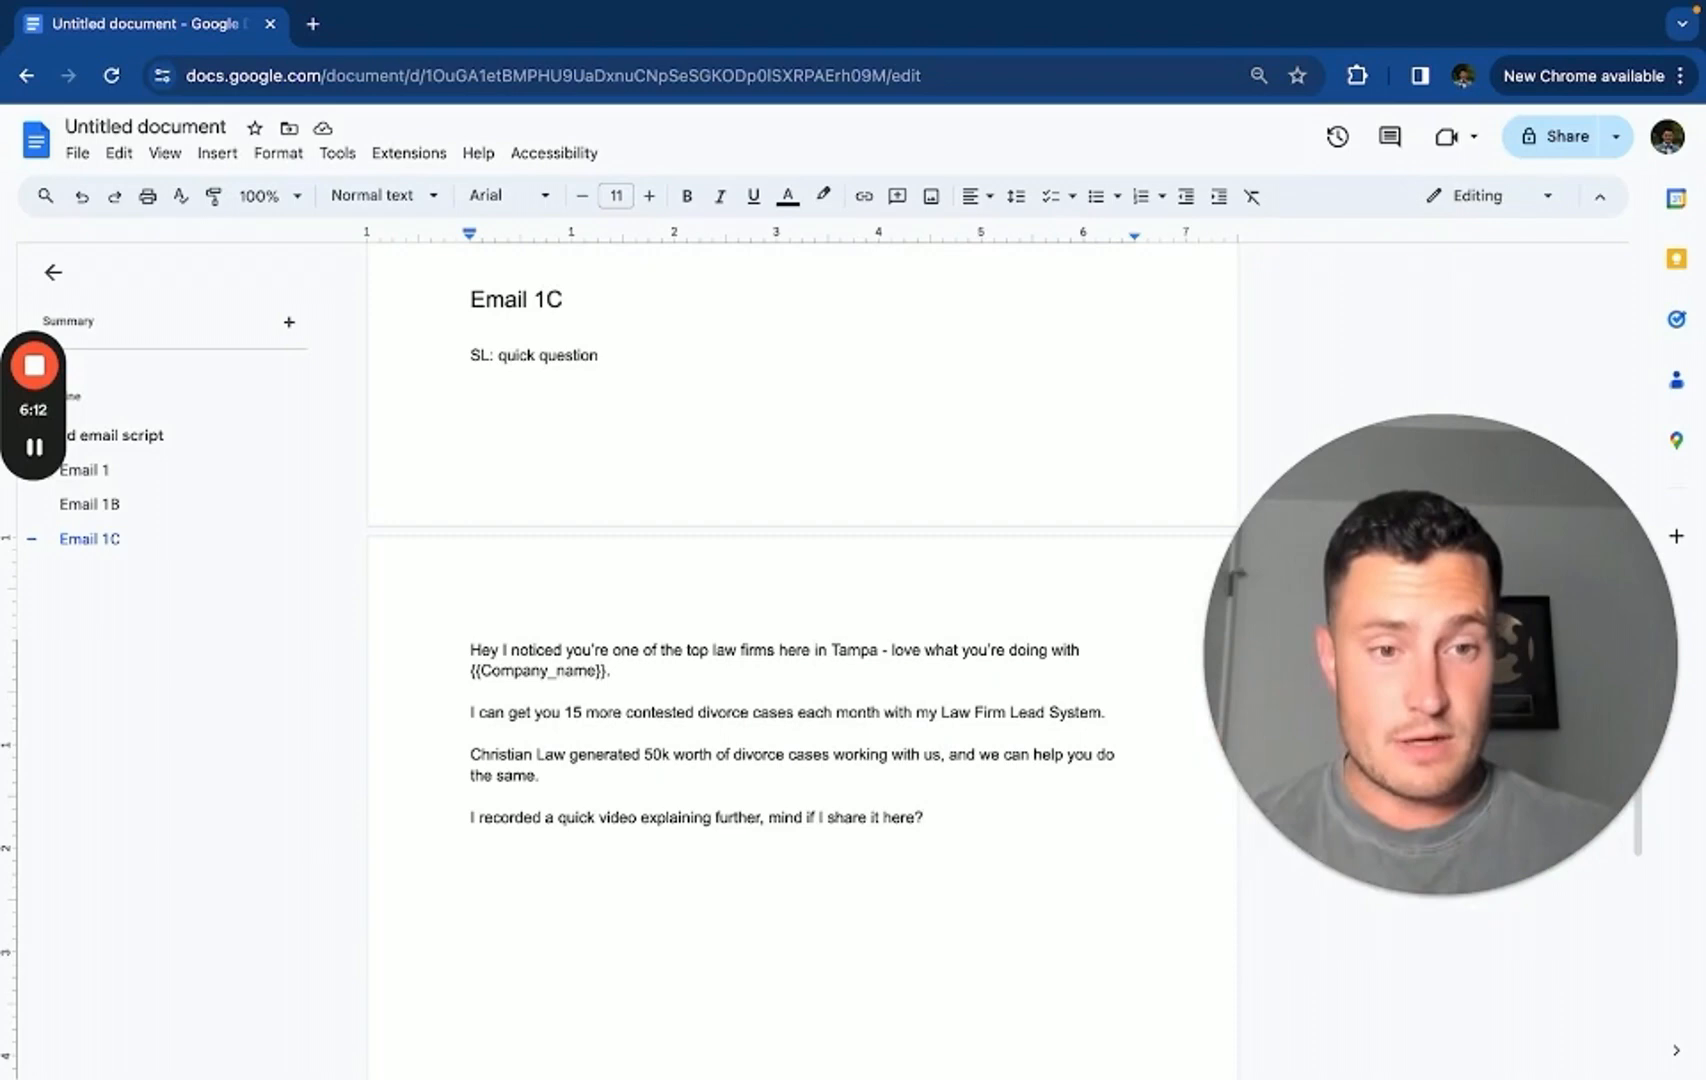
pyautogui.write('"Yes Christian I\'d love to')
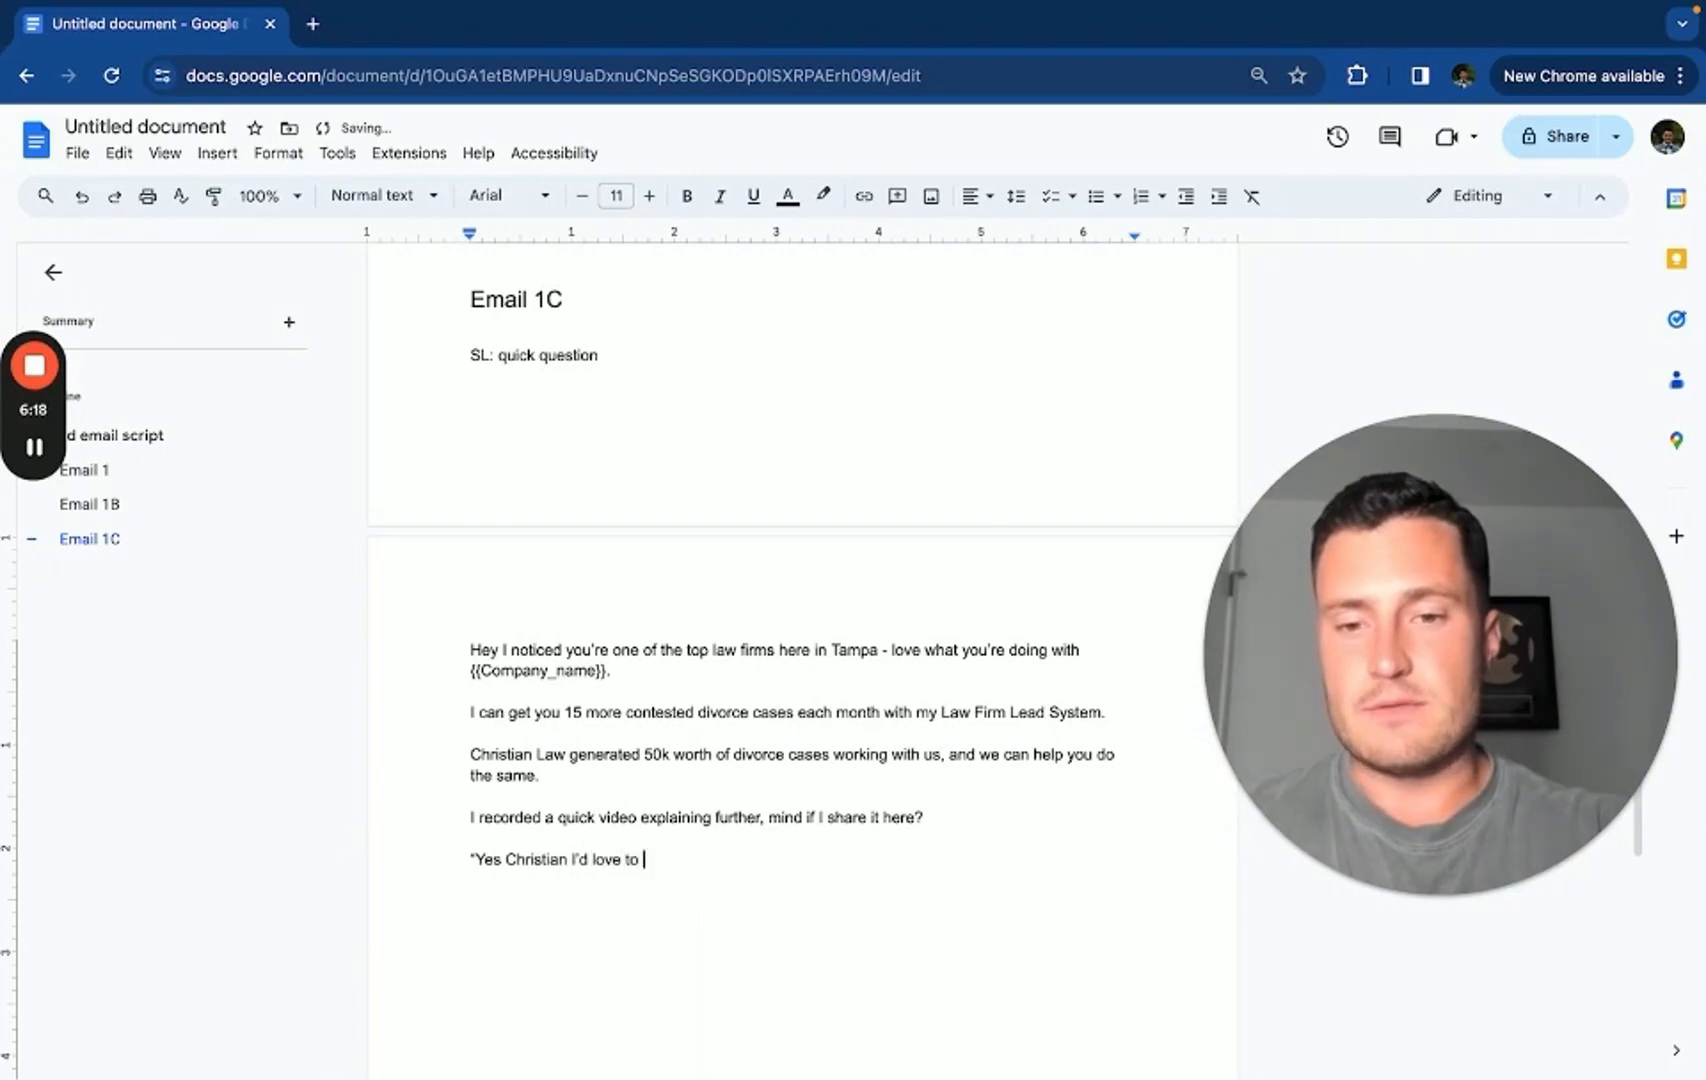
pyautogui.write('learn more')
pyautogui.write('list')
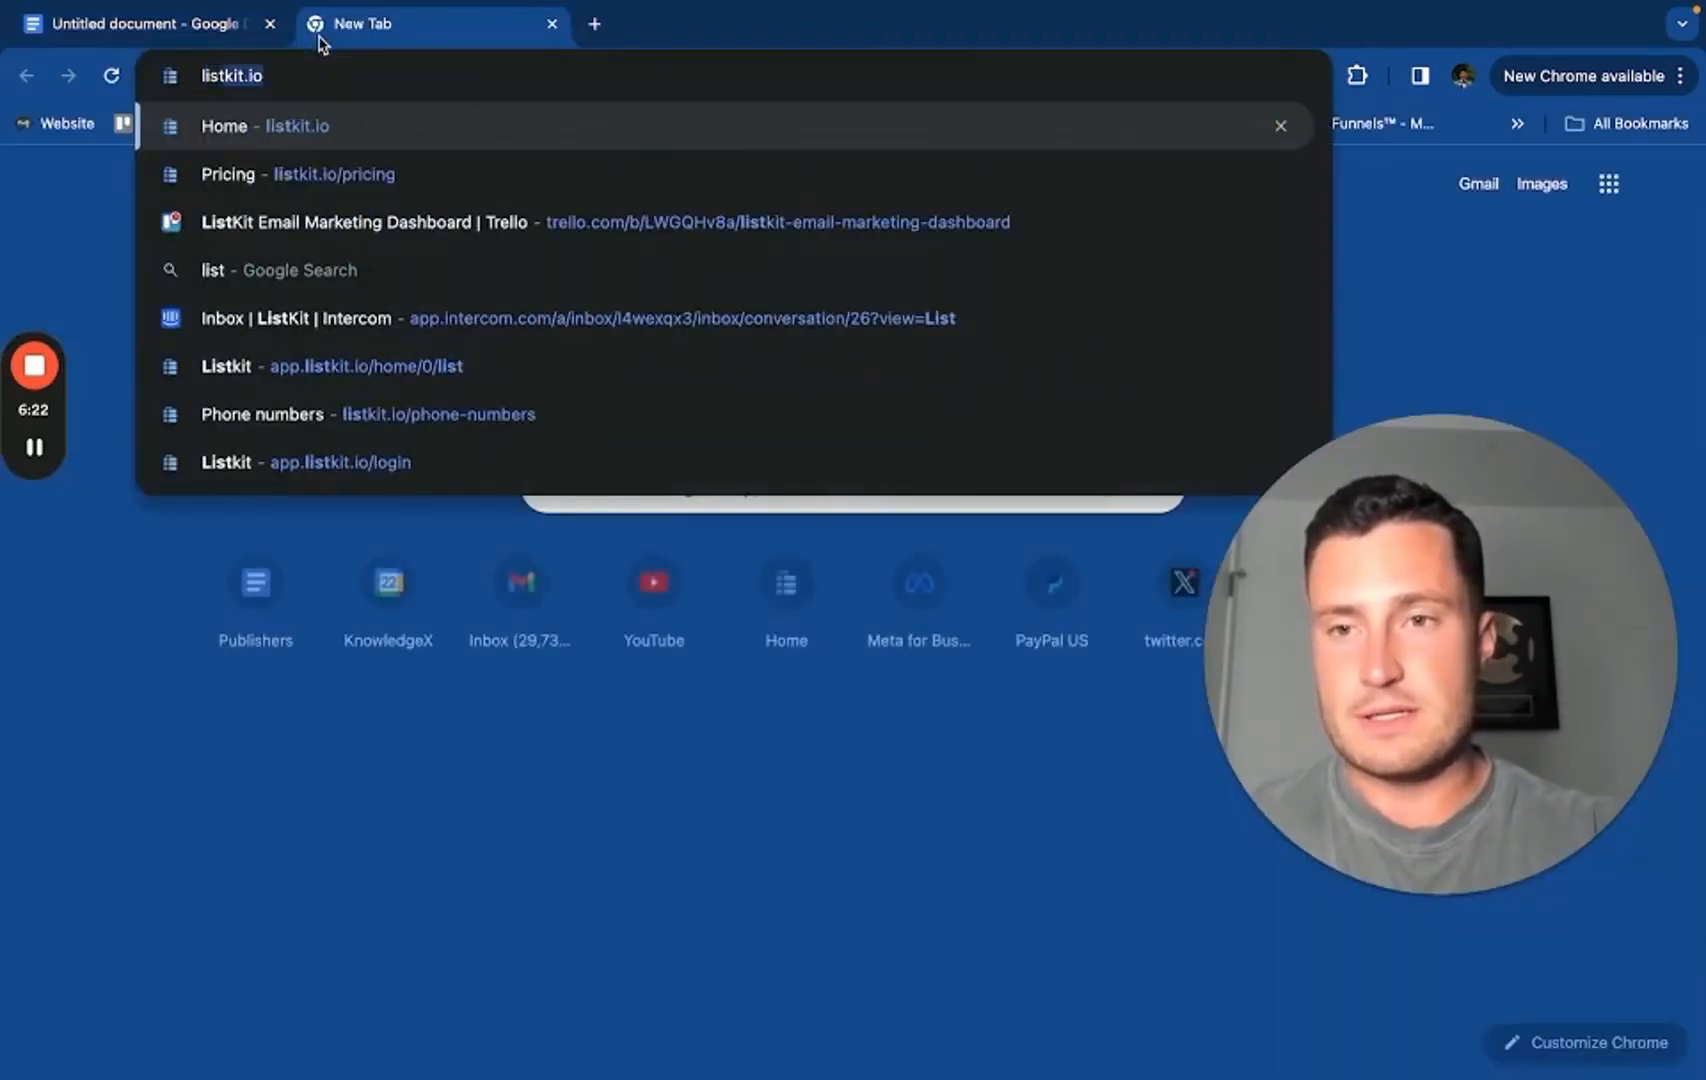
# Open the listkit.io homepage in a new tab
pyautogui.click(264, 126)
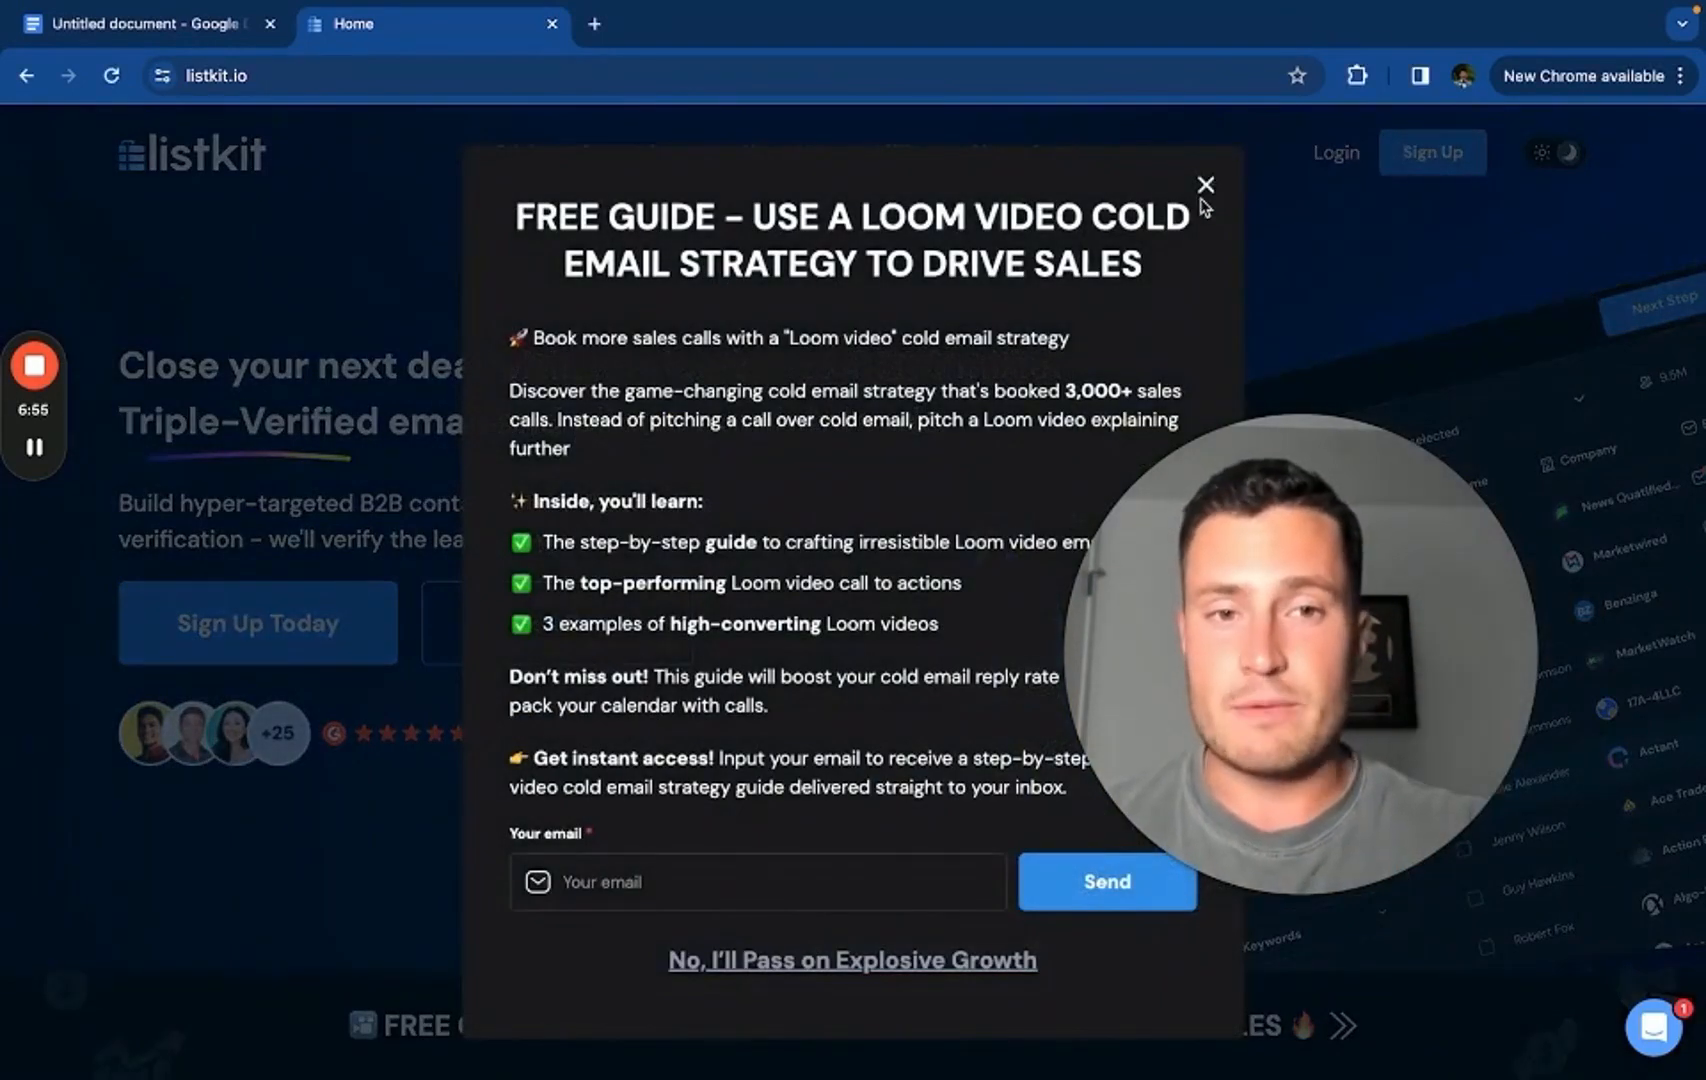
# Dismiss the free Loom guide popup to reveal the 500 million leads homepage
pyautogui.click(1204, 184)
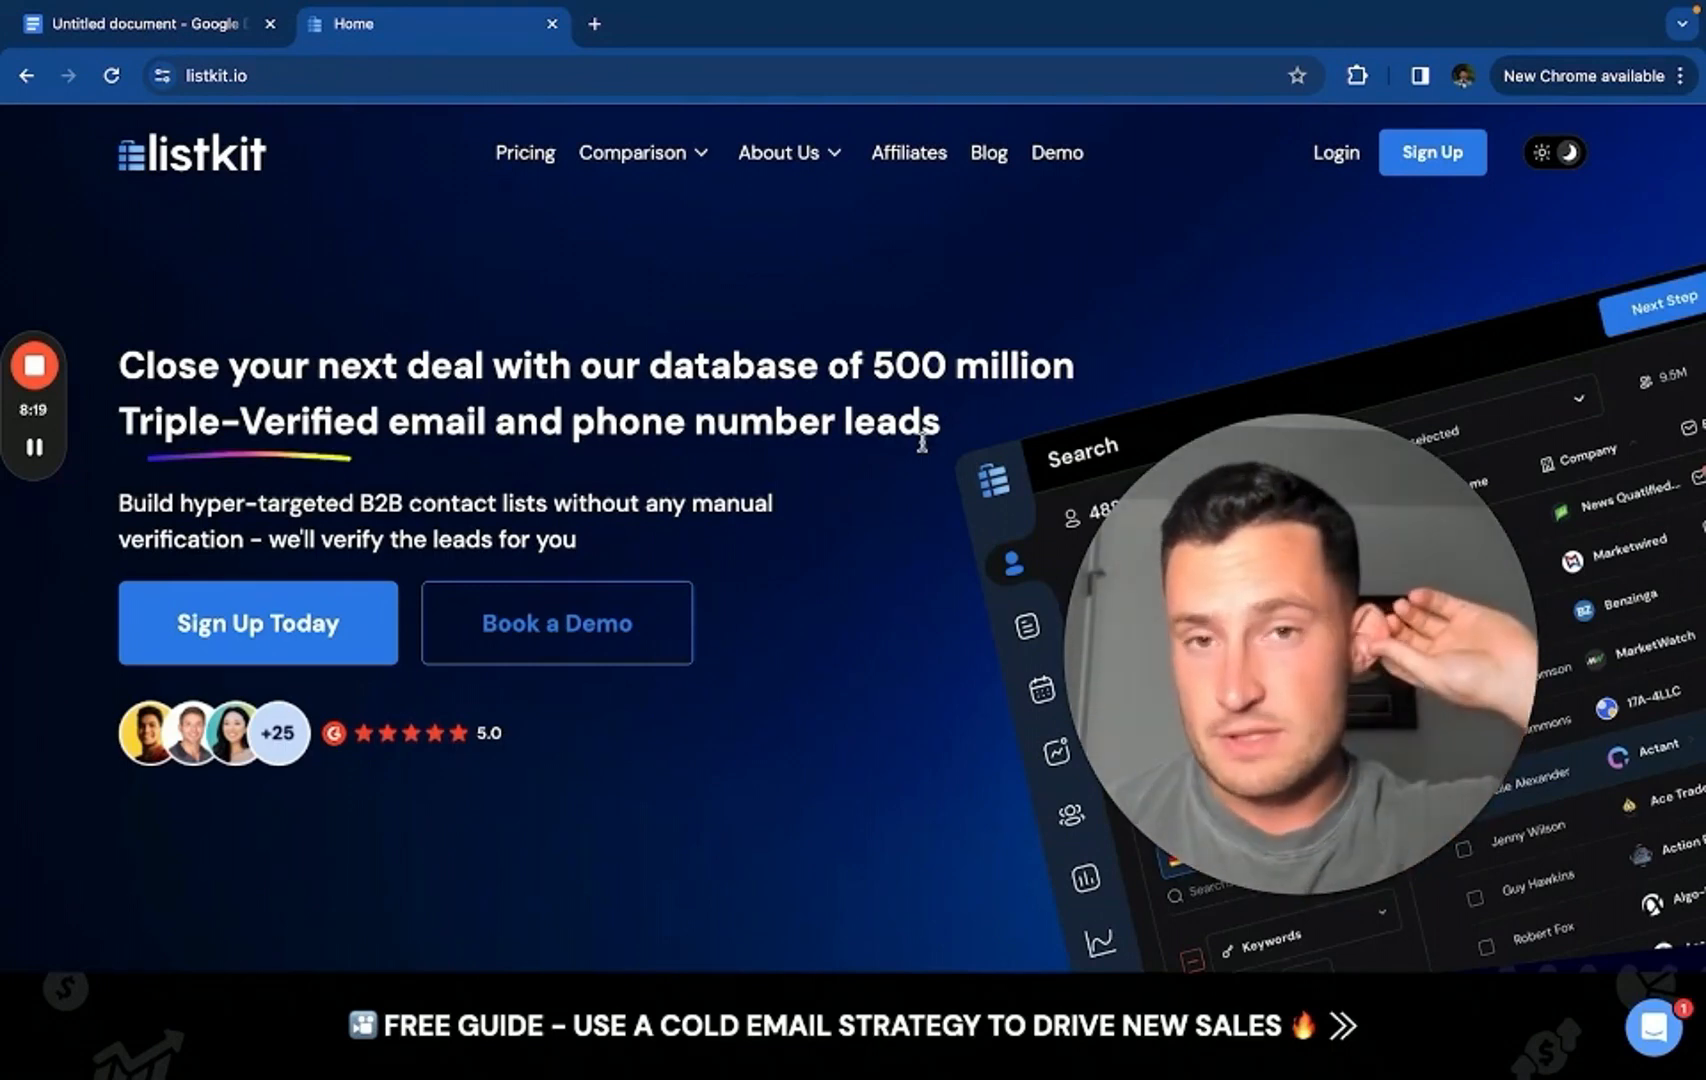
pyautogui.moveTo(276, 122)
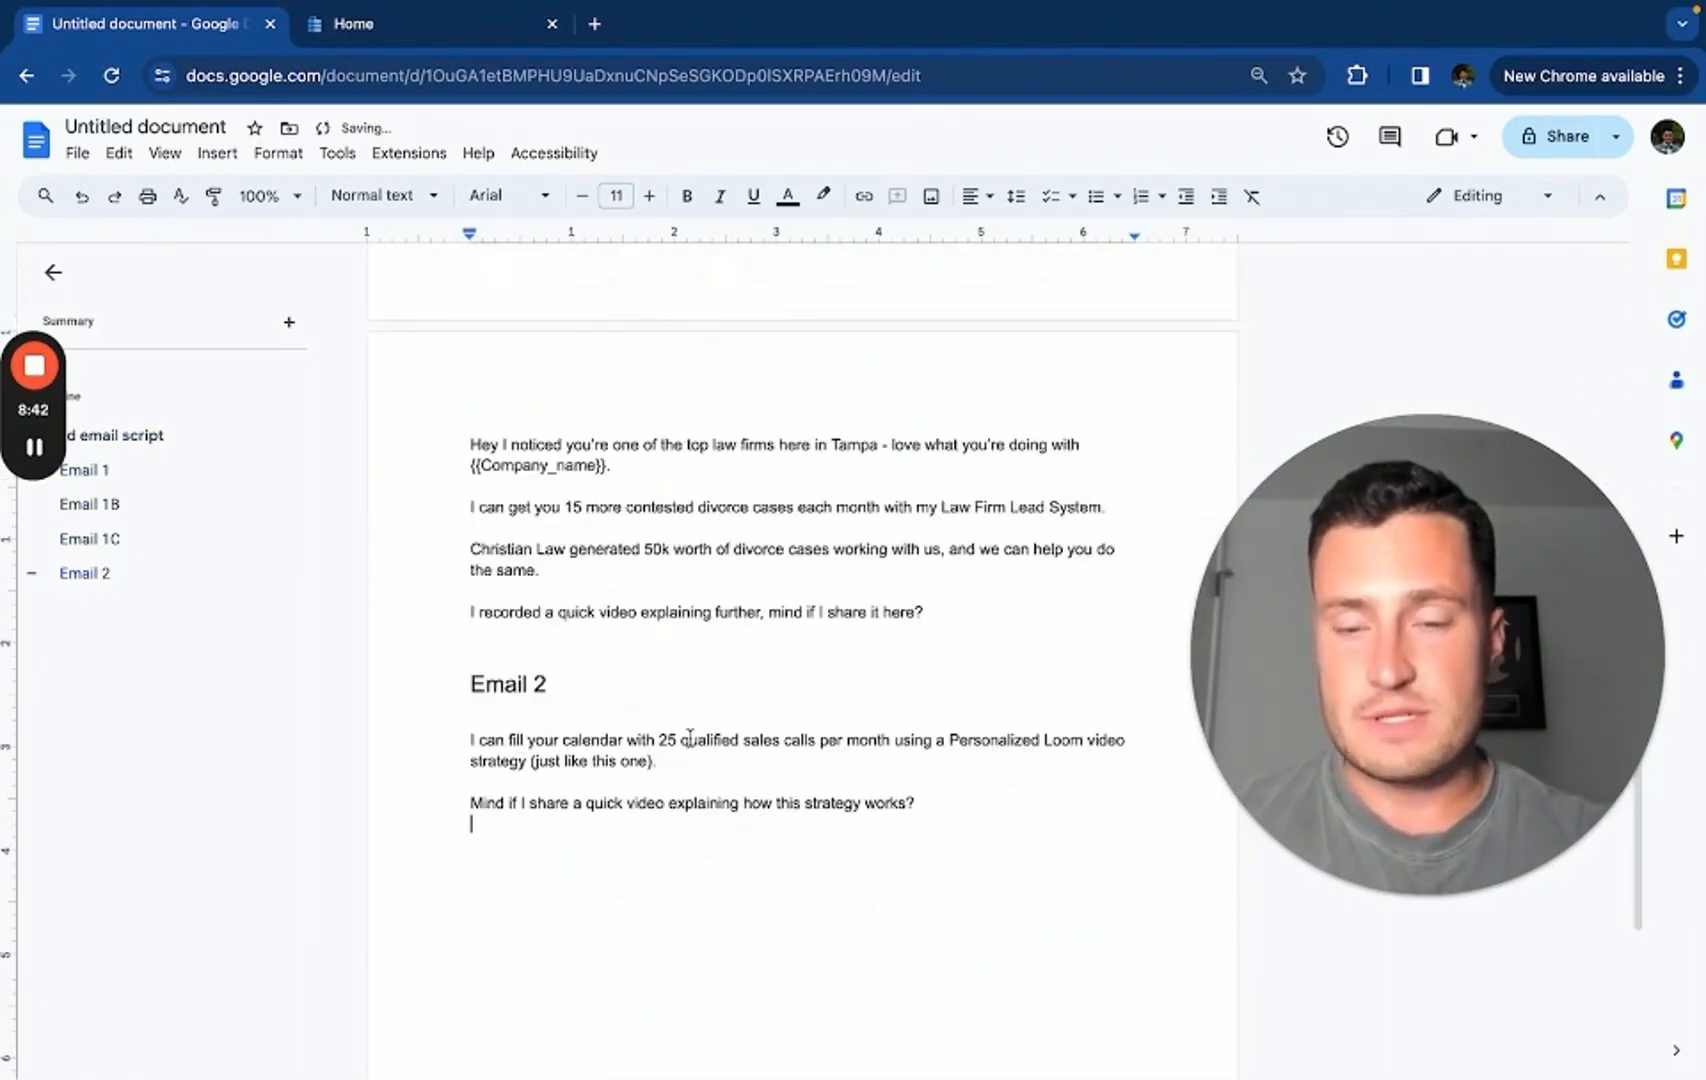
# Add to Email 2 that ListKit added 100k in pipeline to their closers' calendars and we can help you do the same
pyautogui.write('ListKit added 100k')
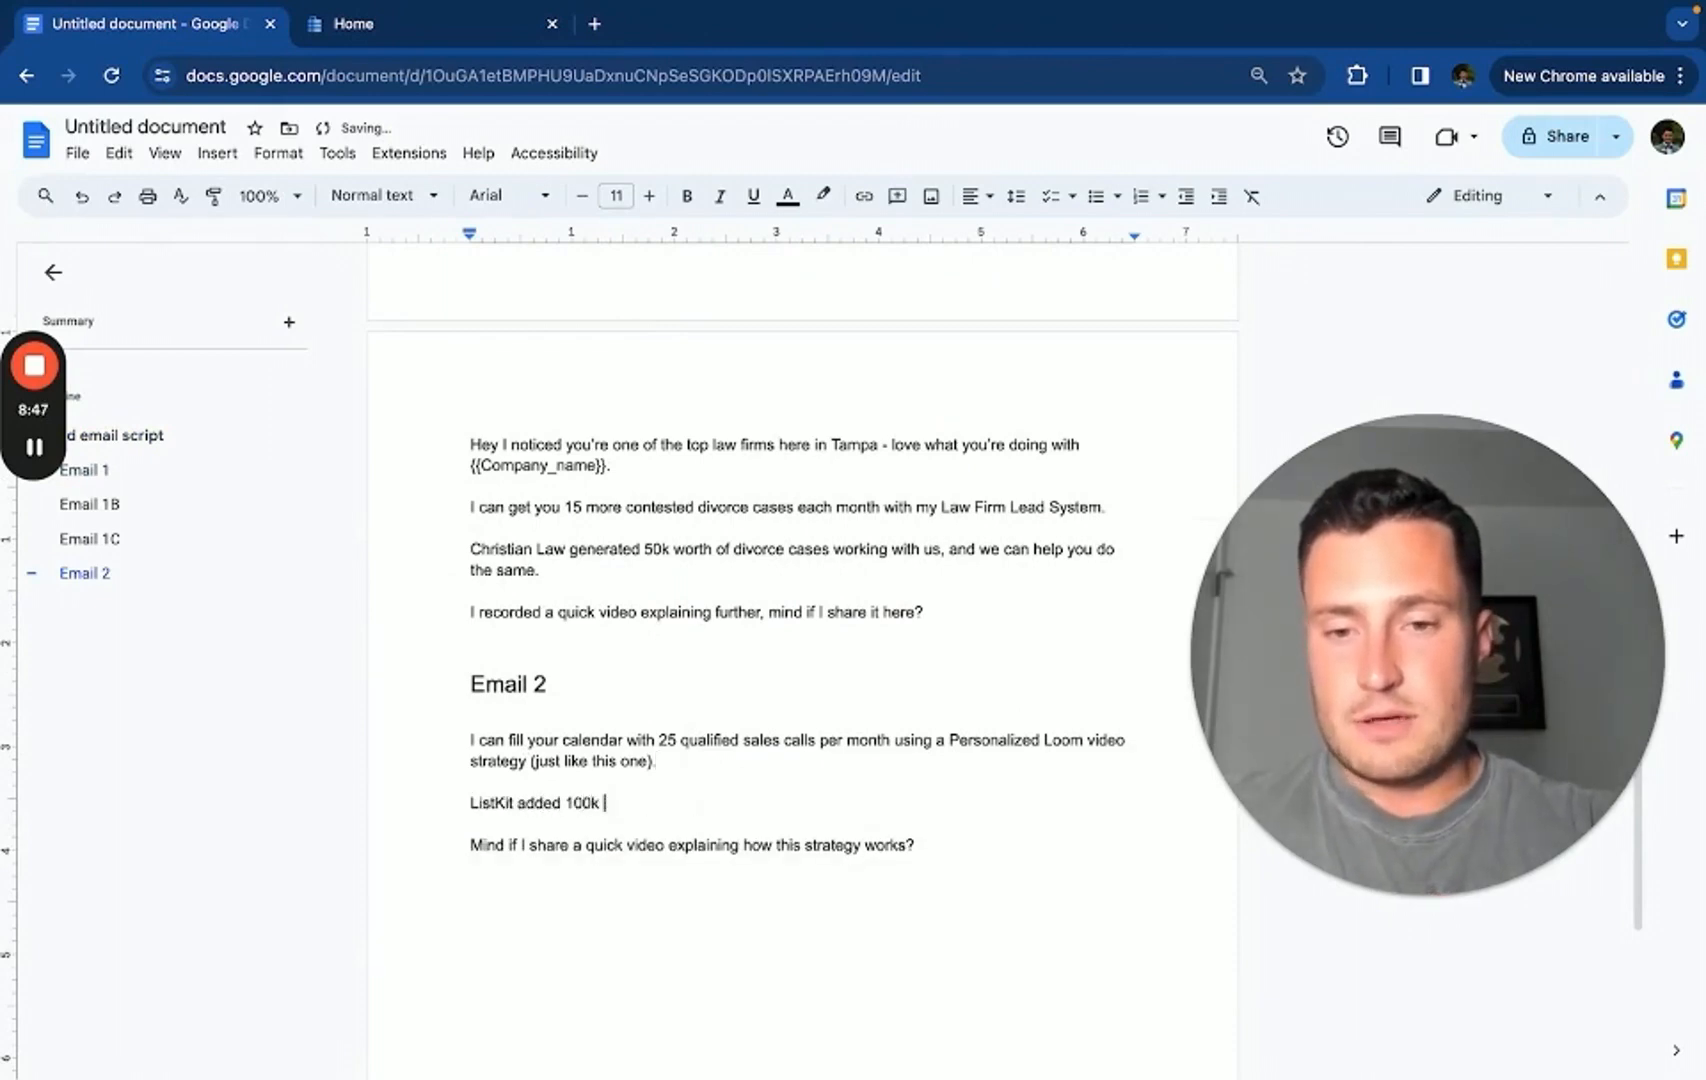
pyautogui.write('in pipe')
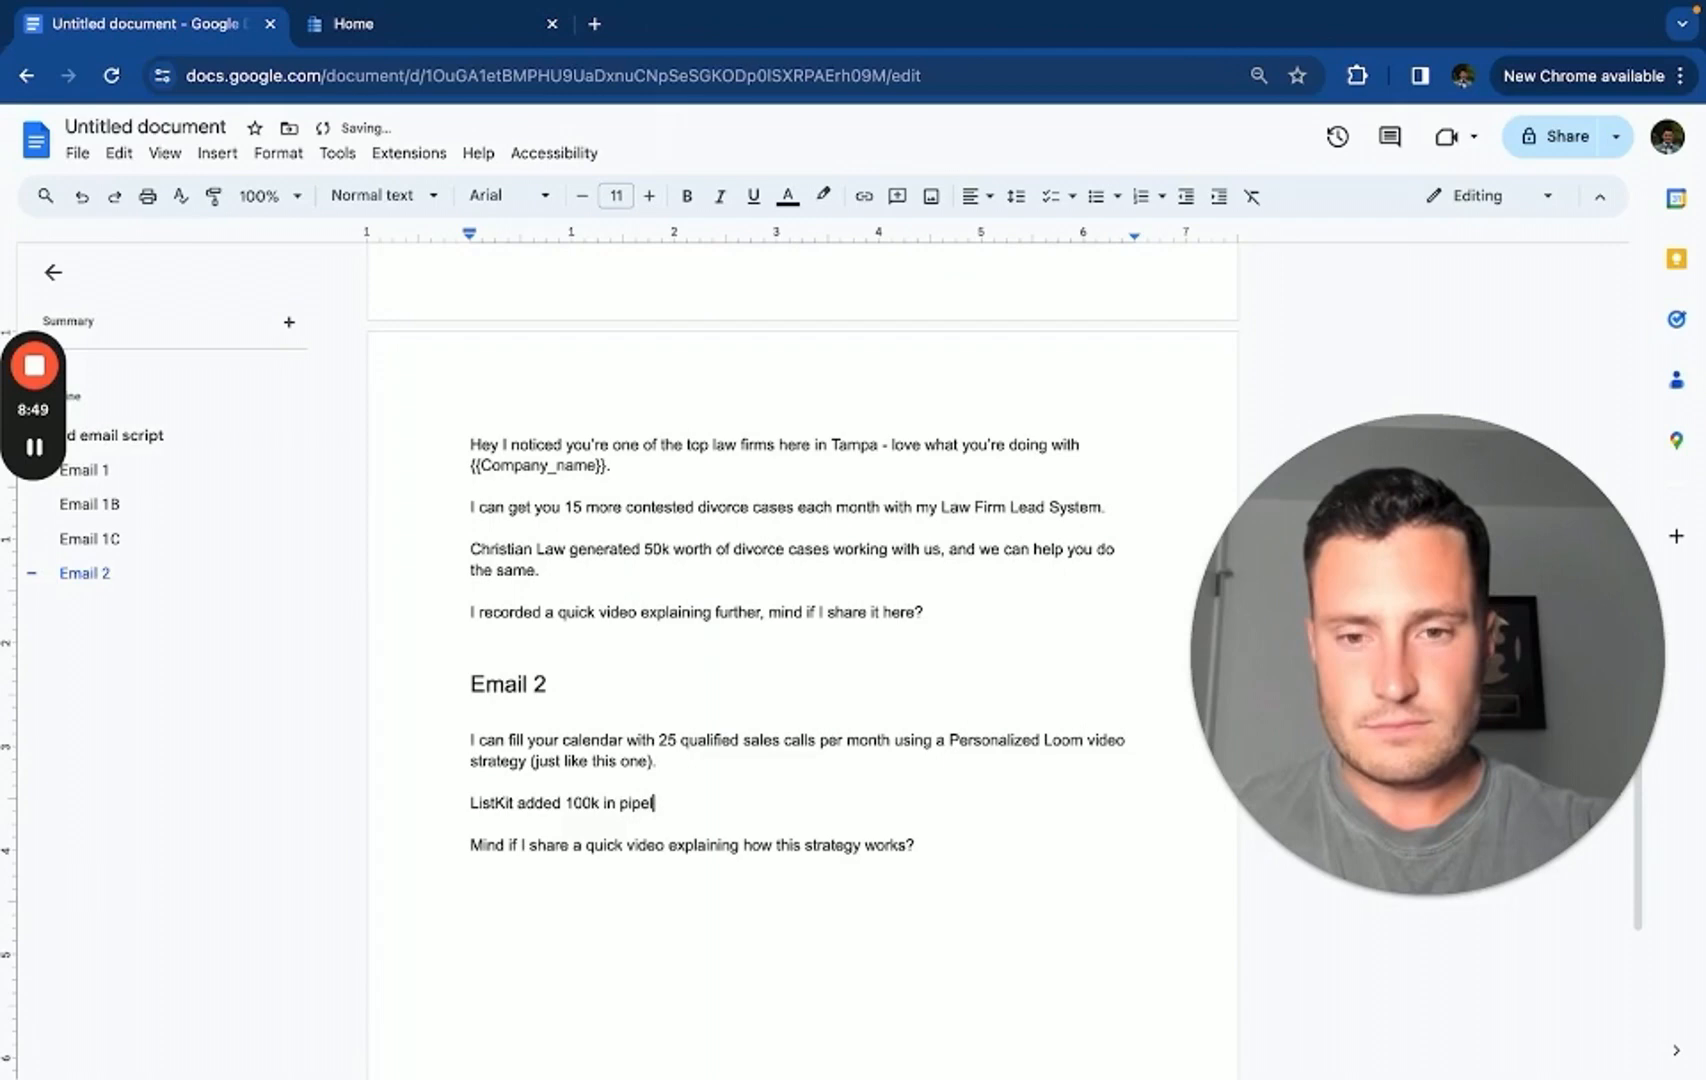
pyautogui.write("line to their closers'")
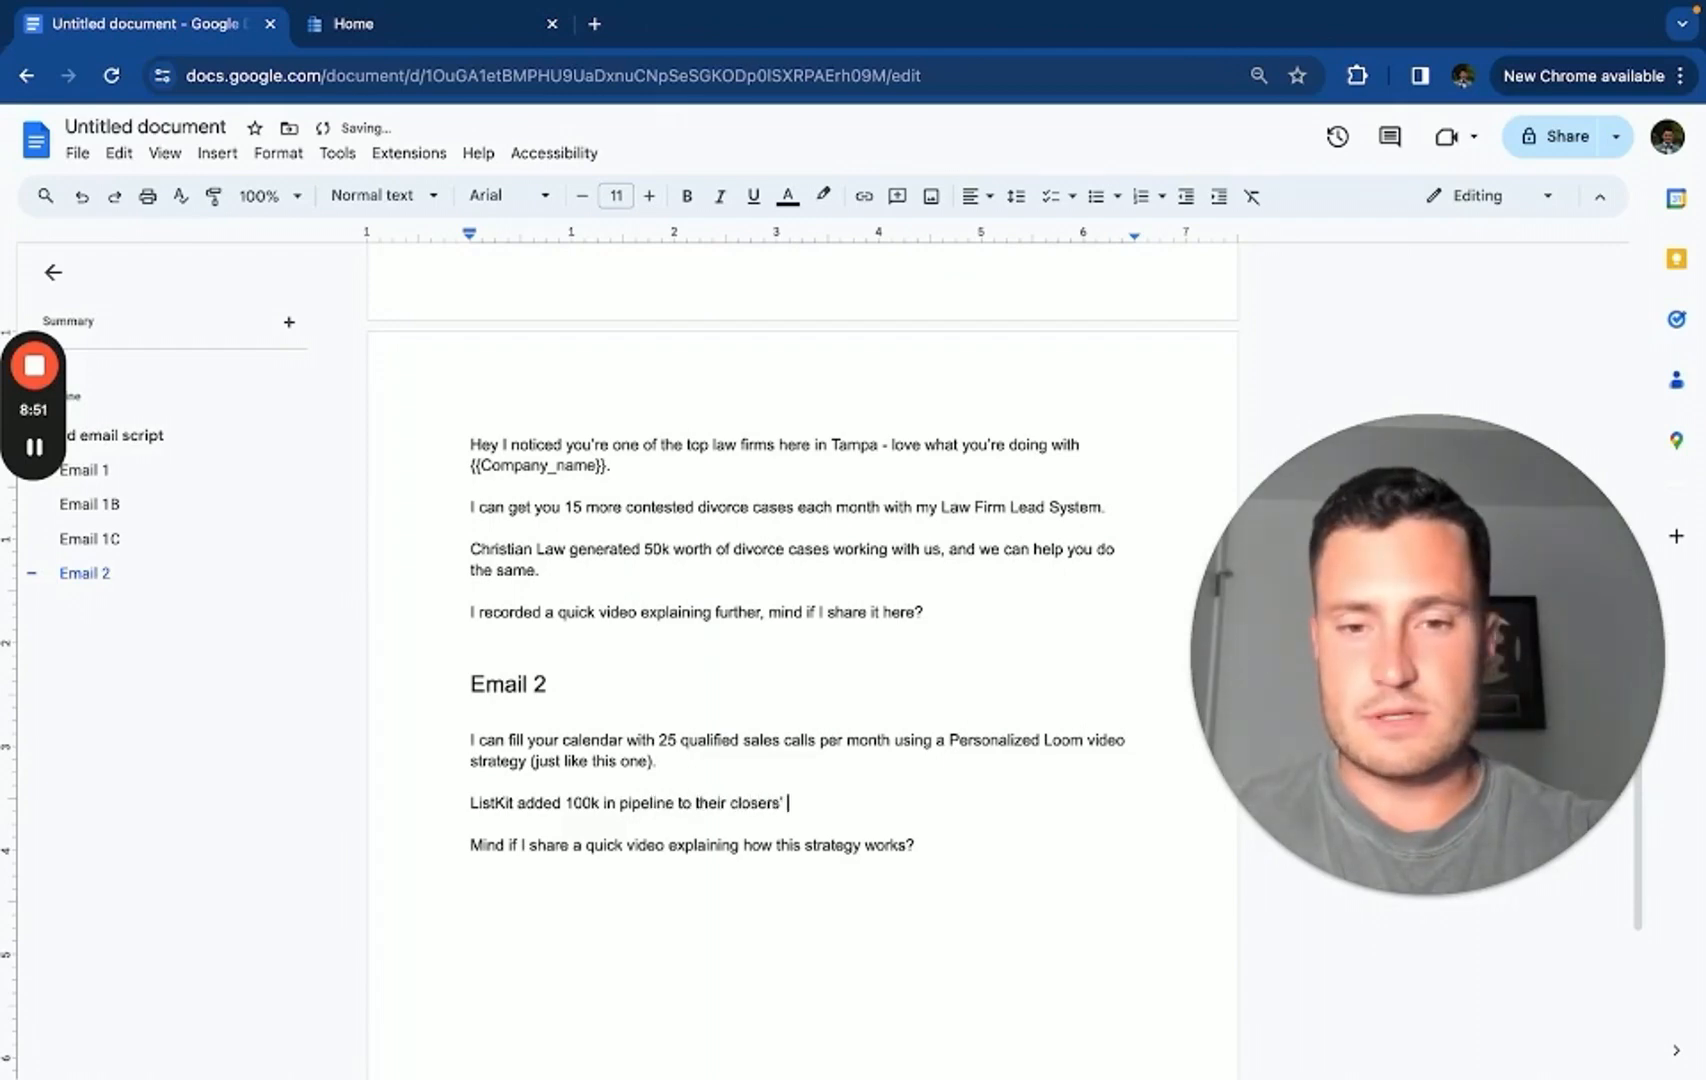
pyautogui.write('calendars')
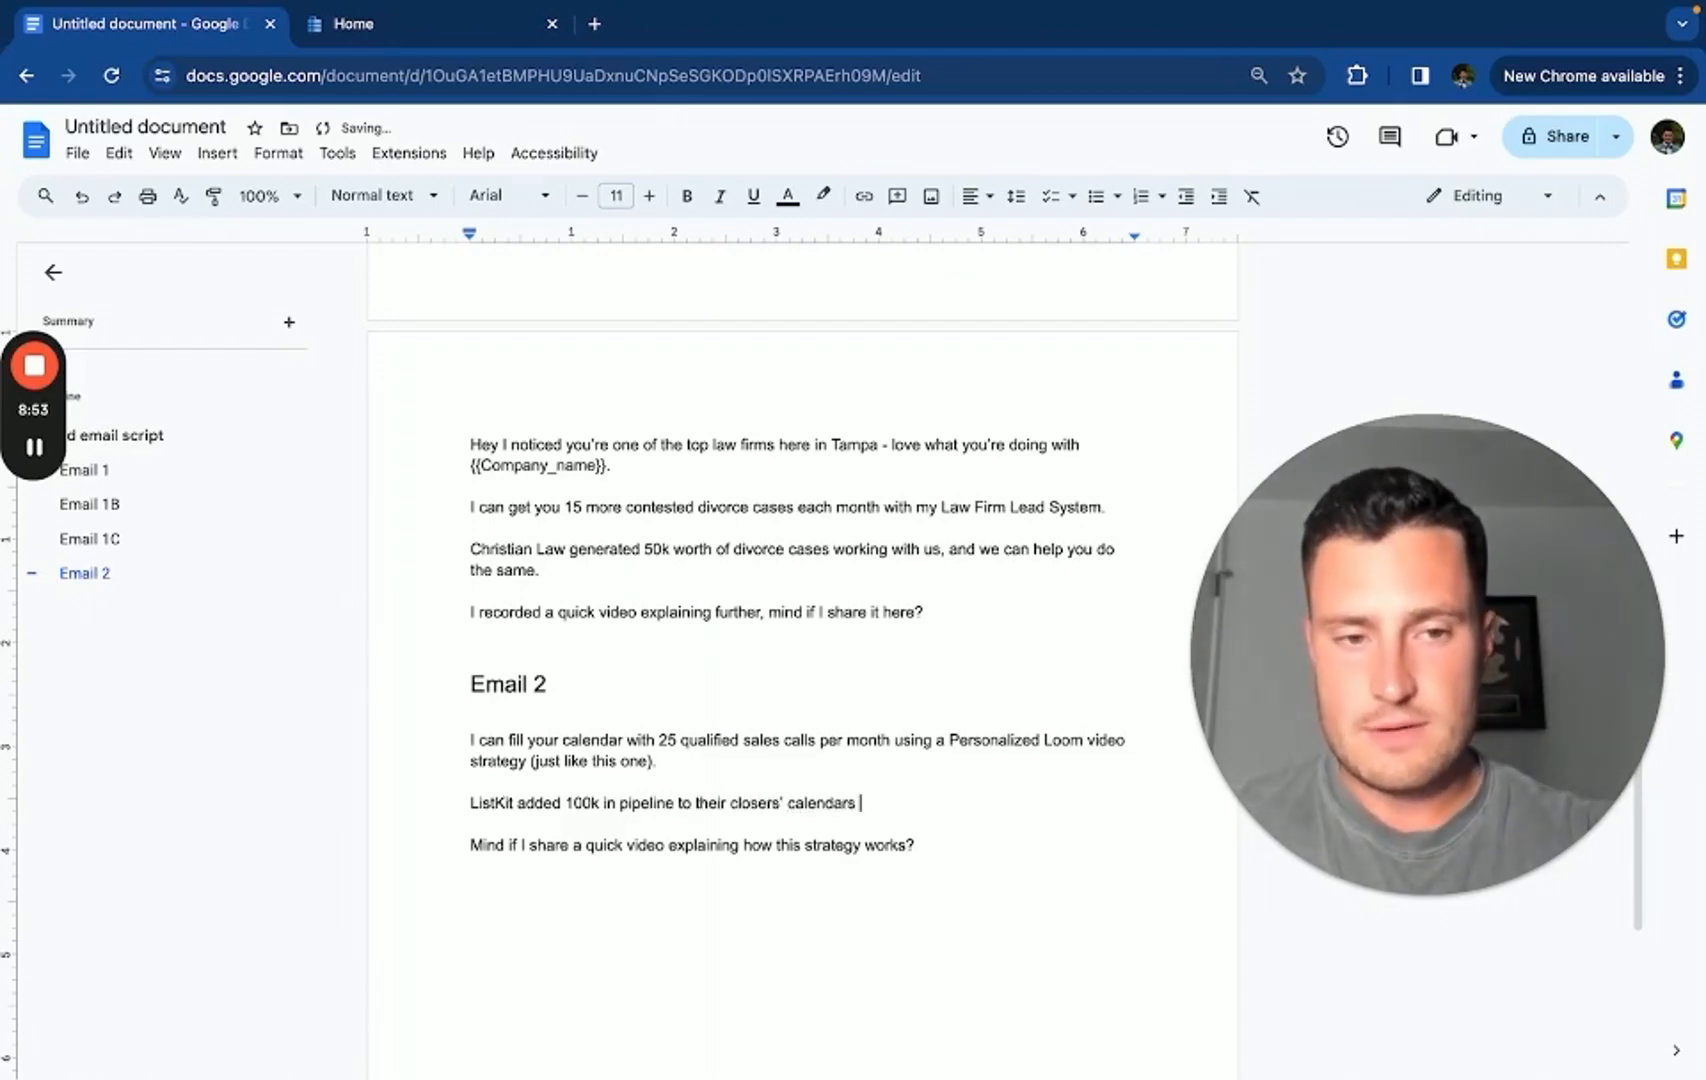
pyautogui.write('working with us, and w')
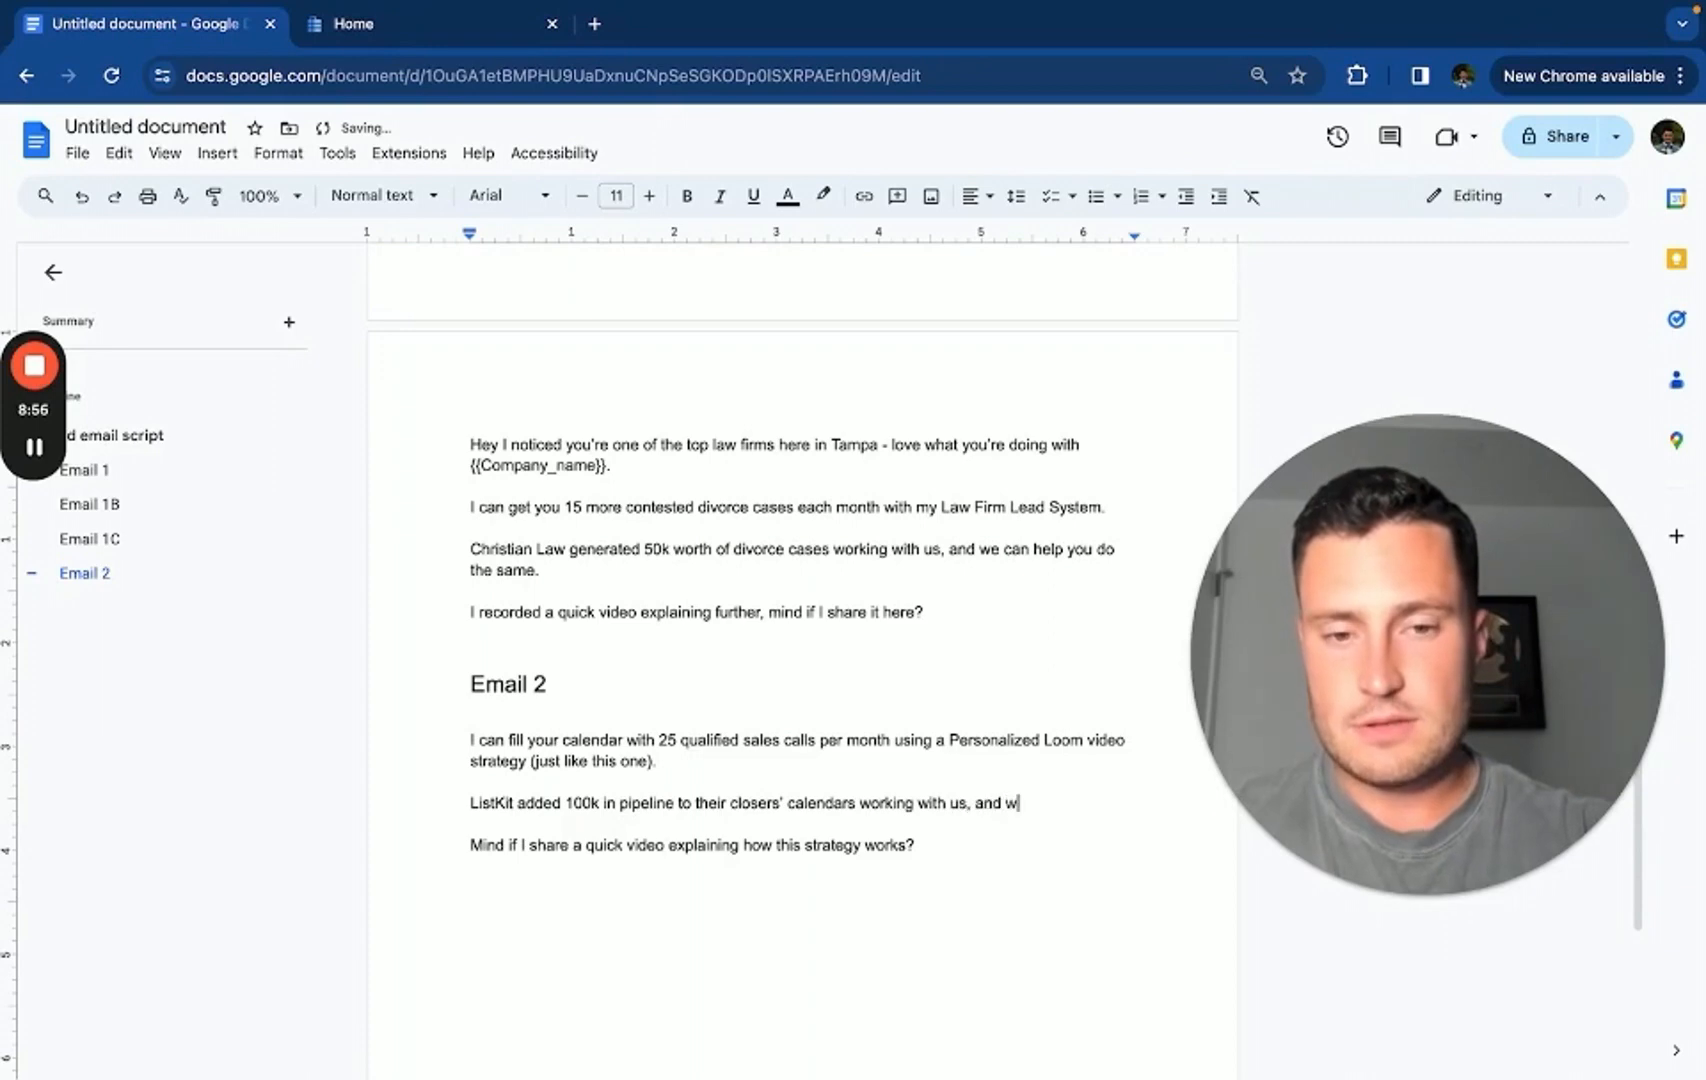
pyautogui.press('Backspace')
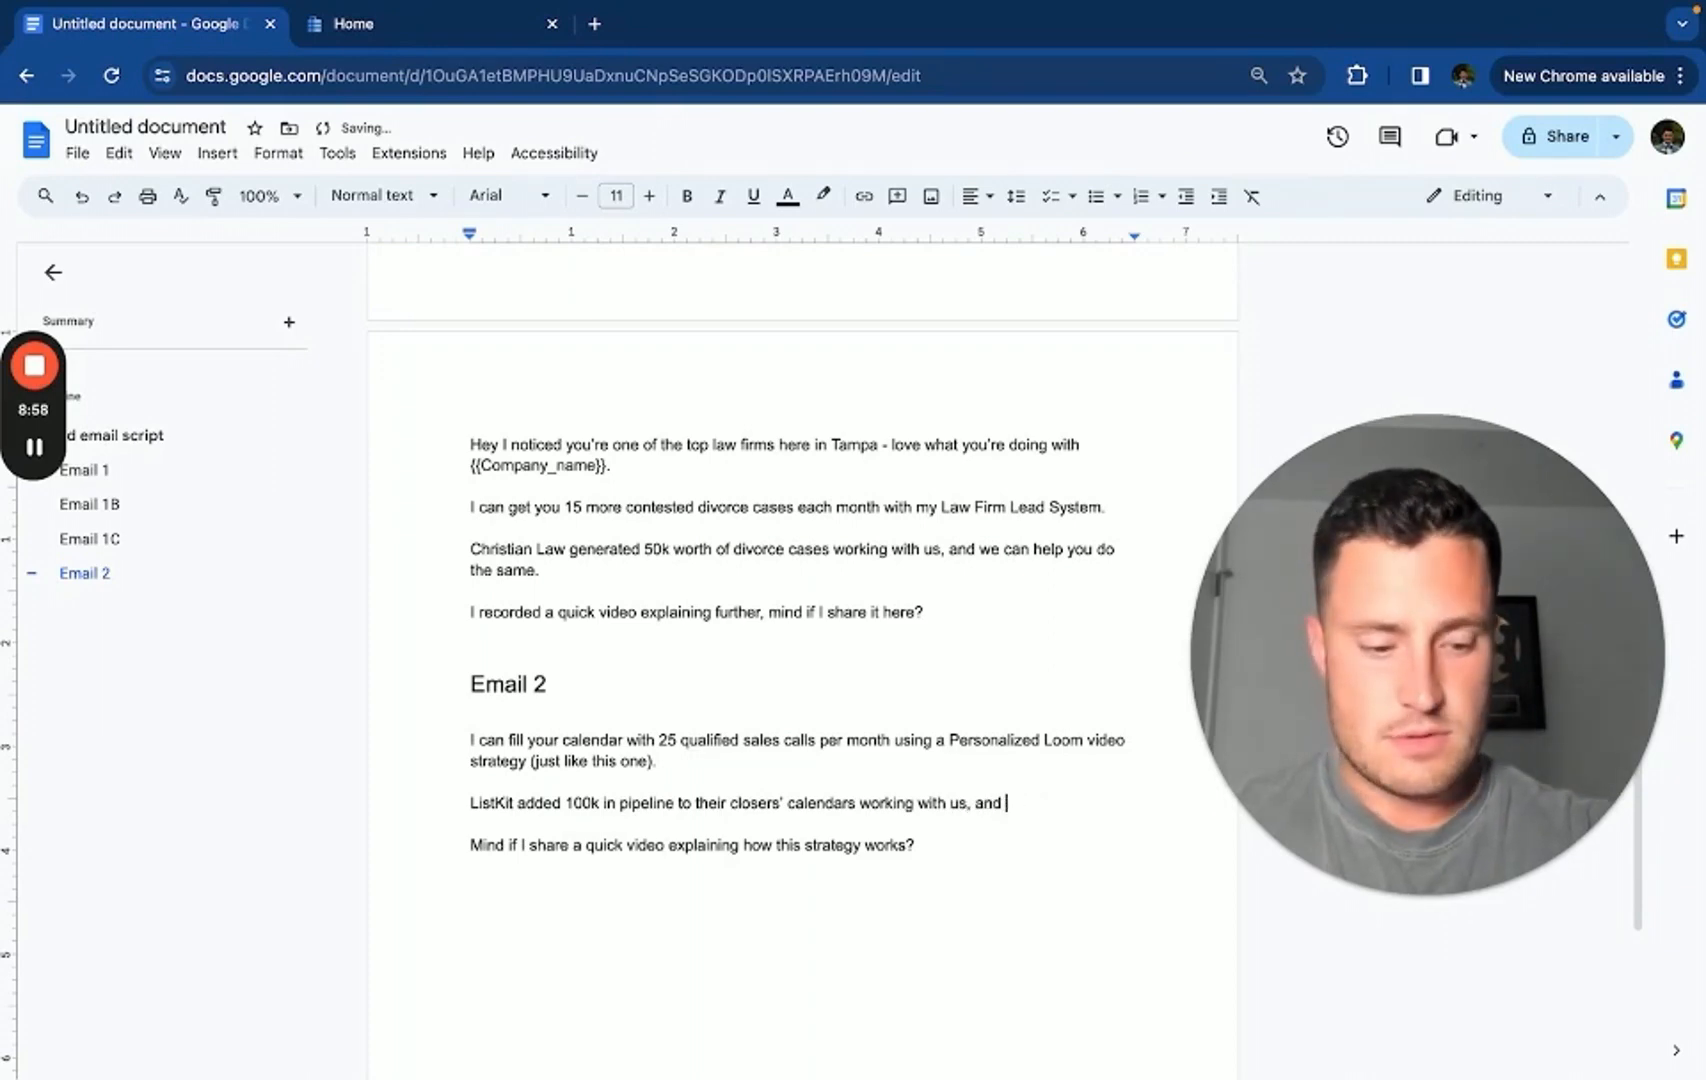
pyautogui.write('we can help you a')
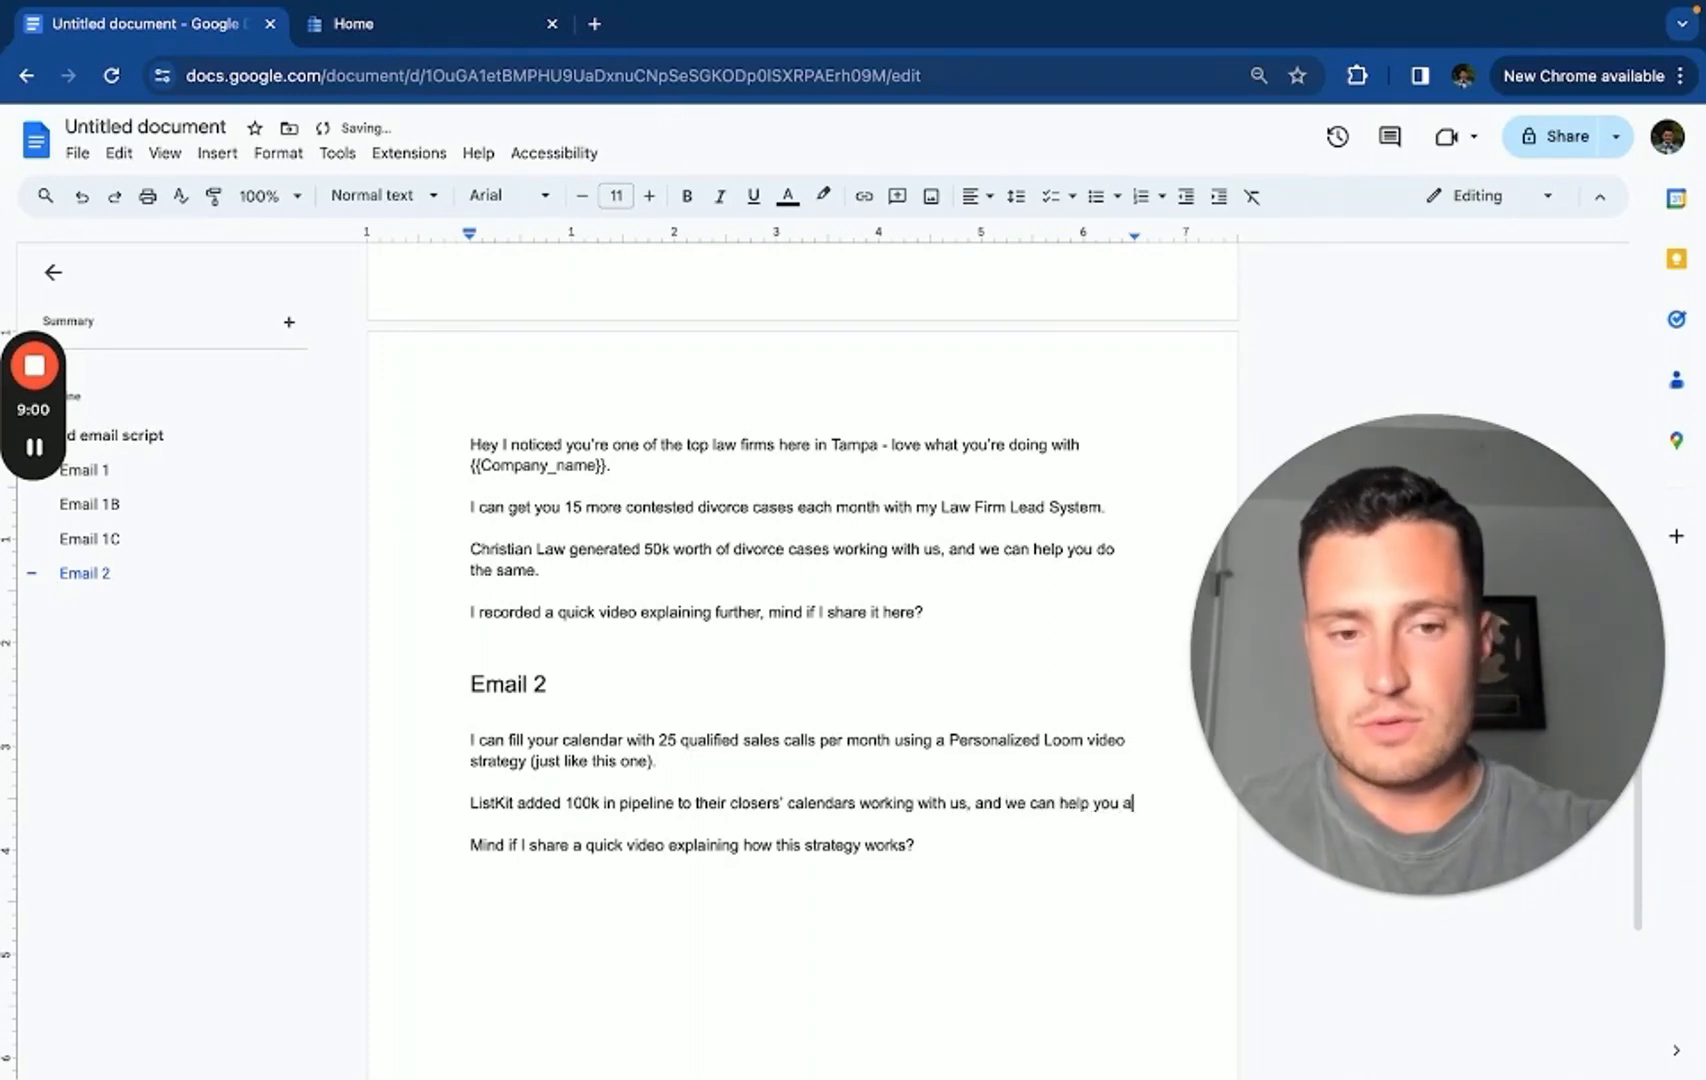
pyautogui.write('do the same.')
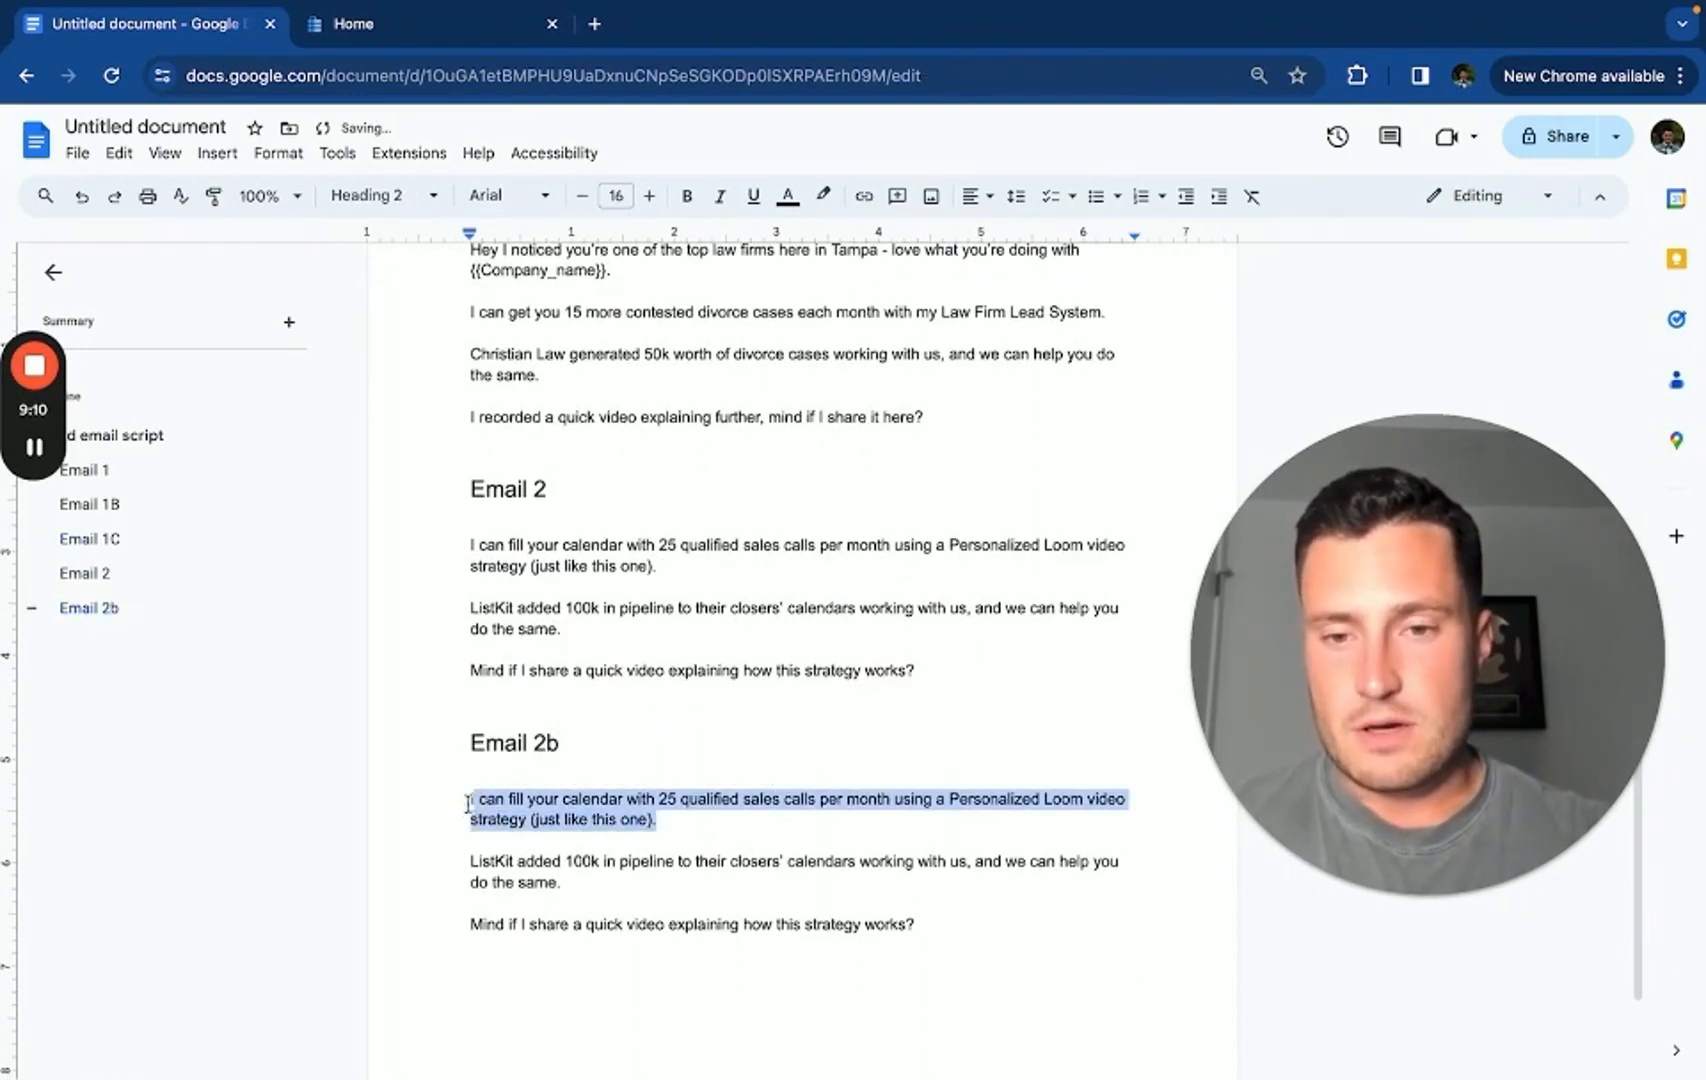
# Write the Email 2b opener: recently added 100k in pipeline to ListKit's calendar using a Personalized Loom strategy
pyautogui.write('We recently ad')
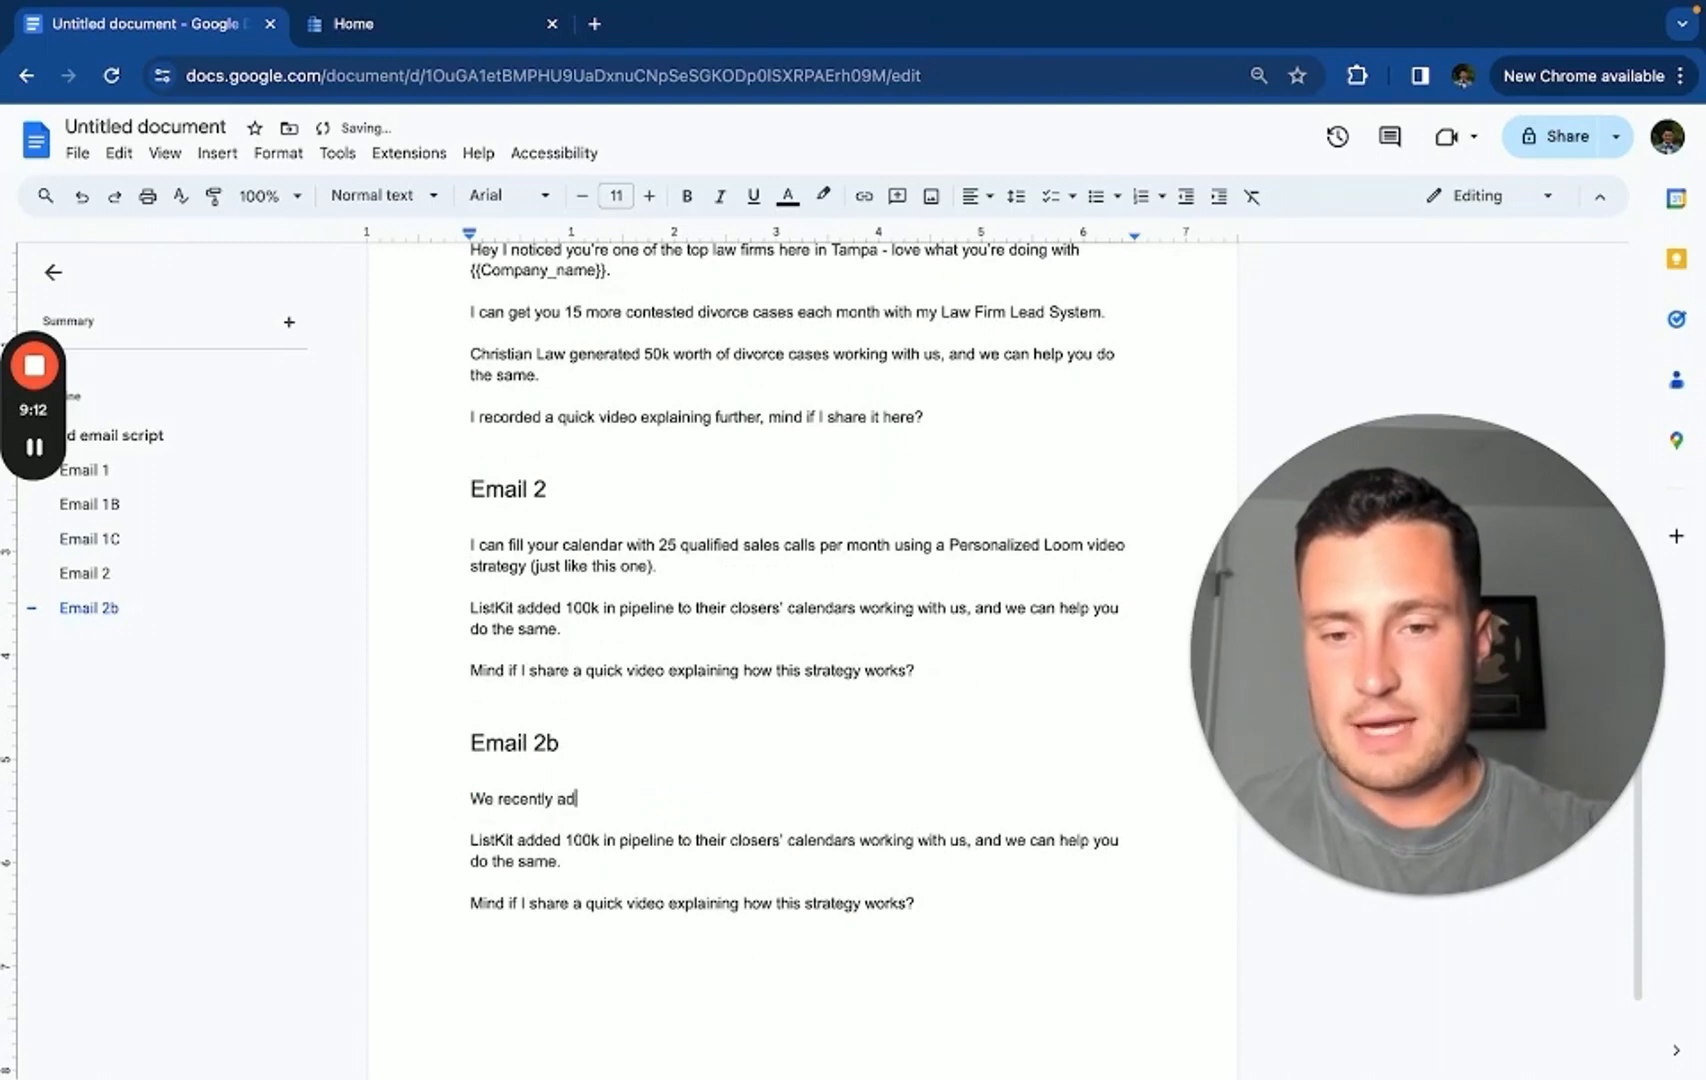
pyautogui.write('ded 100k in p')
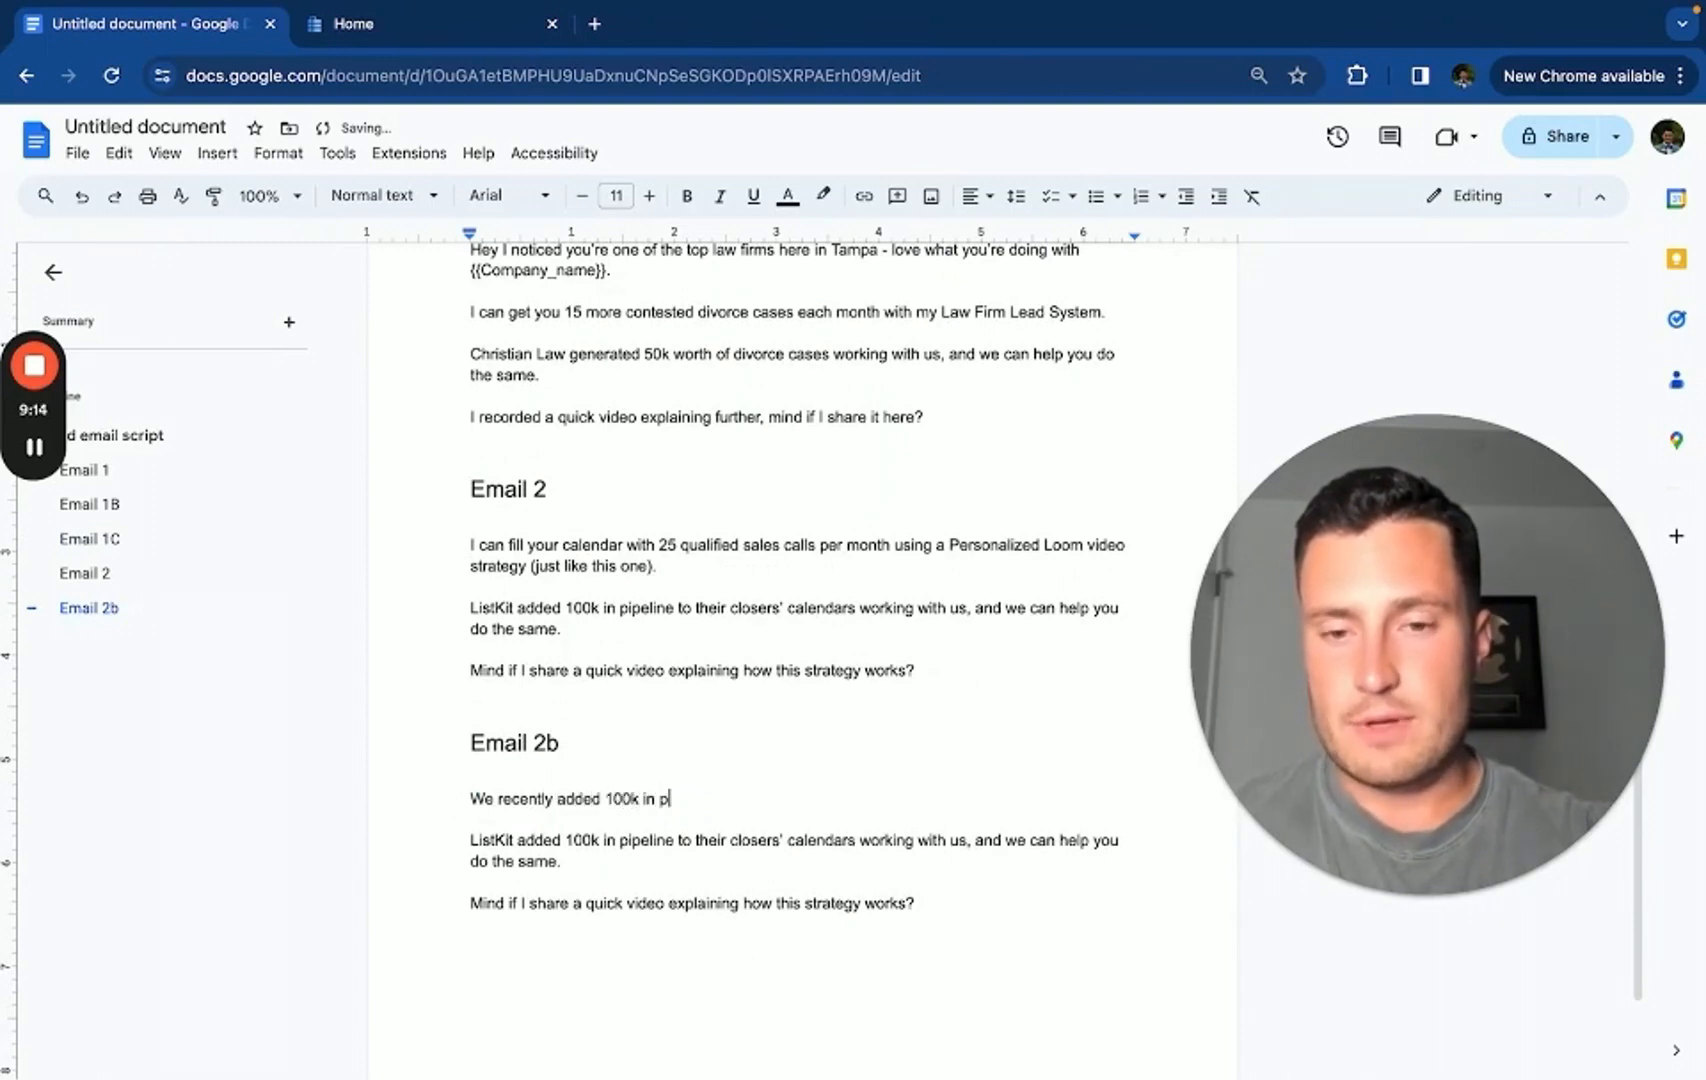
pyautogui.write("ipeline to ListKit's c")
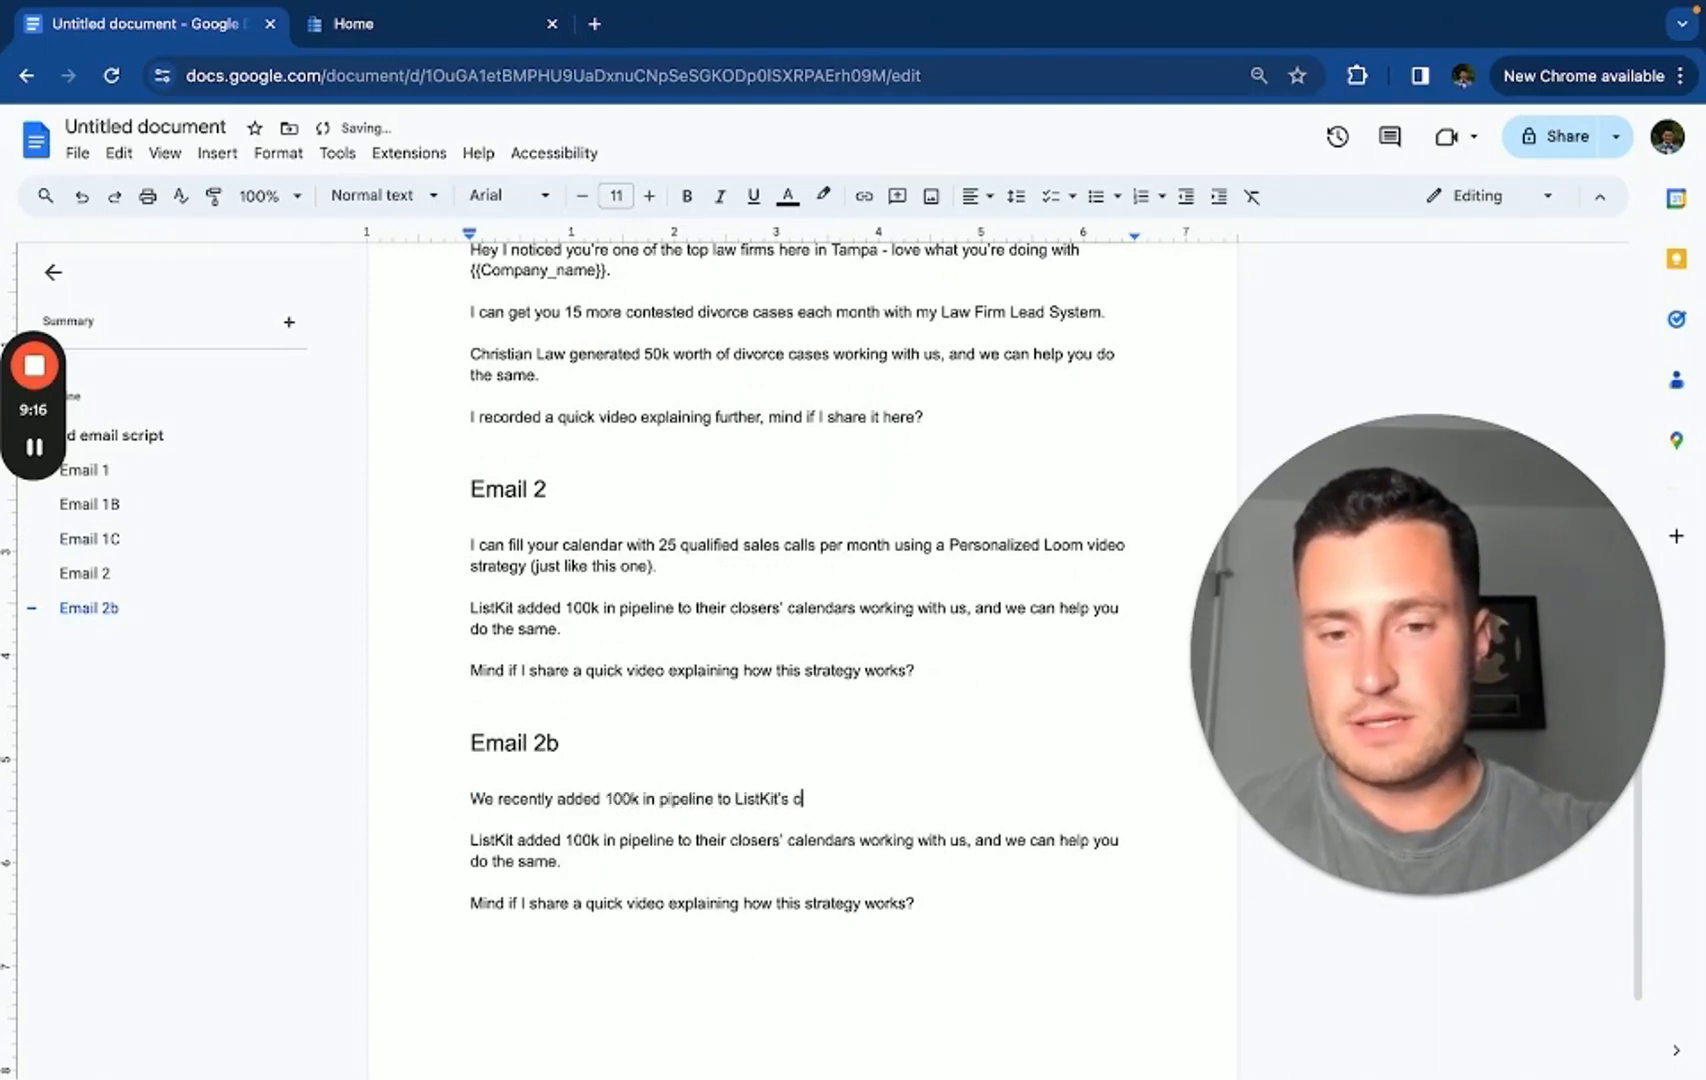
pyautogui.write('alendar using a Loom')
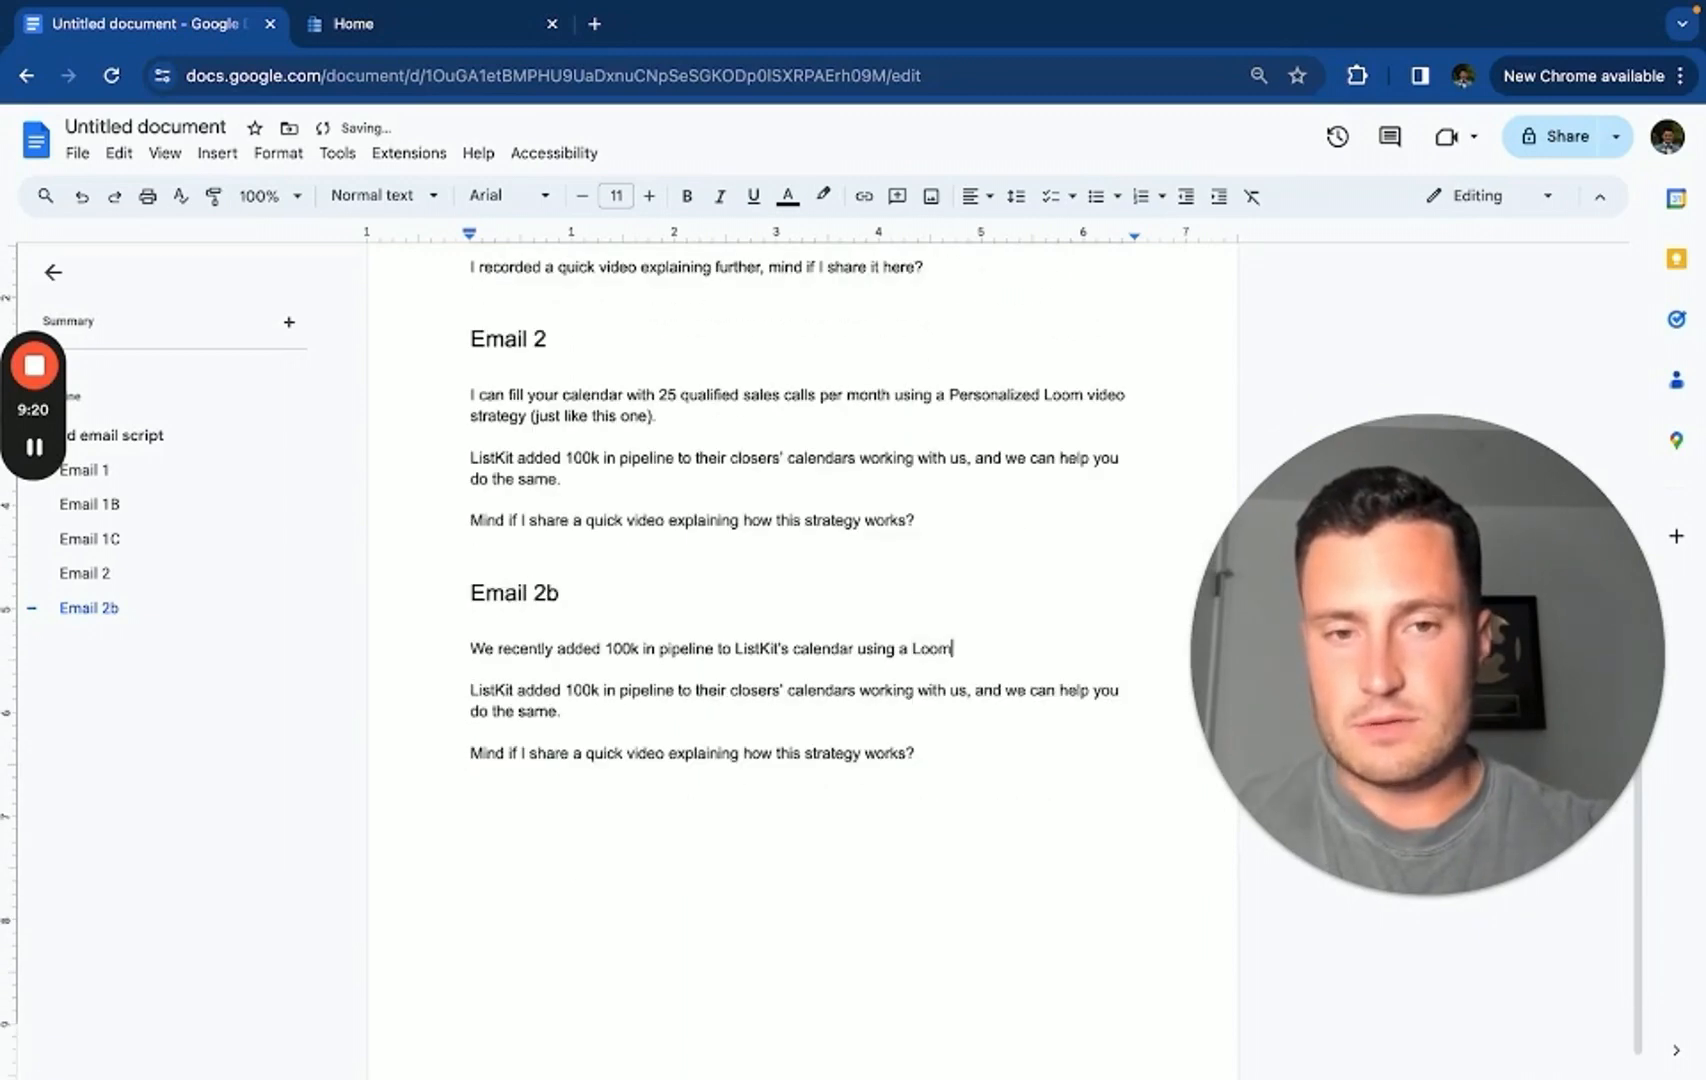
pyautogui.write('Personalized')
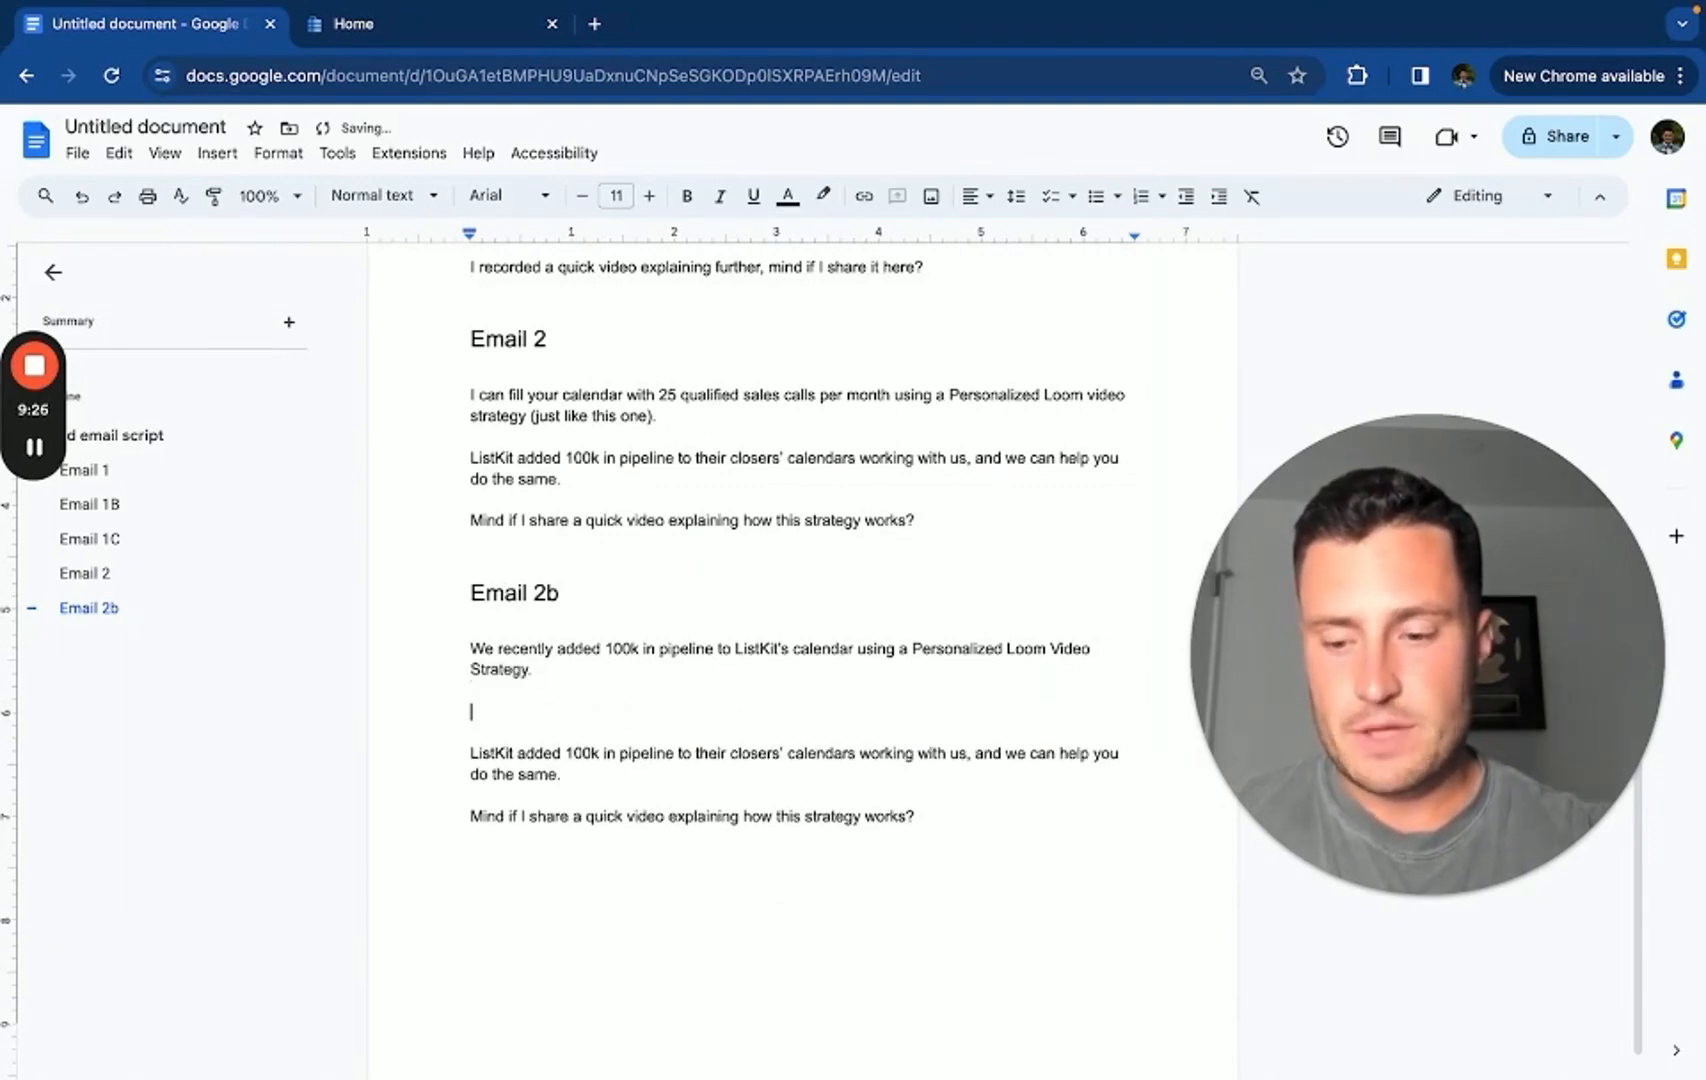
# Add the line that, based on their website, it would convert extremely well for {{company_name}} as well
pyautogui.write('Based')
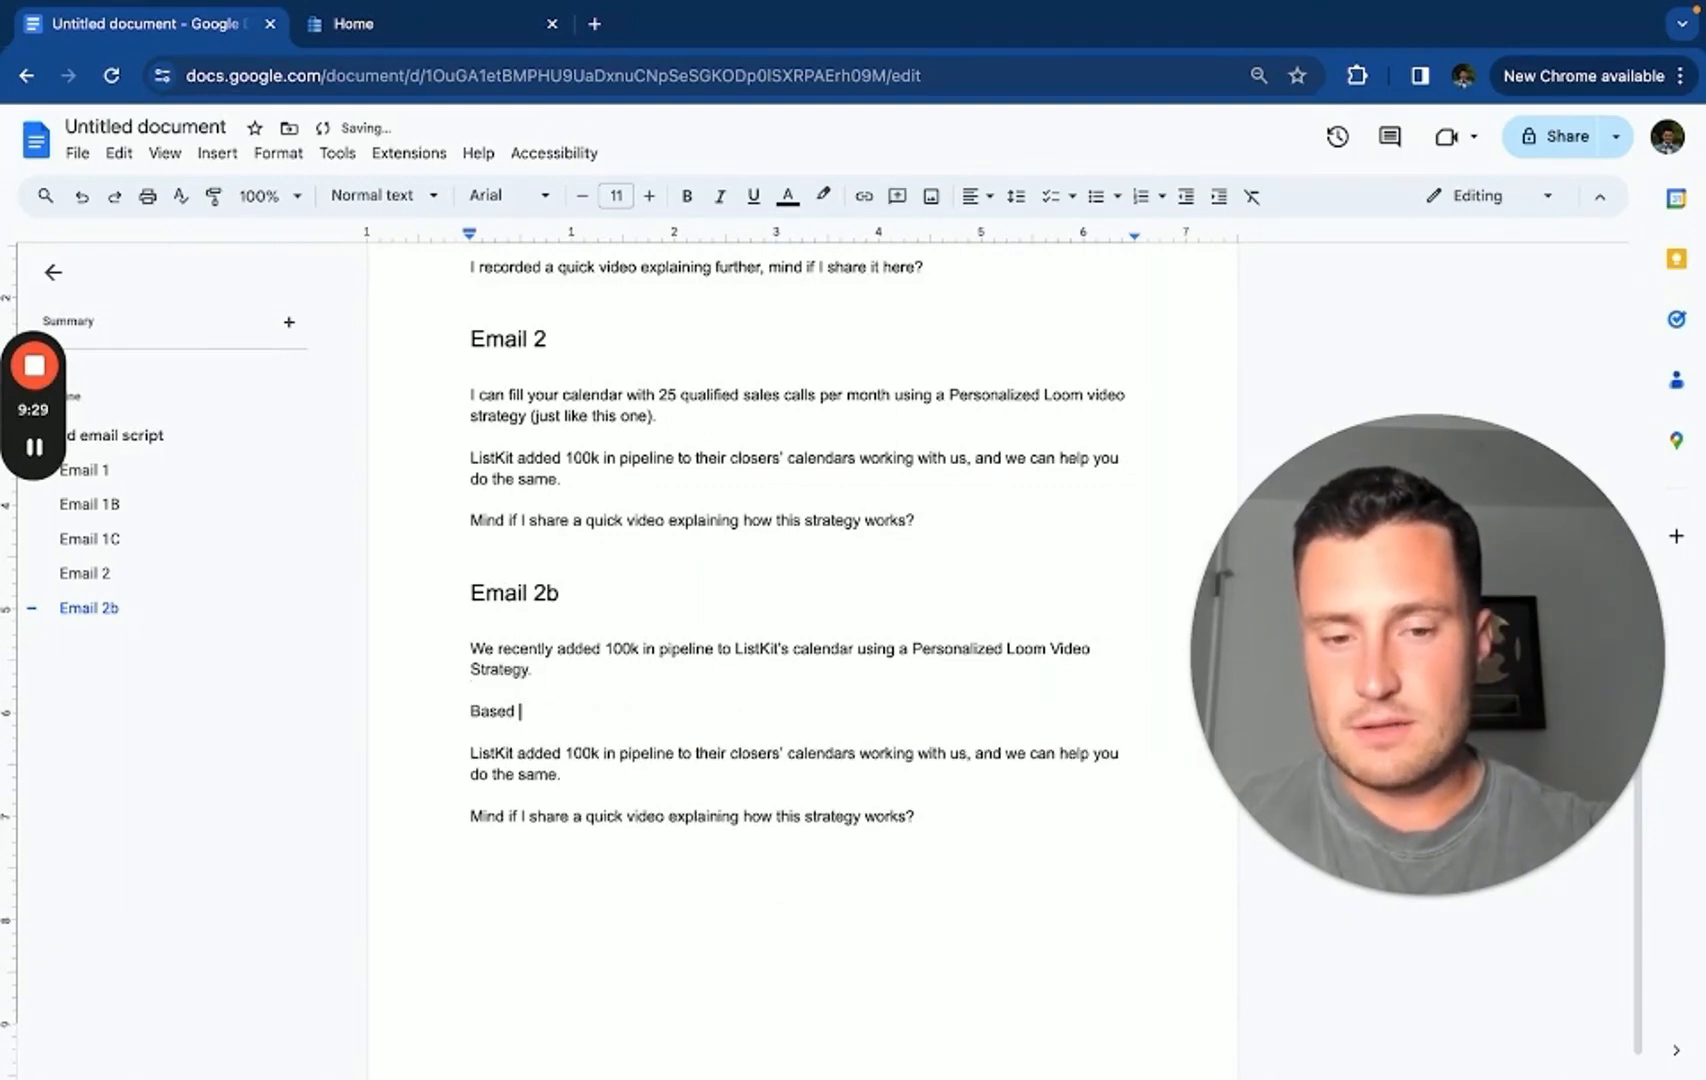
pyautogui.write("on your website, I'm confident this stra")
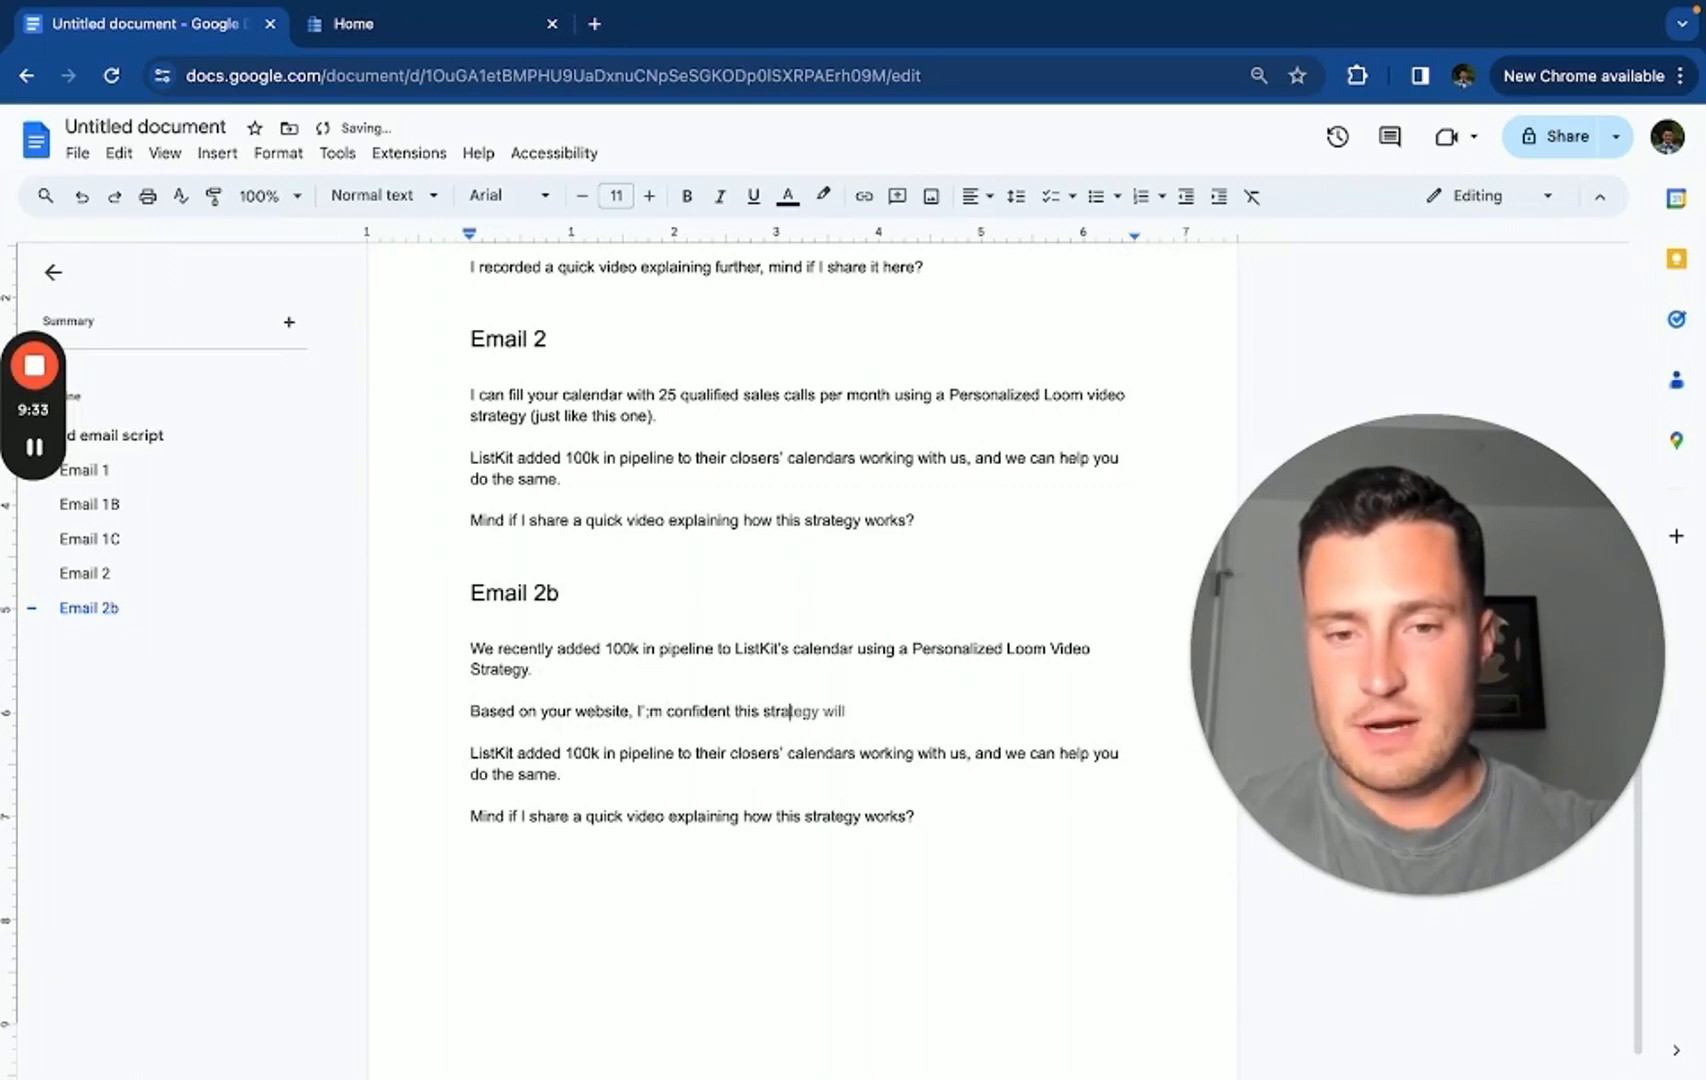
pyautogui.write('would conmver')
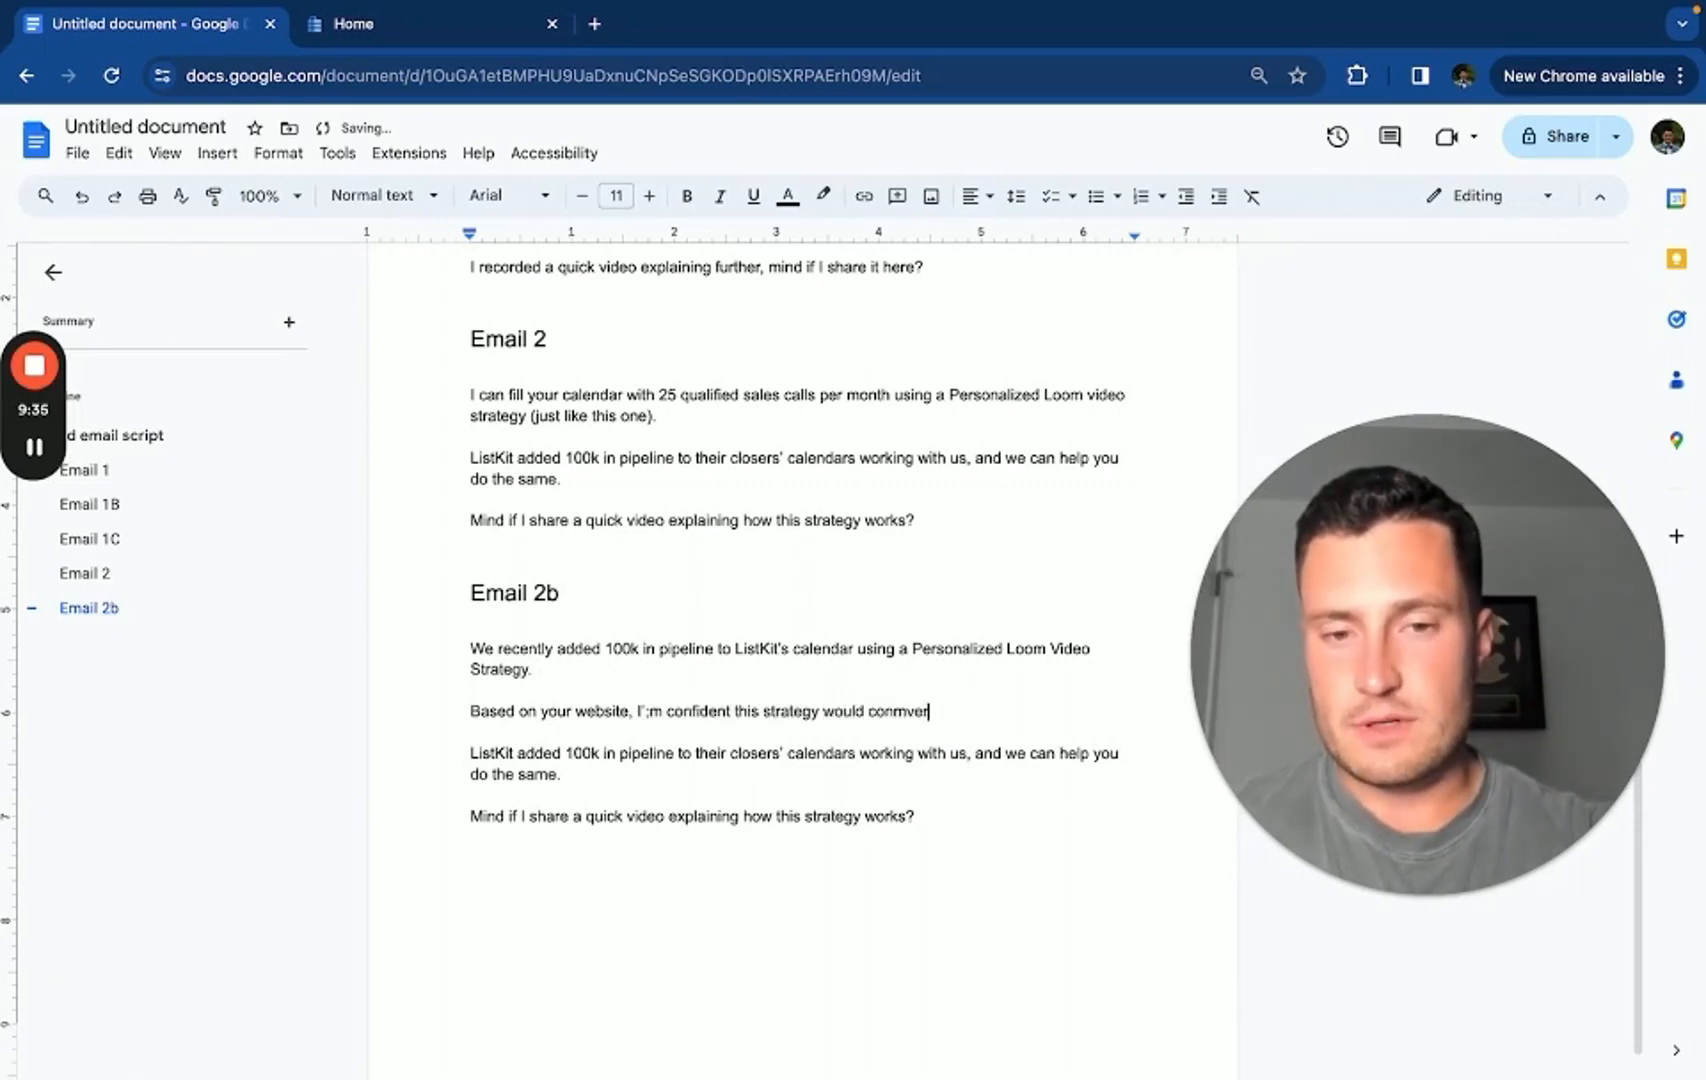
pyautogui.write('convert extremely well for')
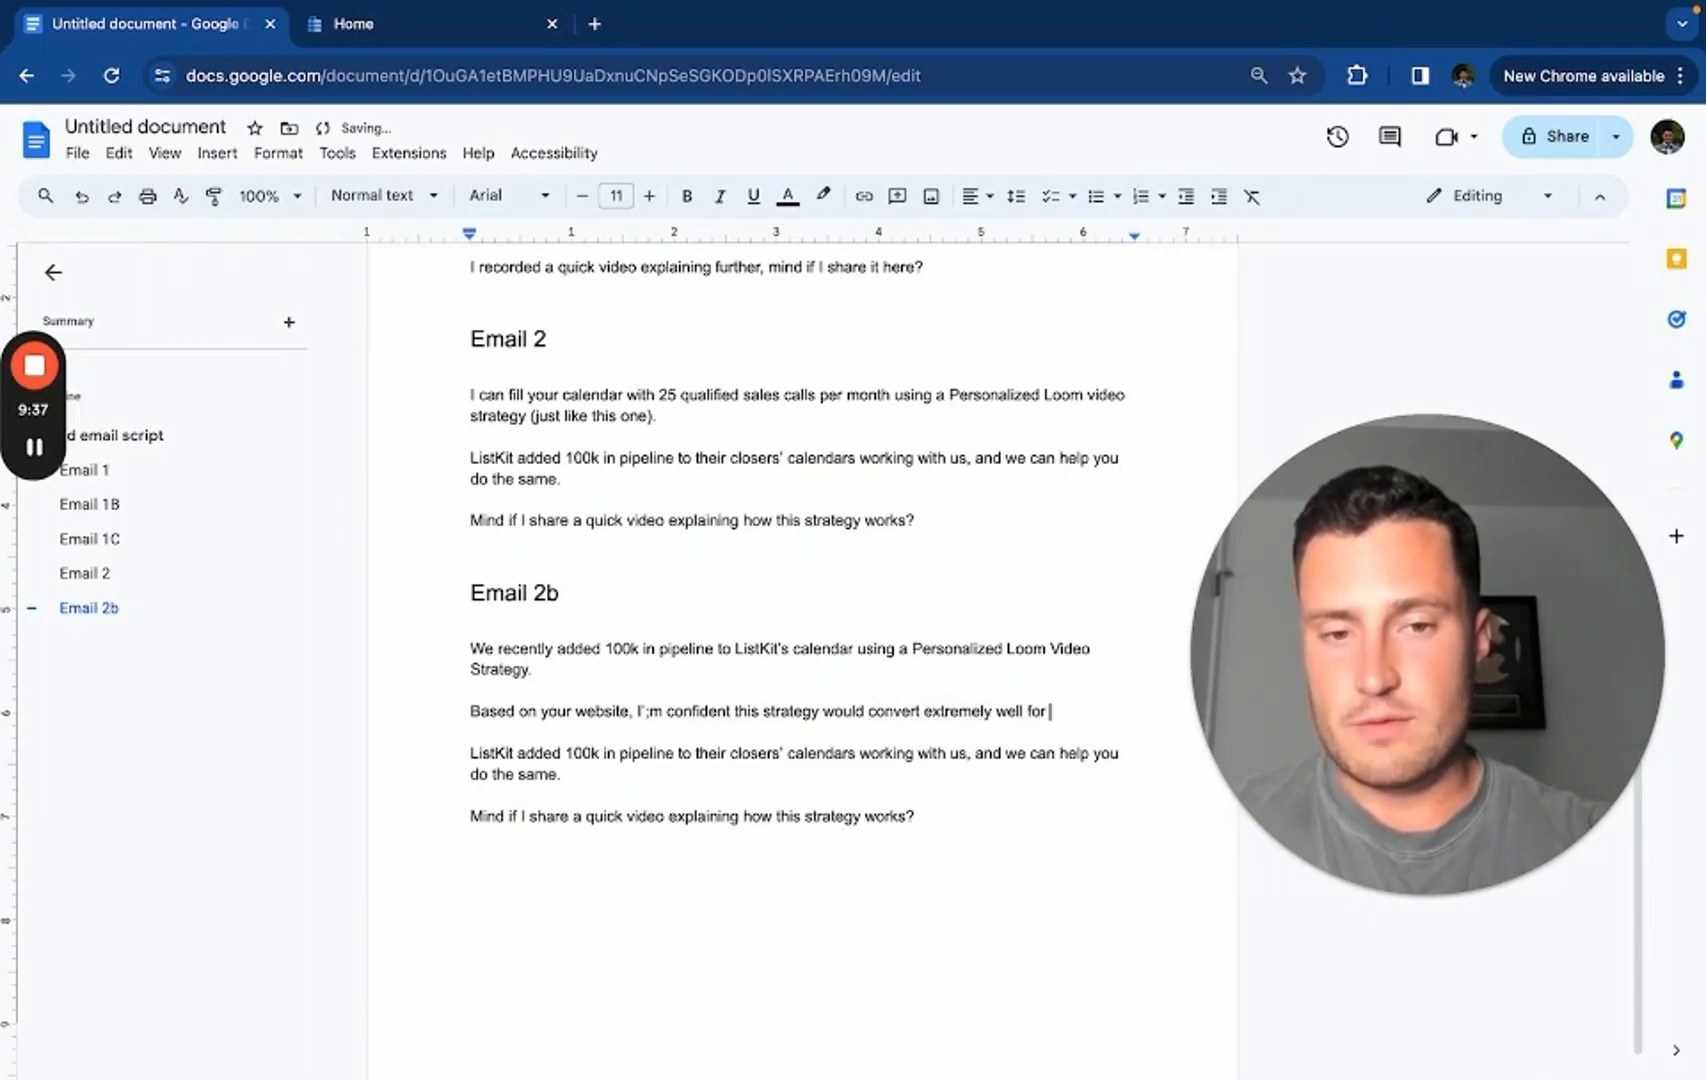
pyautogui.write('{{company_name}} as')
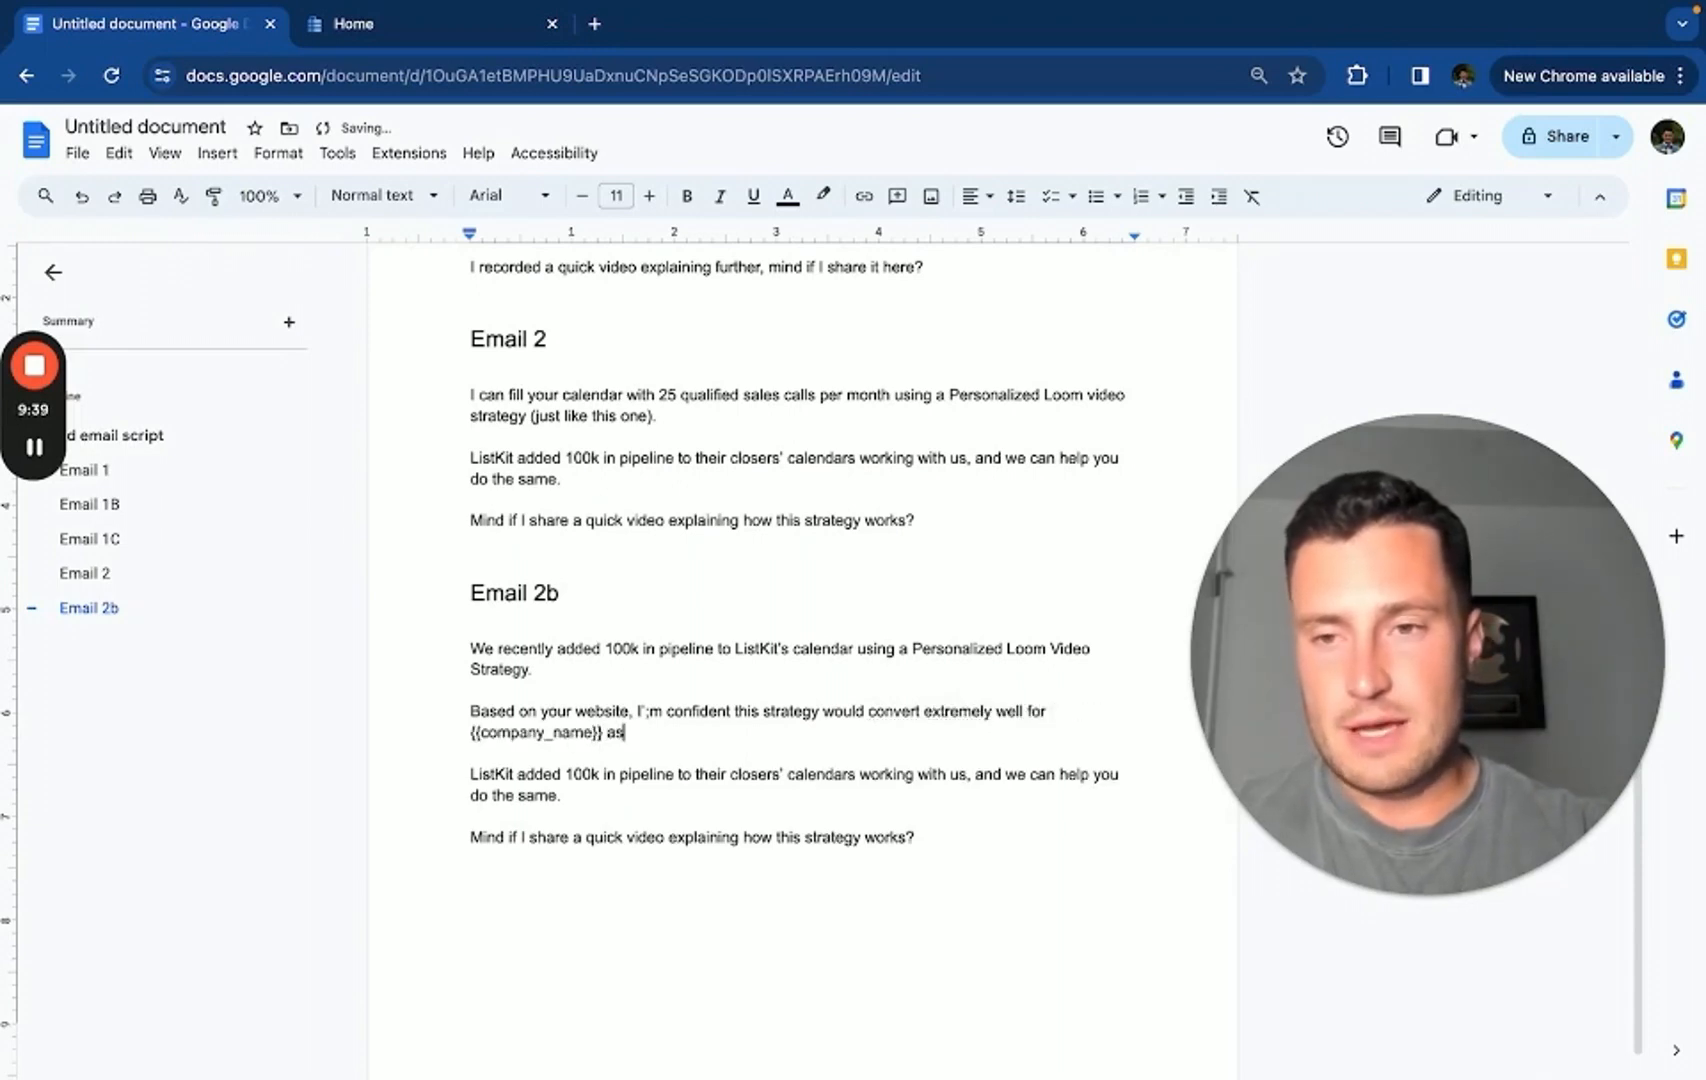
pyautogui.write('well.')
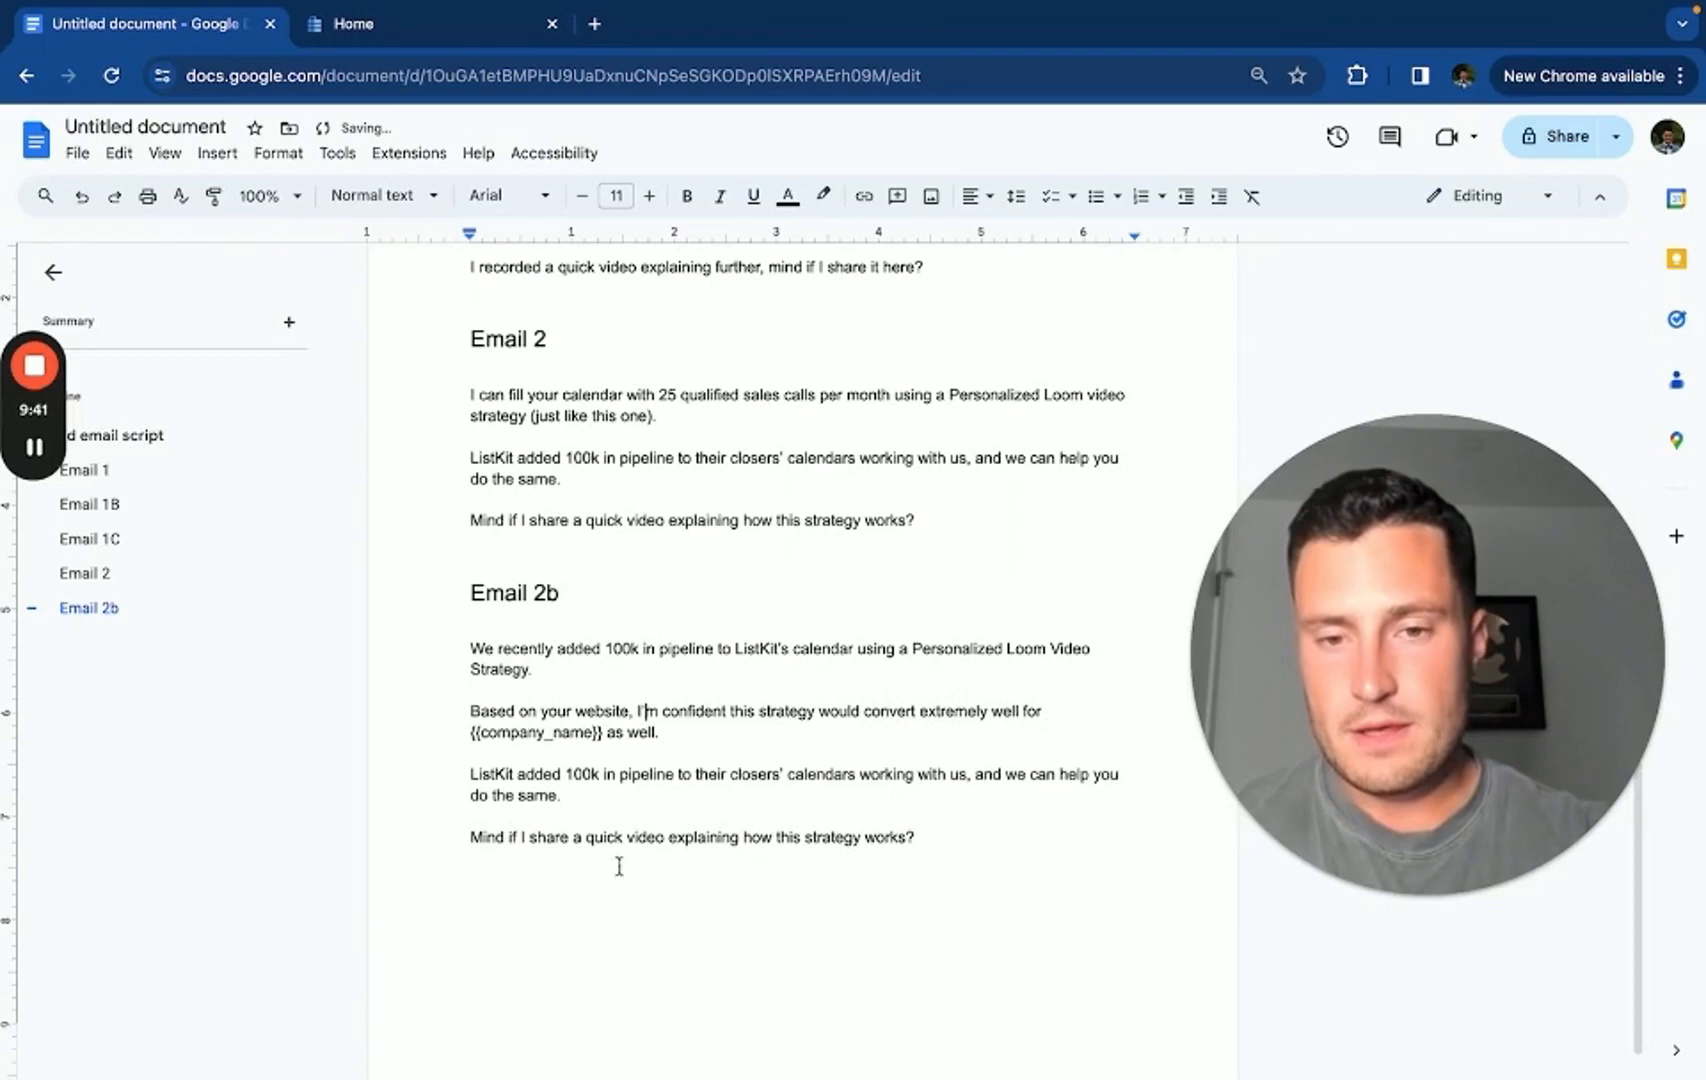
# Close Email 2b with 'I recorded a quick video explaining how it works, mind if I share it here?'
pyautogui.write('I reco')
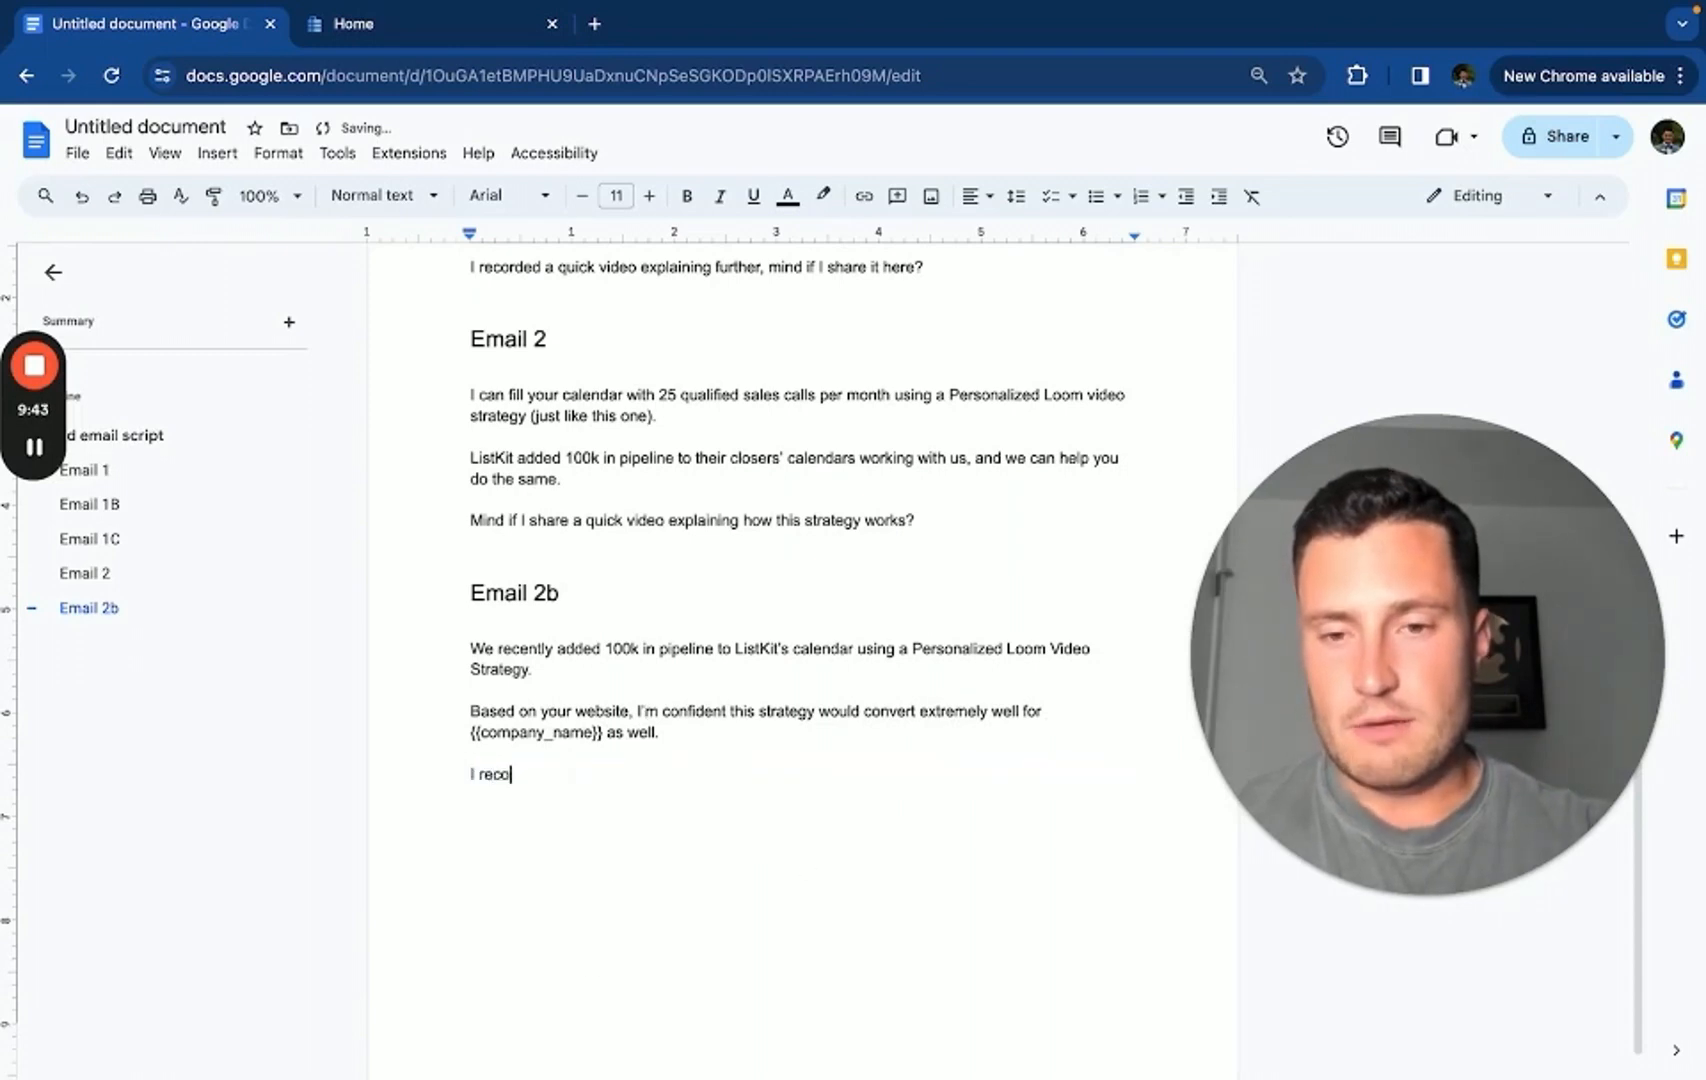
pyautogui.write('rded a quick video explaining how this strategy w')
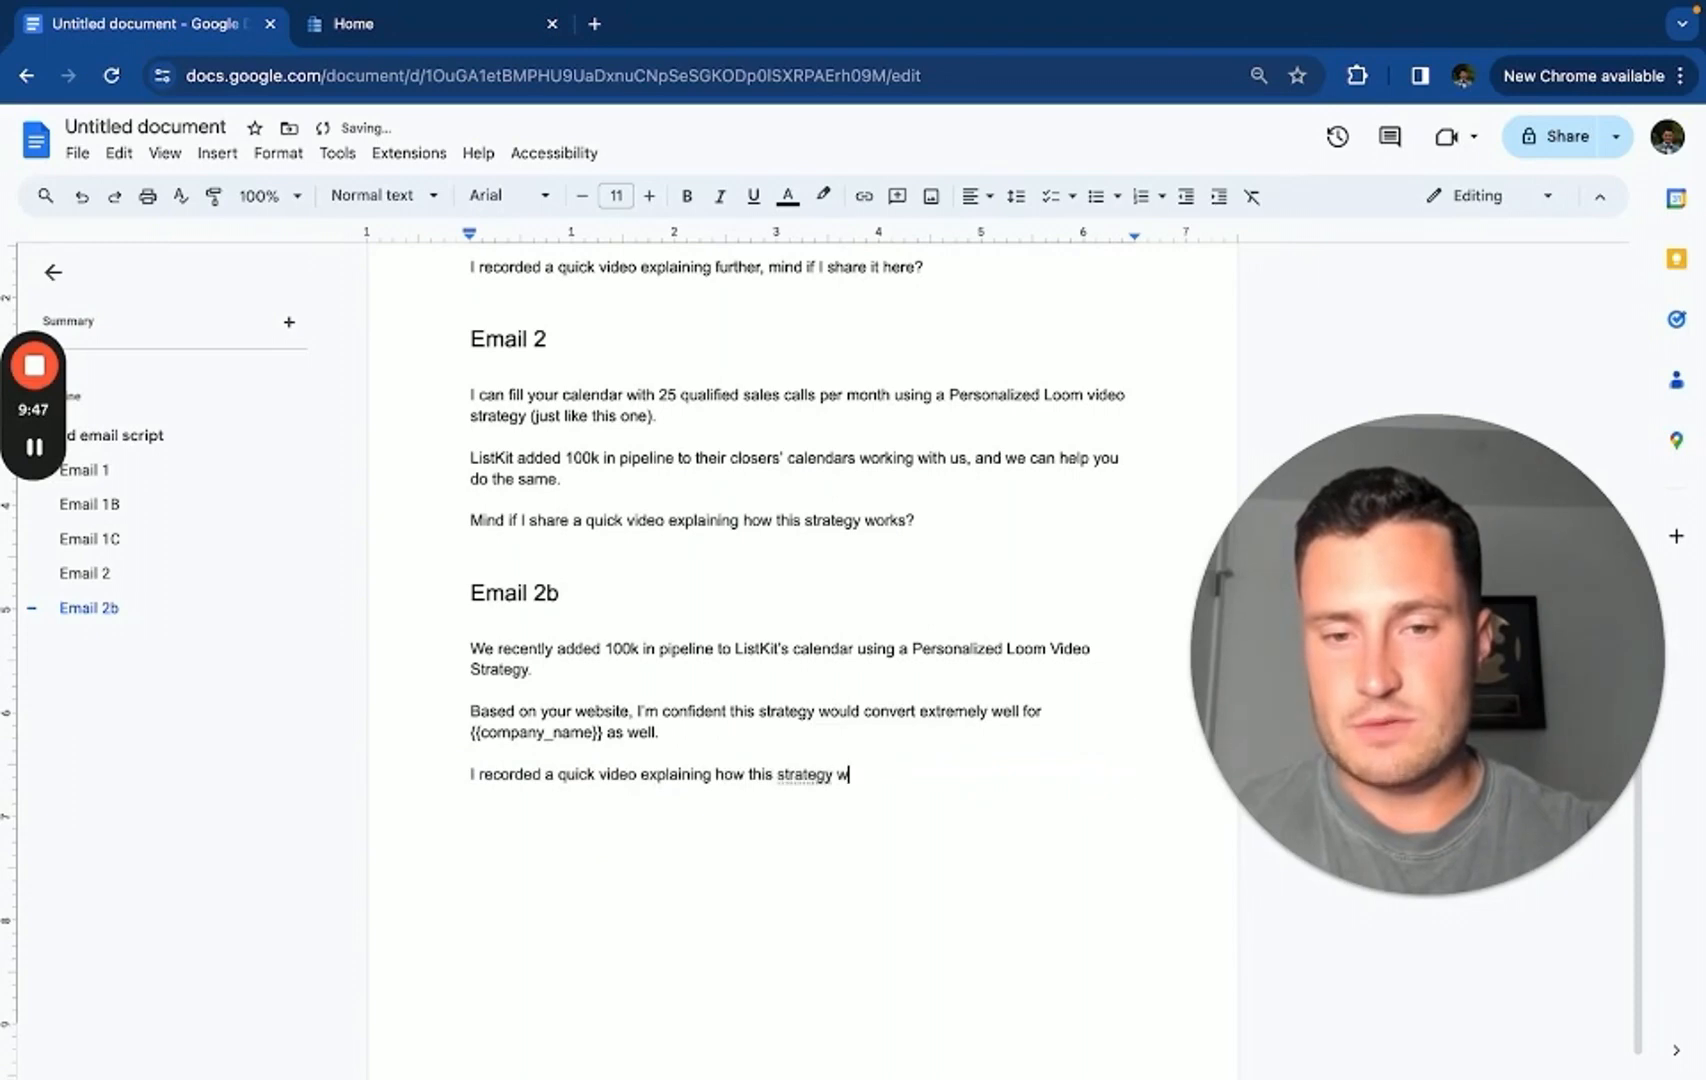
pyautogui.write('orks, mind if I share it e')
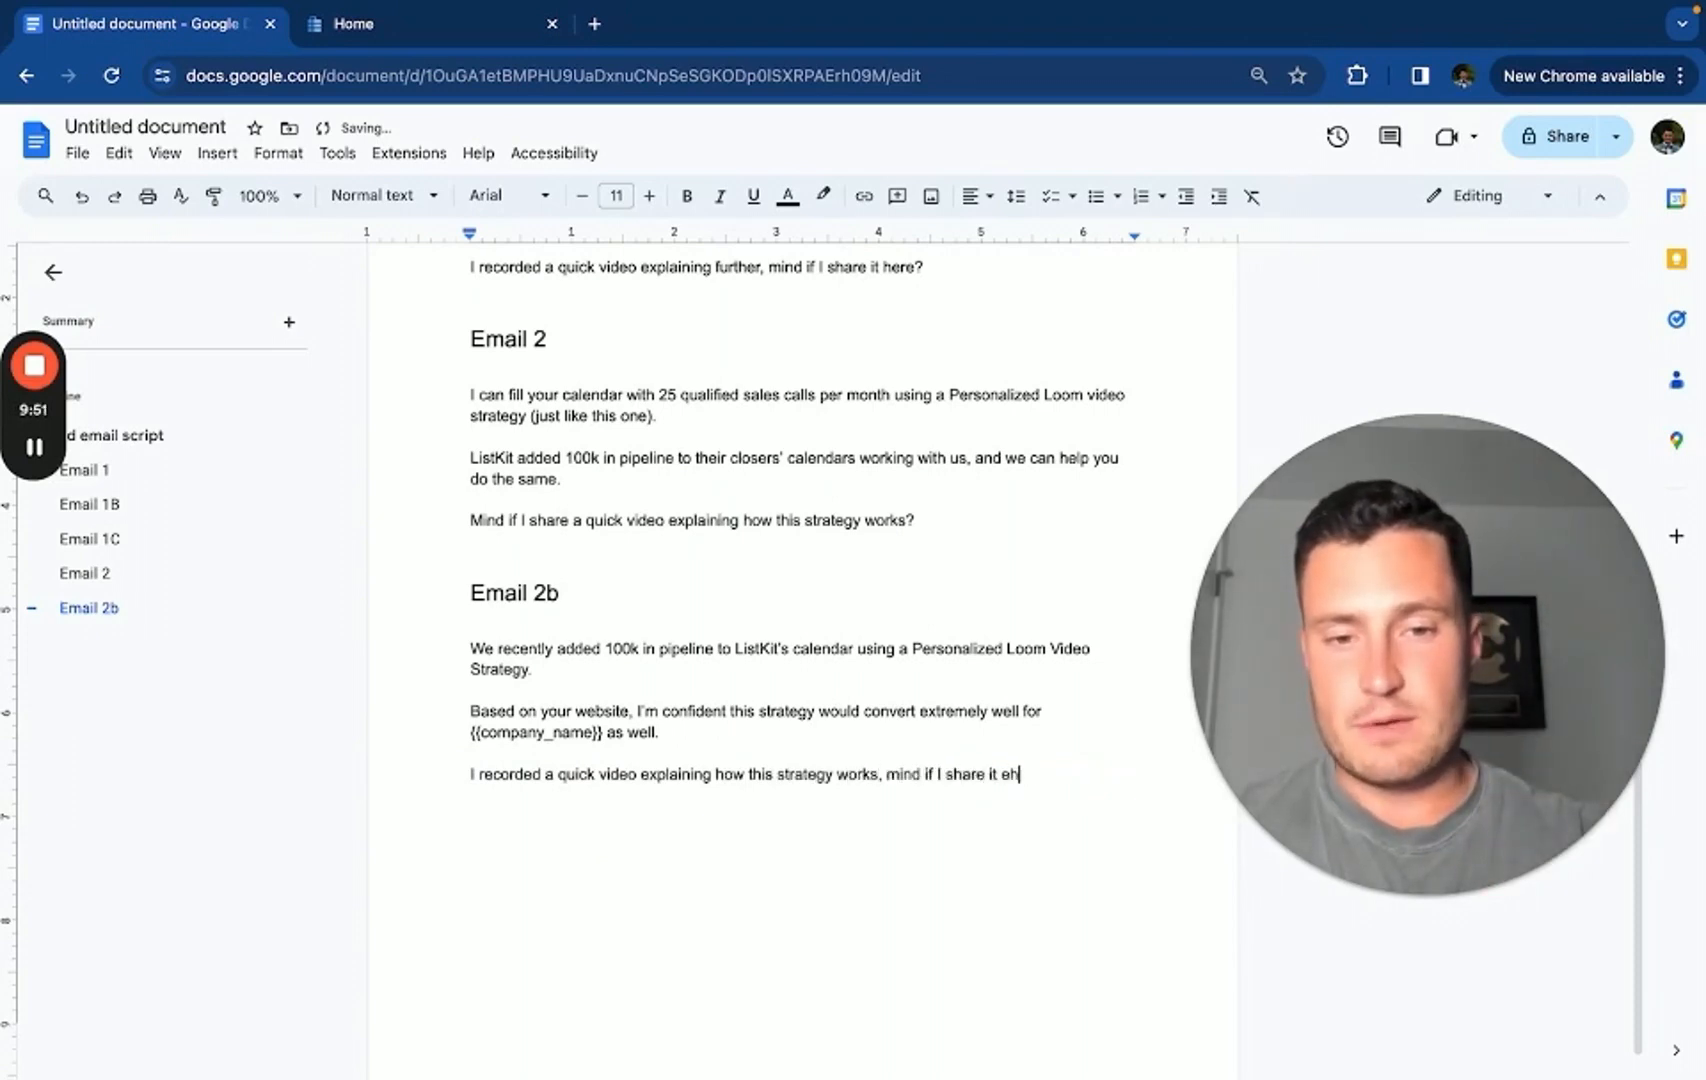
pyautogui.write('here?')
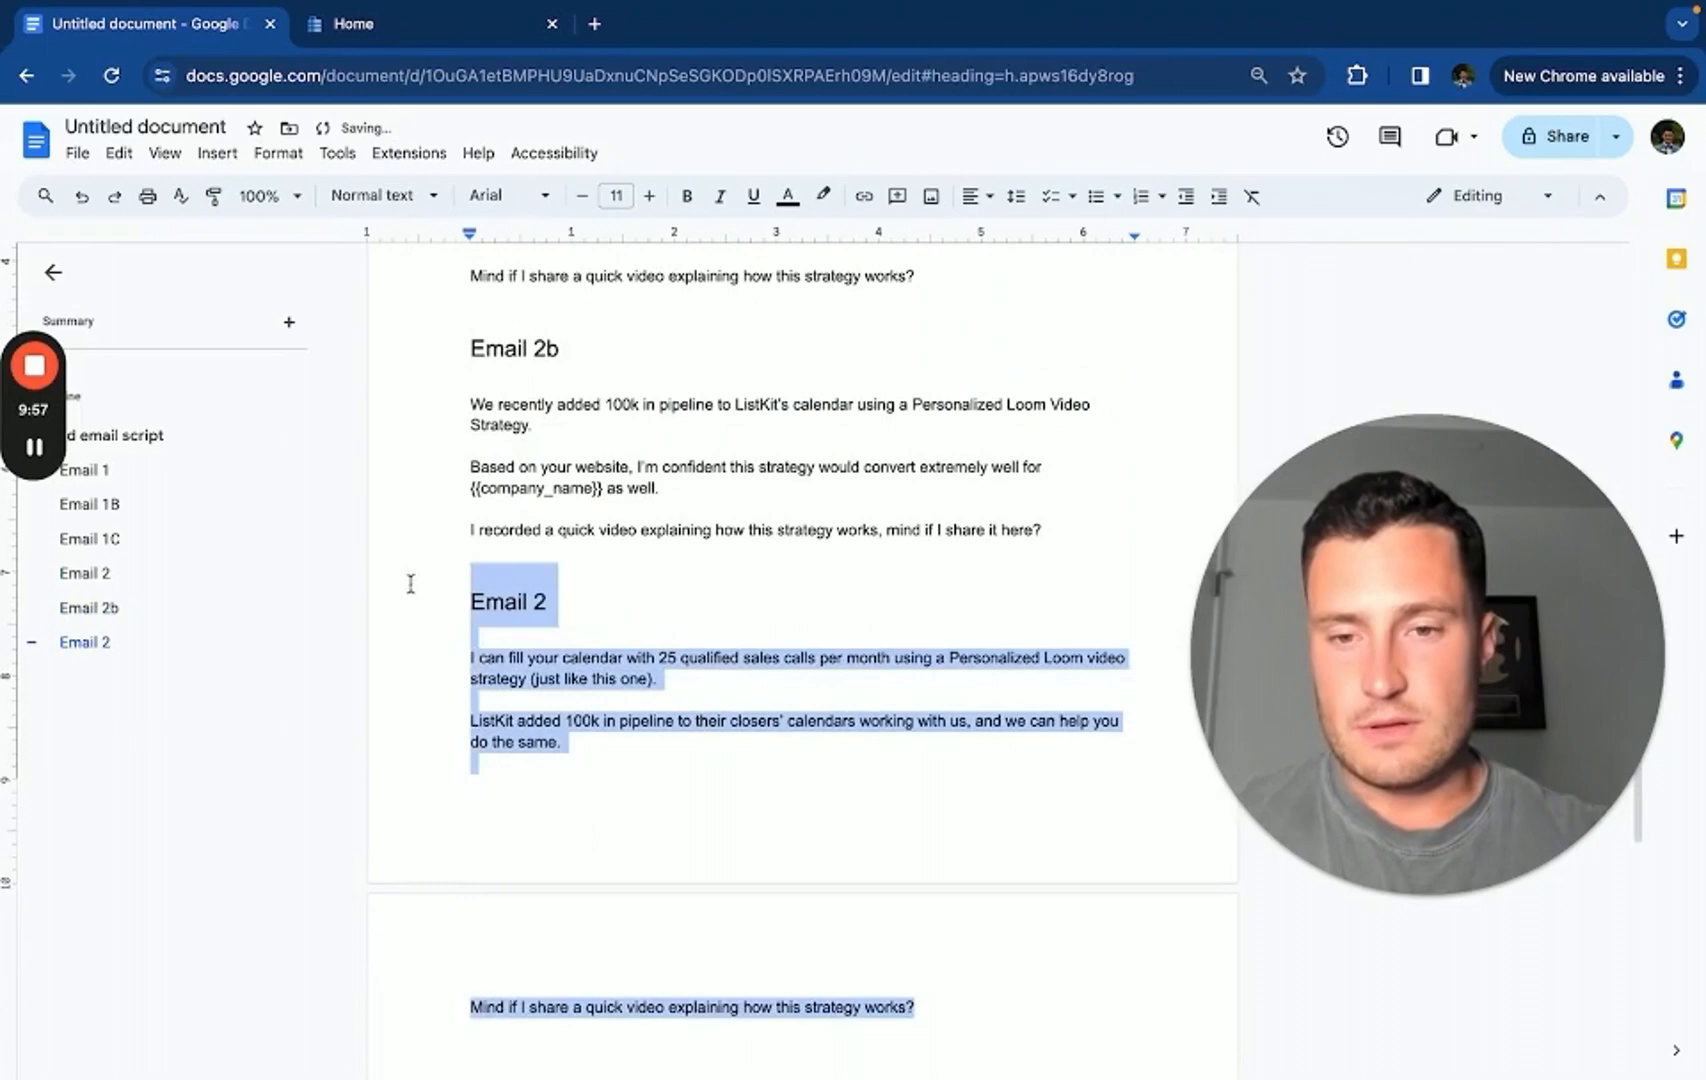
# Write the follow-up opener: a recorded quick video explaining how 100k in pipeline was added to ListKit's calendar
pyautogui.write('I recorded a aq')
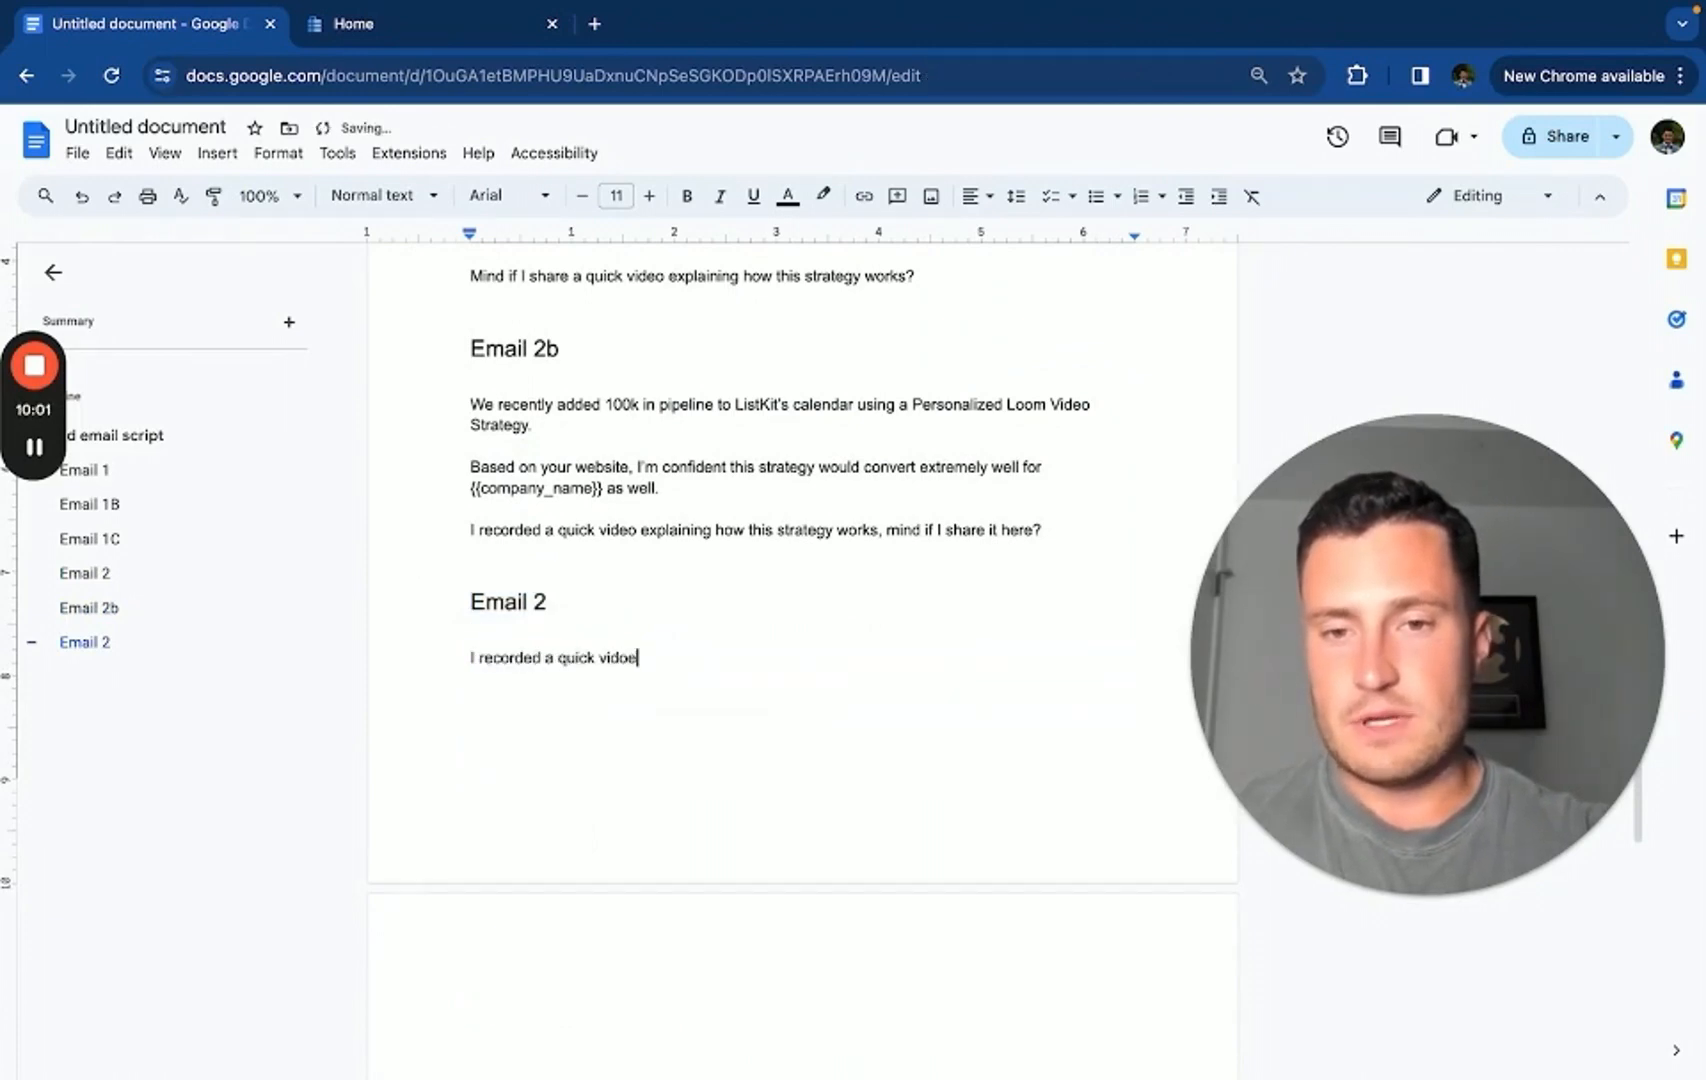
pyautogui.moveTo(468, 404); pyautogui.dragTo(706, 404)
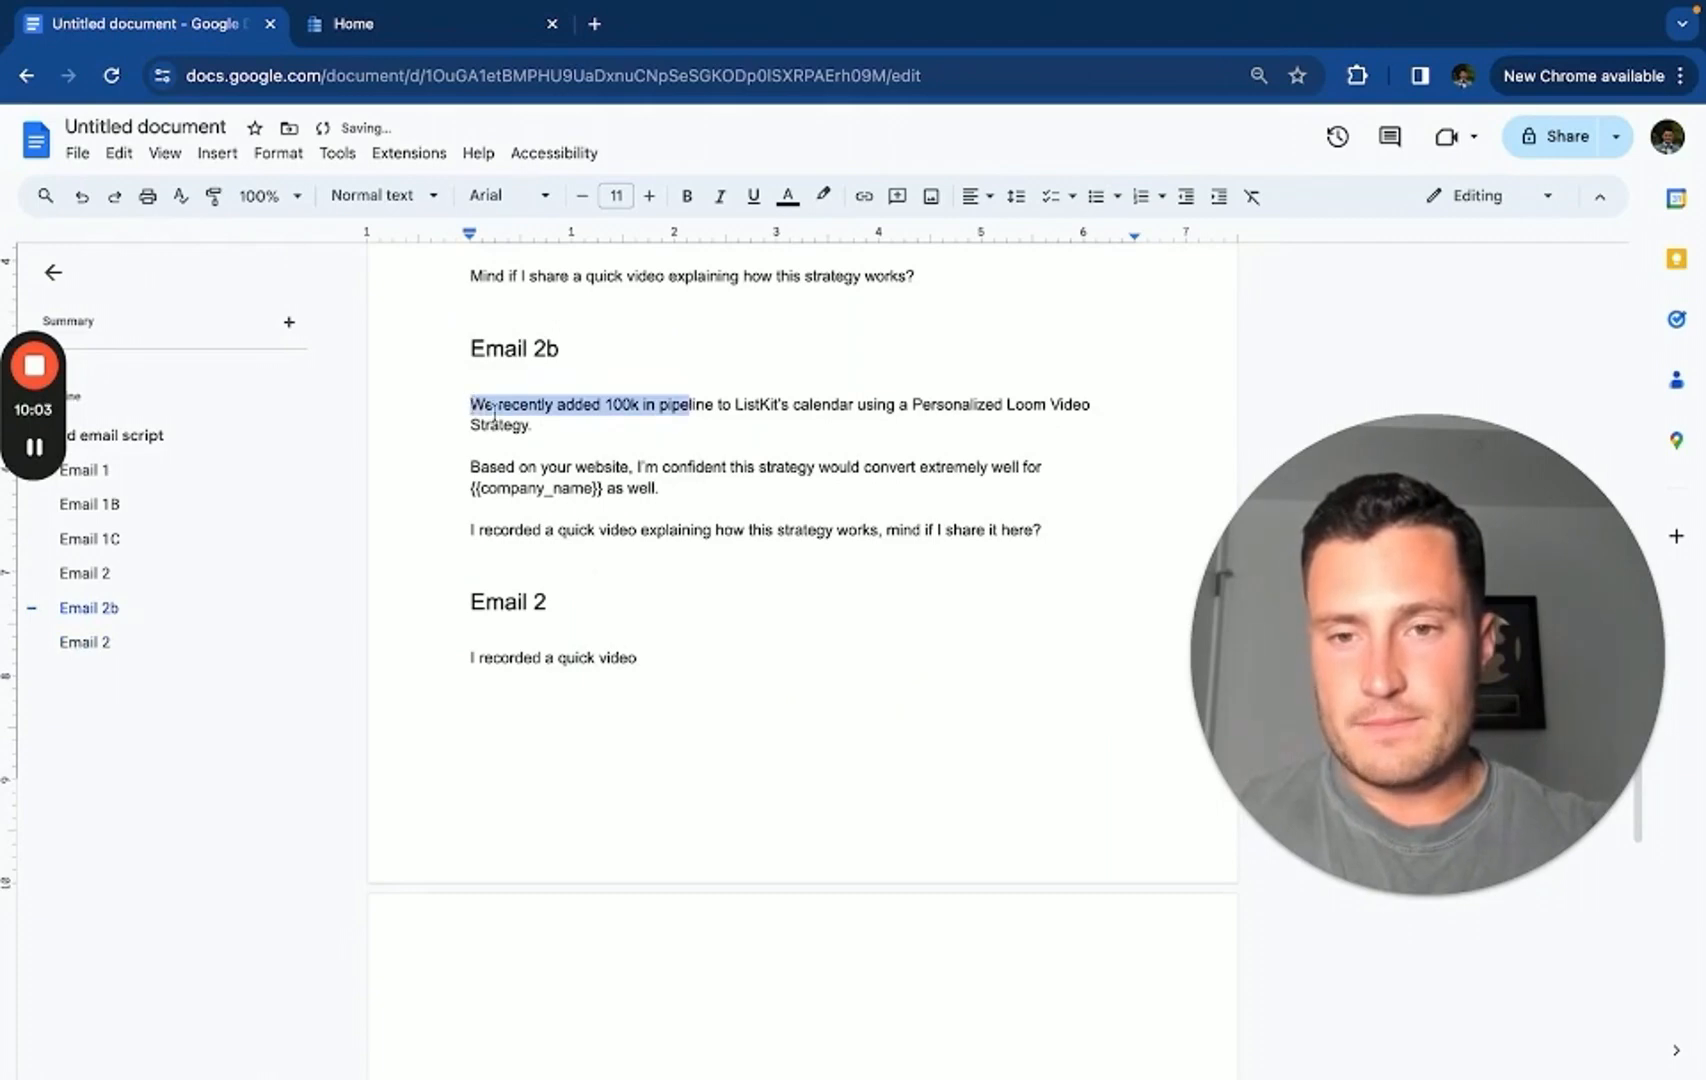
pyautogui.write('explaining')
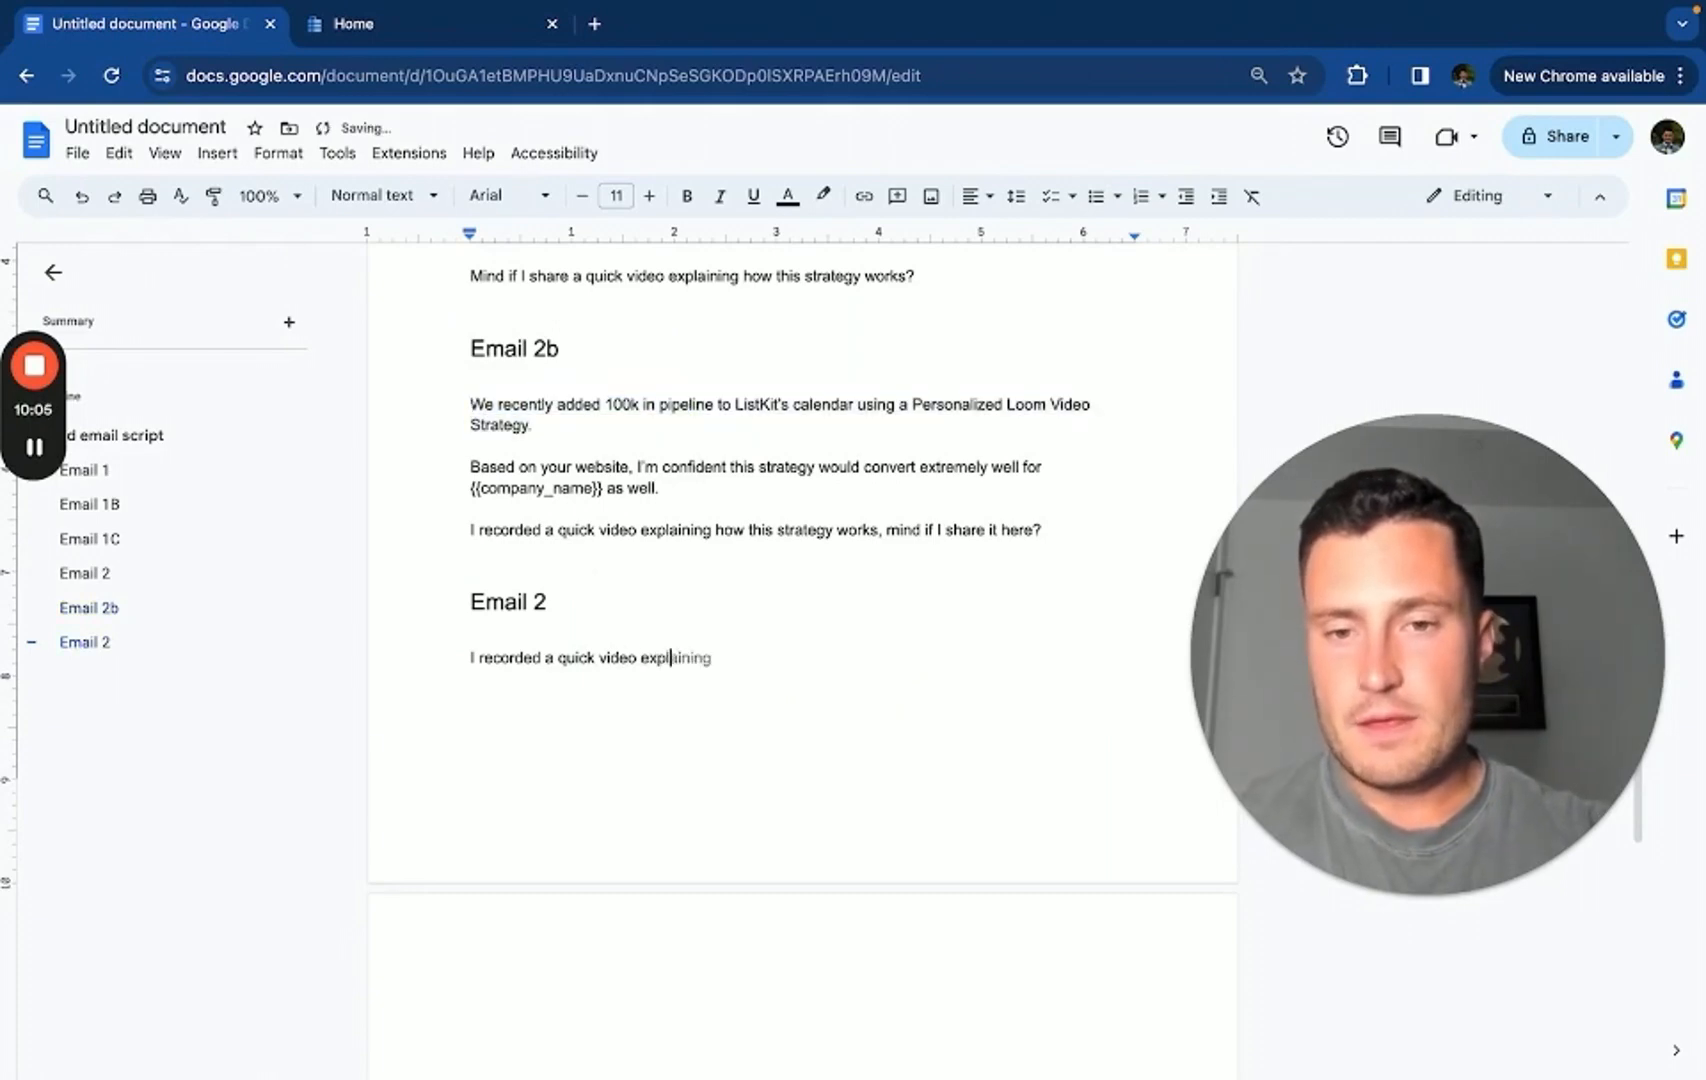
pyautogui.write("We recently added 100k in pipeline to ListKit's calendar using a Personalized Loom Video Strategy.")
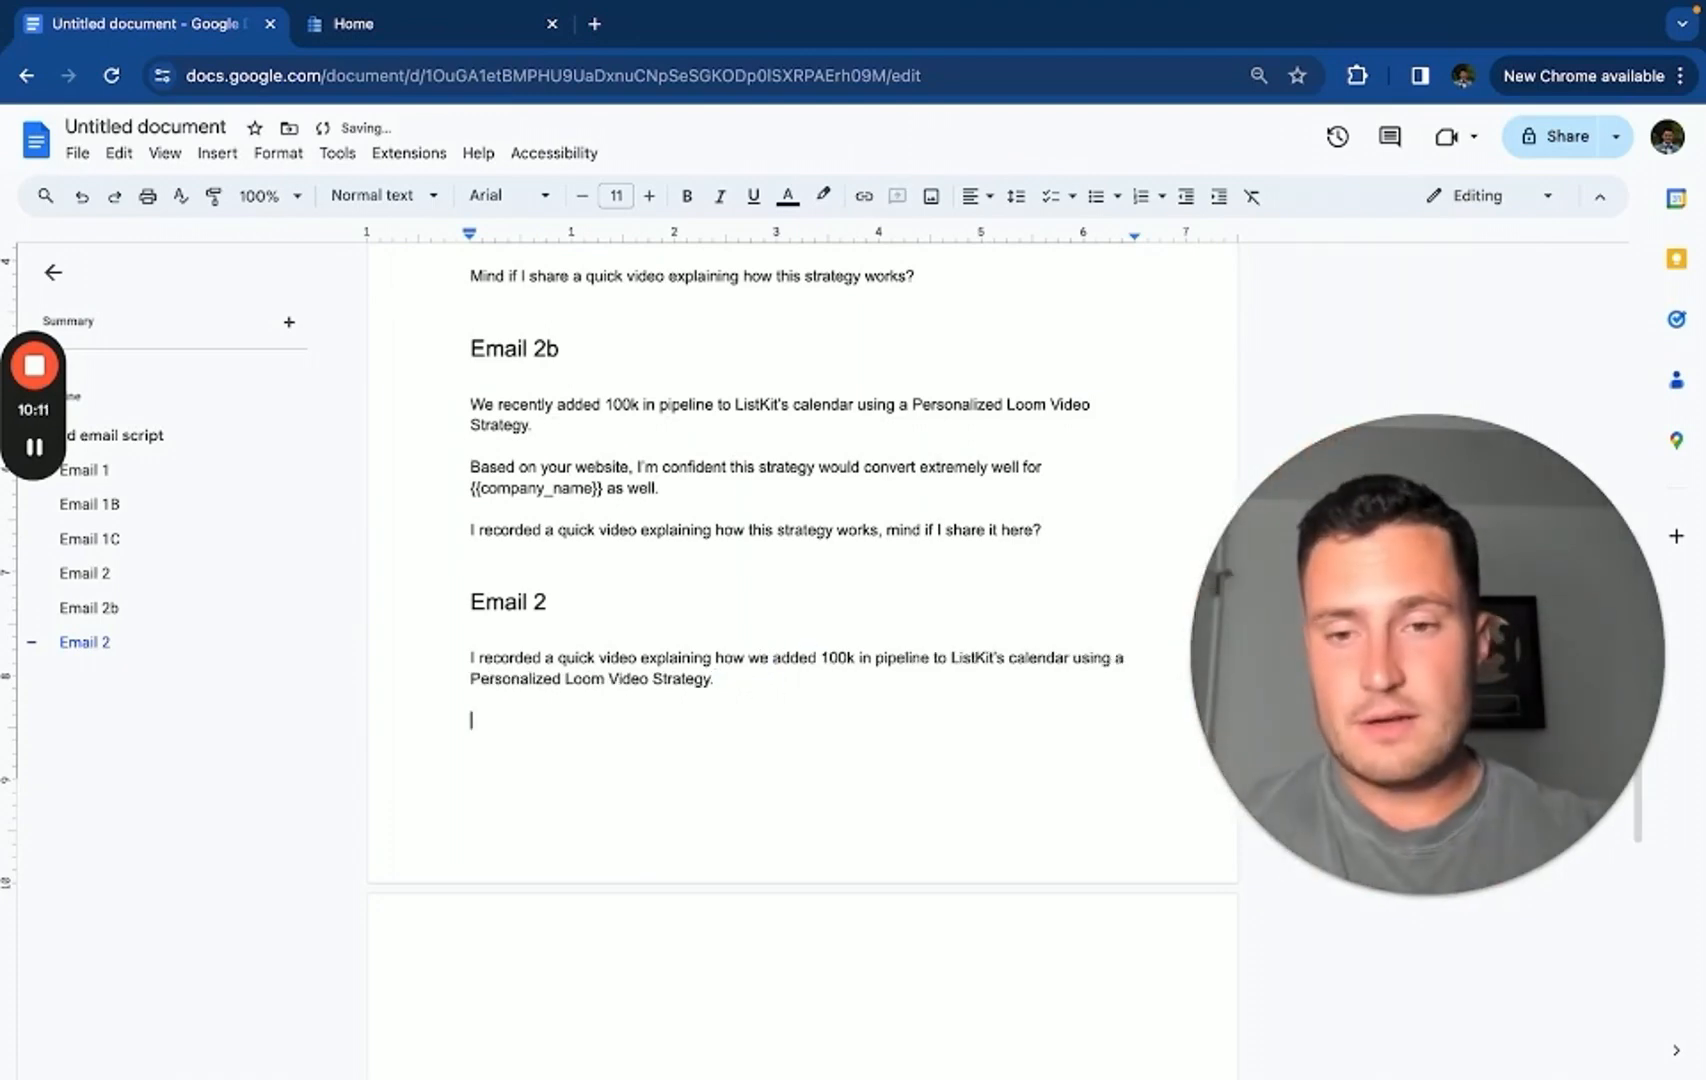
# End the follow-up with 'Mind if I share the video here?'
pyautogui.write('Mind if I share t')
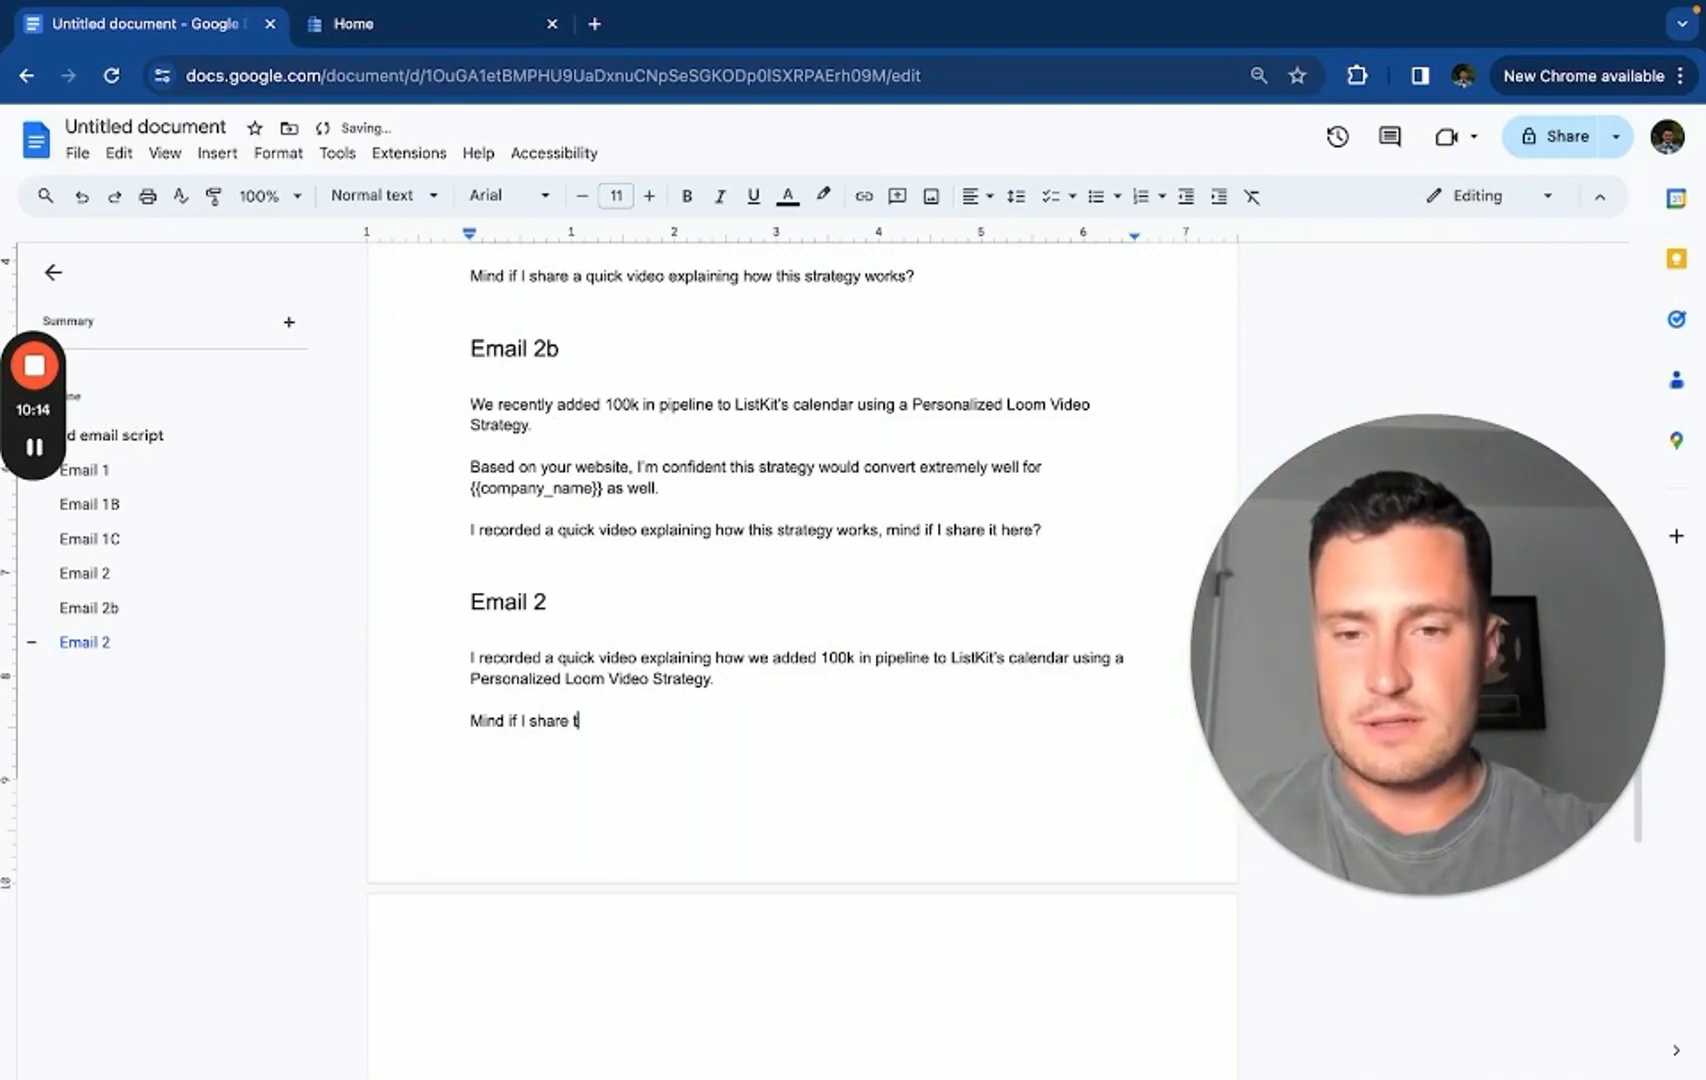
pyautogui.write('he video here.')
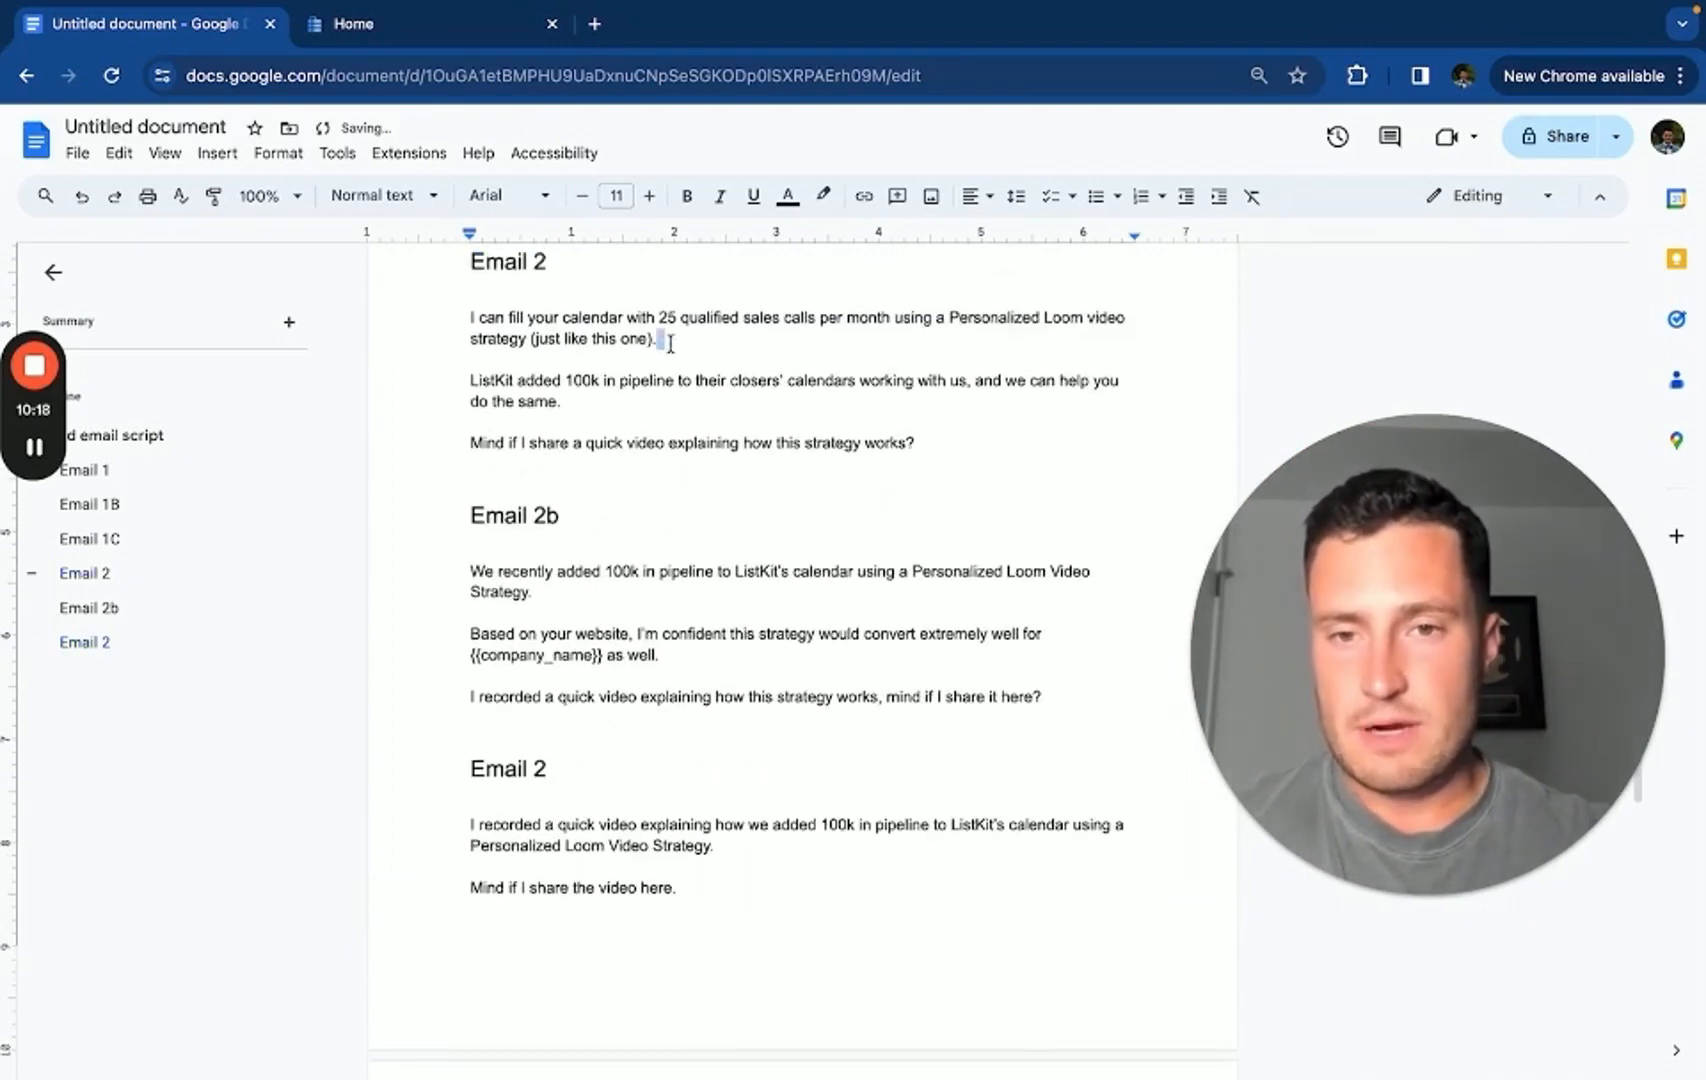
pyautogui.moveTo(744, 824); pyautogui.dragTo(716, 846)
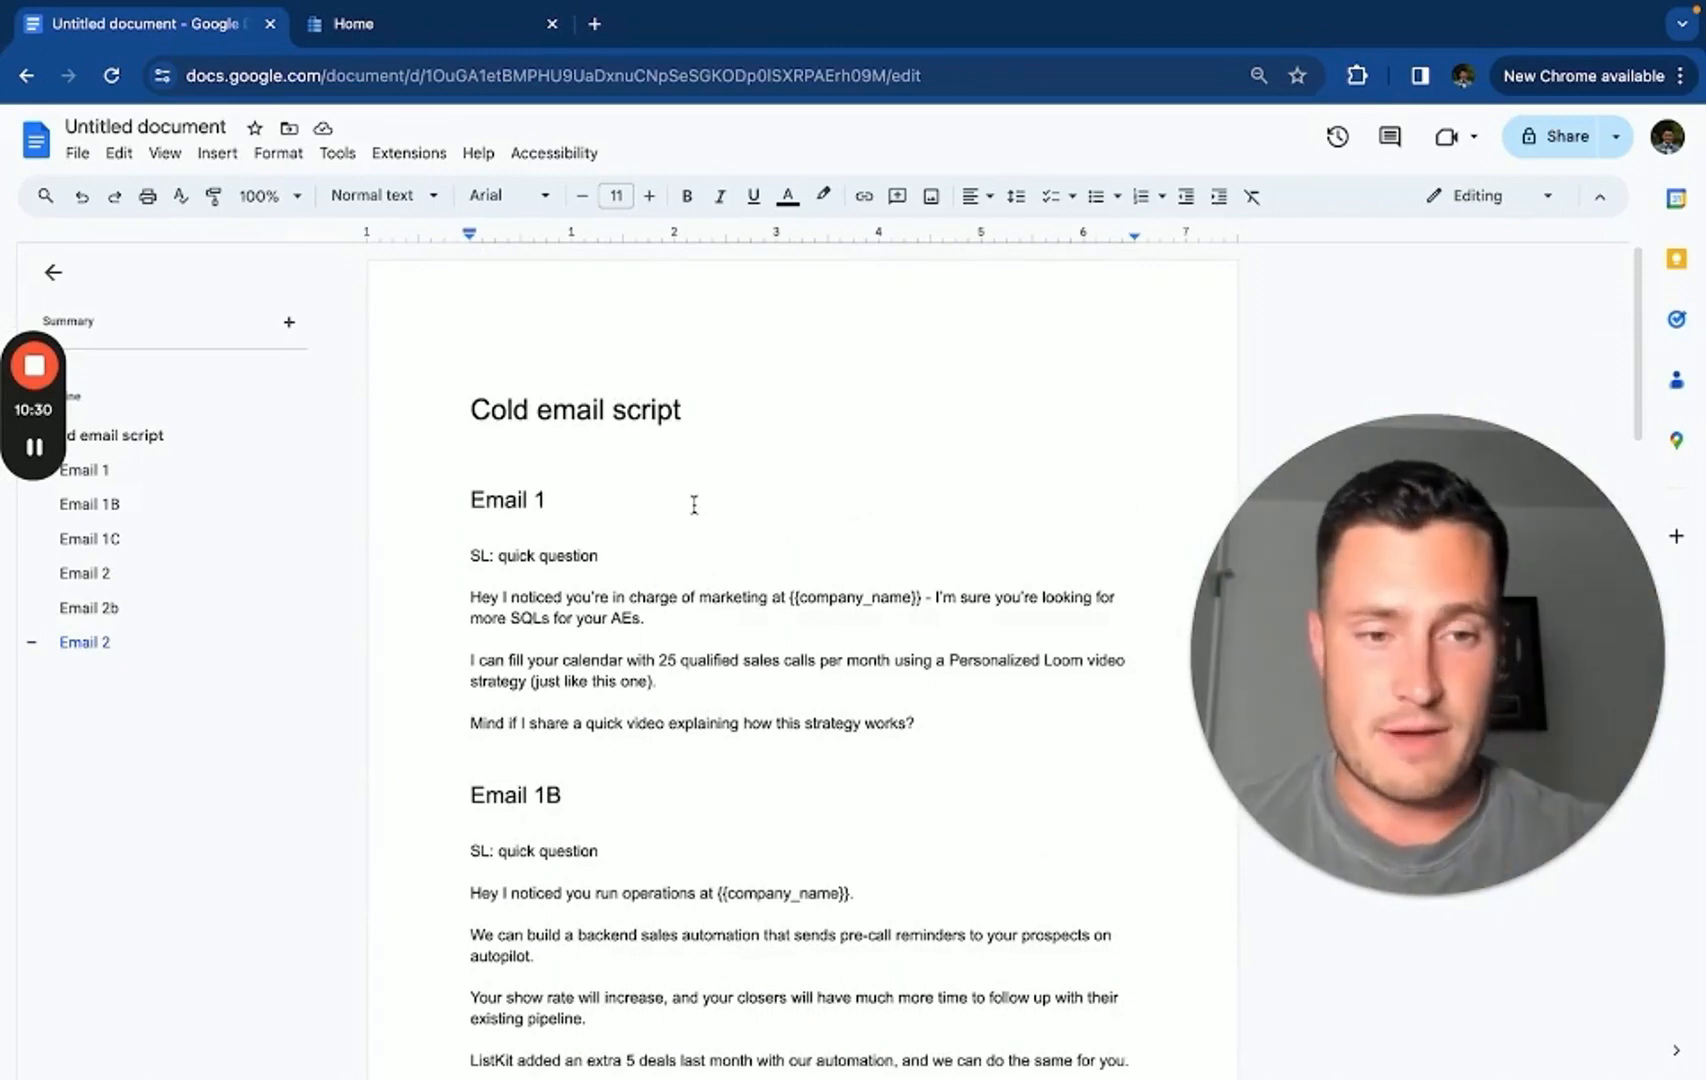
# Scroll down through the document to the final Email 3 follow-up section
pyautogui.scroll(-3)
pyautogui.write('3')
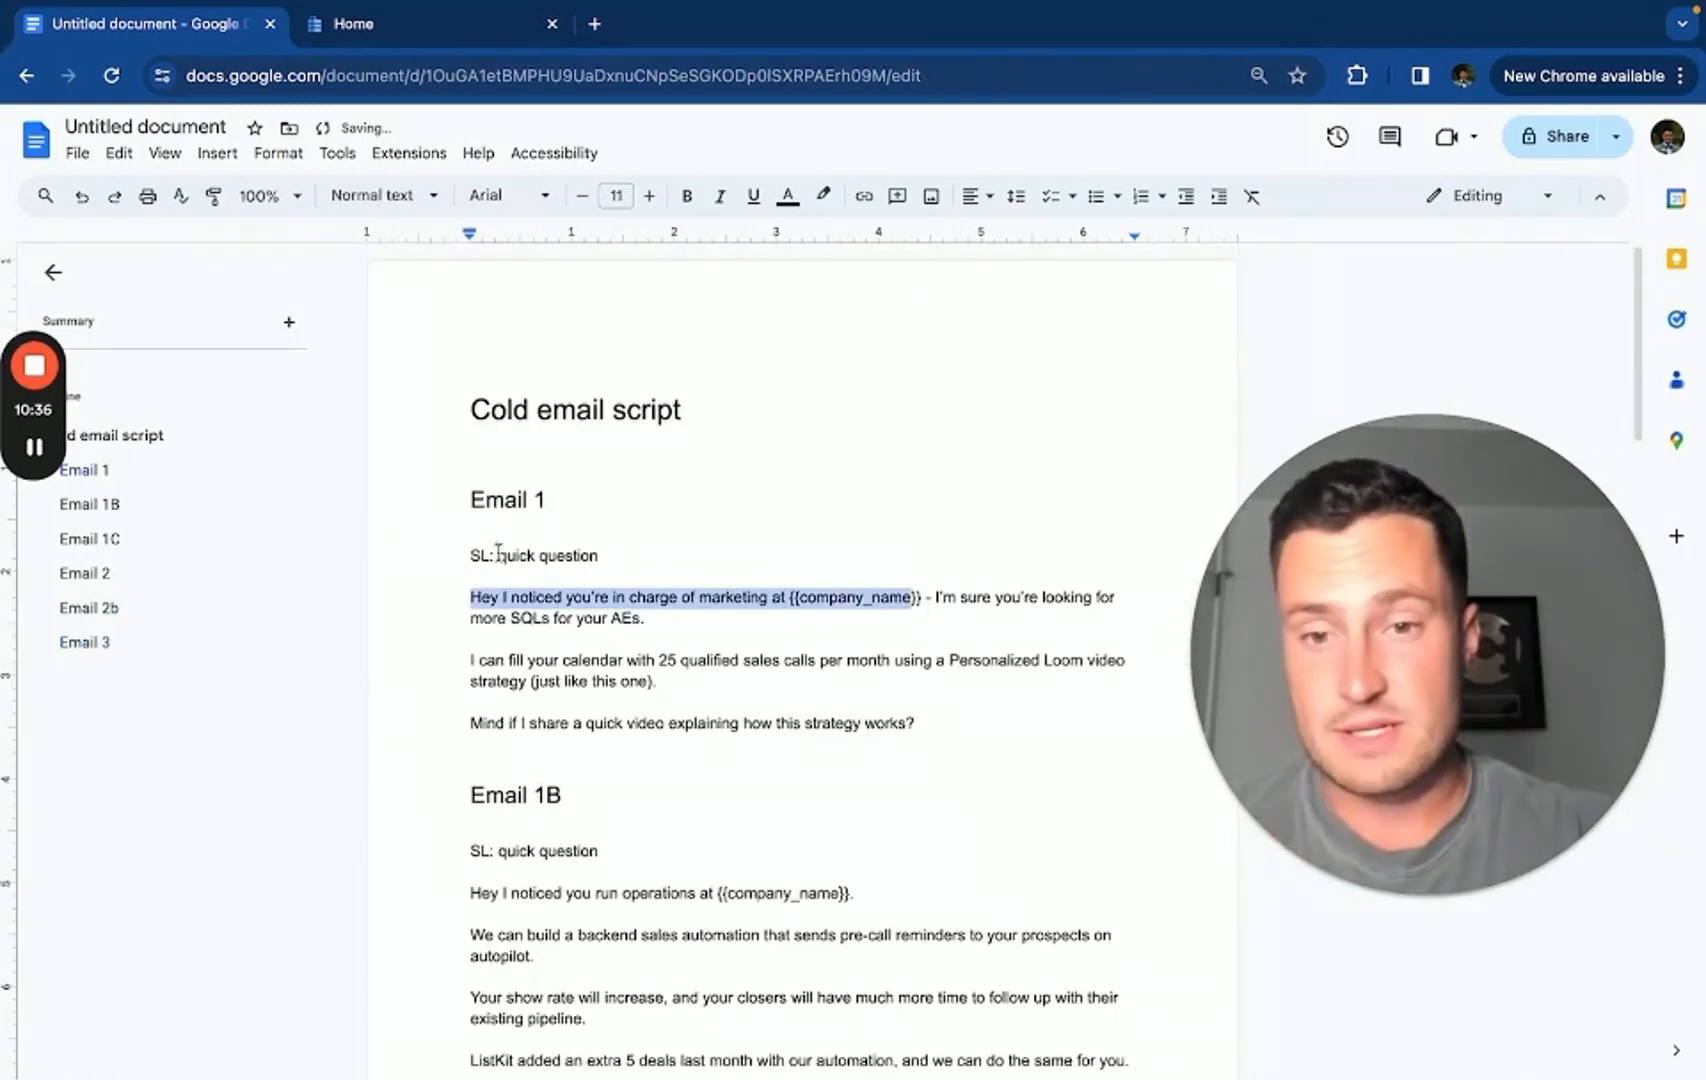
pyautogui.scroll(-3)
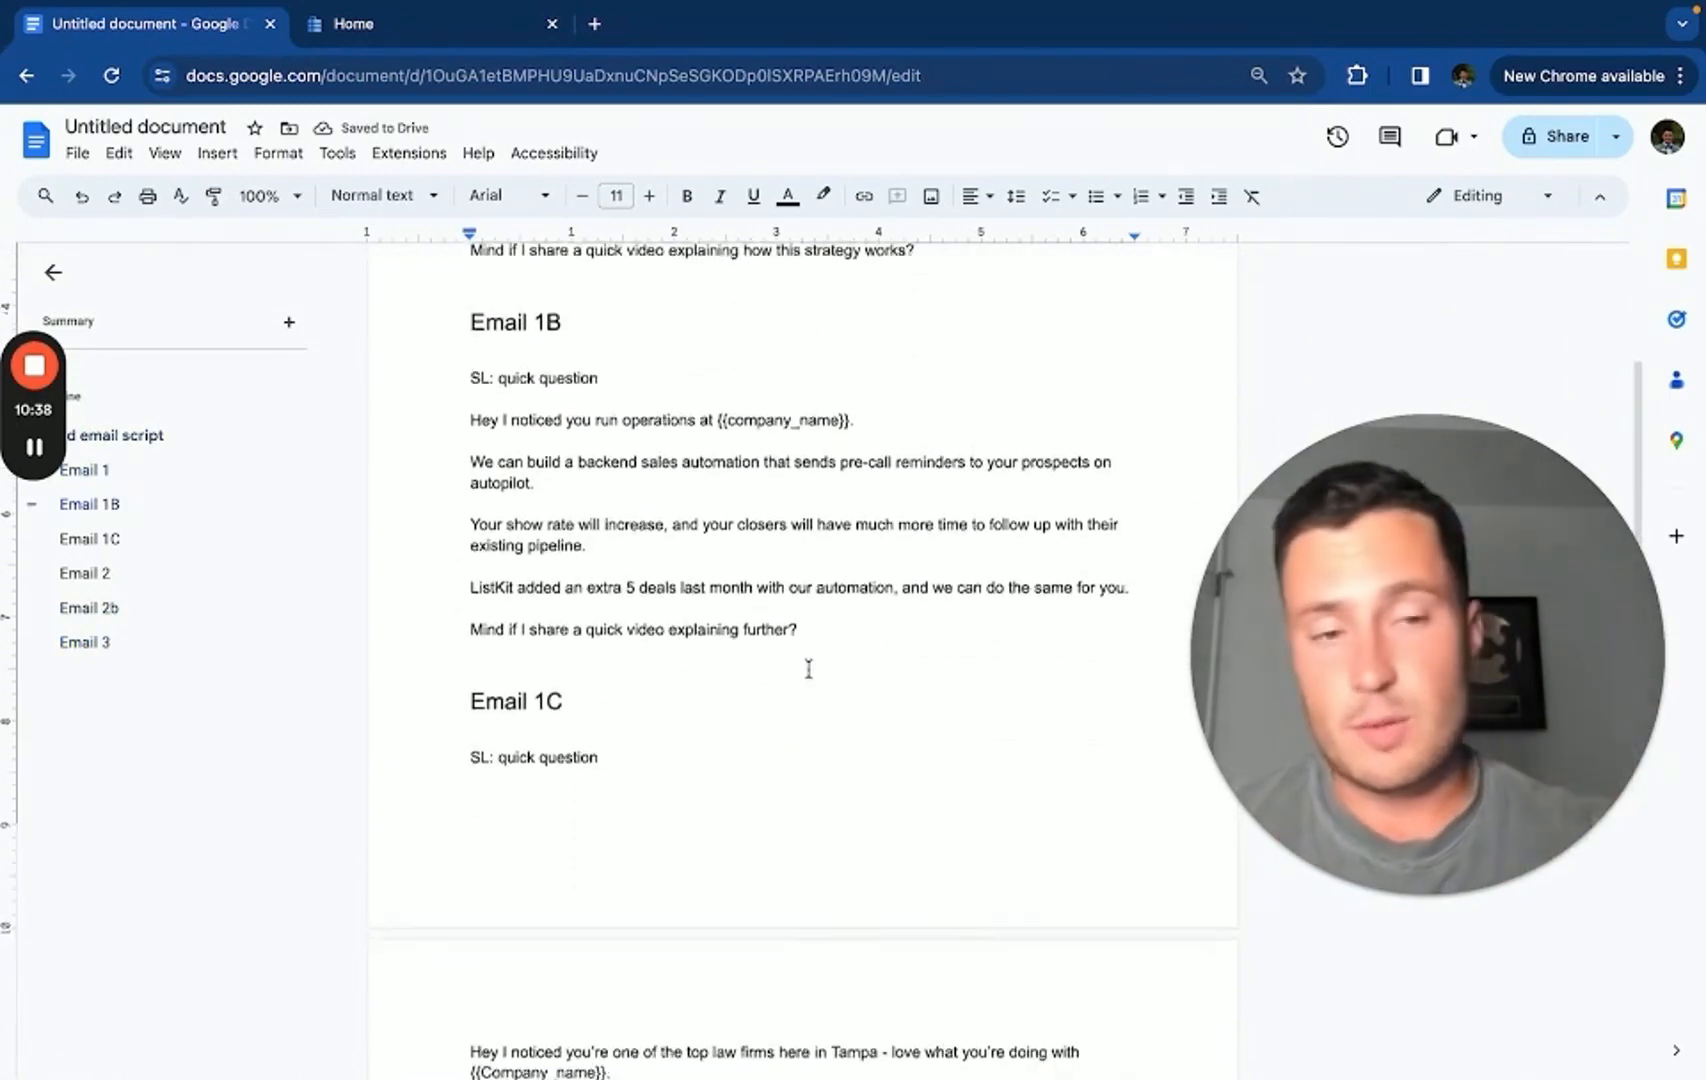